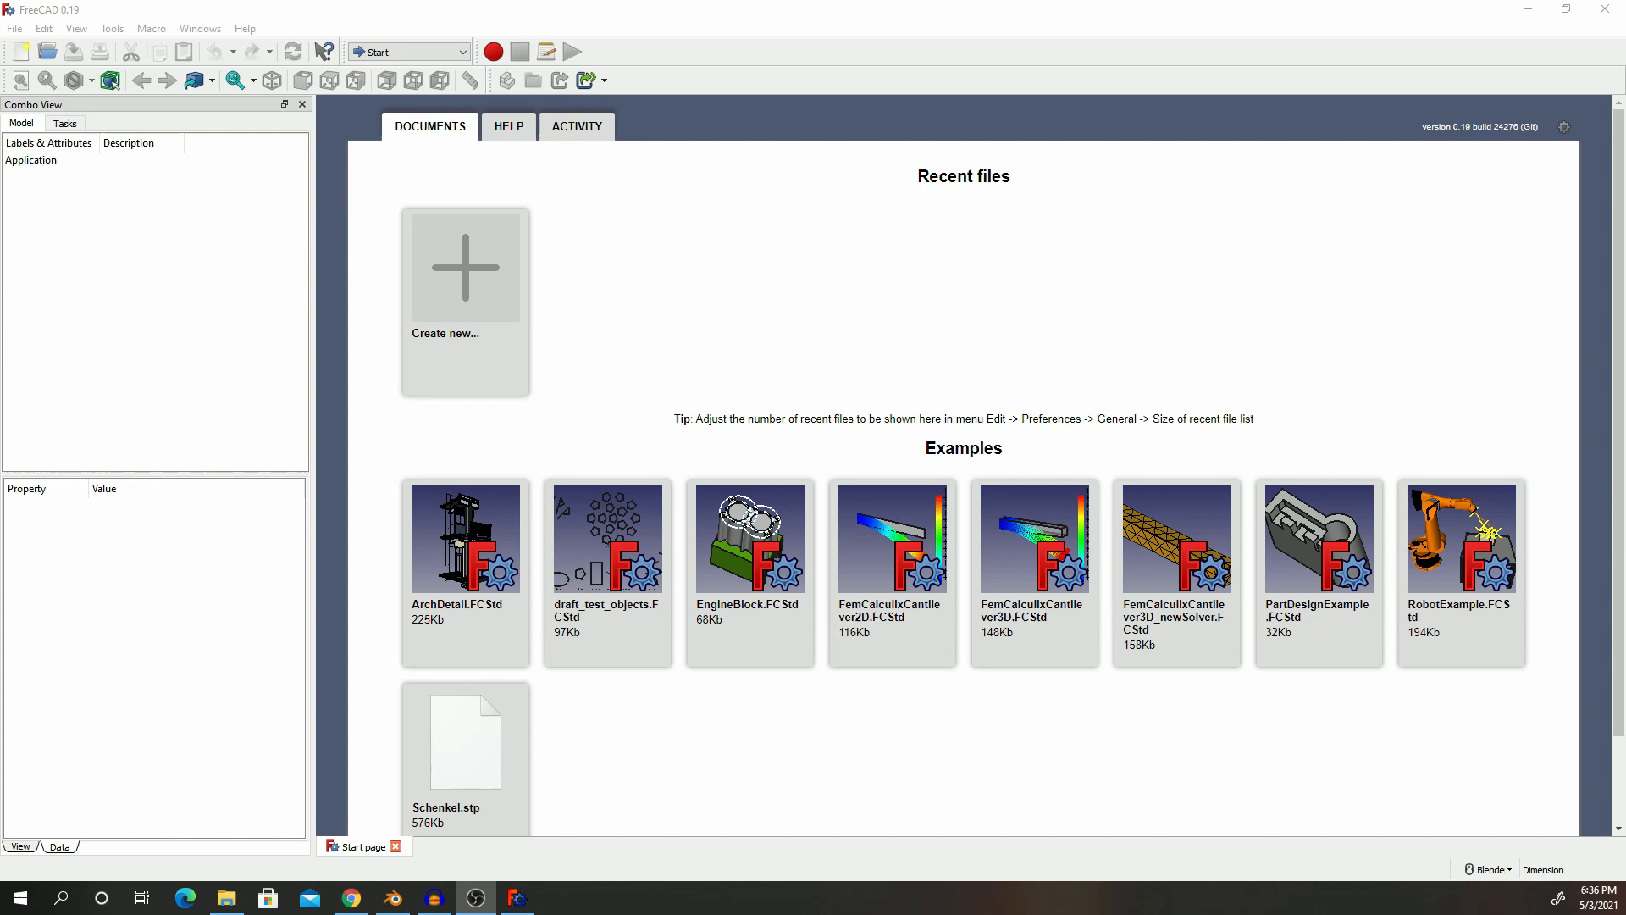
mouse_move(47, 81)
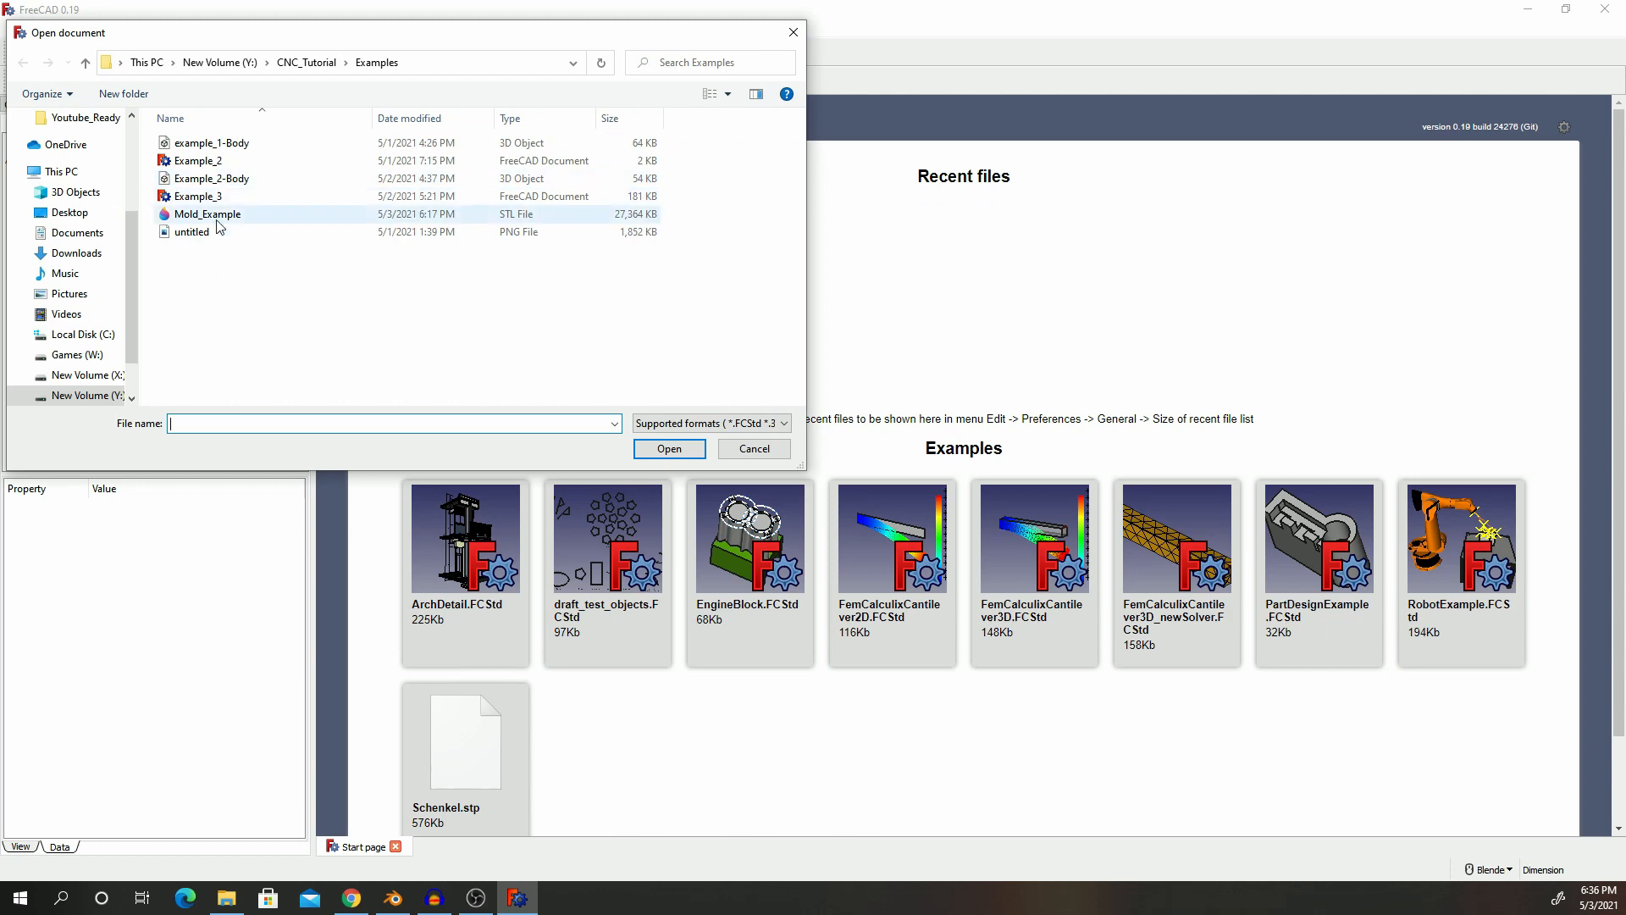
Step: Pick Example_3 from the CNC_Tutorial Examples folder to open it
left_click(753, 448)
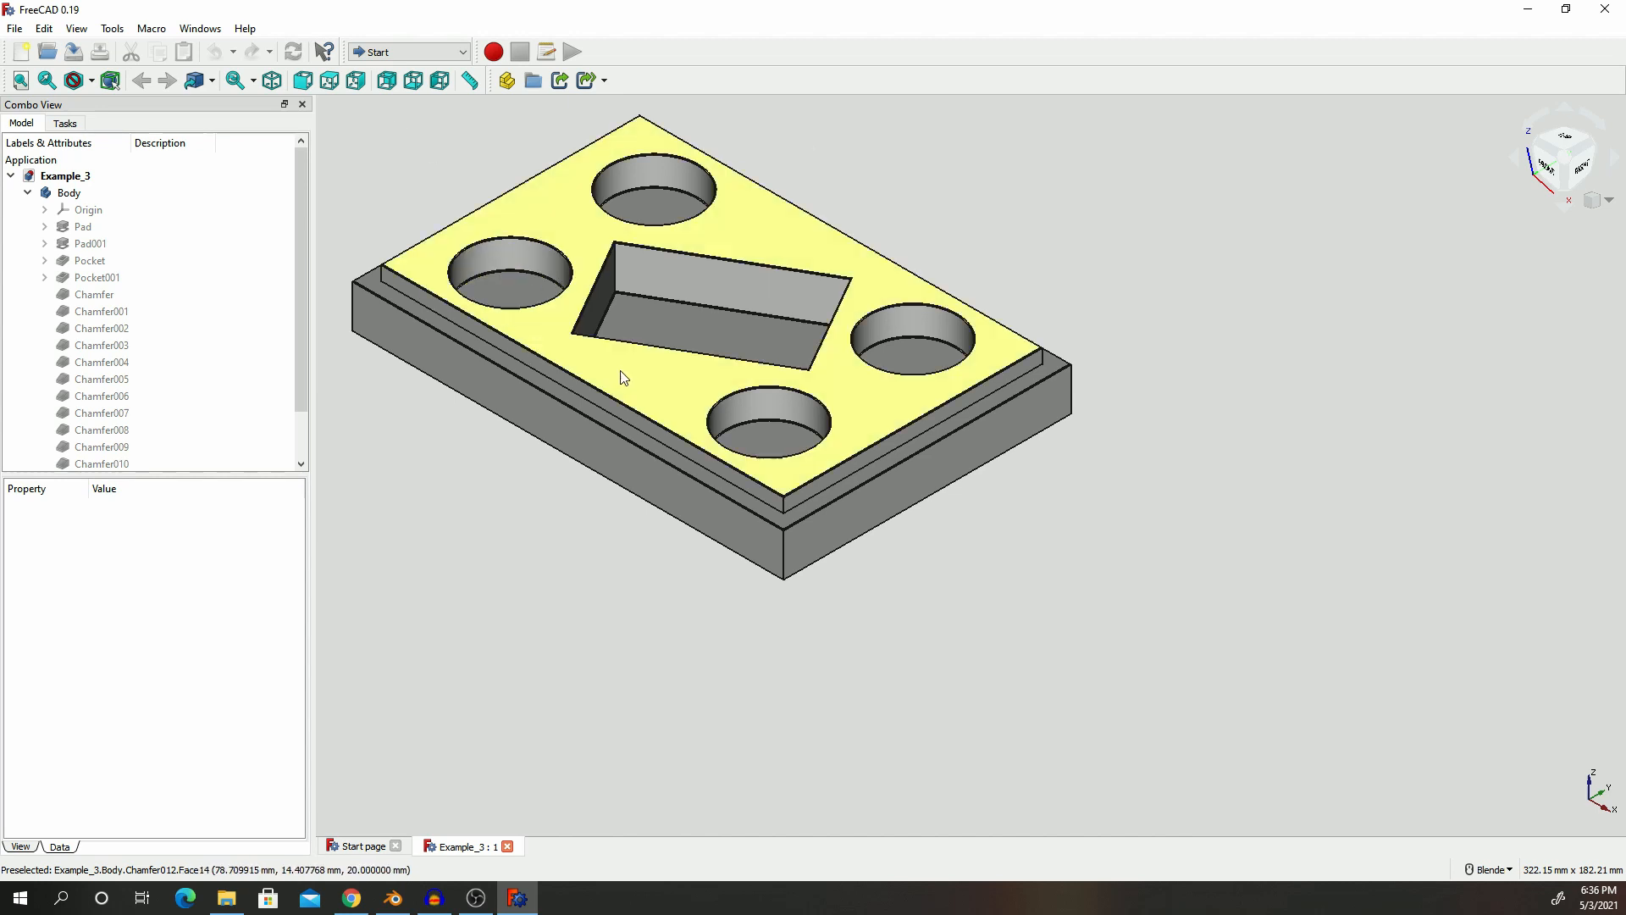
mouse_move(599, 297)
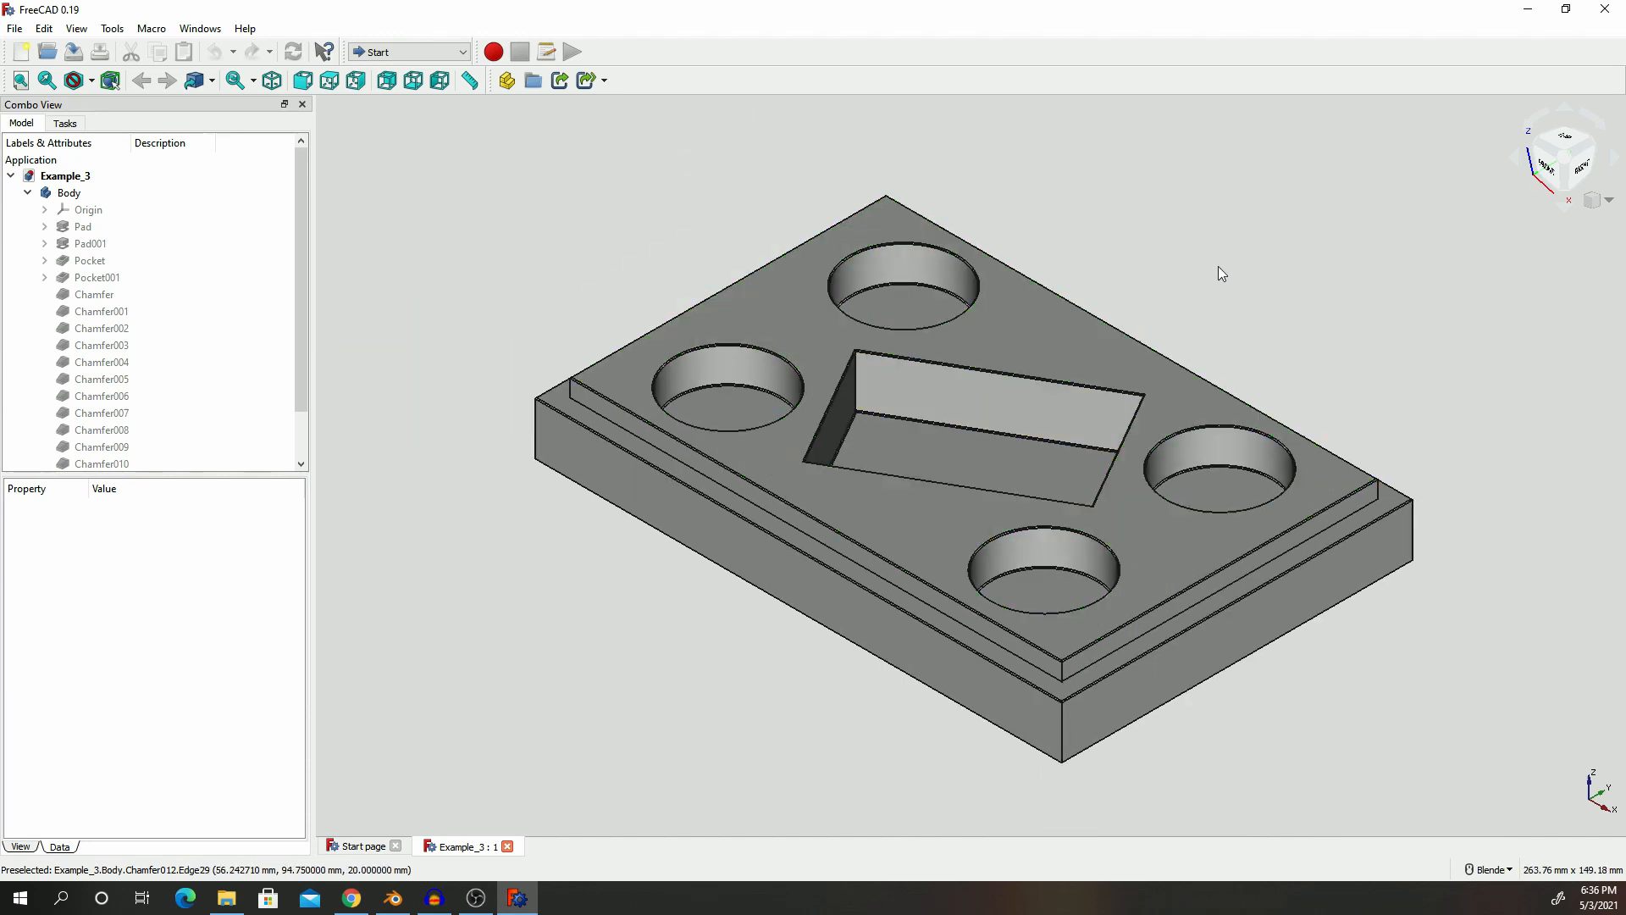
mouse_move(752, 653)
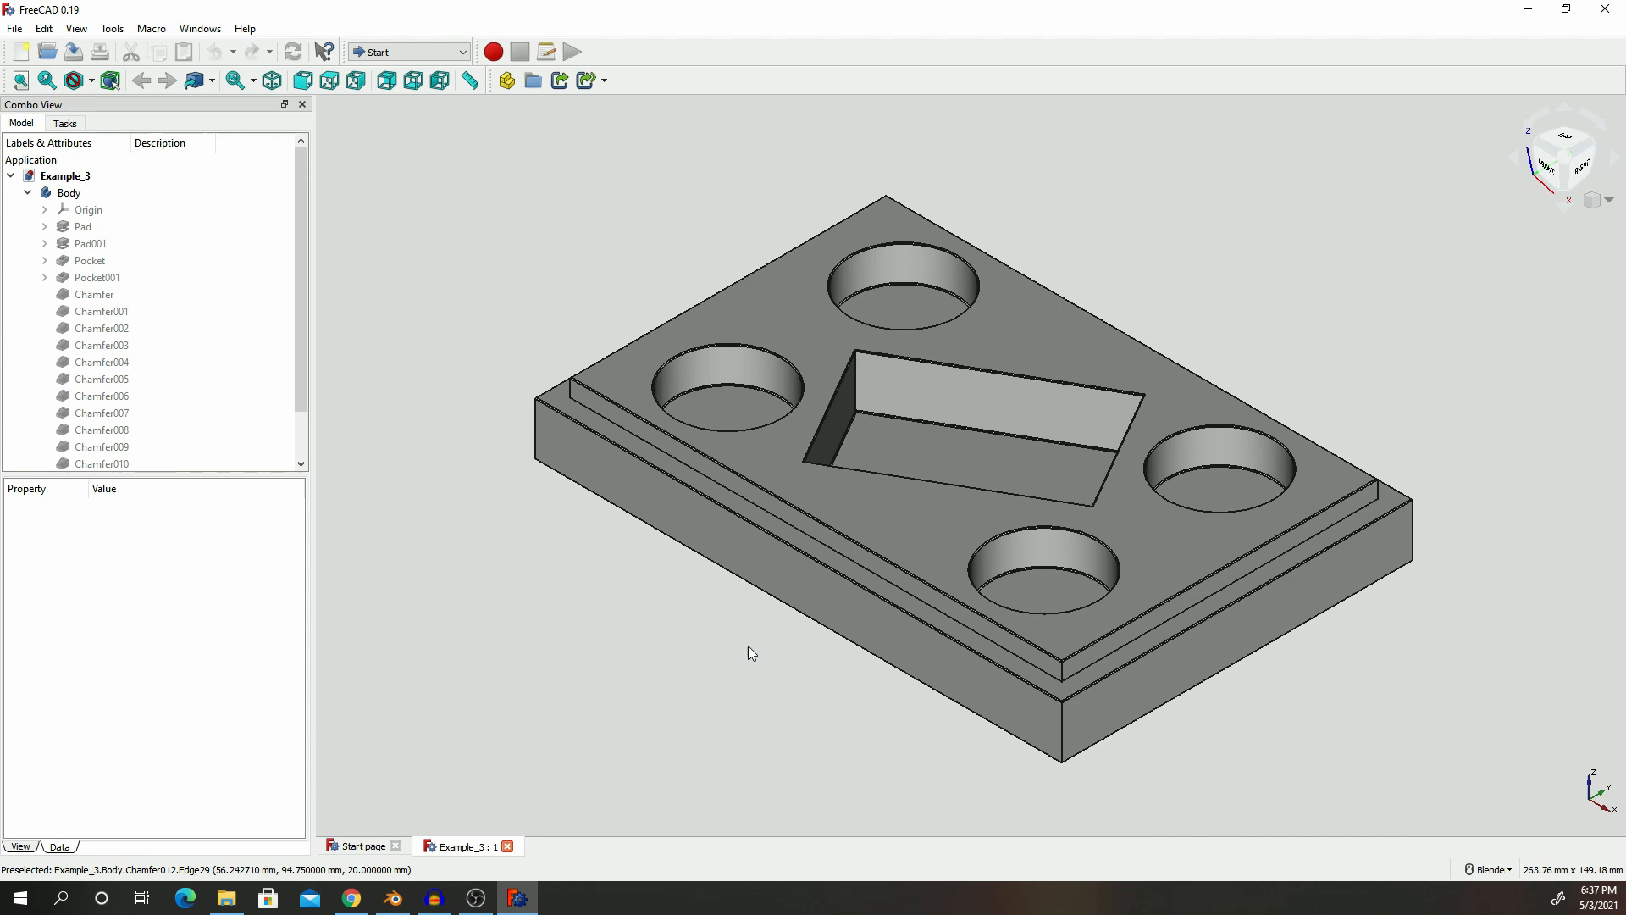
mouse_move(1206, 457)
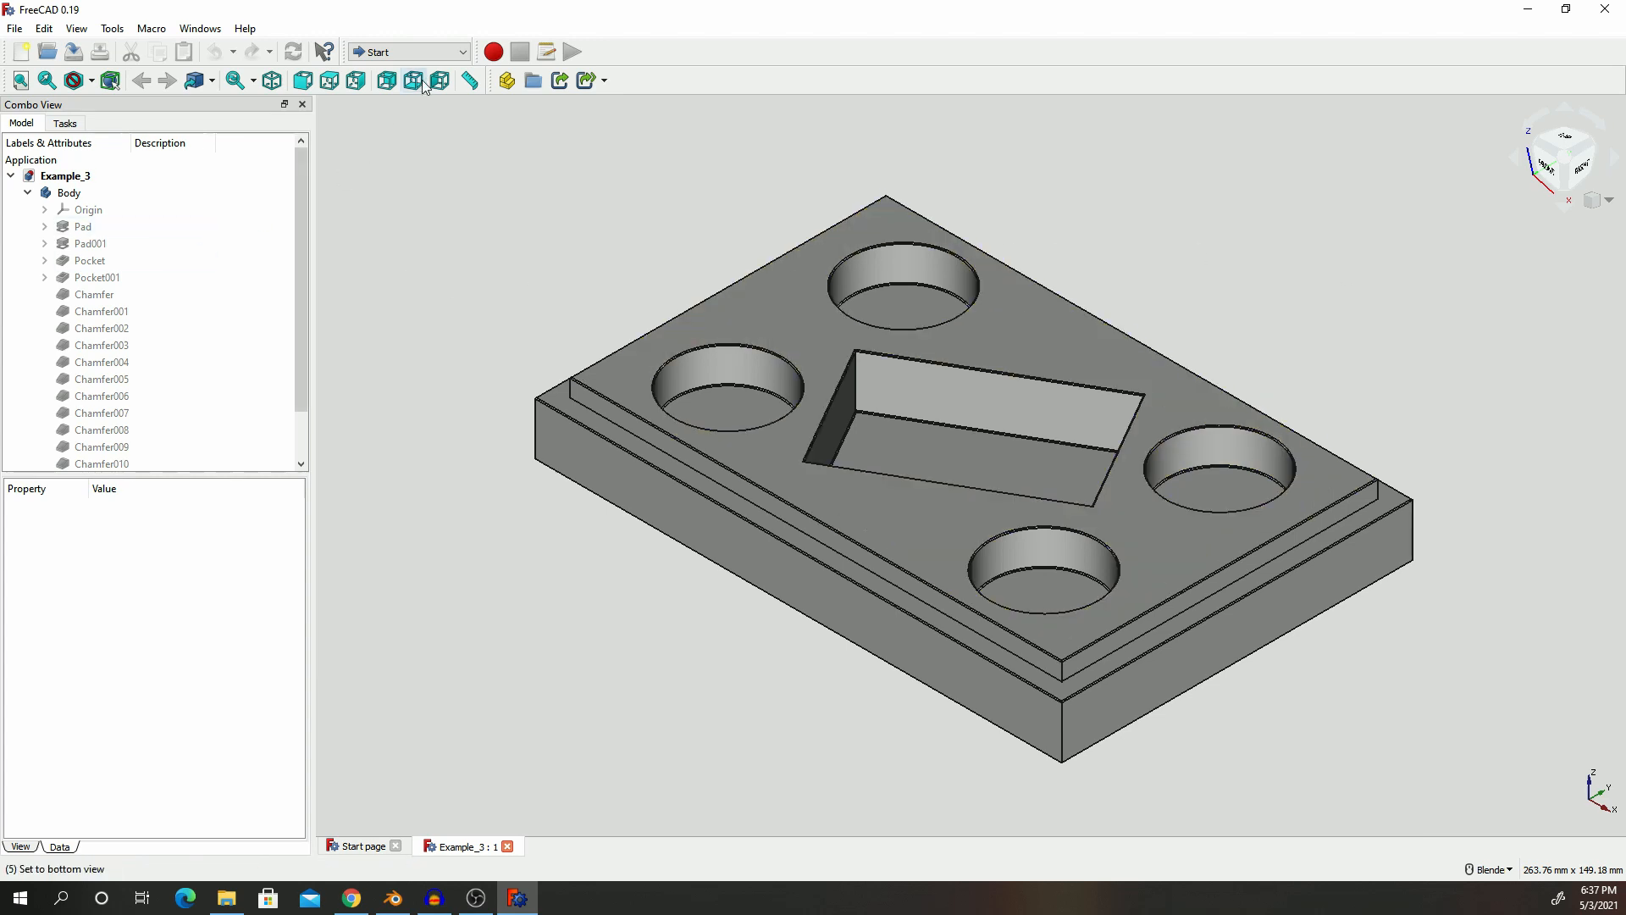
Step: Activate Part Design and view the STEP page under Preferences > Import-Export
left_click(407, 51)
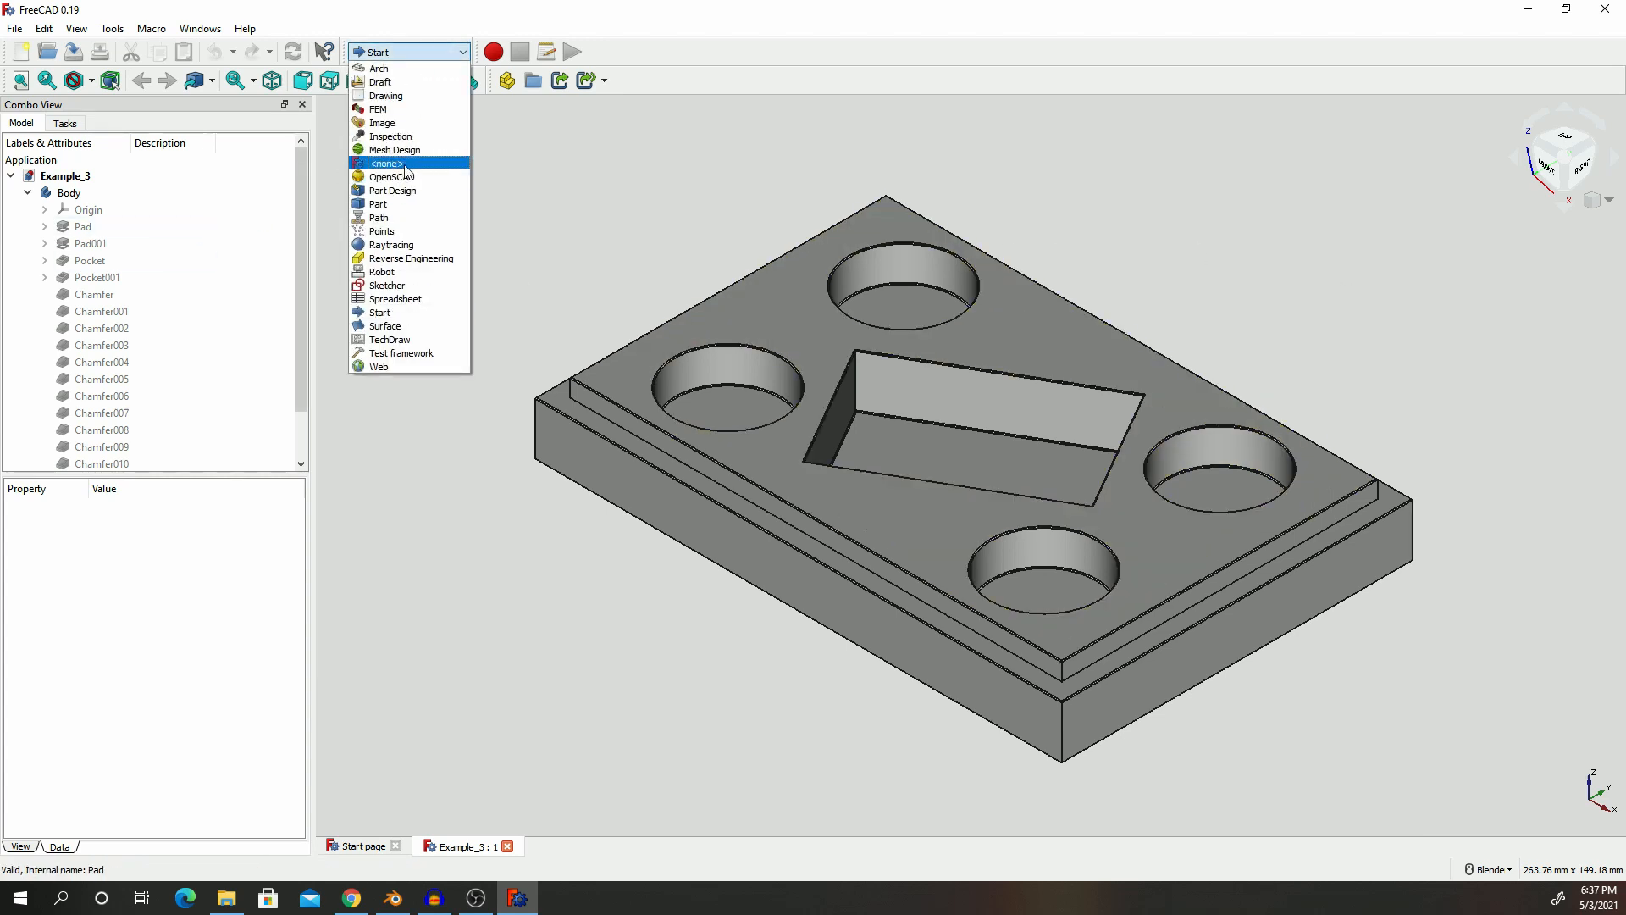
left_click(392, 190)
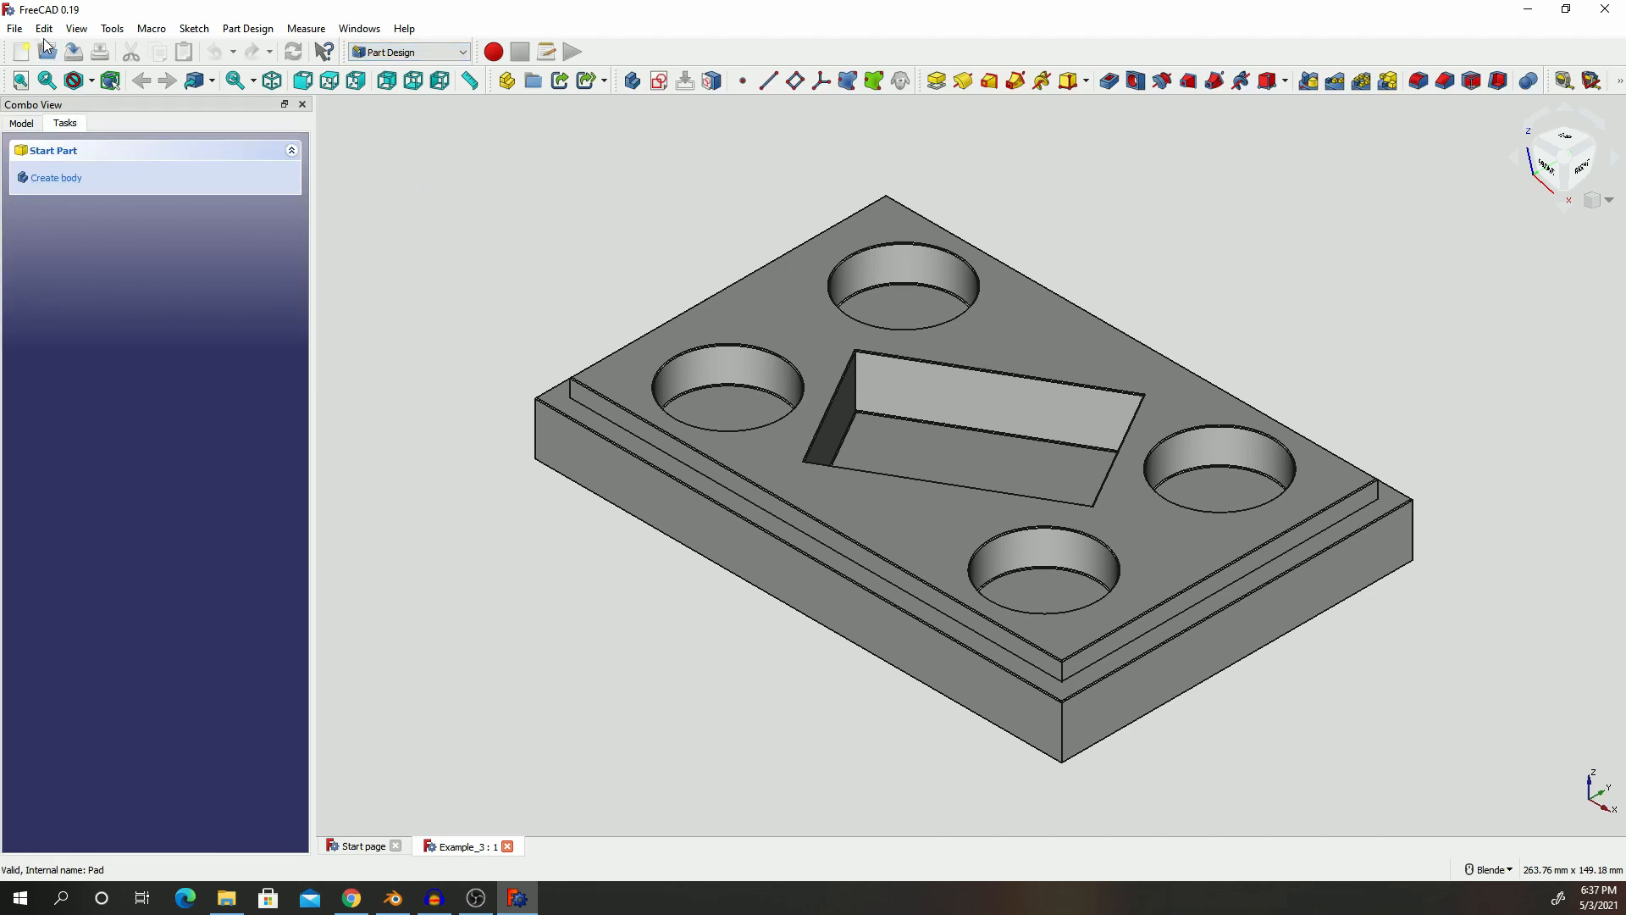
left_click(43, 28)
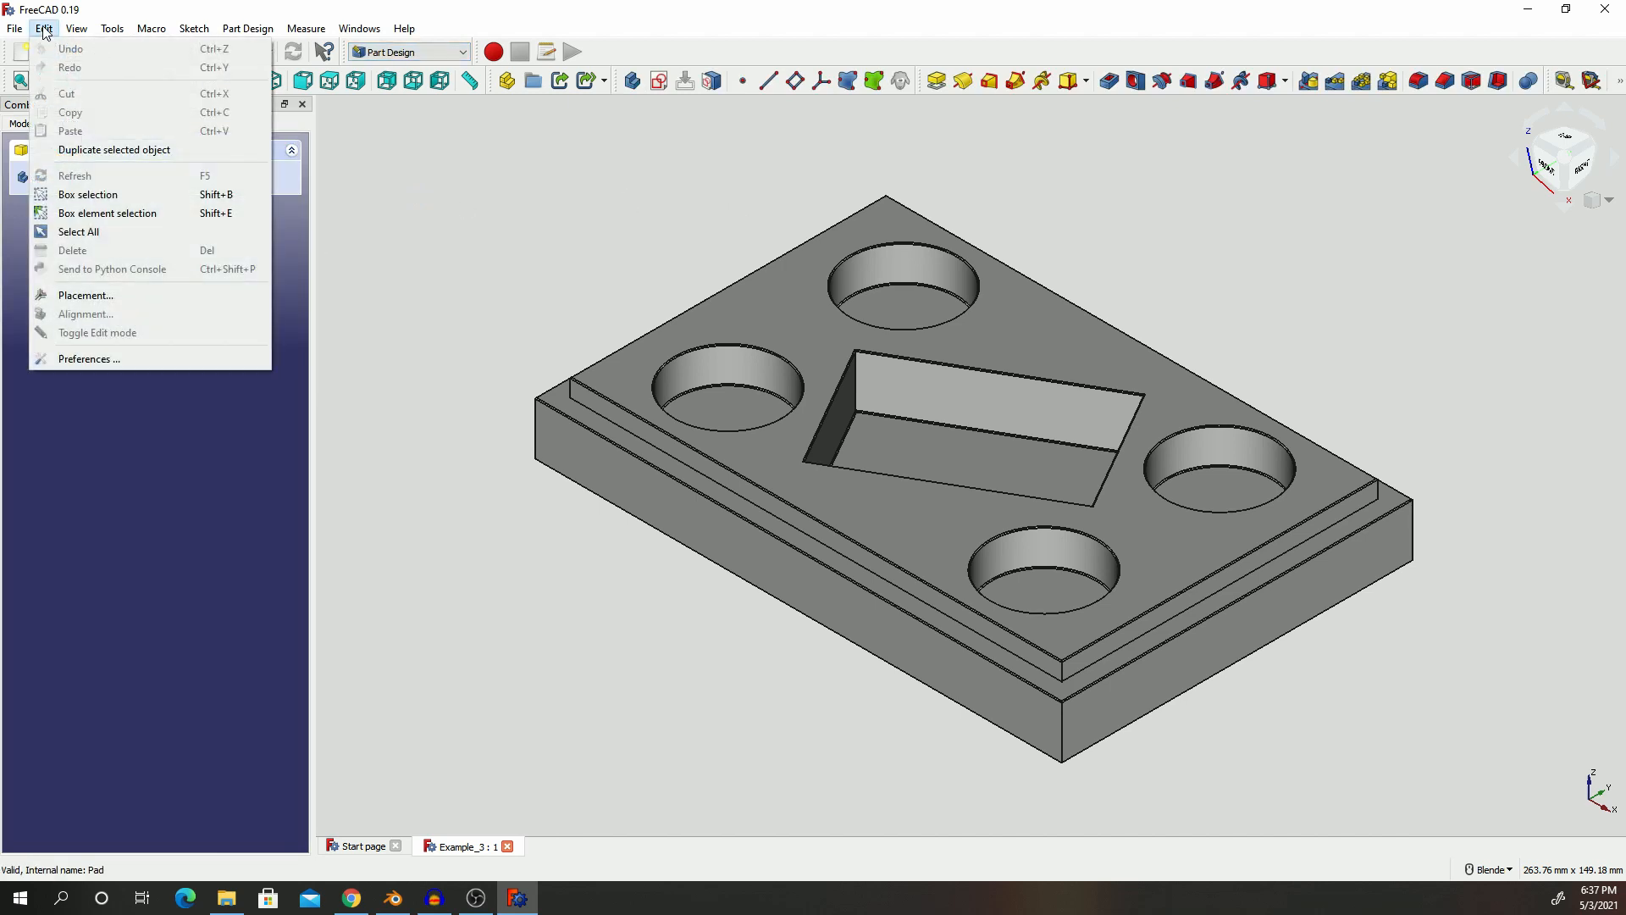
left_click(88, 359)
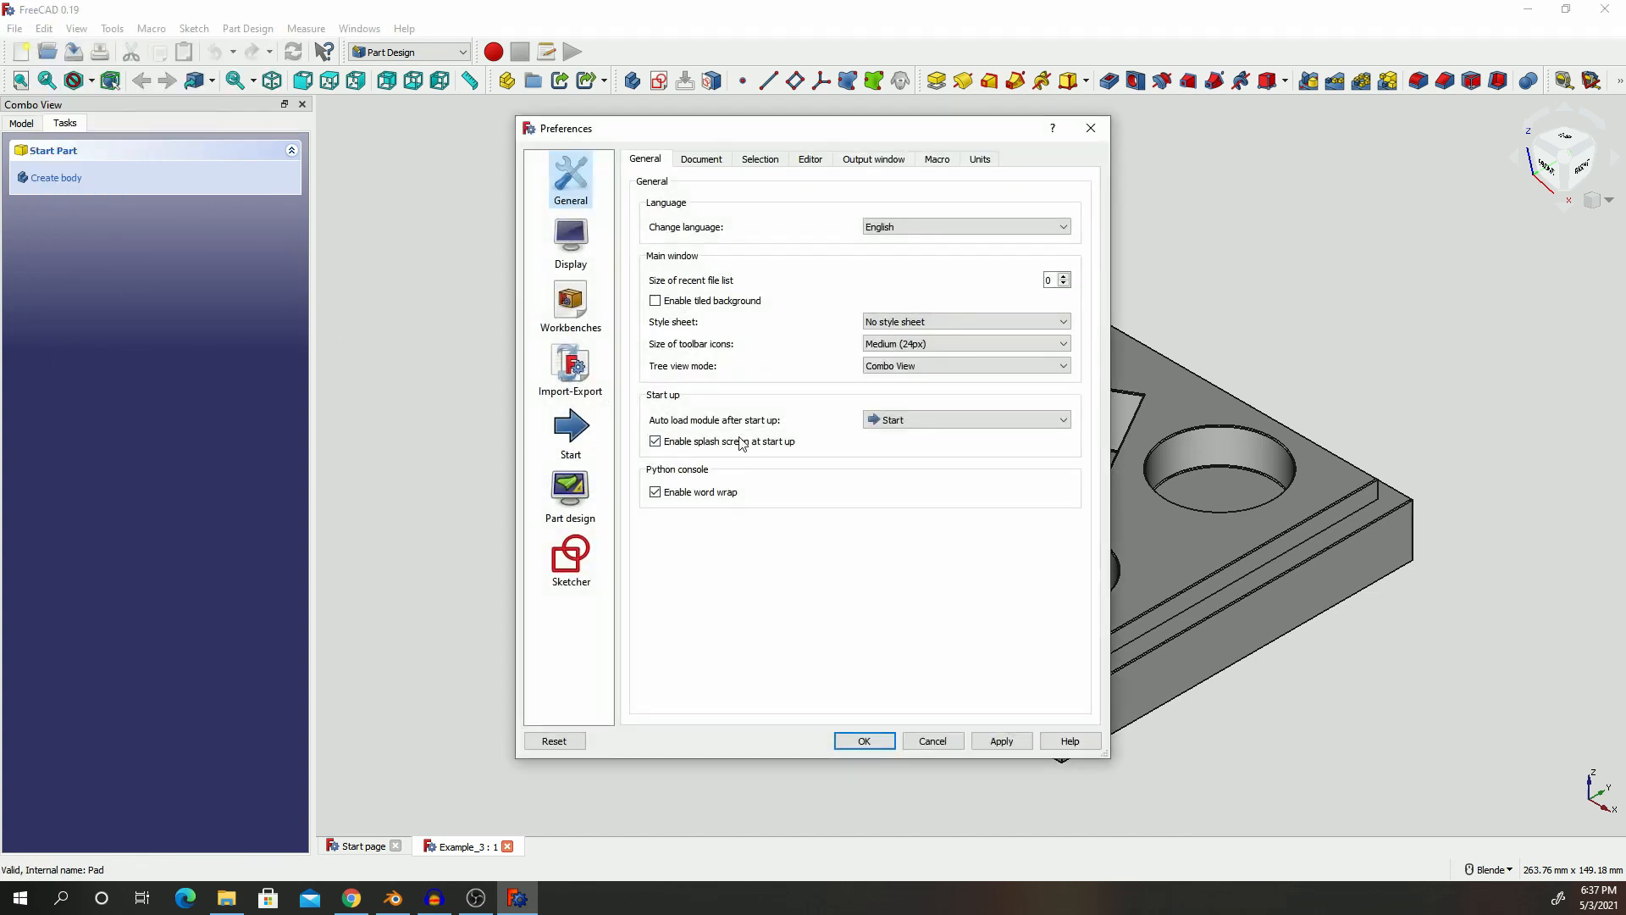
left_click(569, 370)
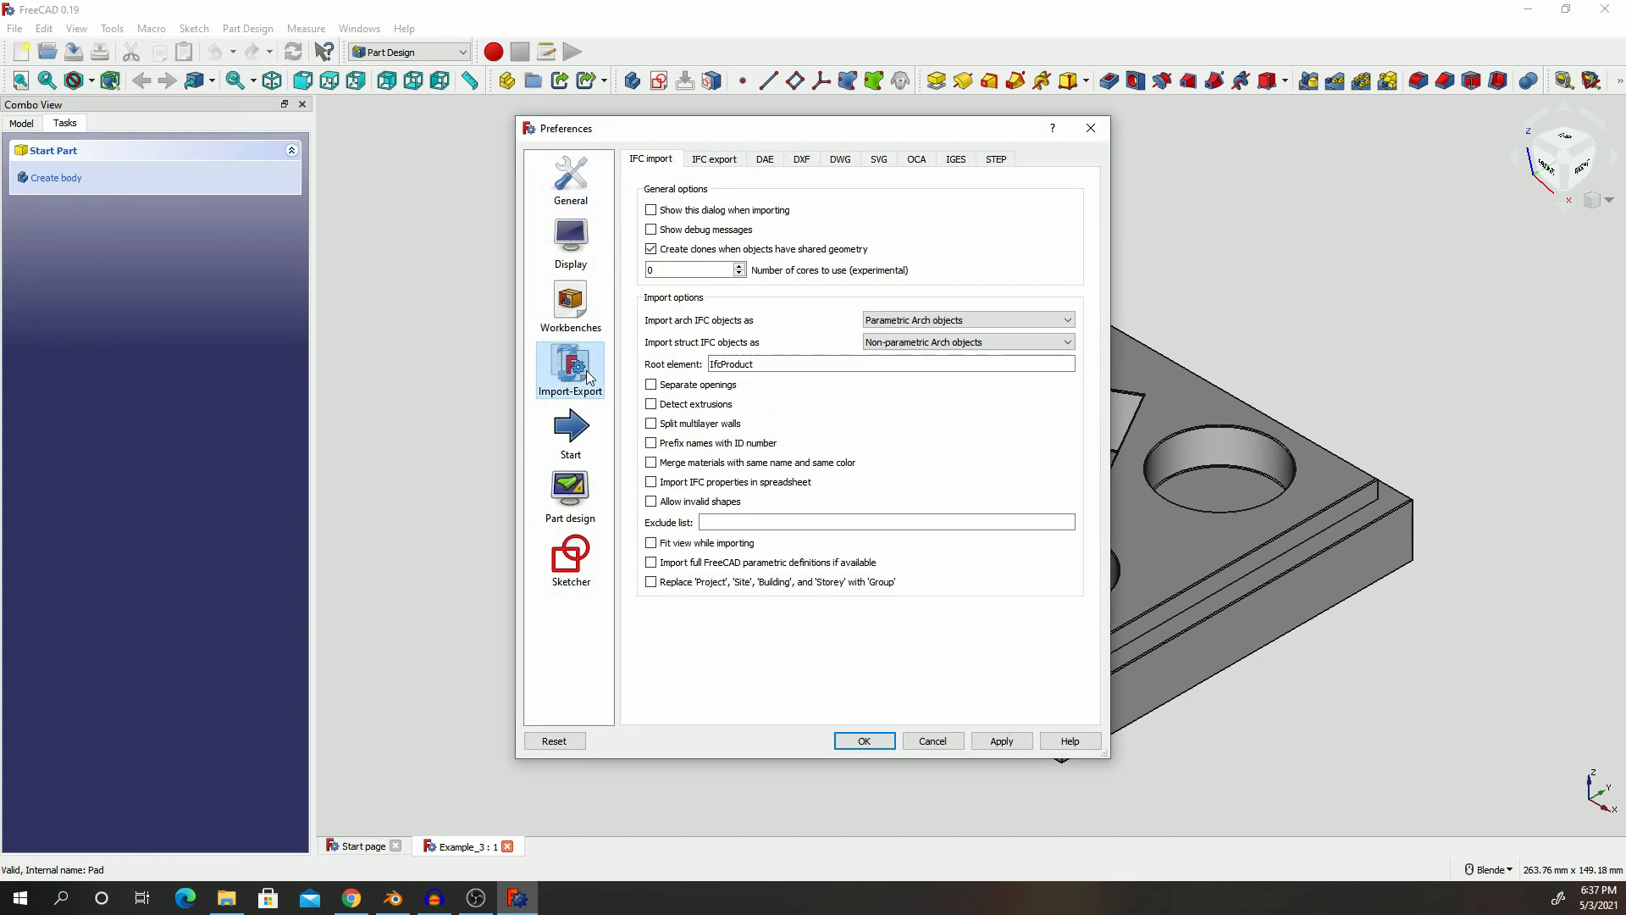
left_click(994, 158)
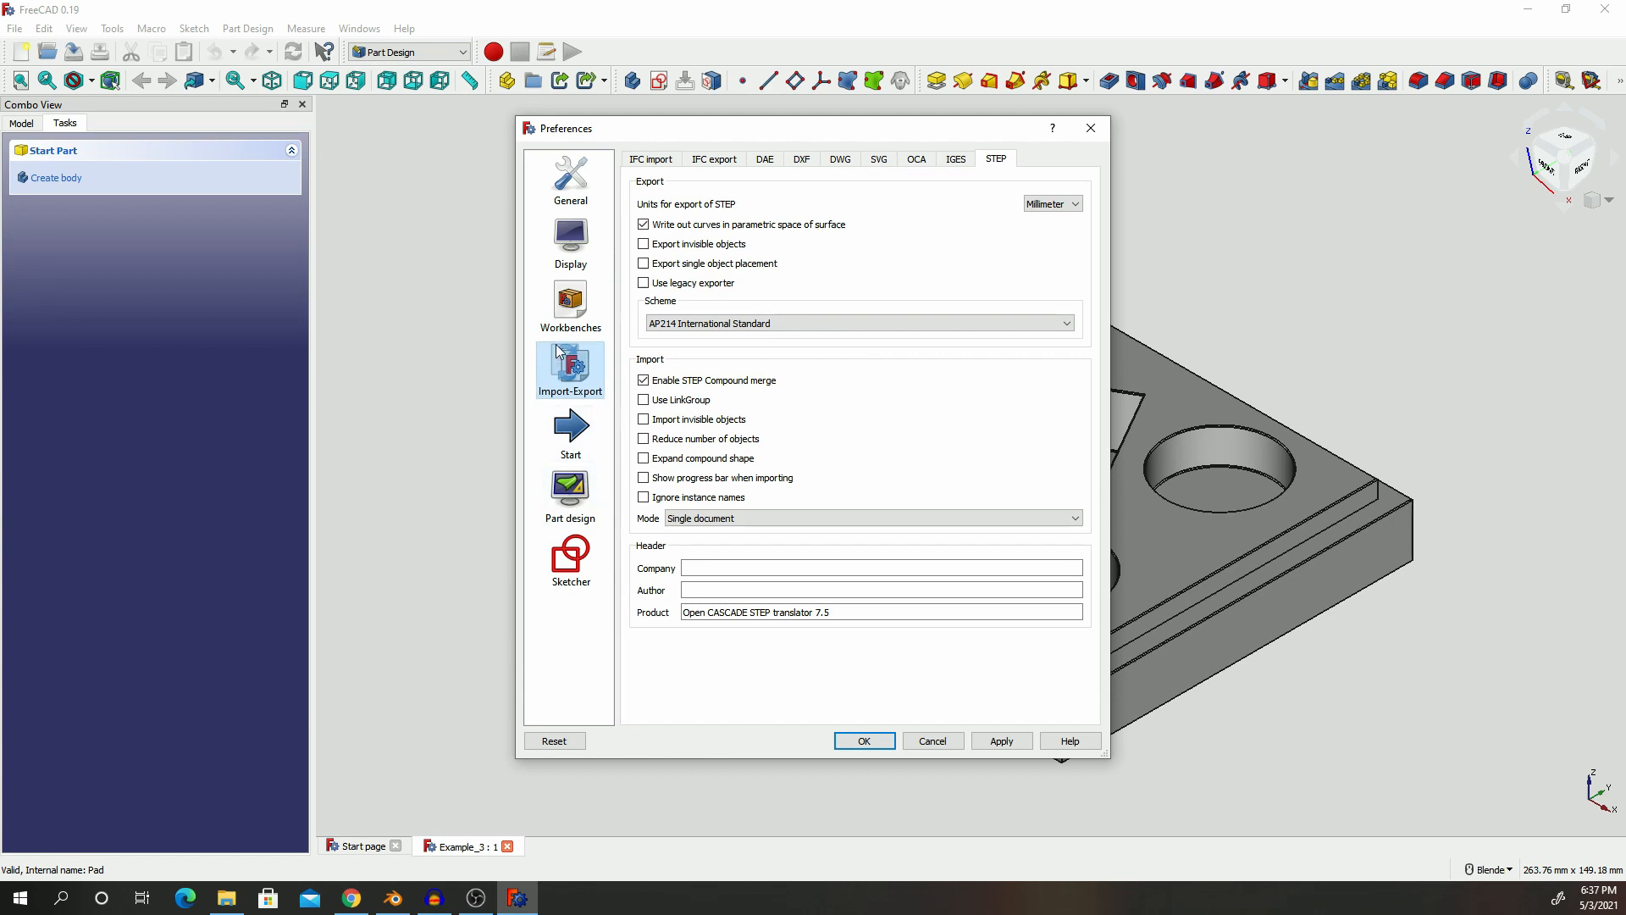
mouse_move(1035, 148)
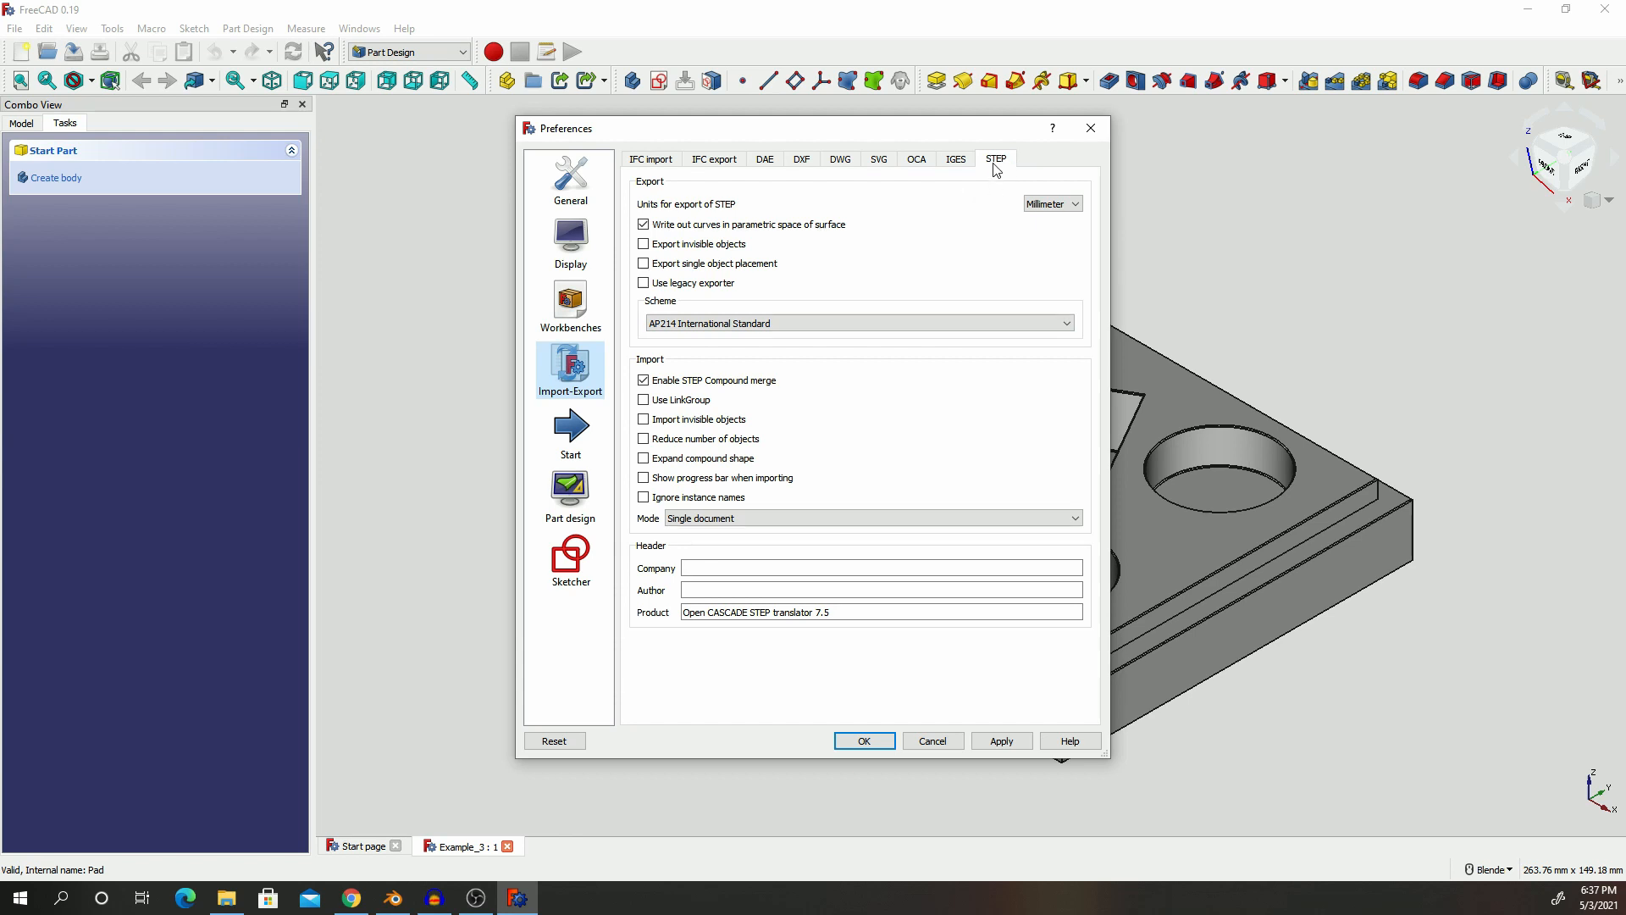
mouse_move(1012, 162)
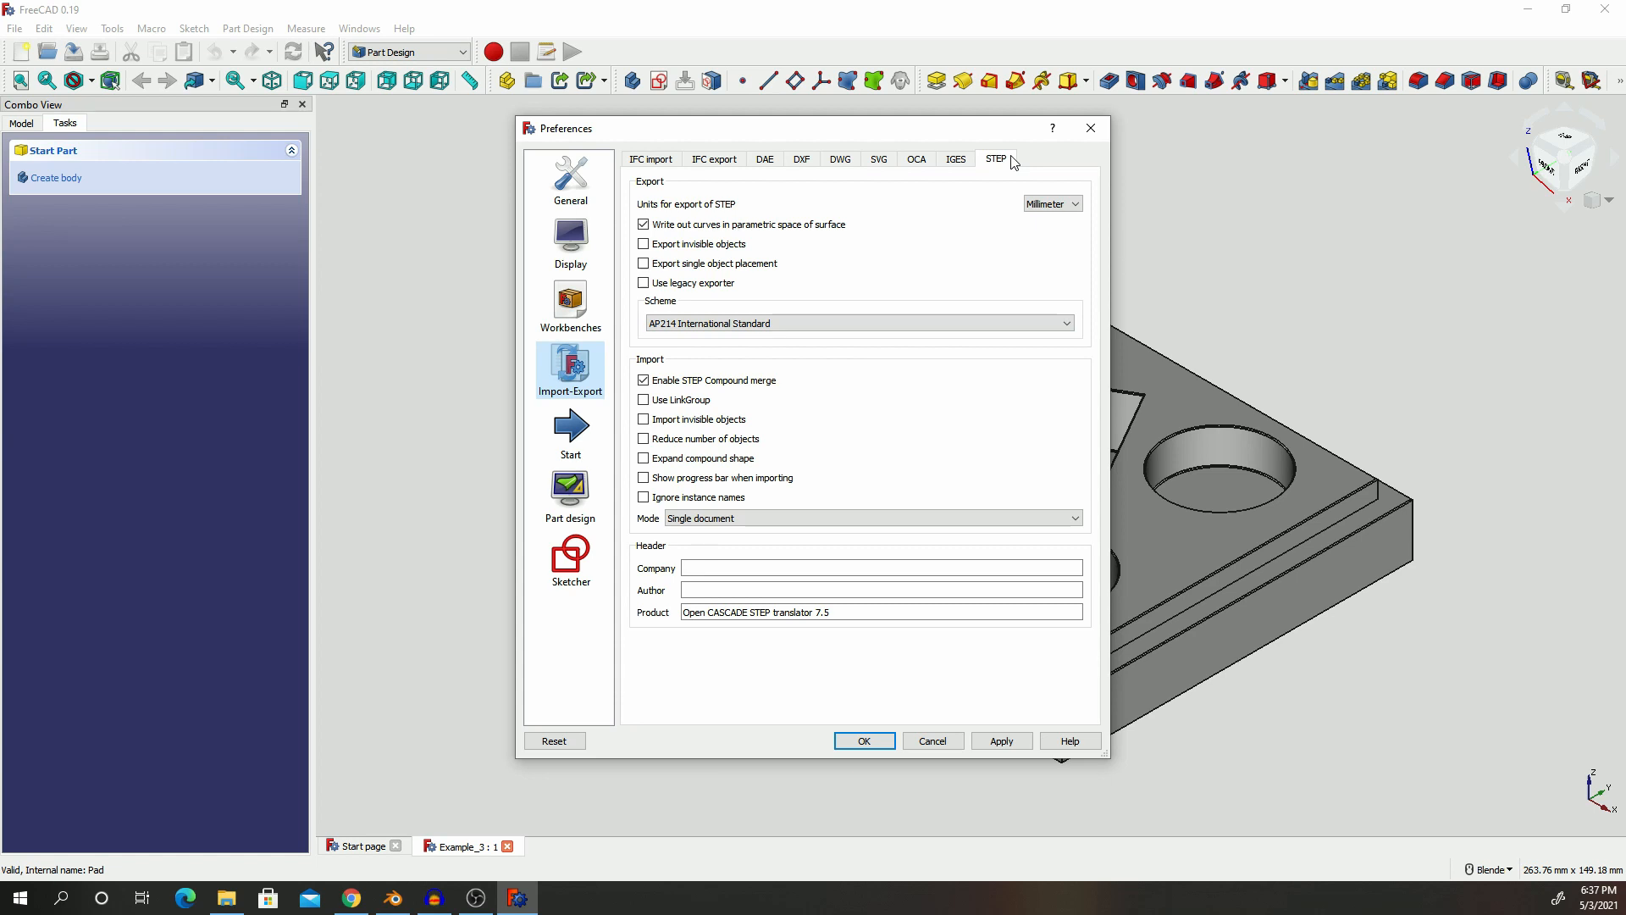
mouse_move(1012, 164)
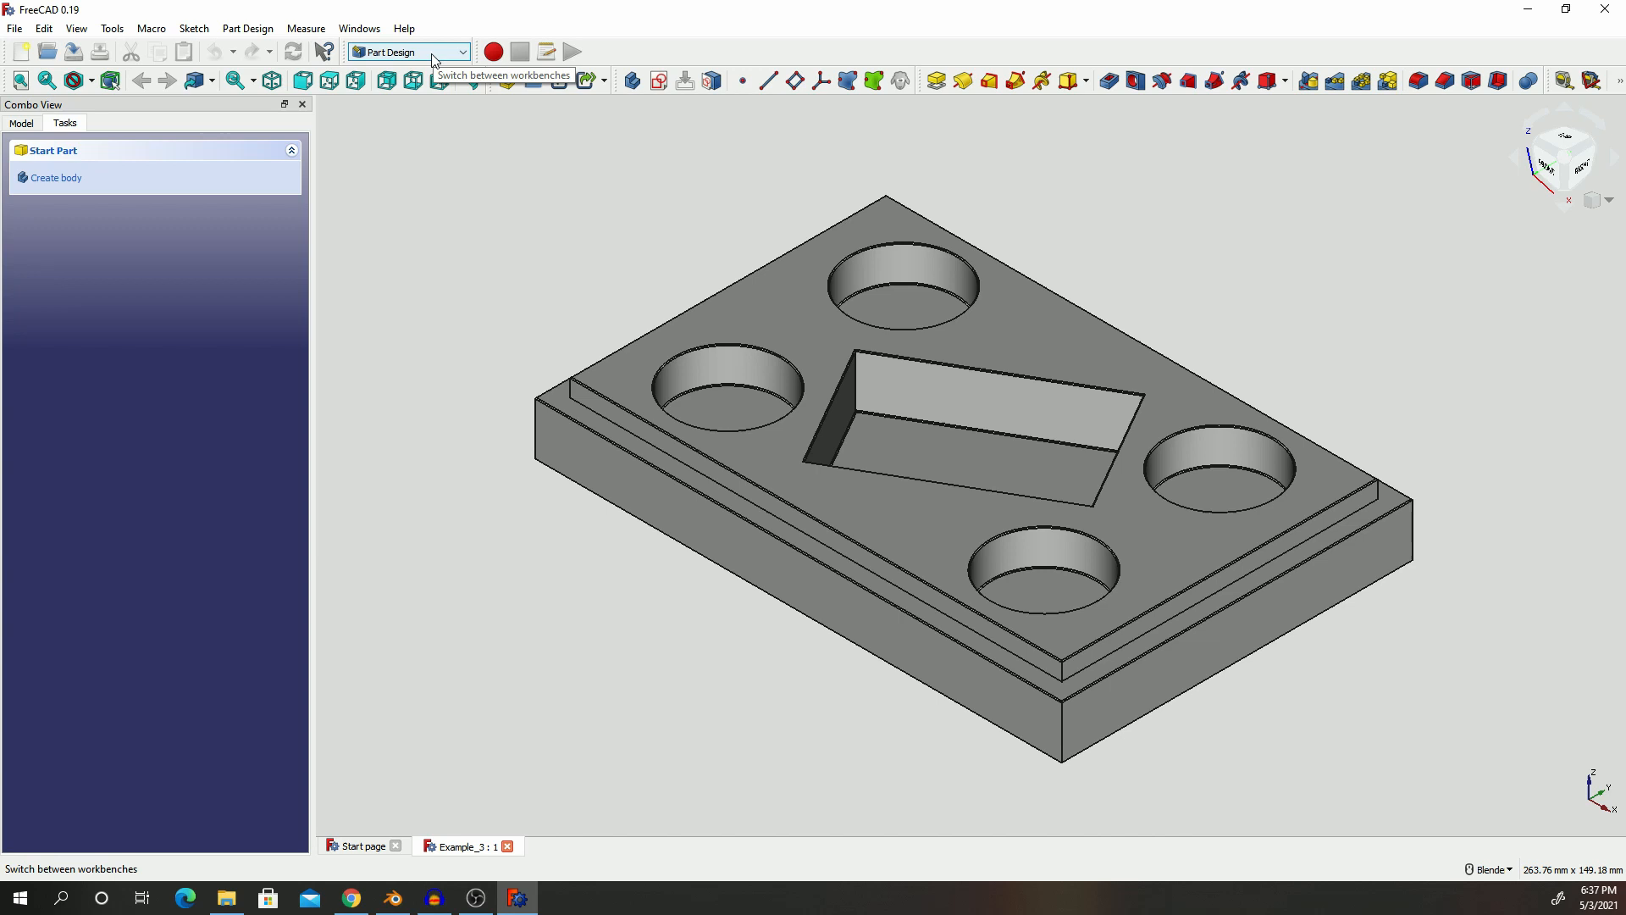
Step: Activate Mesh Design and confirm 0.10 mm maximum mesh deviation in Mesh Formats preferences
left_click(405, 52)
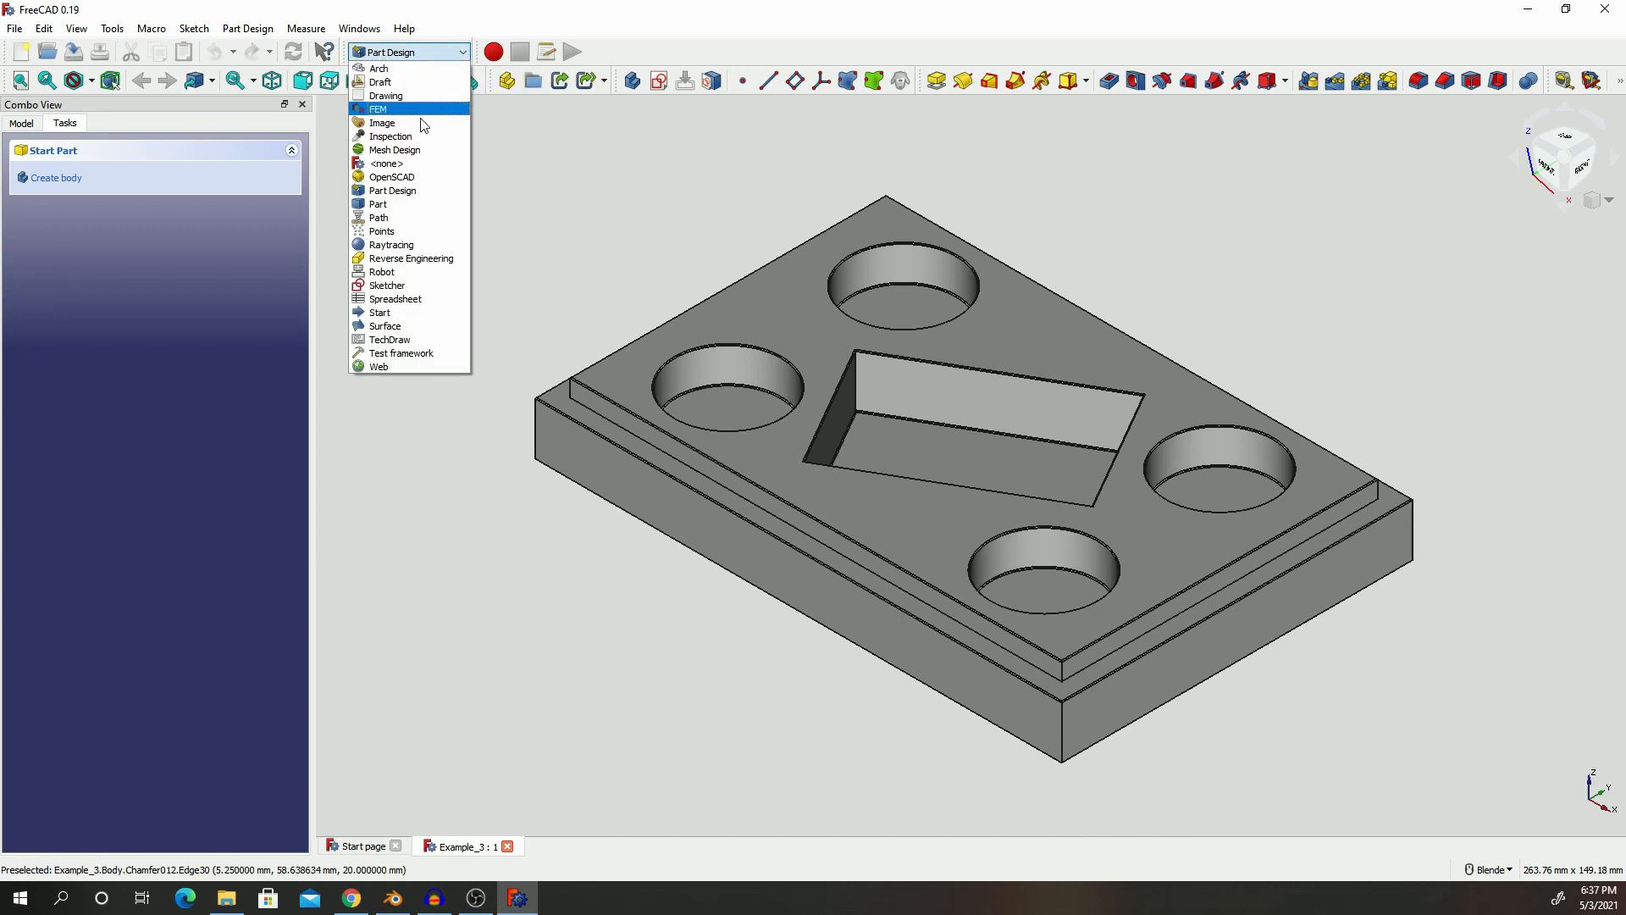
mouse_move(413, 149)
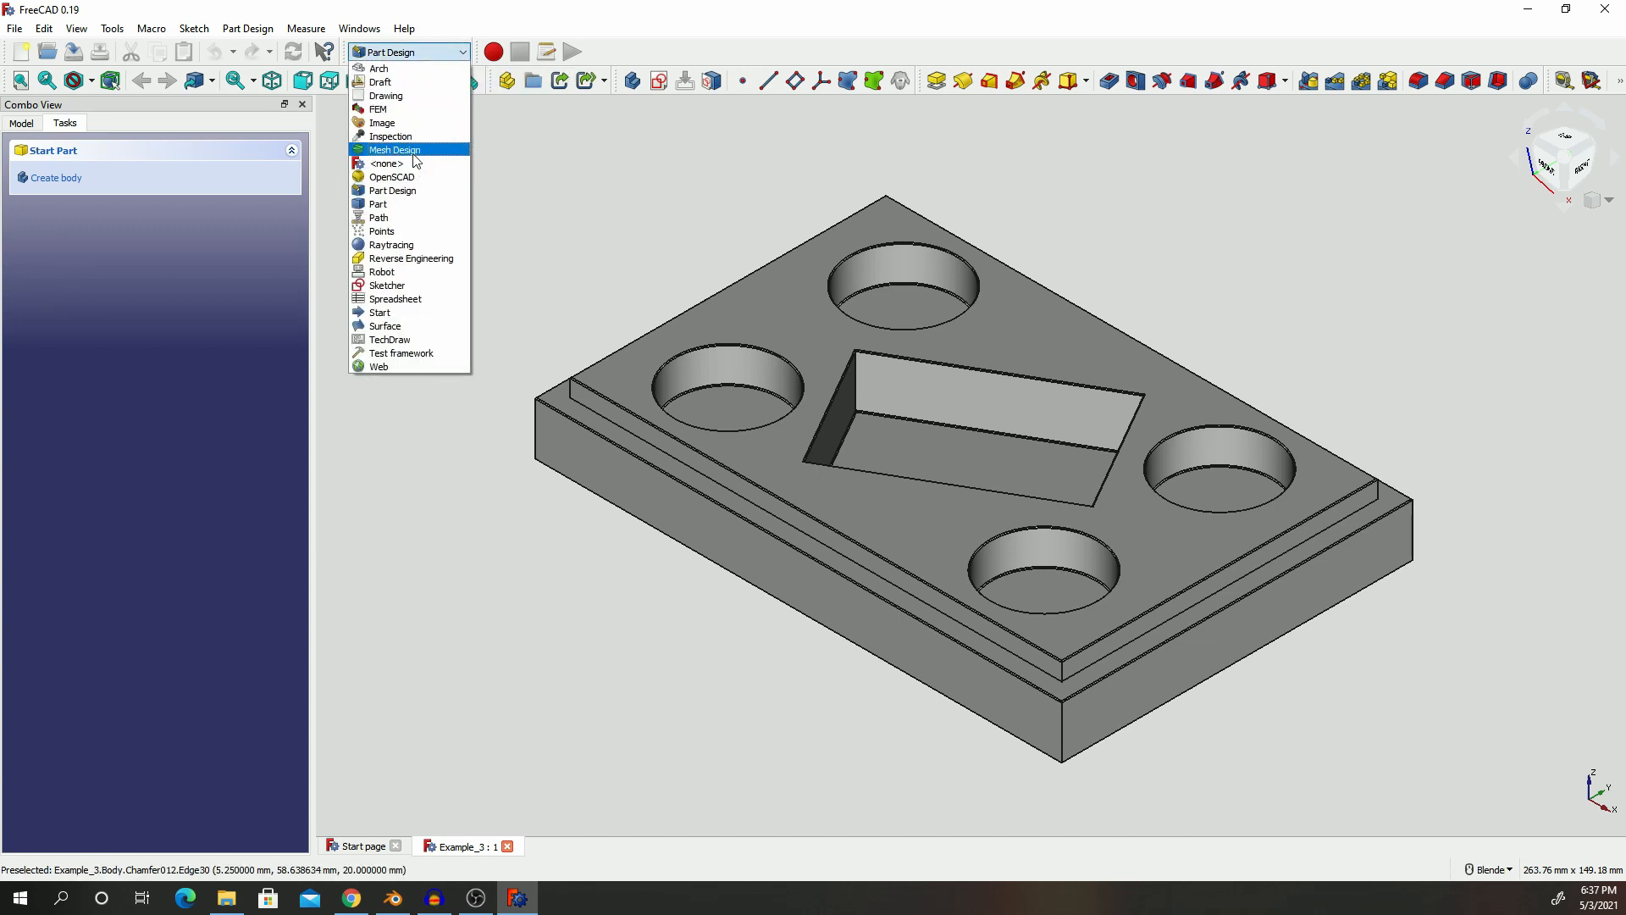
left_click(394, 148)
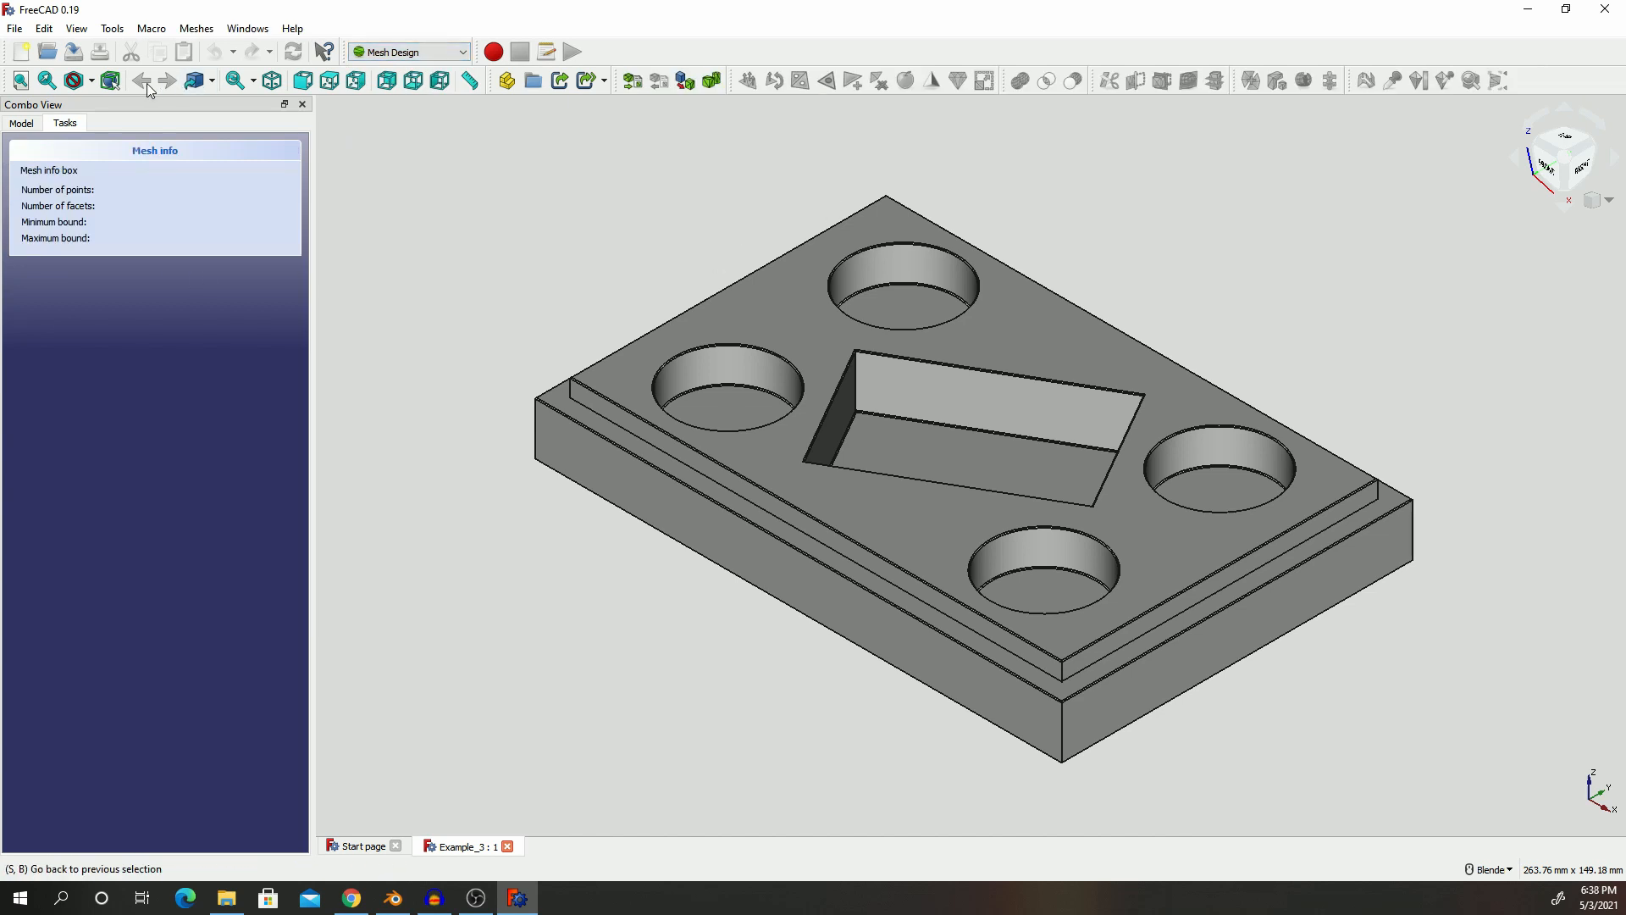
left_click(43, 28)
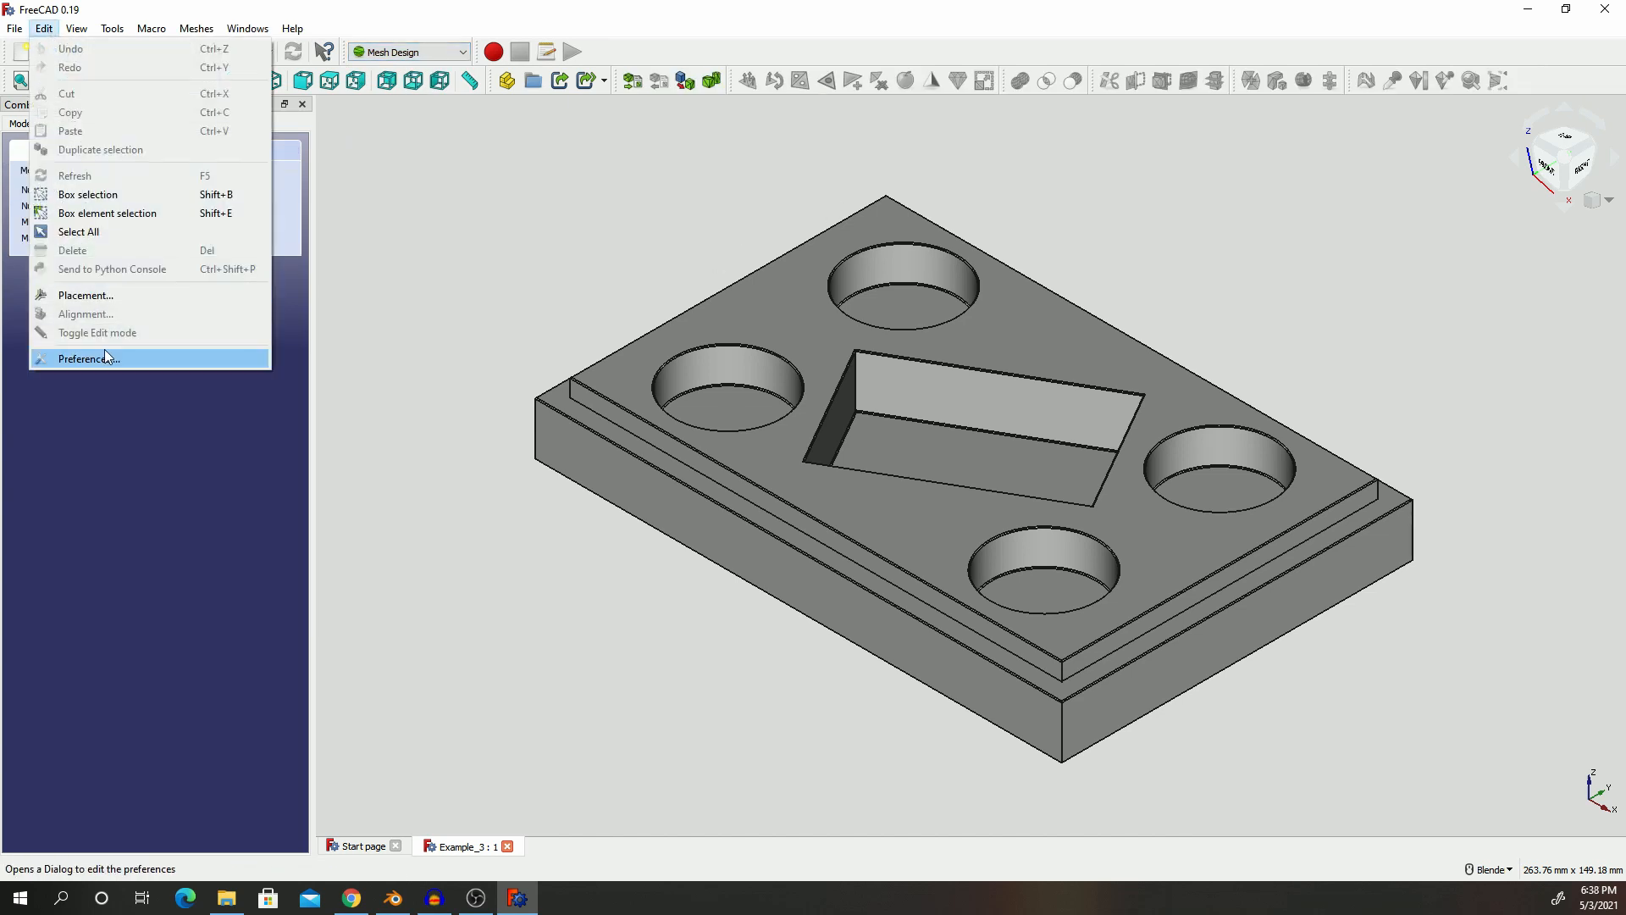
left_click(88, 357)
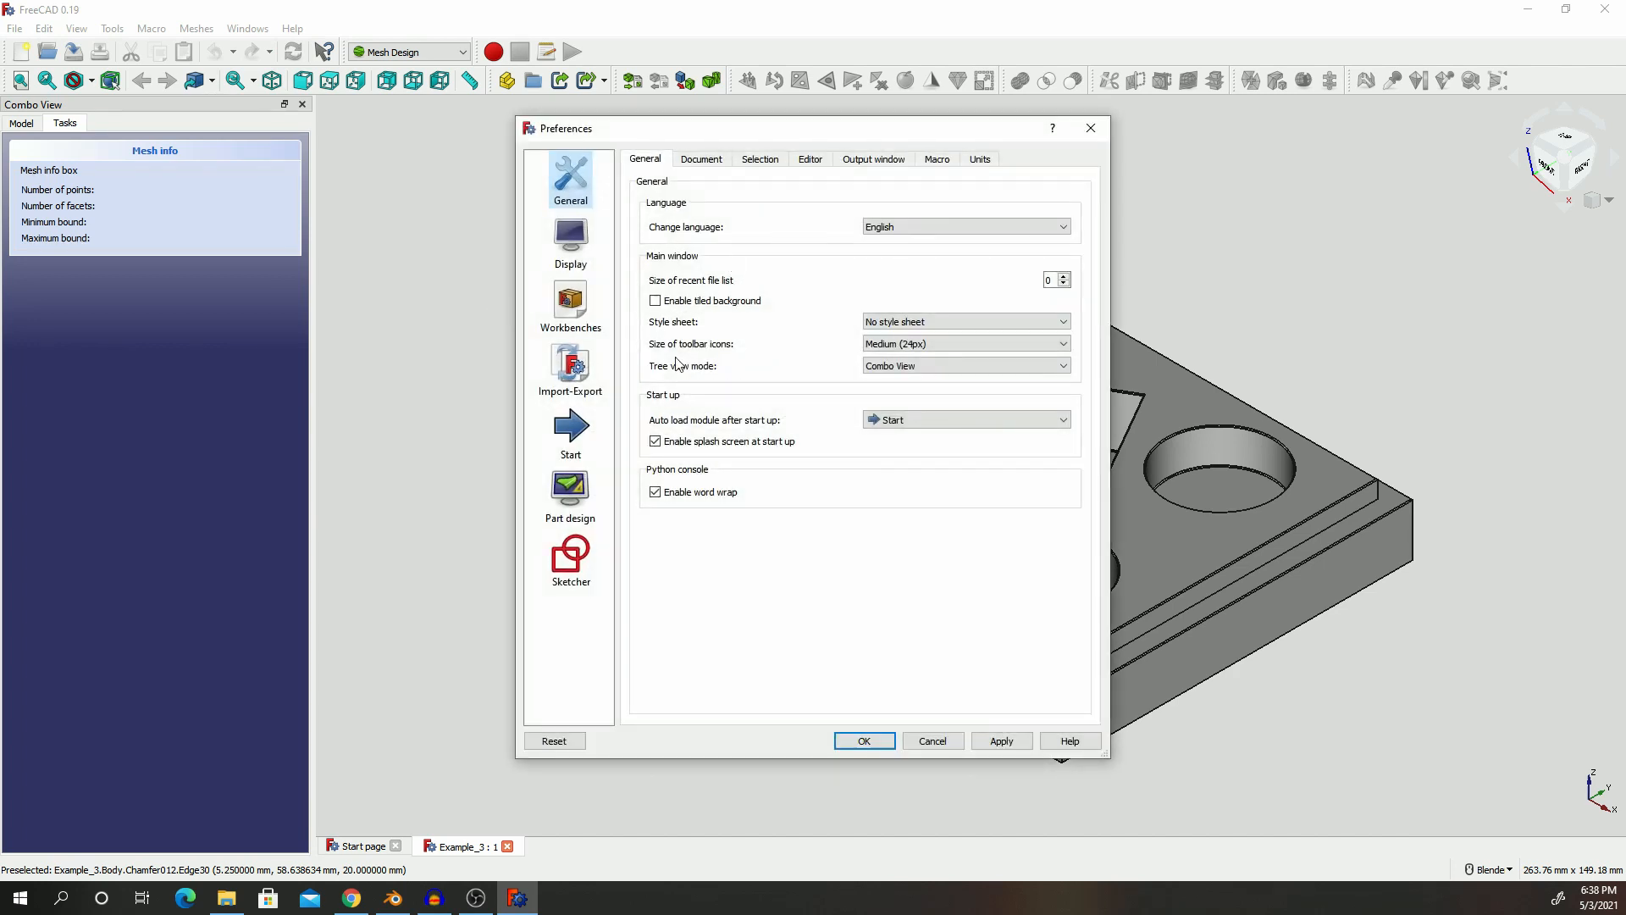
left_click(569, 370)
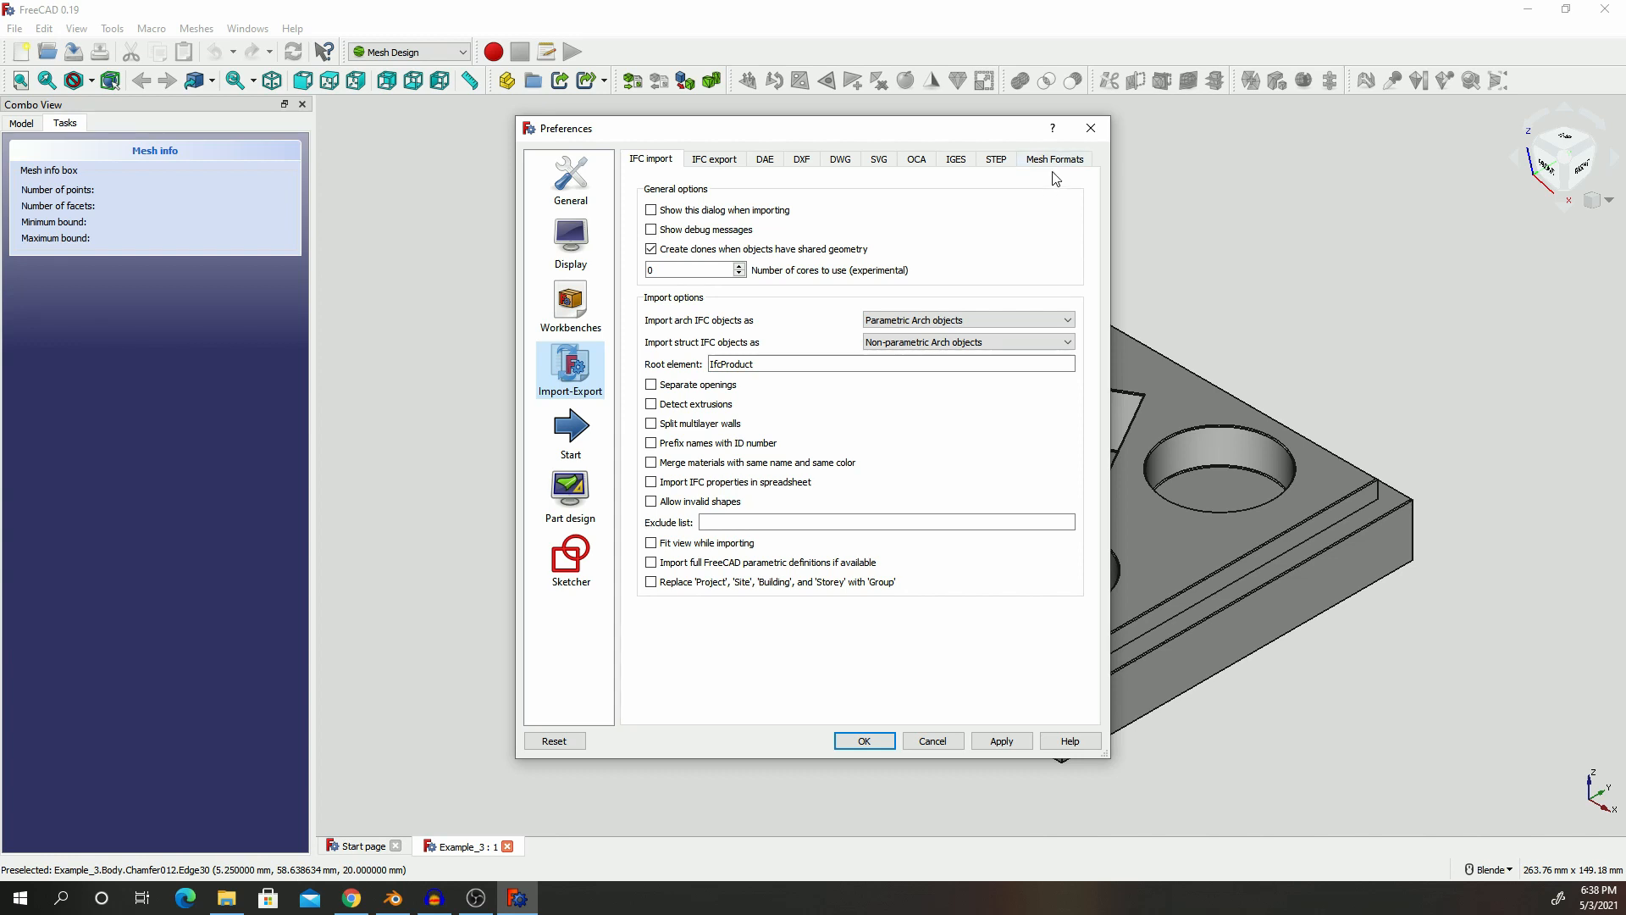
mouse_move(1031, 189)
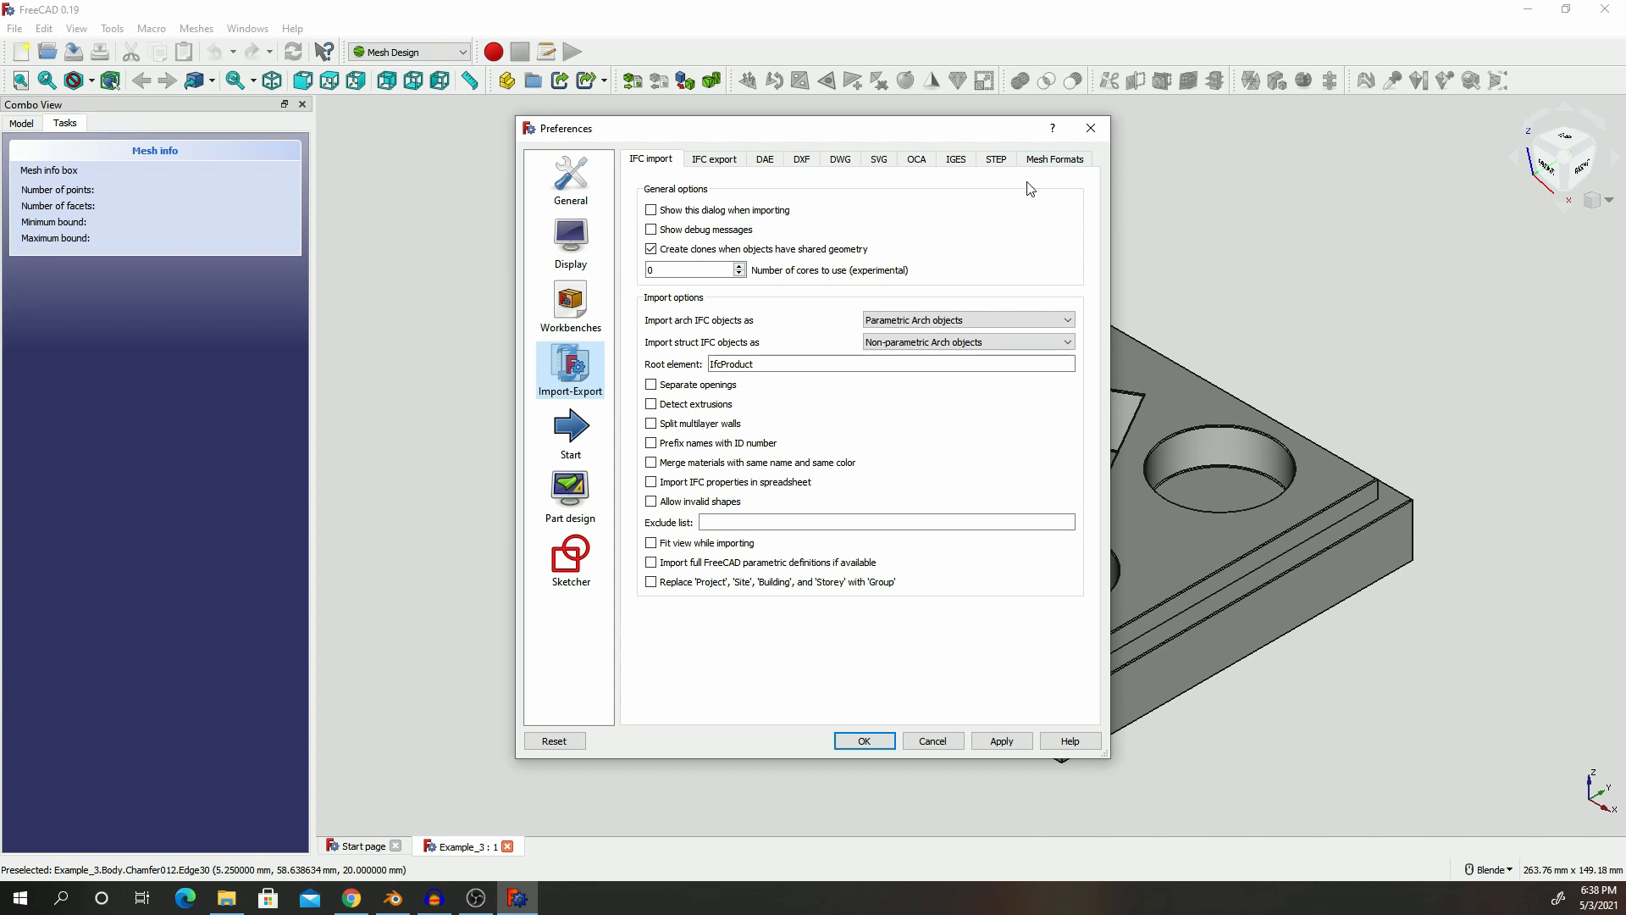
left_click(1053, 158)
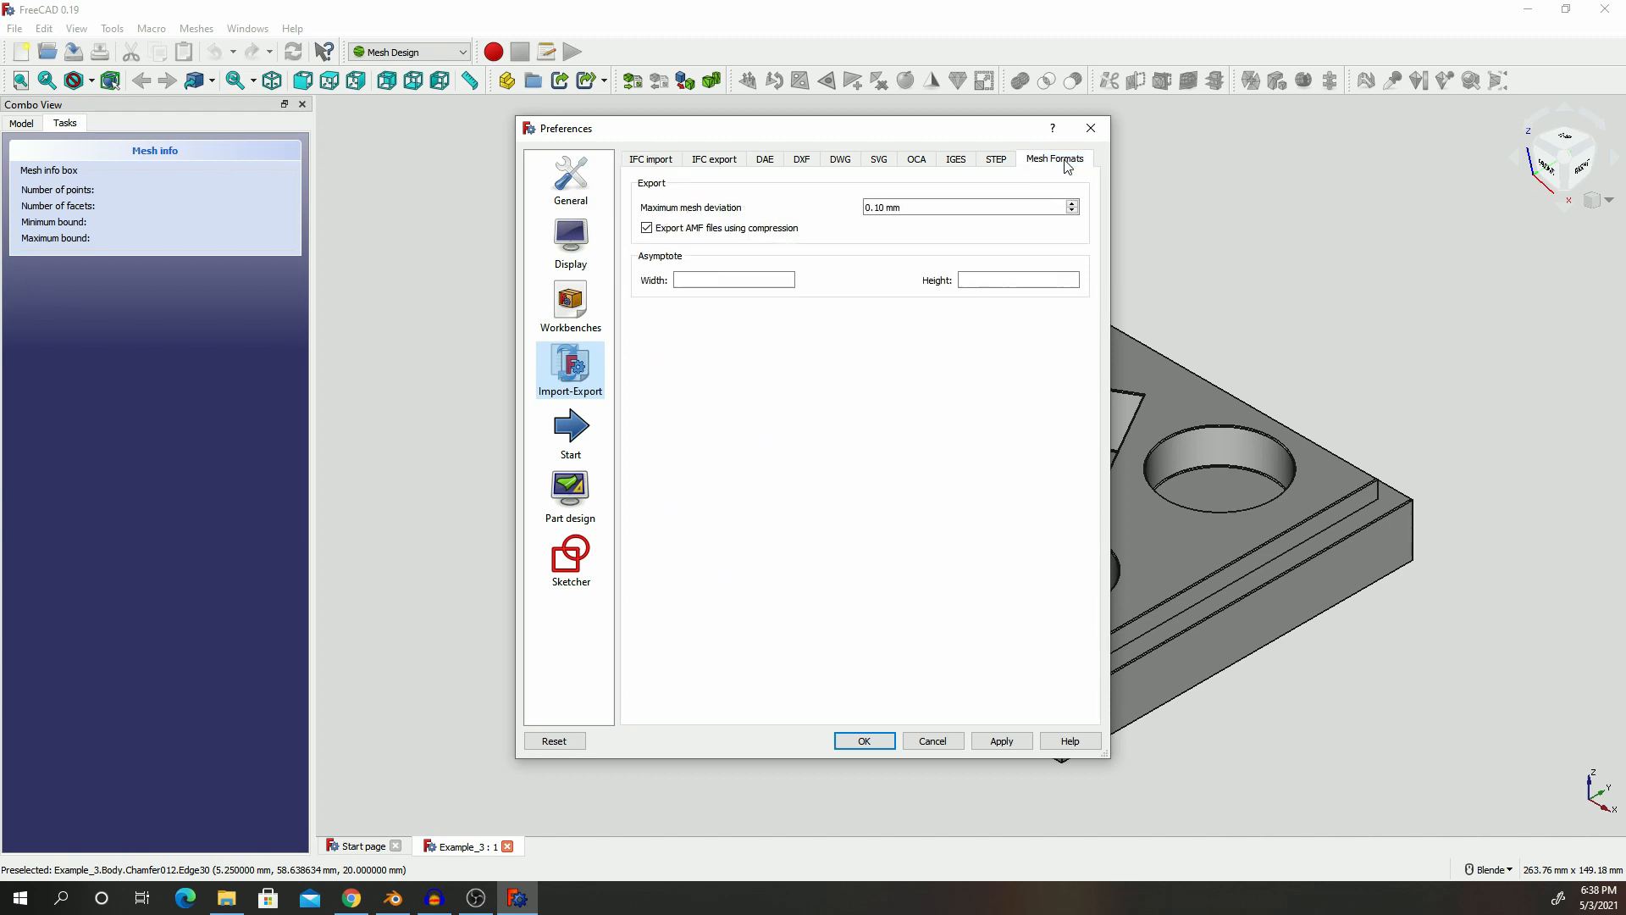
mouse_move(785, 259)
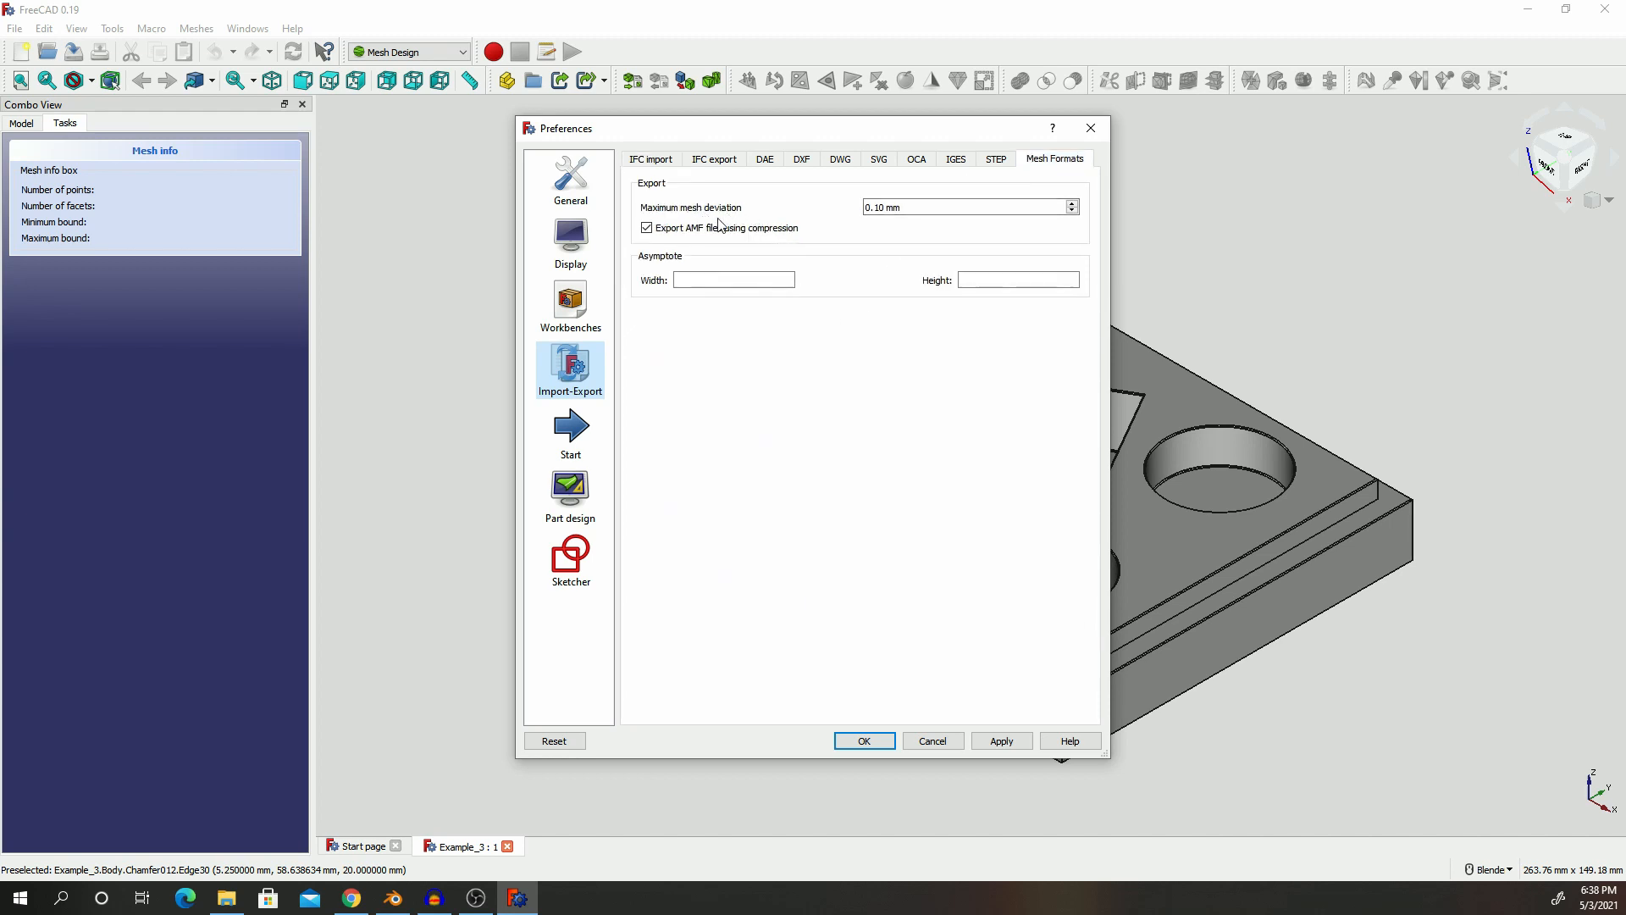
mouse_move(730, 208)
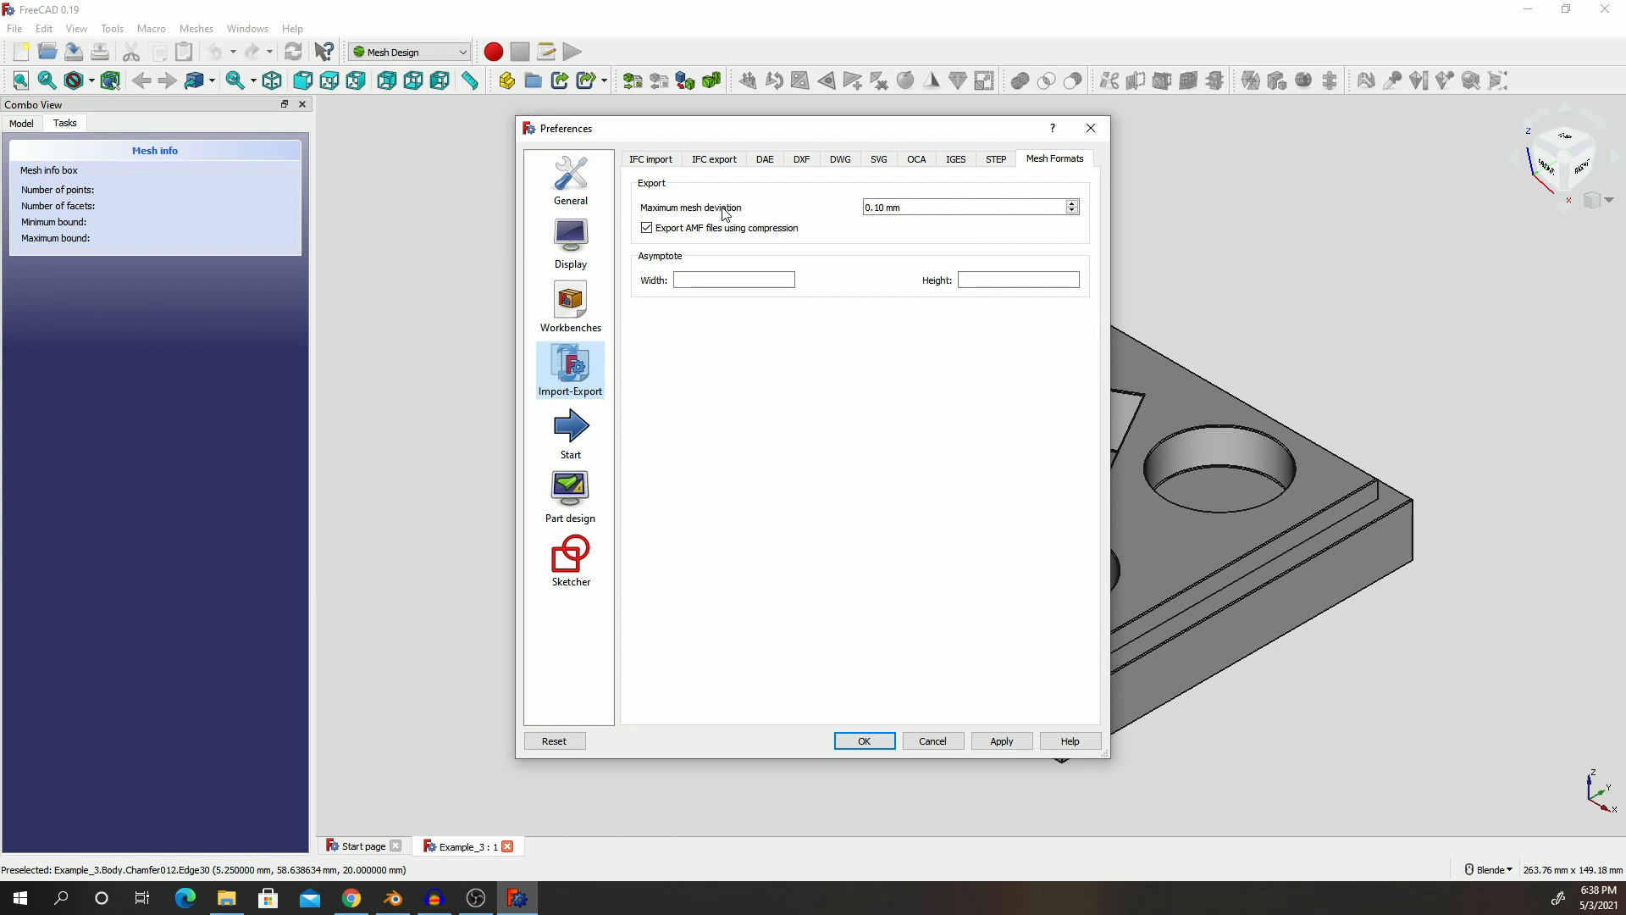
mouse_move(724, 214)
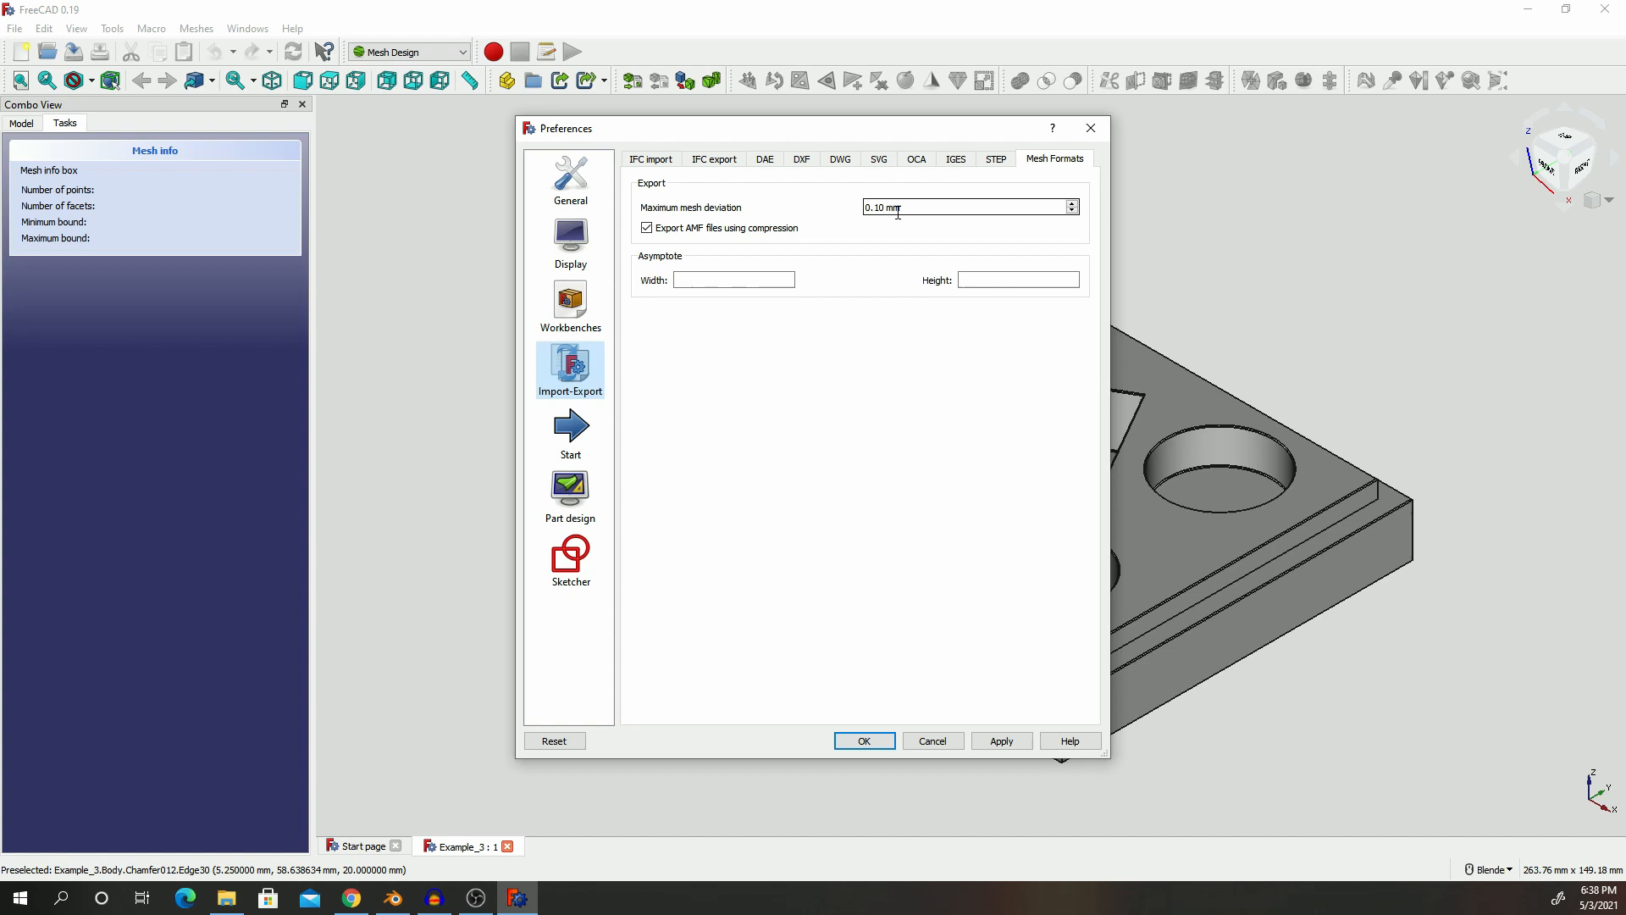
mouse_move(916, 211)
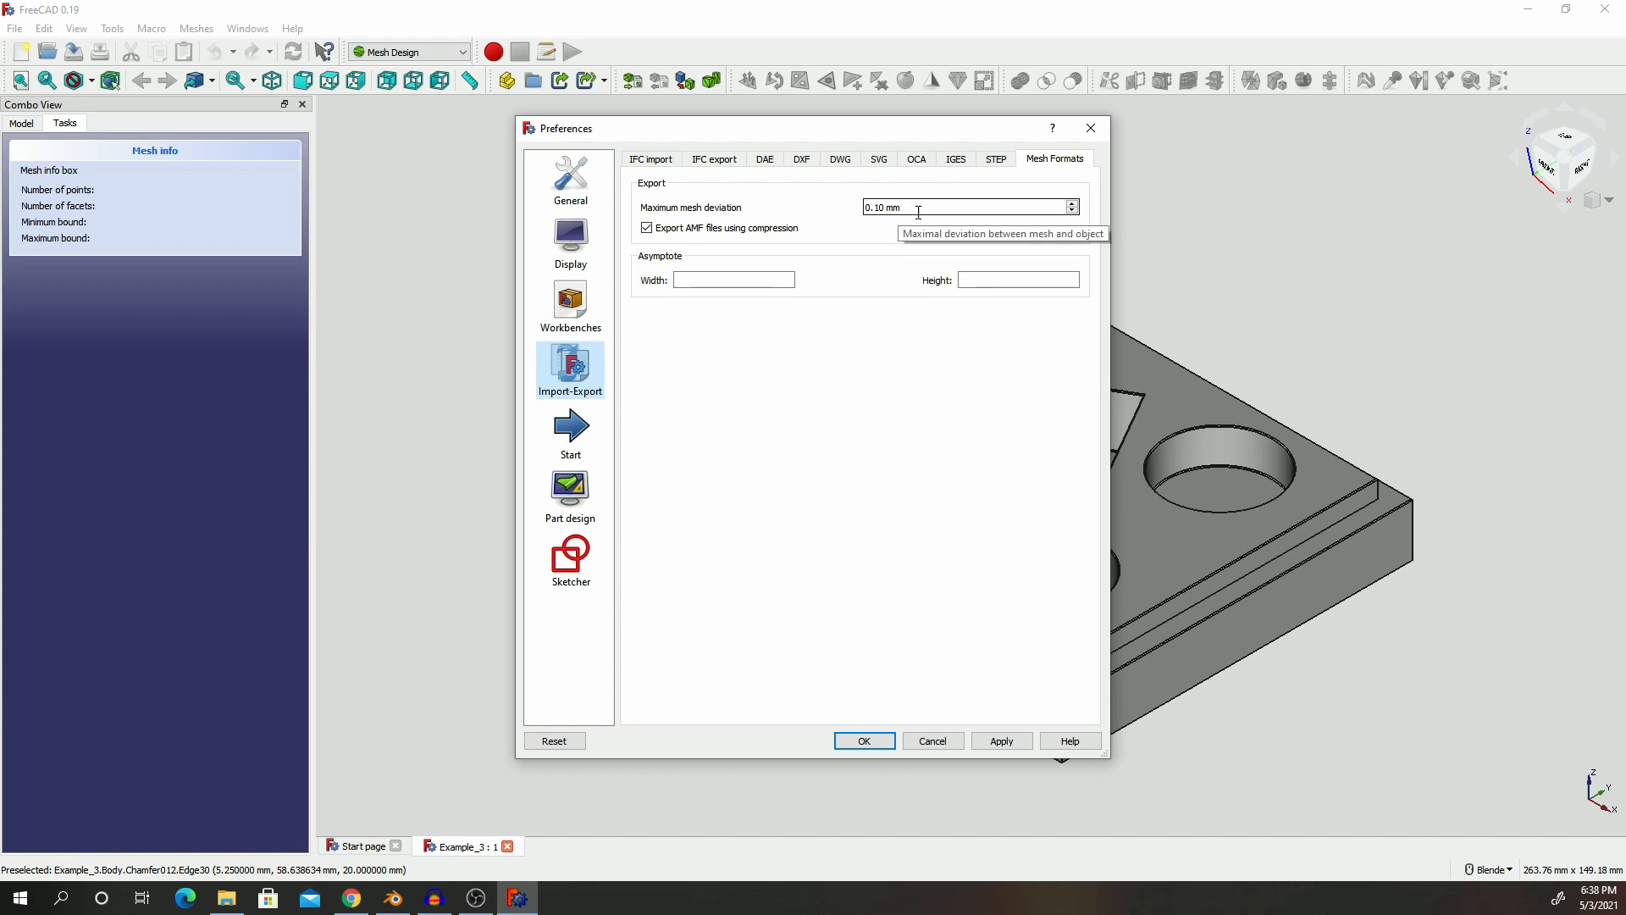
mouse_move(986, 724)
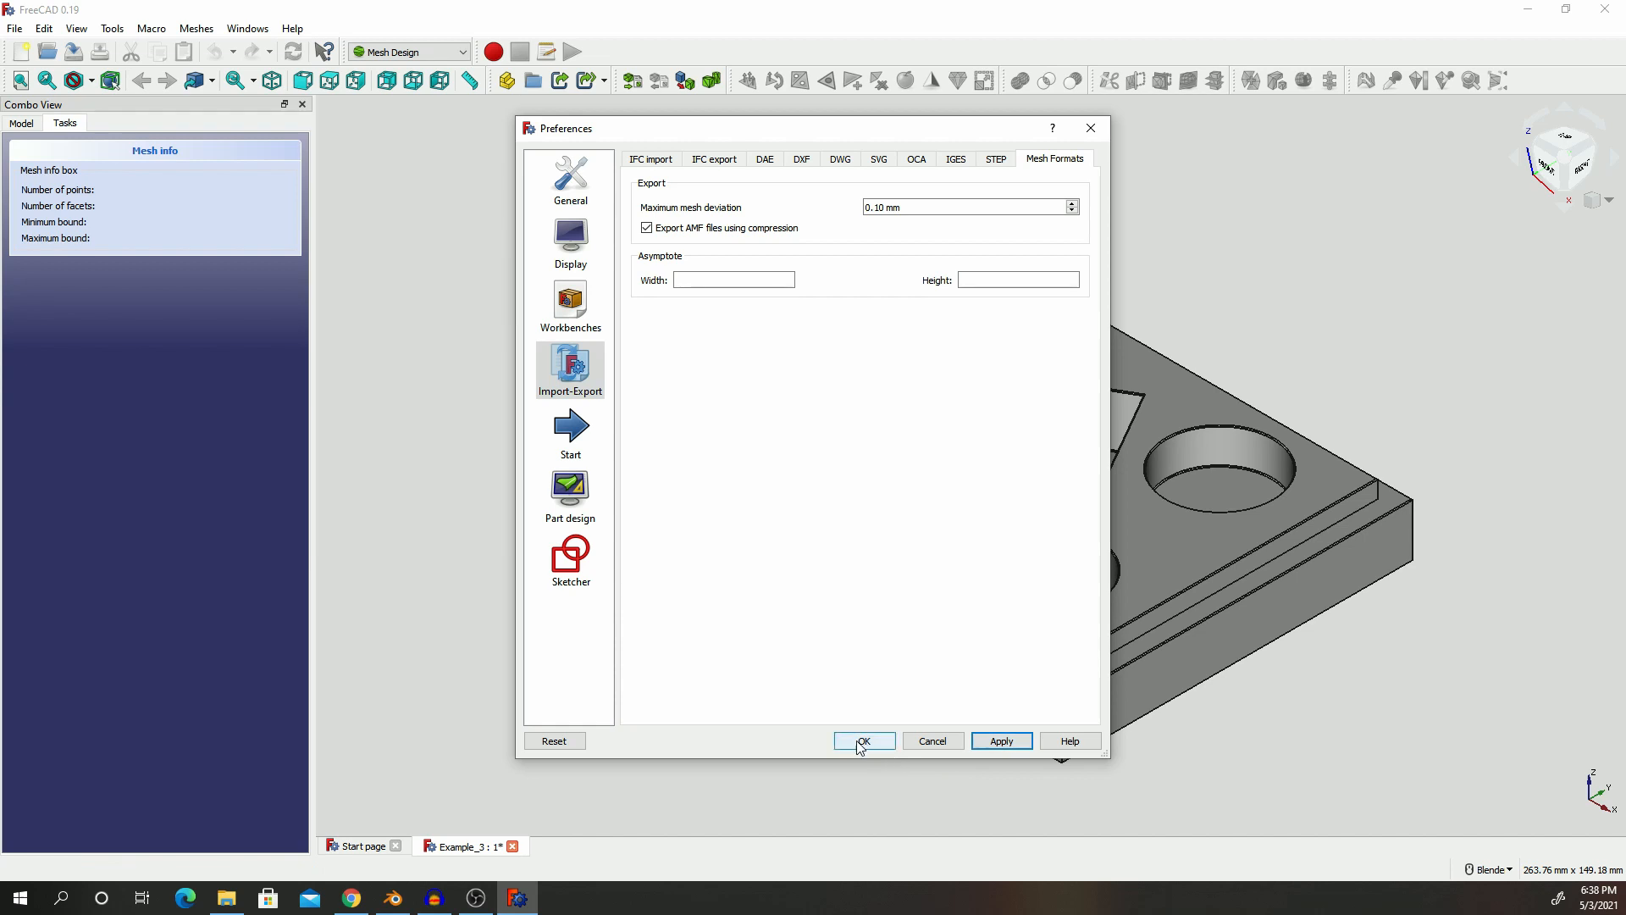
left_click(863, 740)
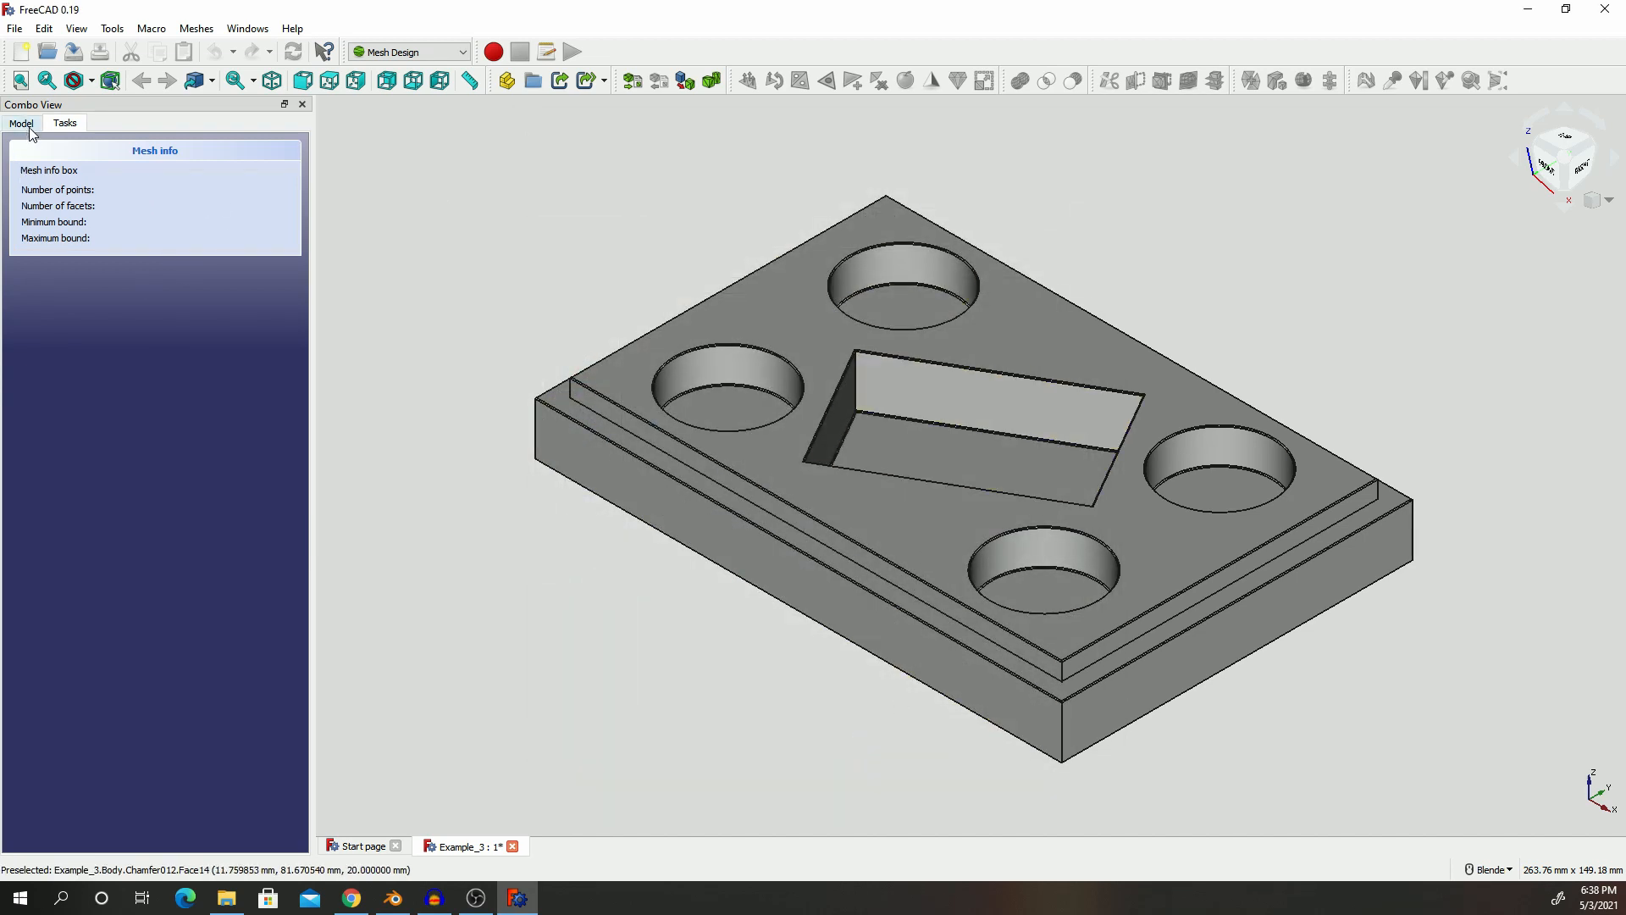
Step: Select the Body and export it as STL over Mold_Example in Examples
left_click(21, 124)
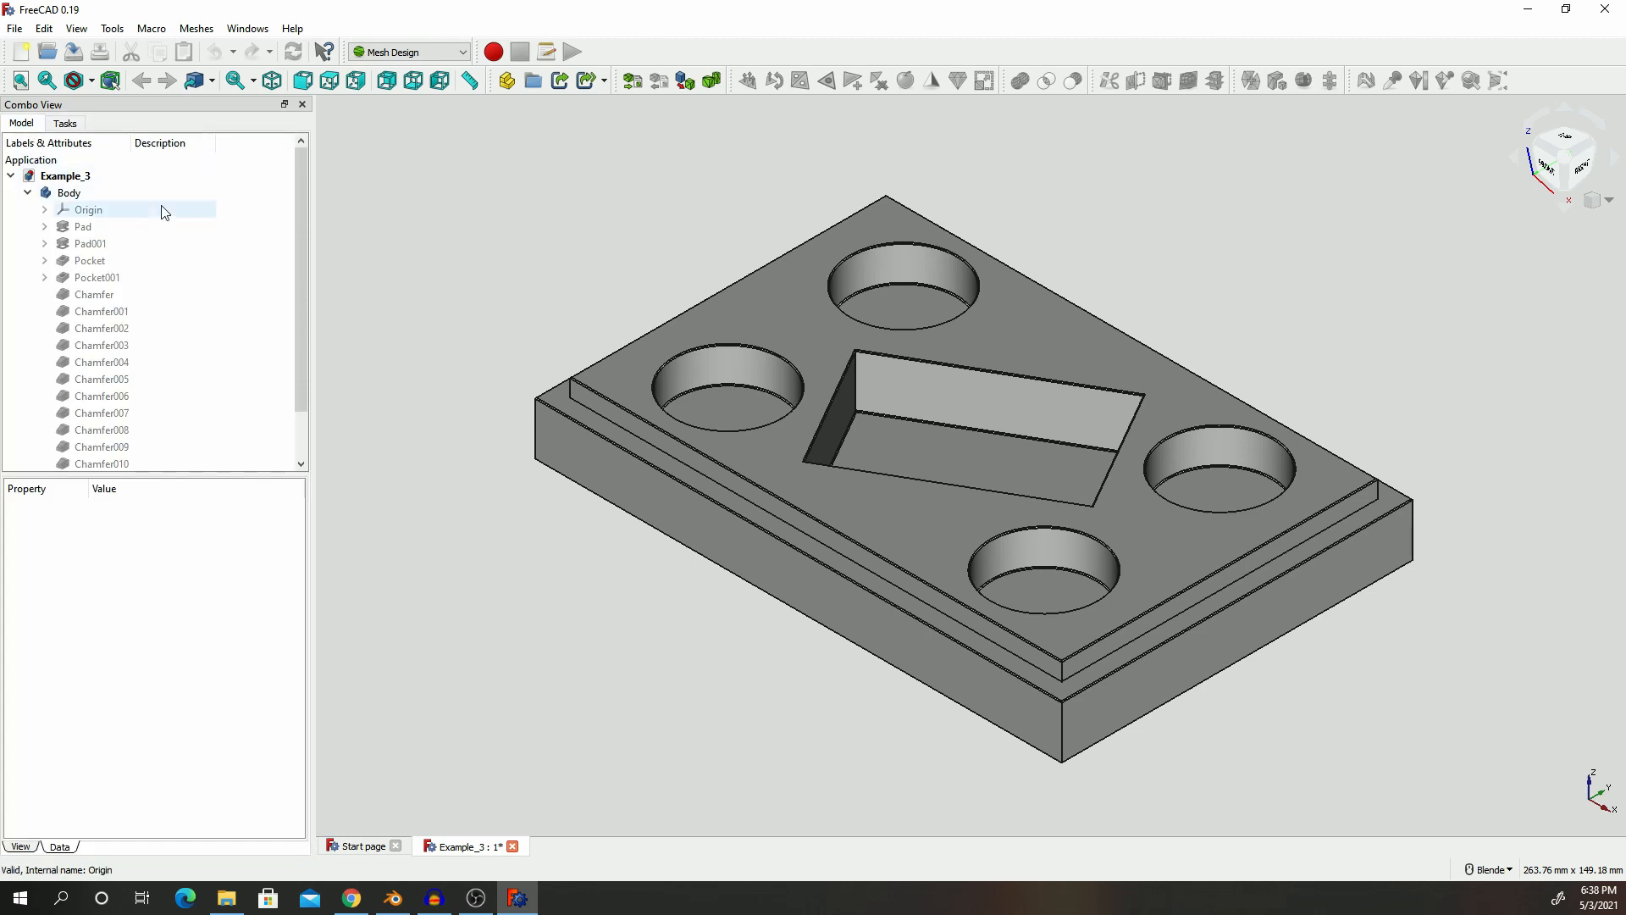
left_click(70, 193)
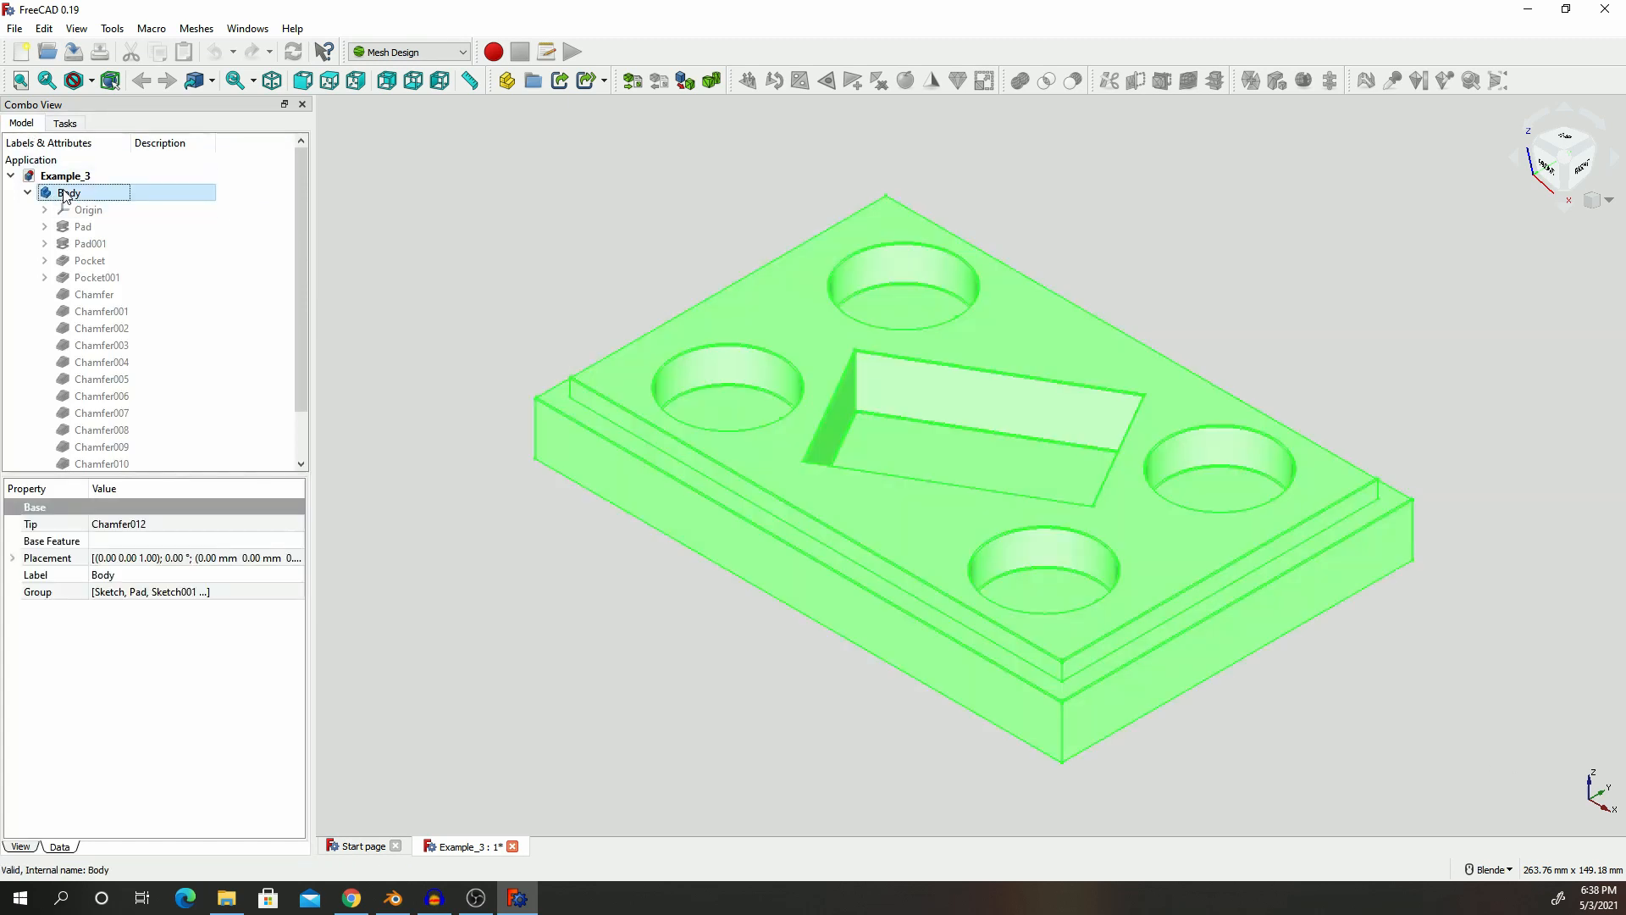
left_click(14, 28)
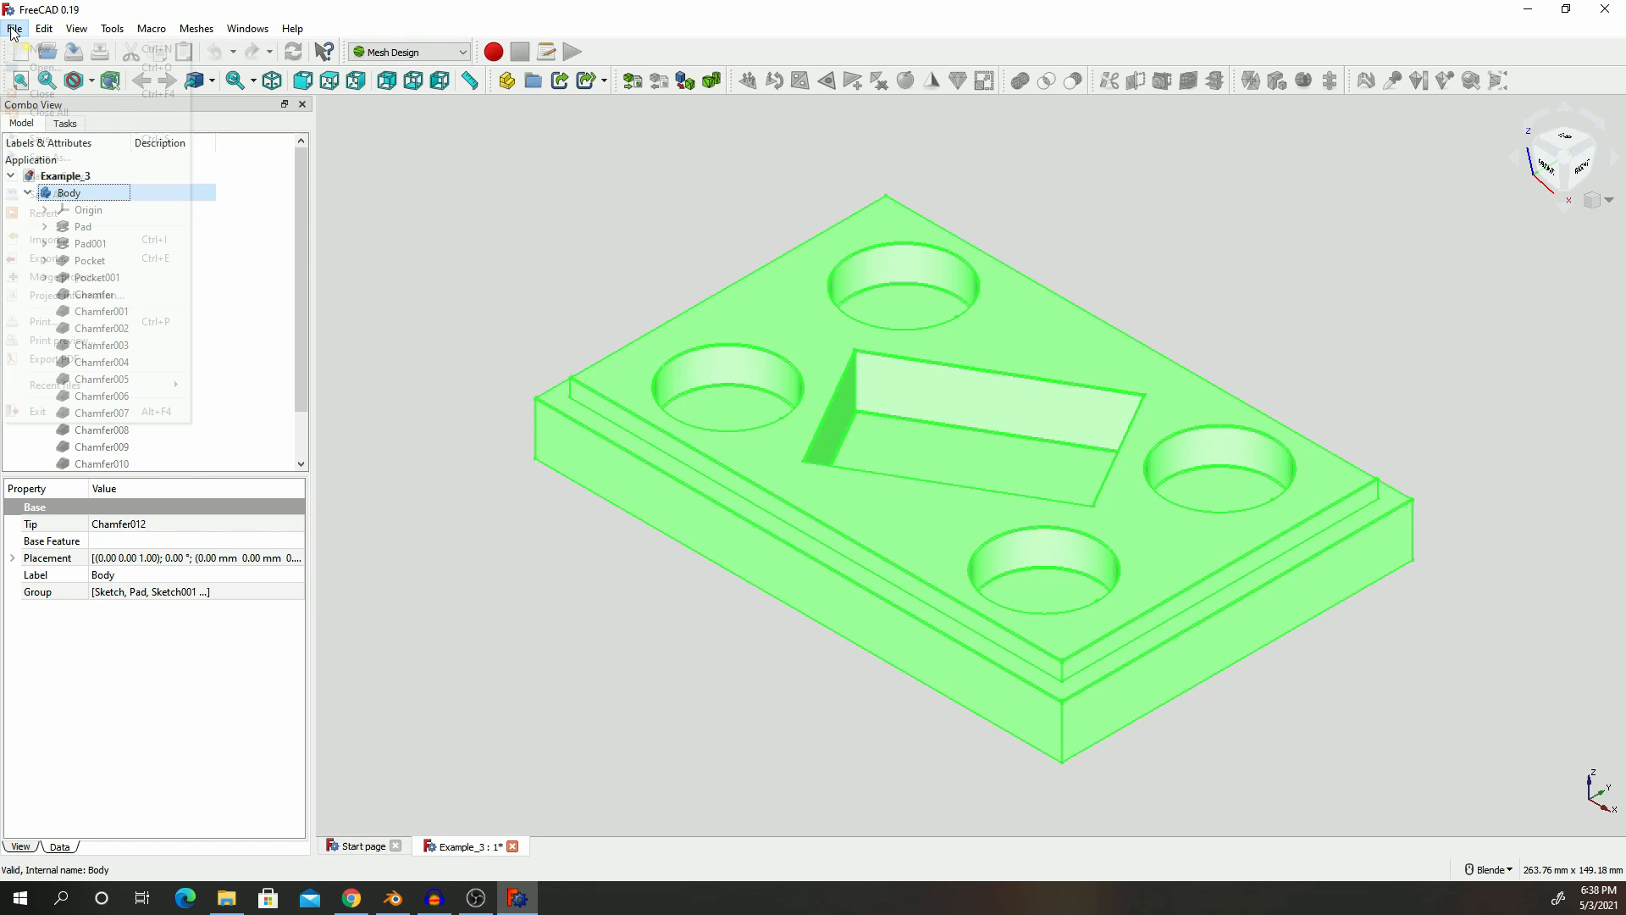
mouse_move(52, 260)
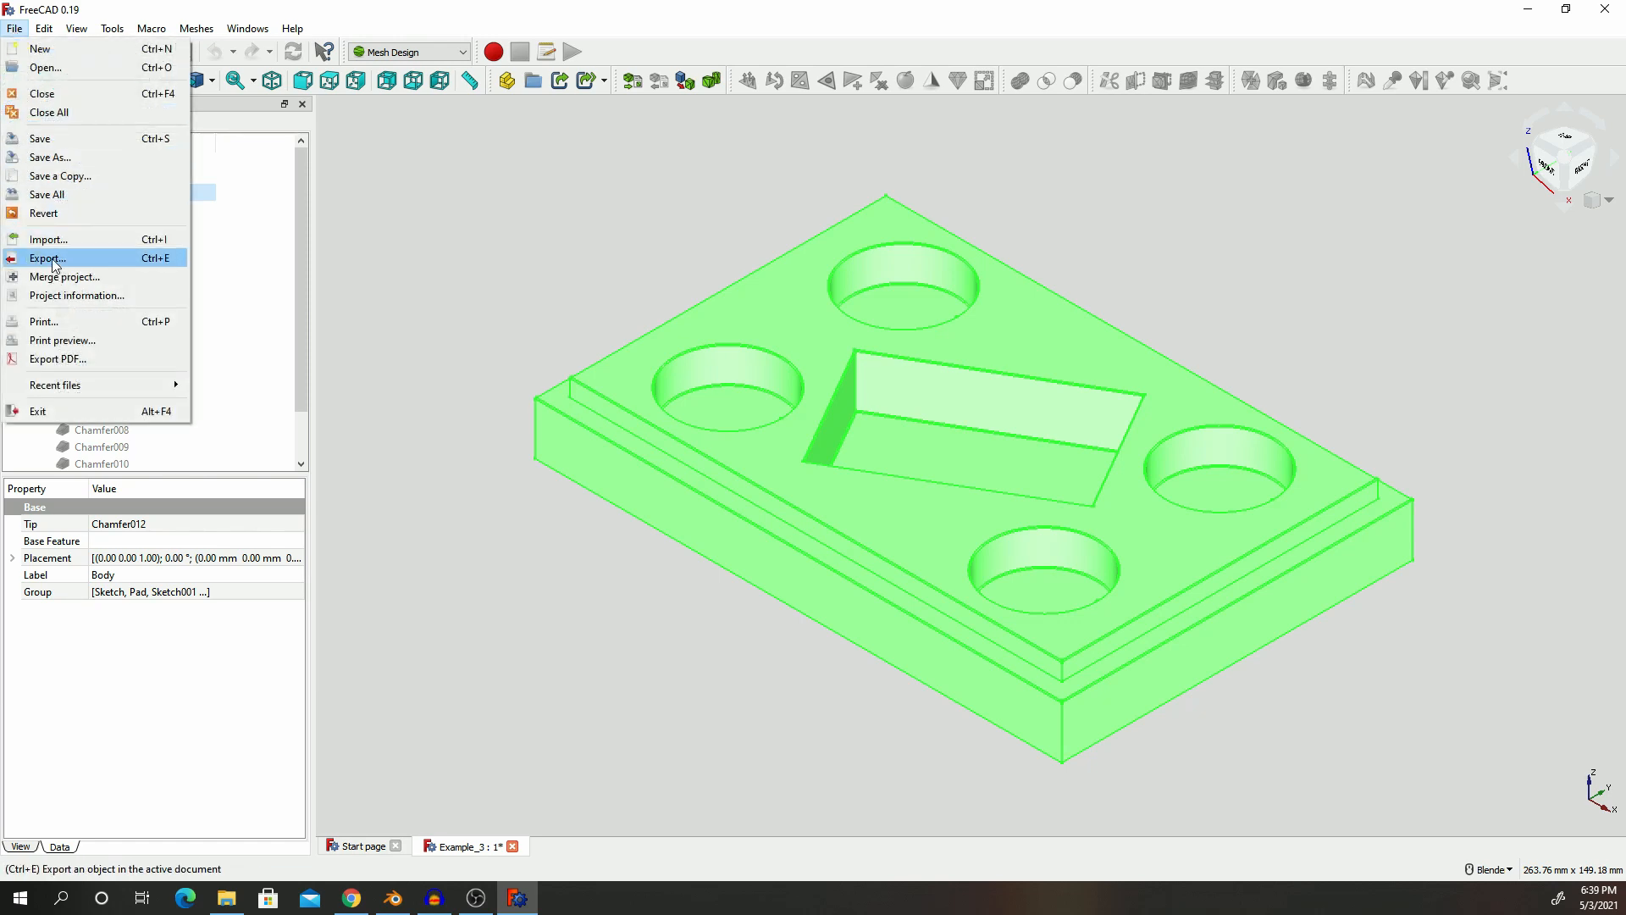
left_click(47, 257)
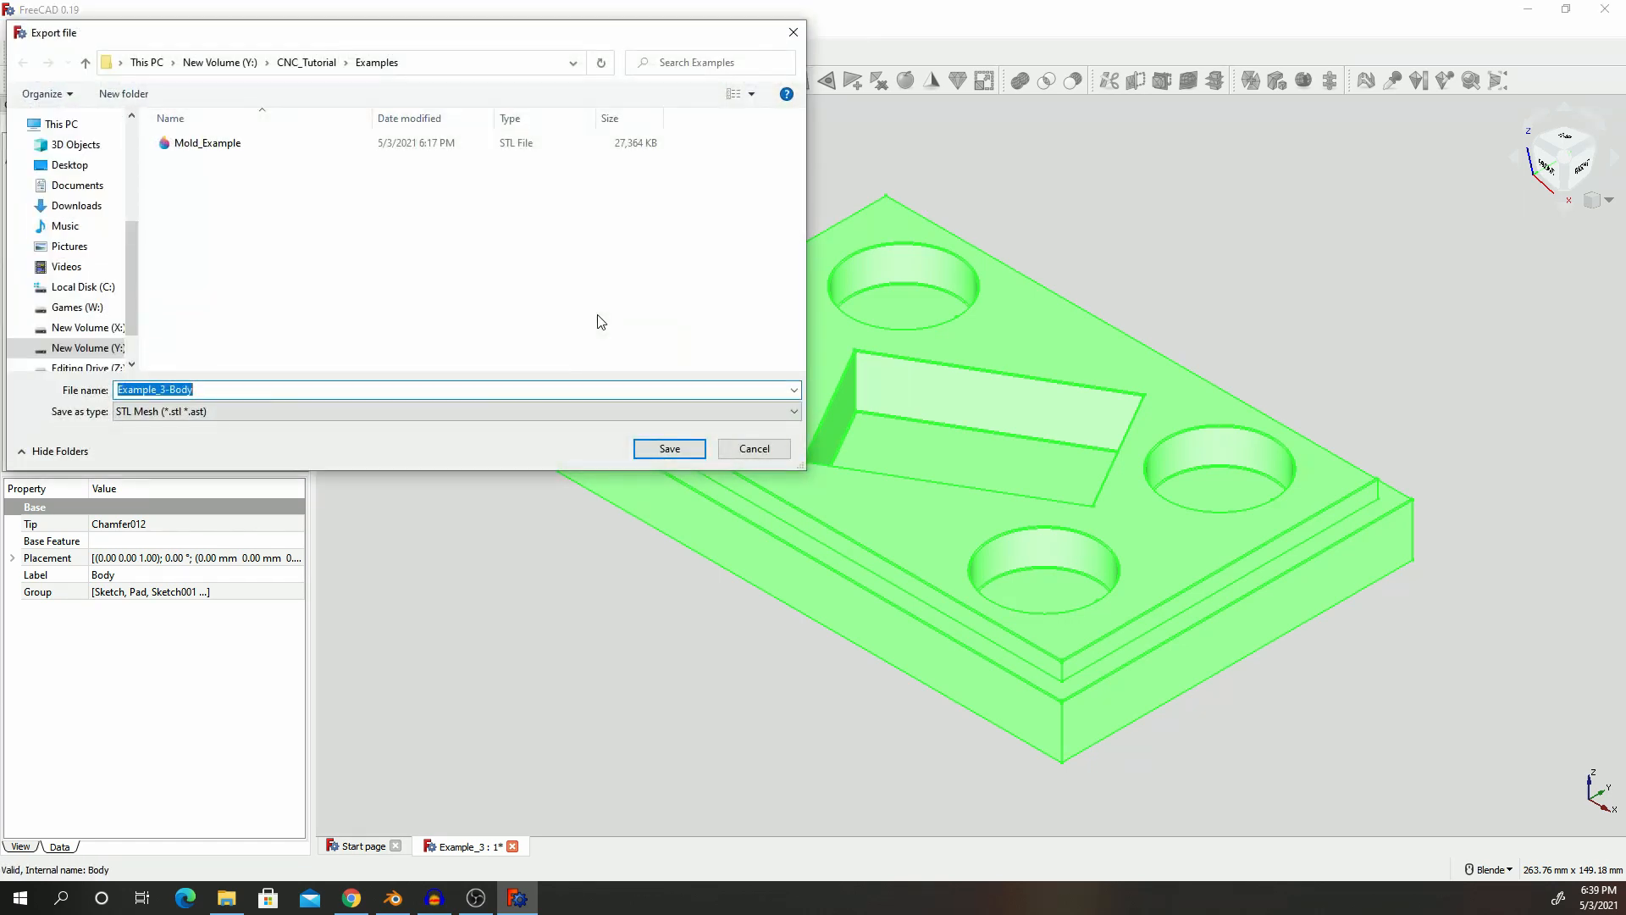
left_click(453, 411)
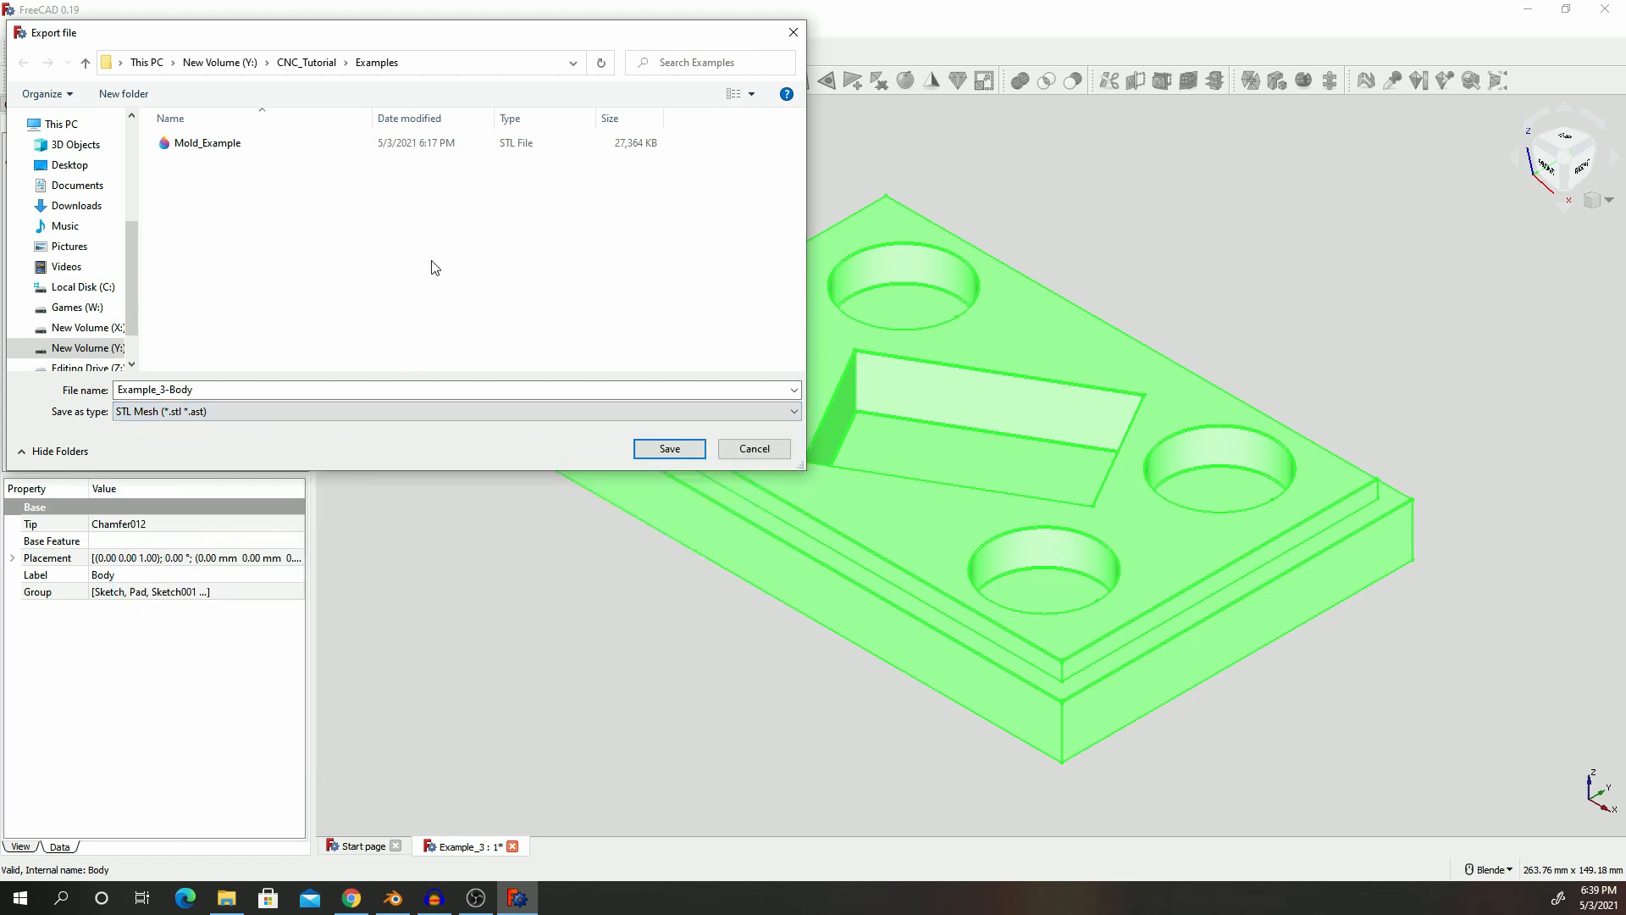
mouse_move(205, 355)
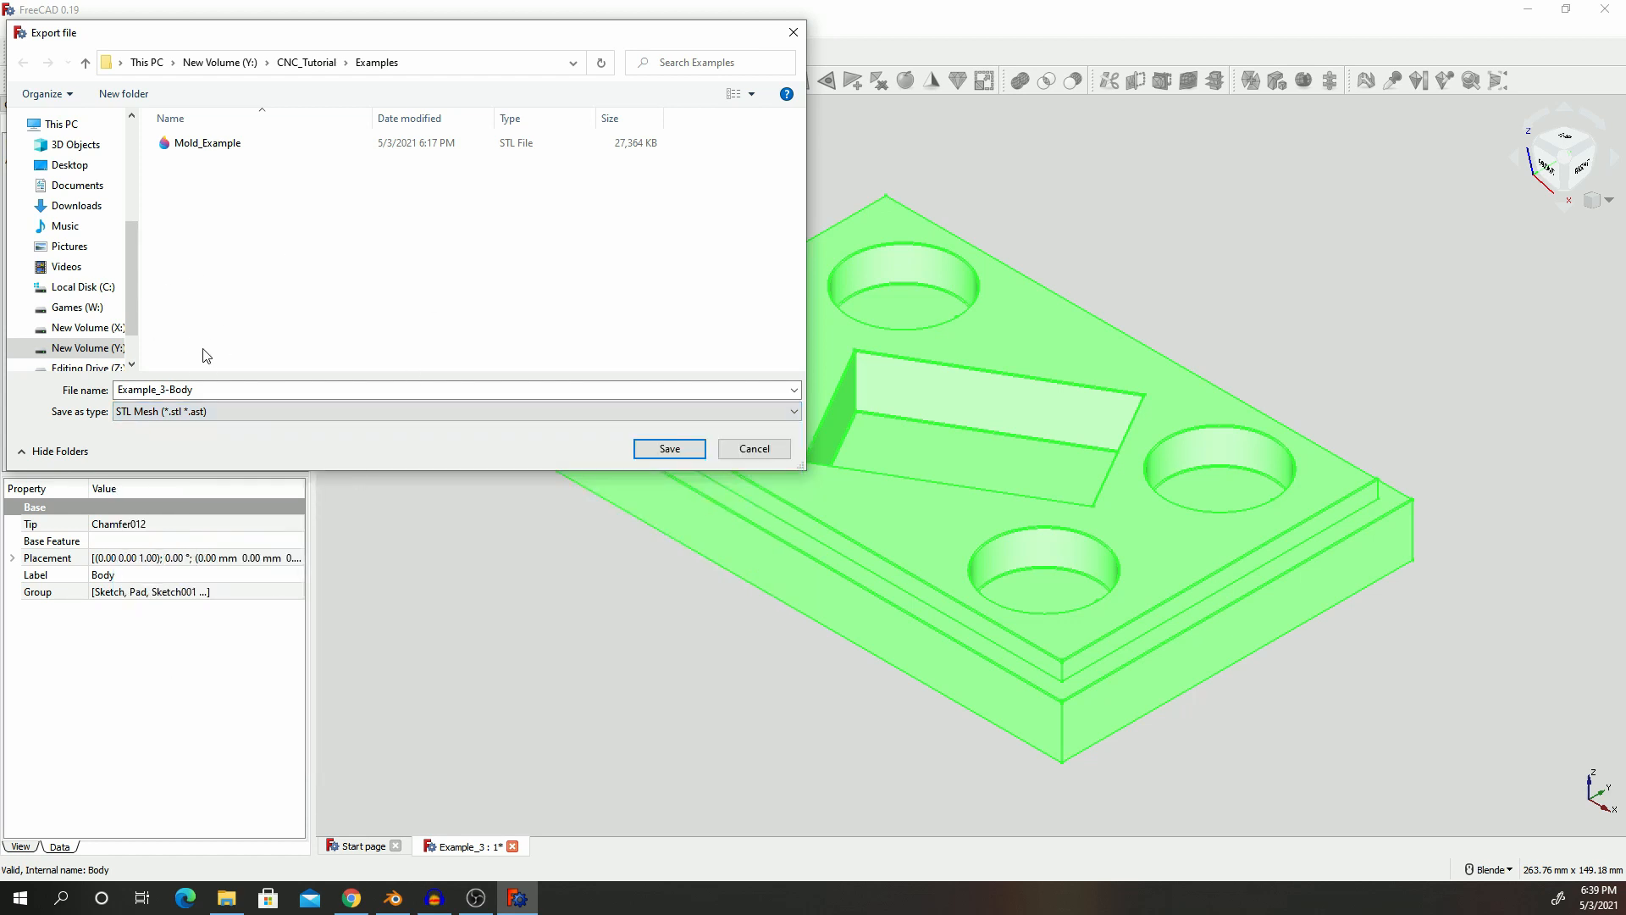
left_click(207, 142)
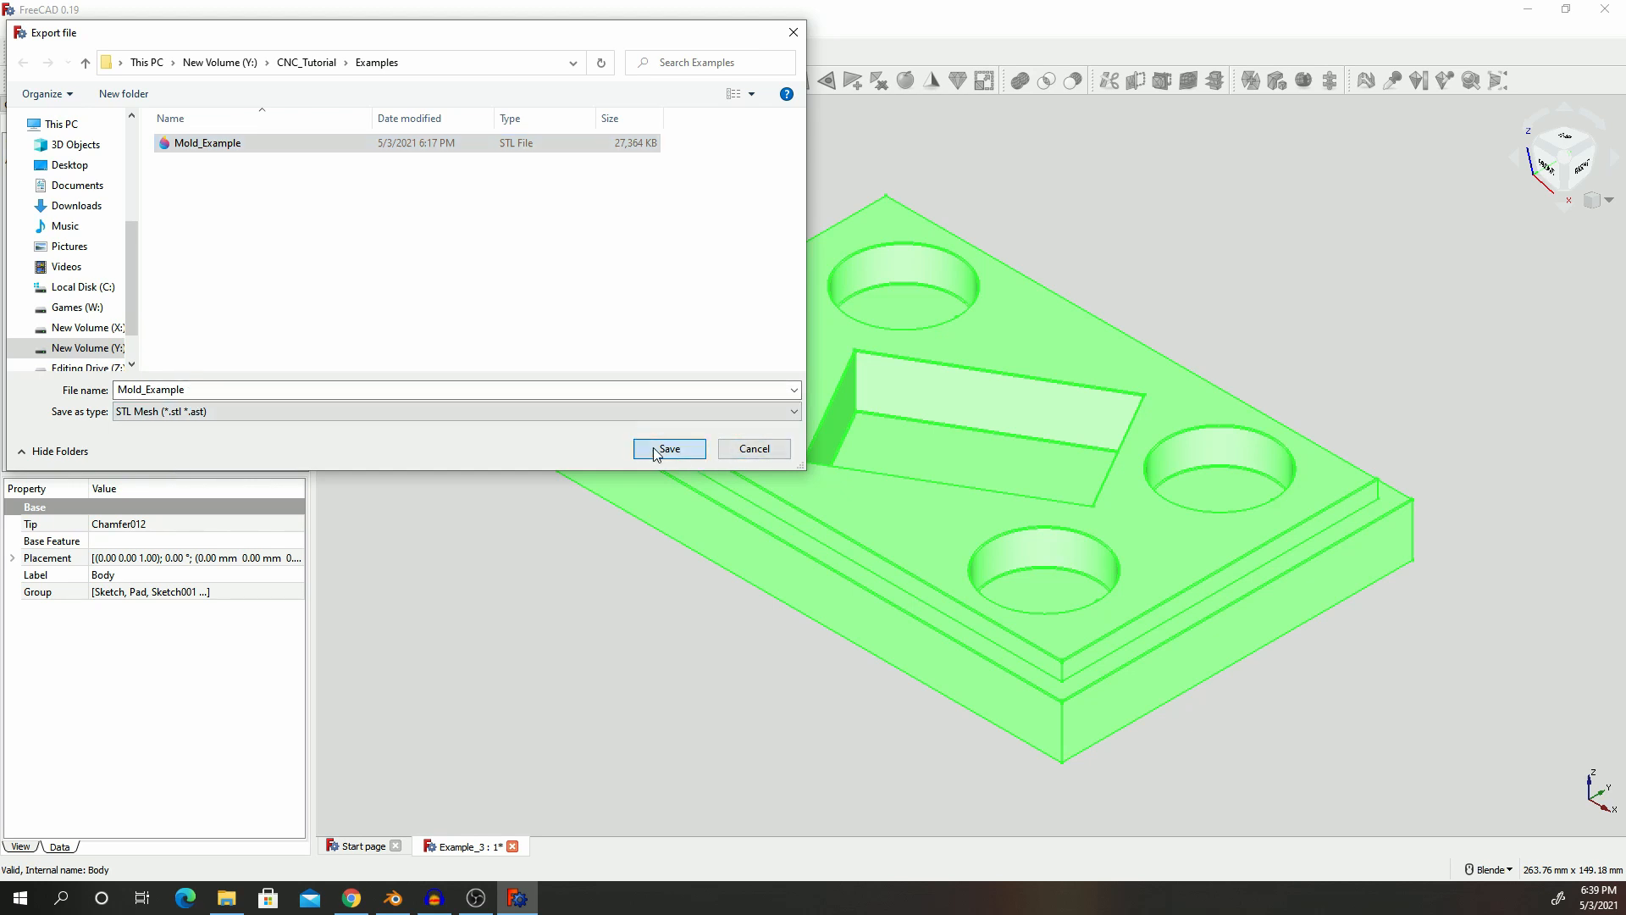
left_click(668, 448)
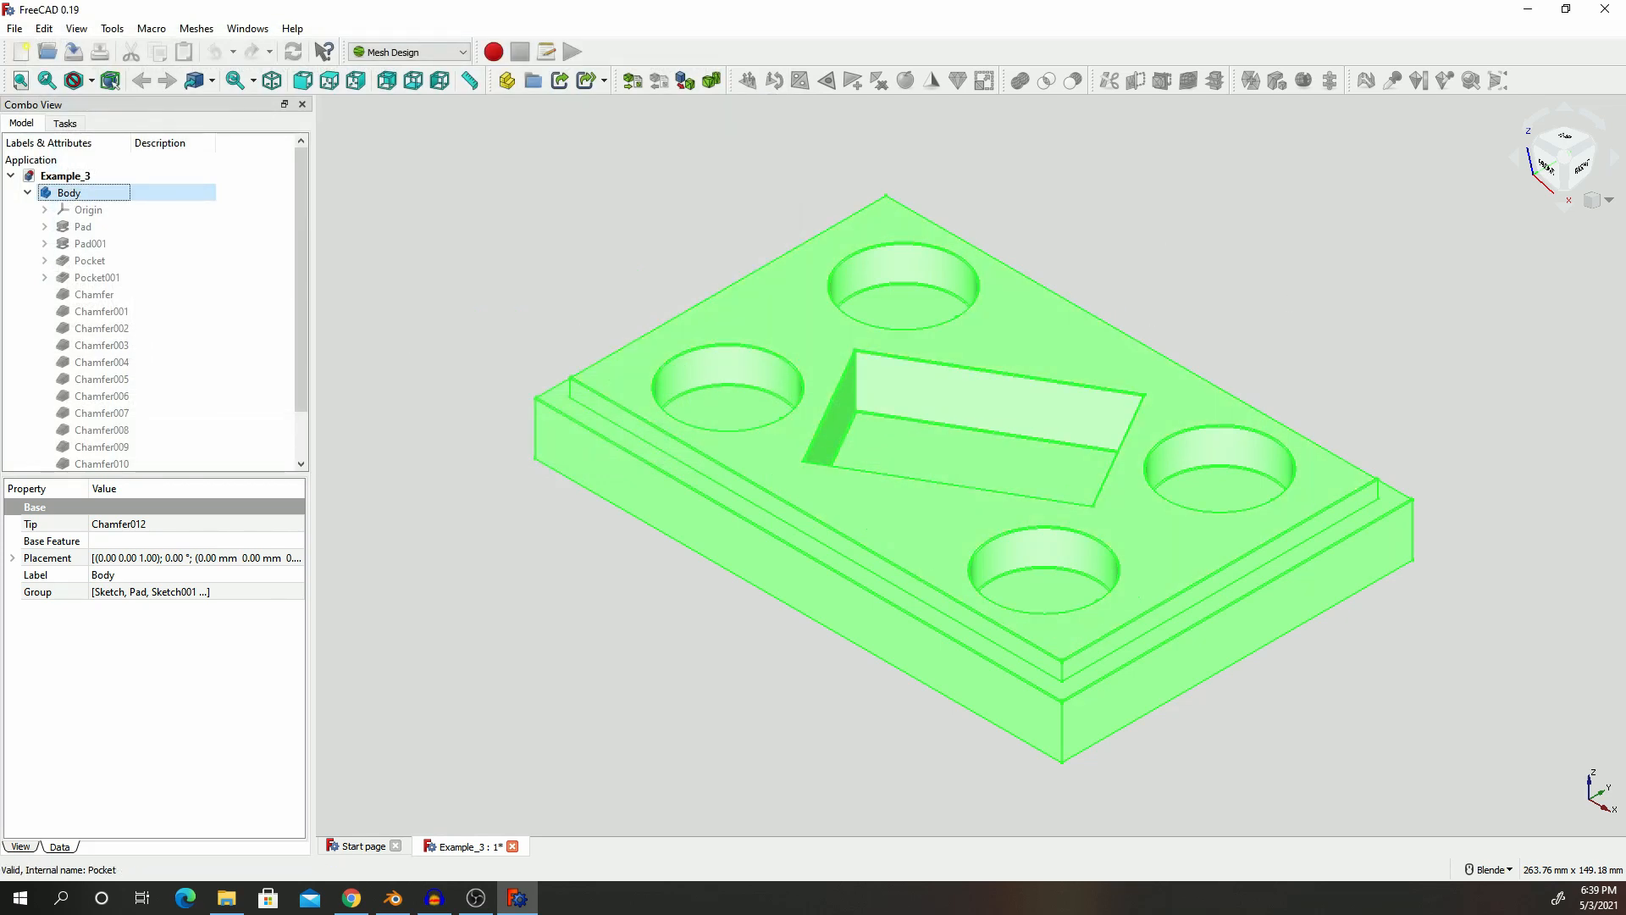
left_click(391, 897)
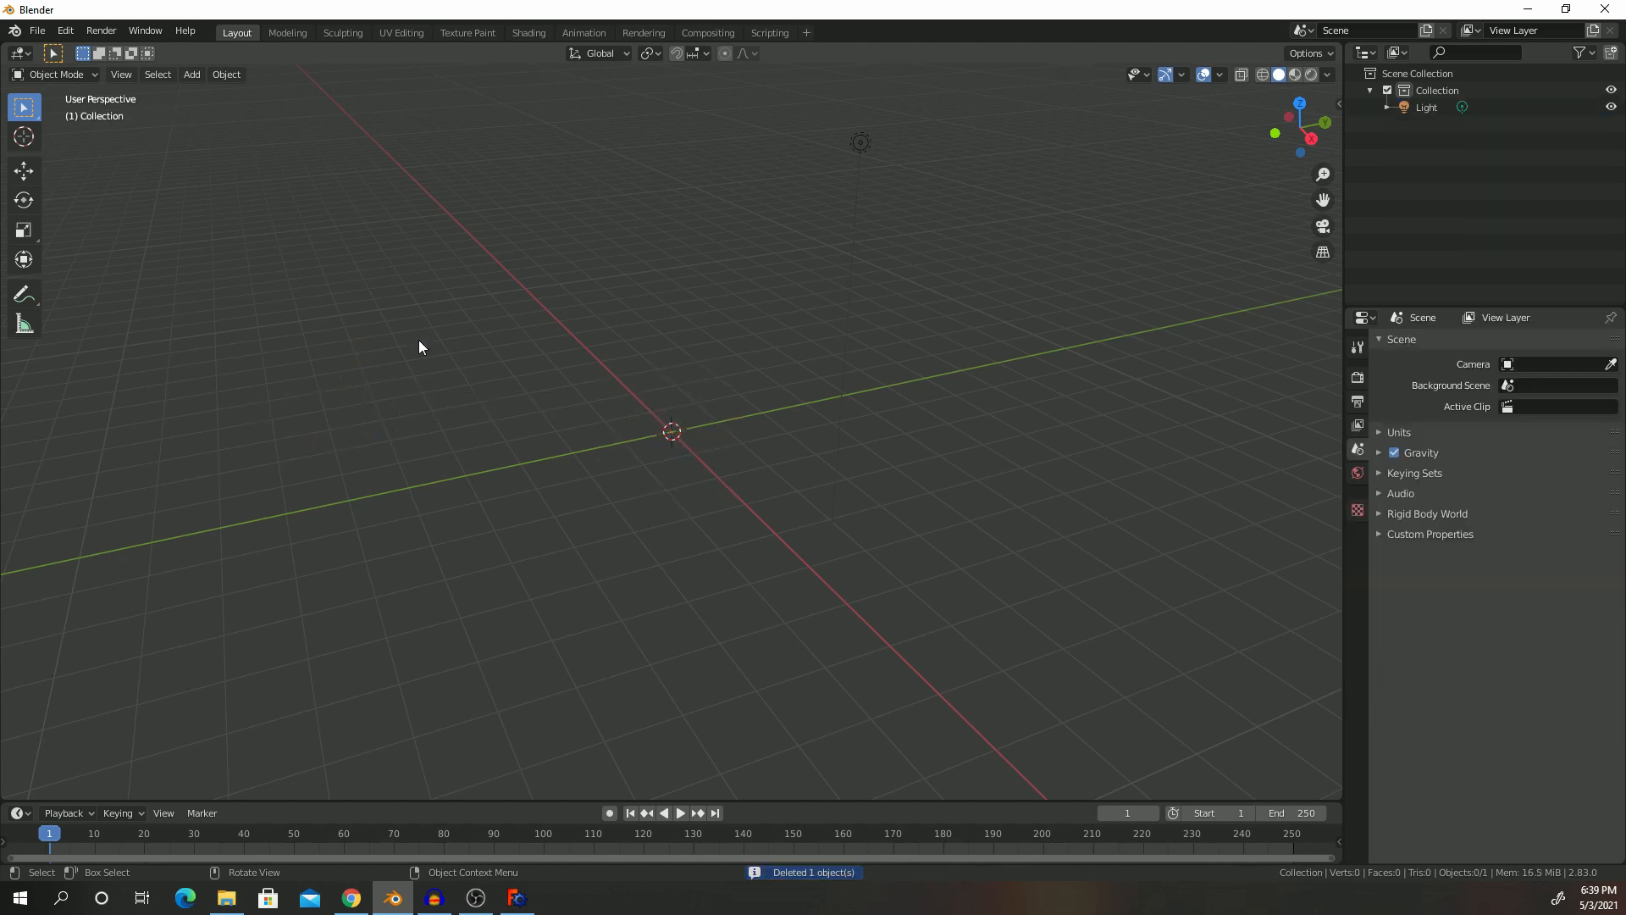
mouse_move(42, 45)
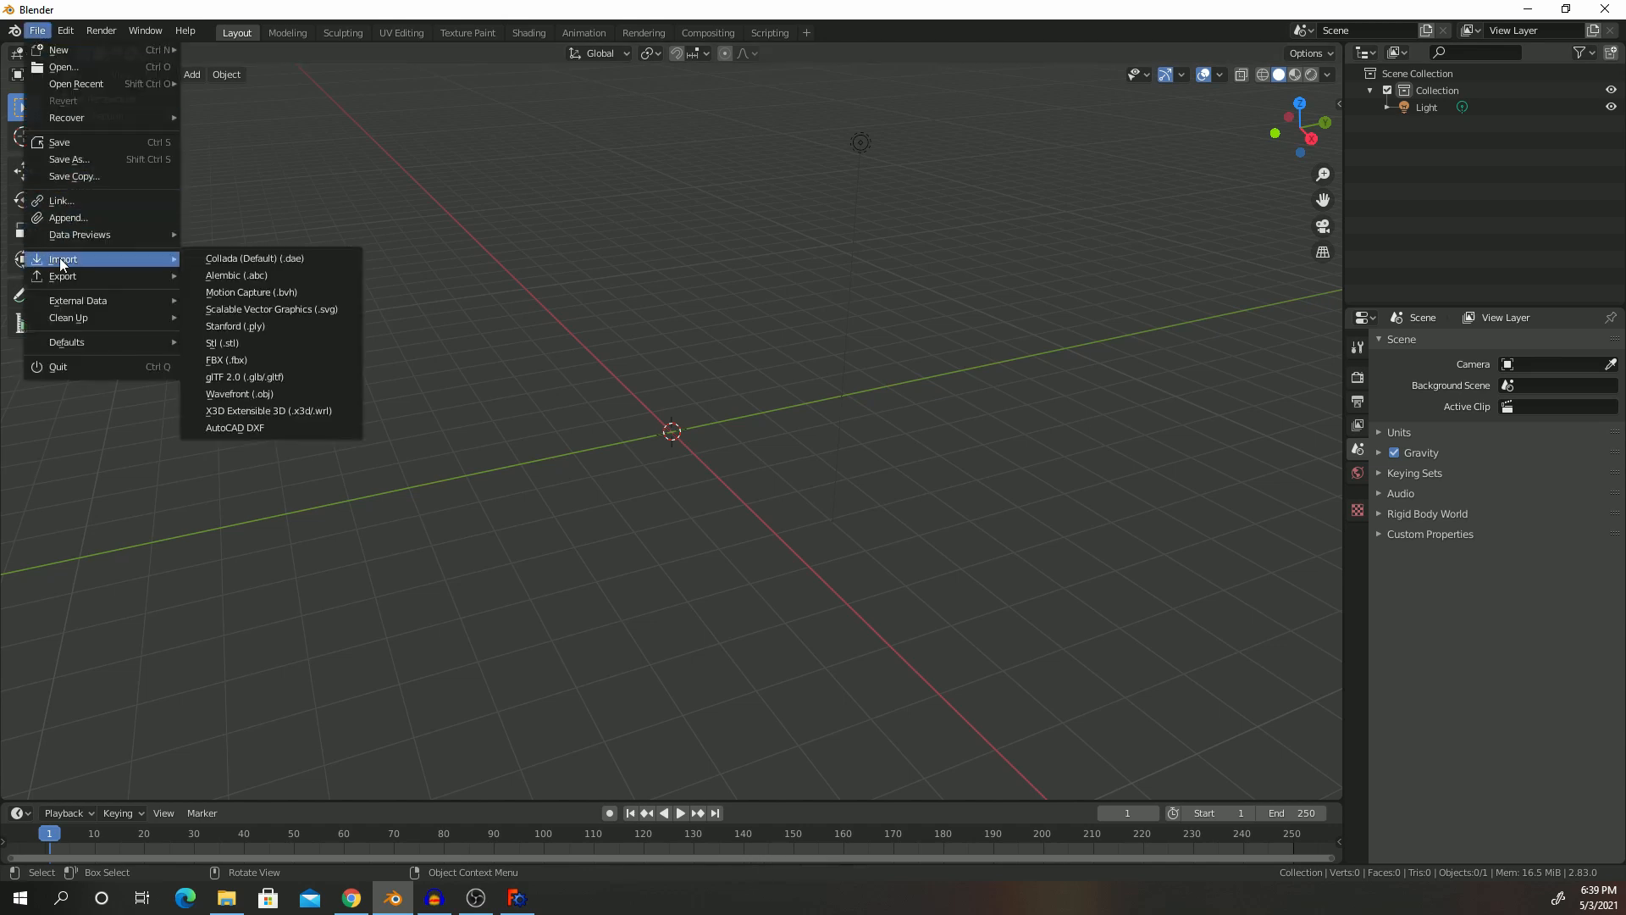
mouse_move(245, 376)
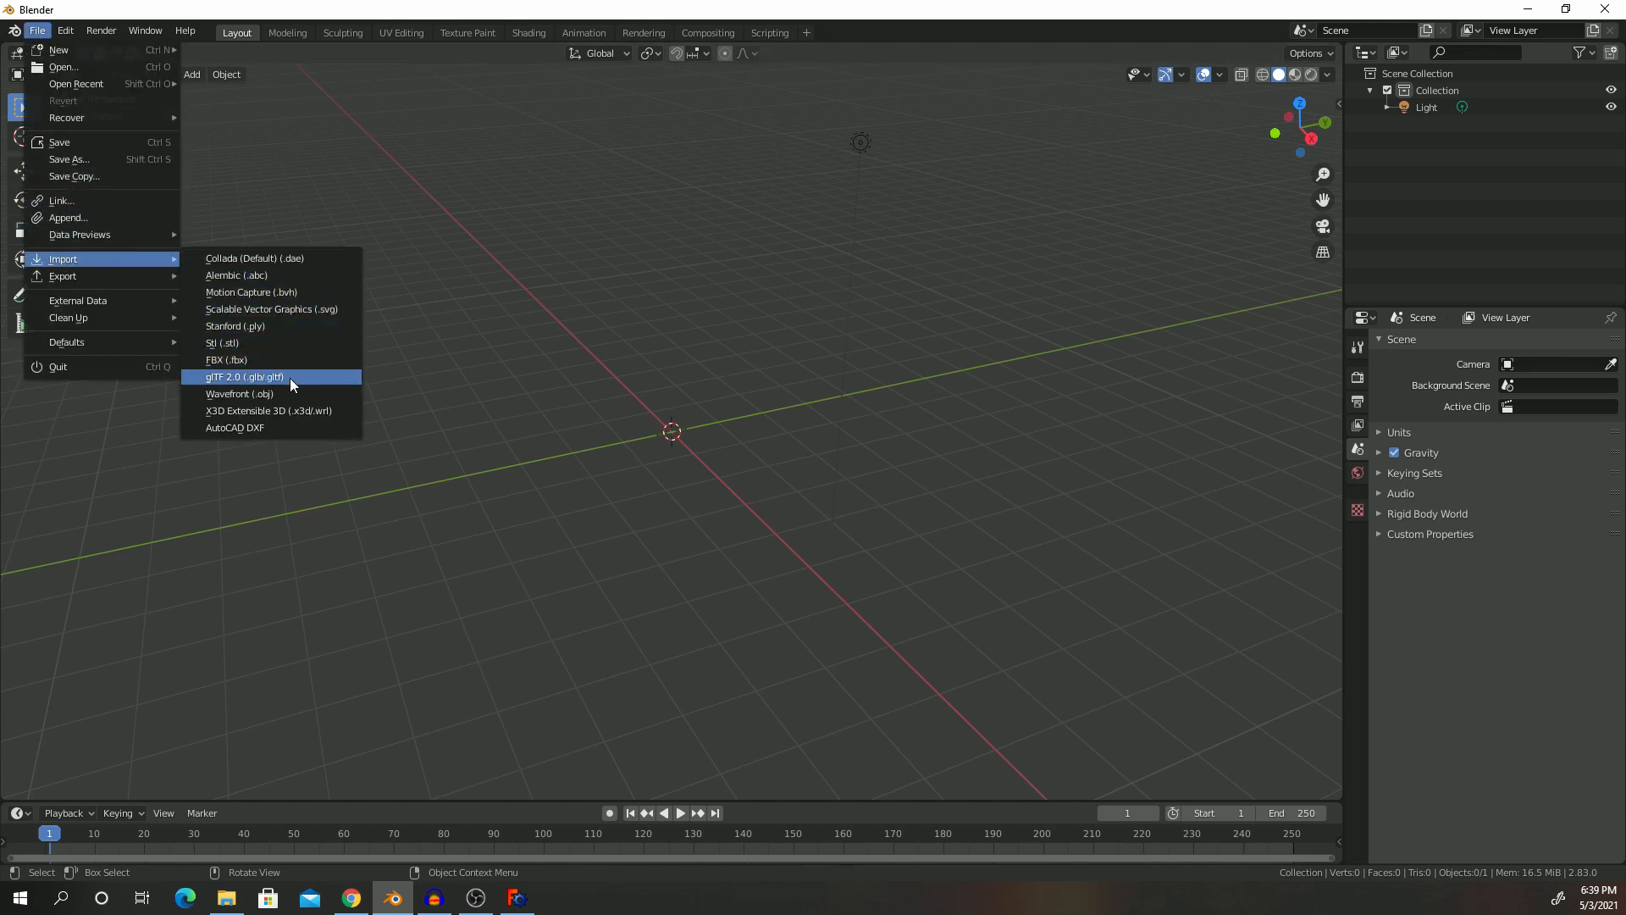
mouse_move(226, 360)
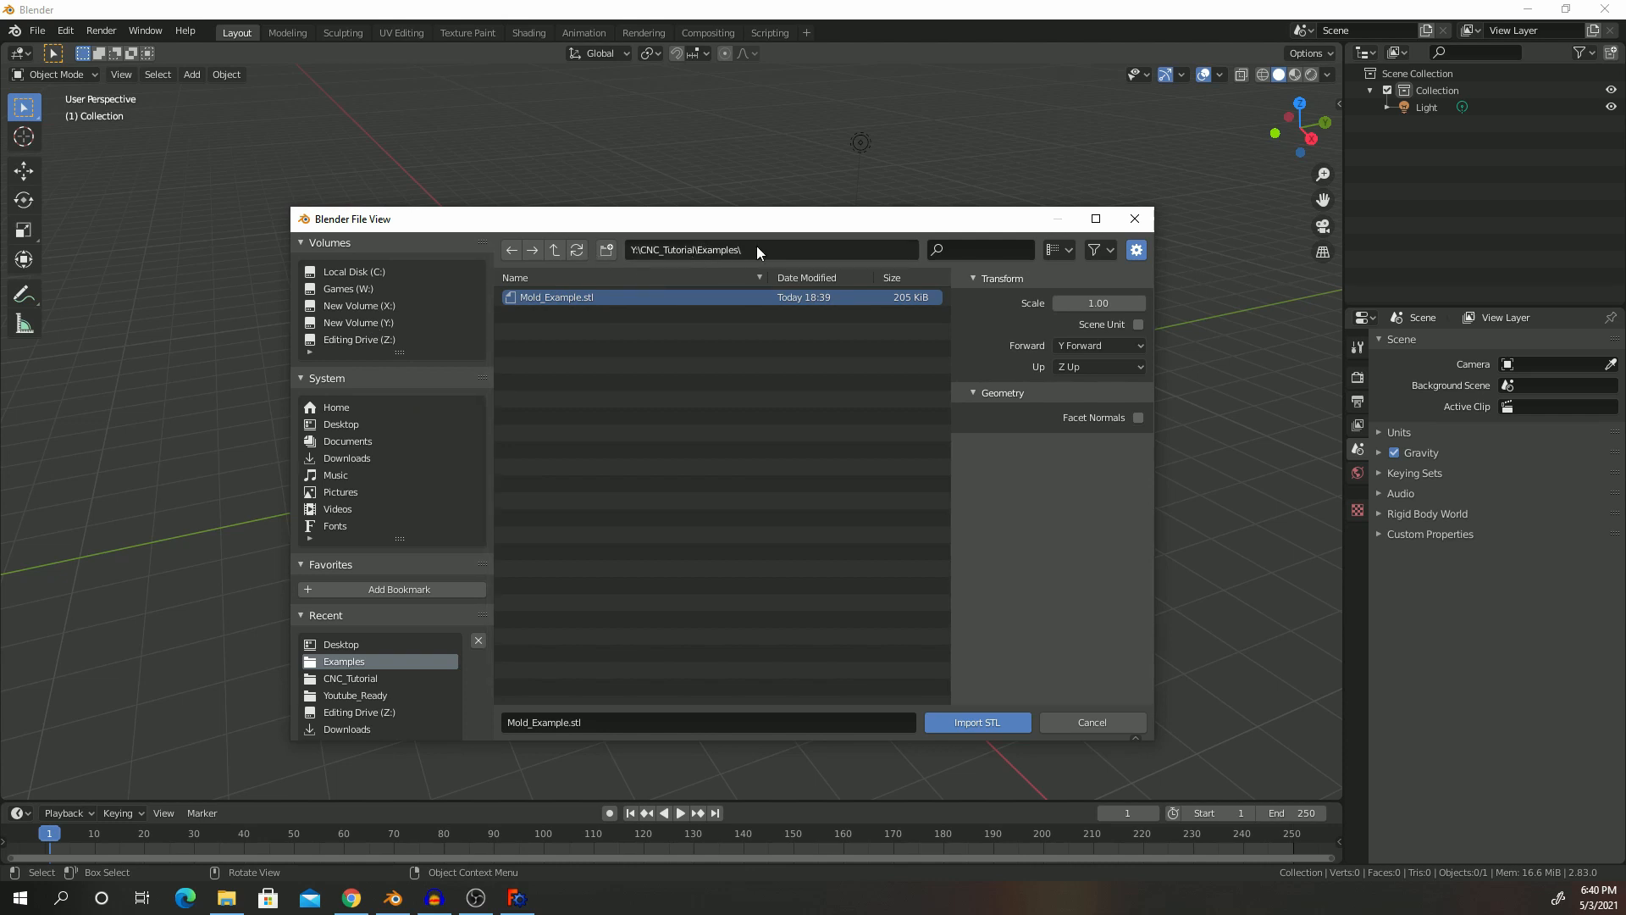
mouse_move(637, 400)
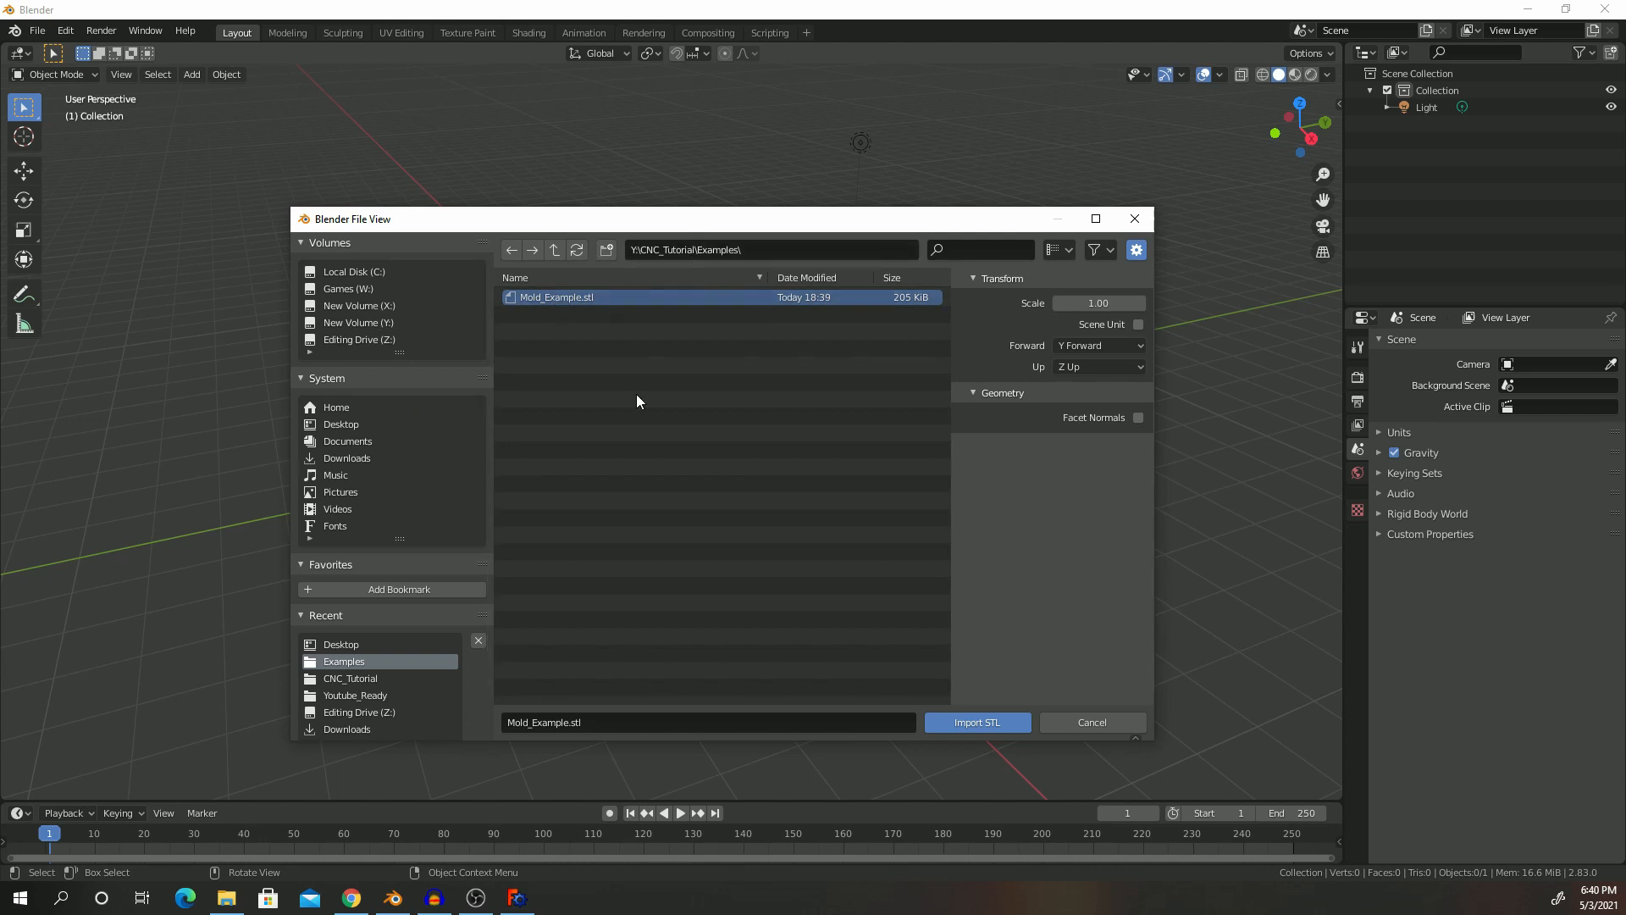
Step: Import the Mold_Example STL, zoom out to show the whole mold, and deselect it
left_click(975, 722)
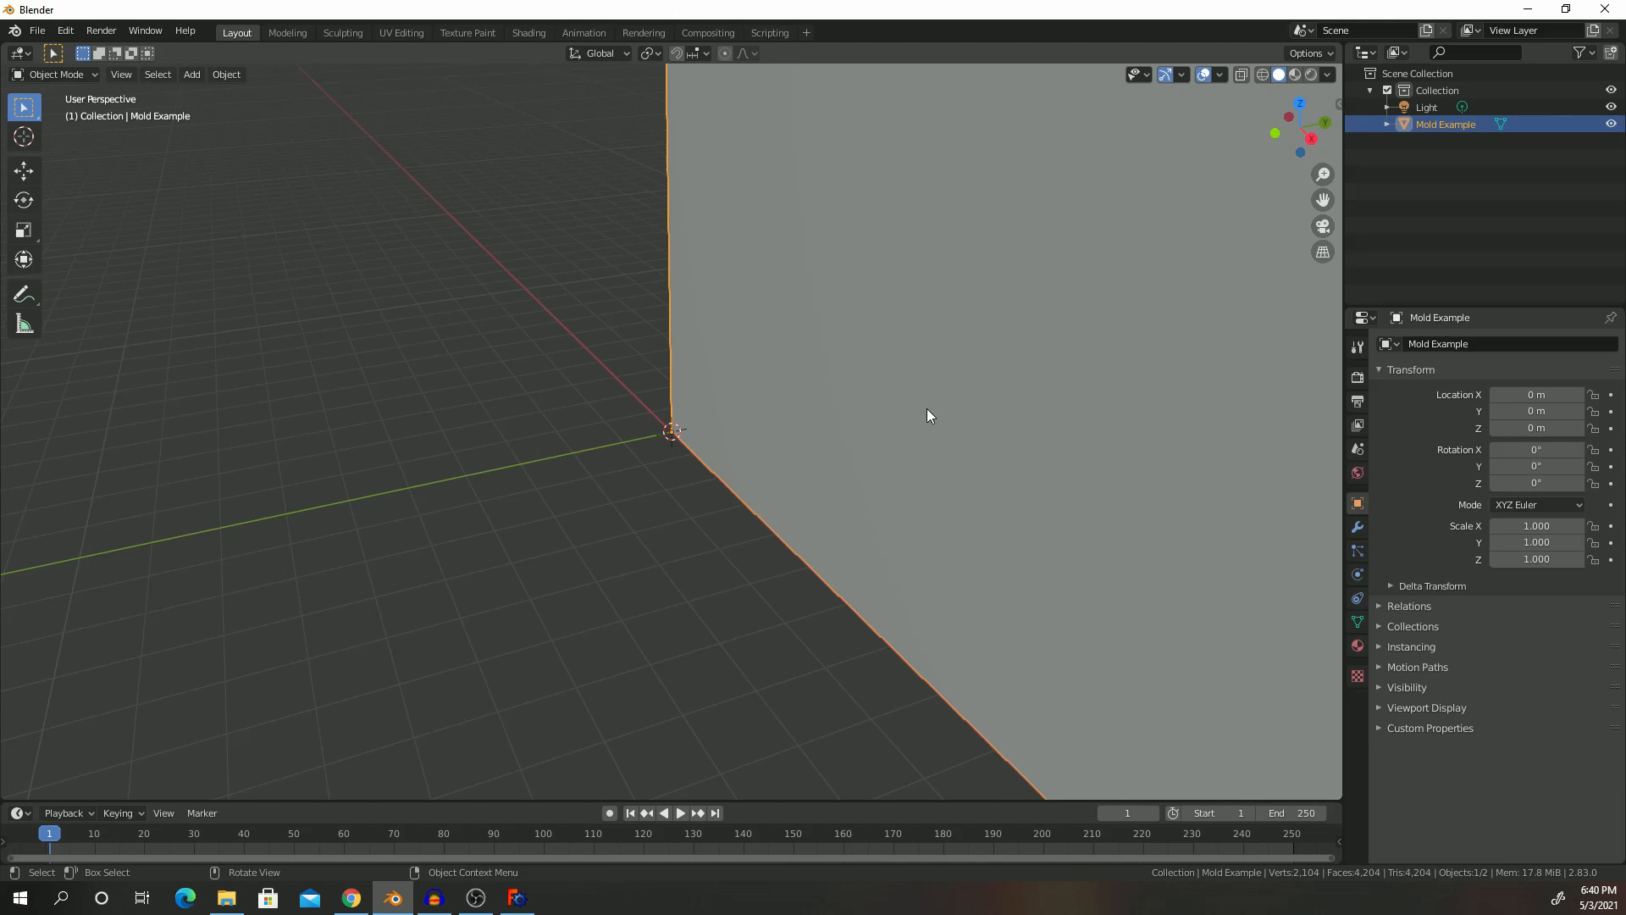
mouse_move(841, 249)
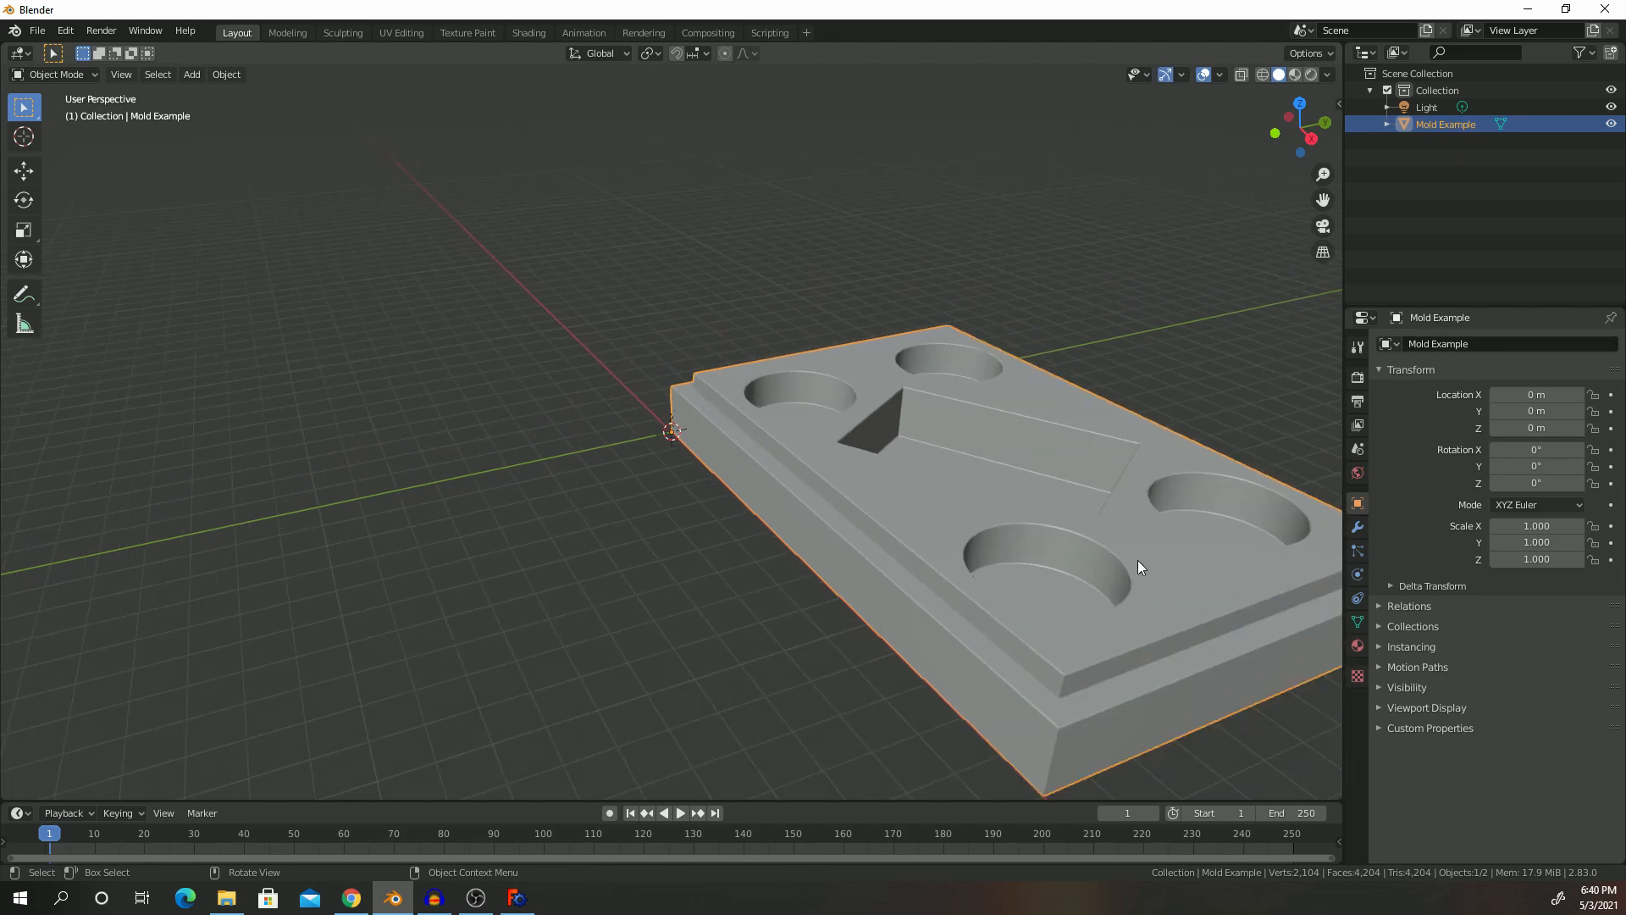
scroll("down", 3)
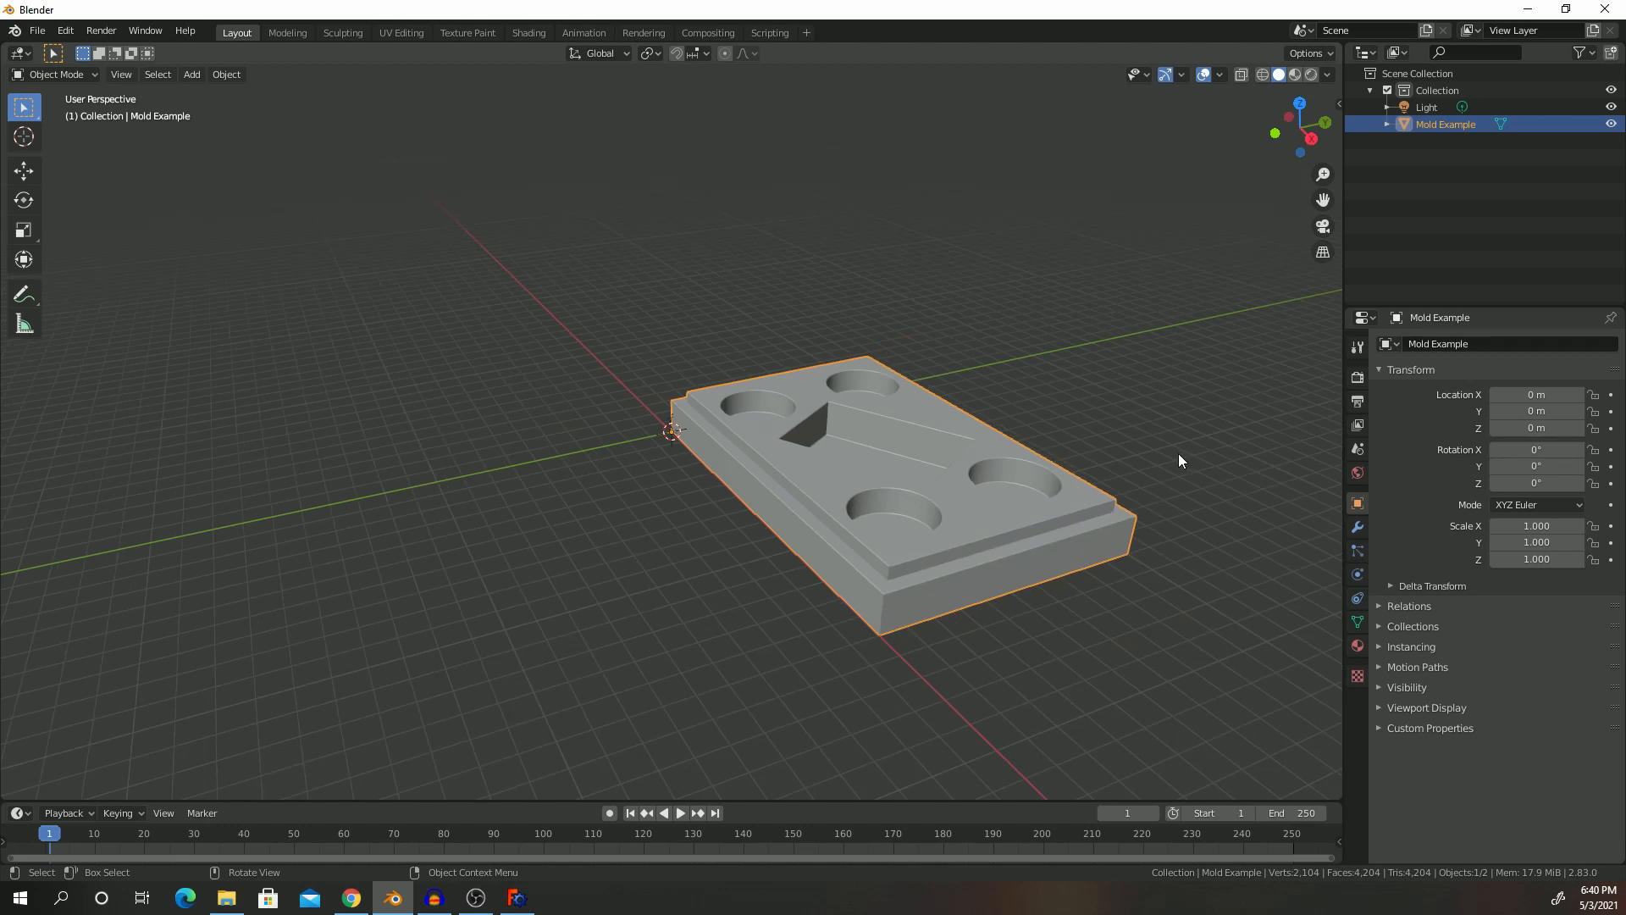
left_click(1192, 463)
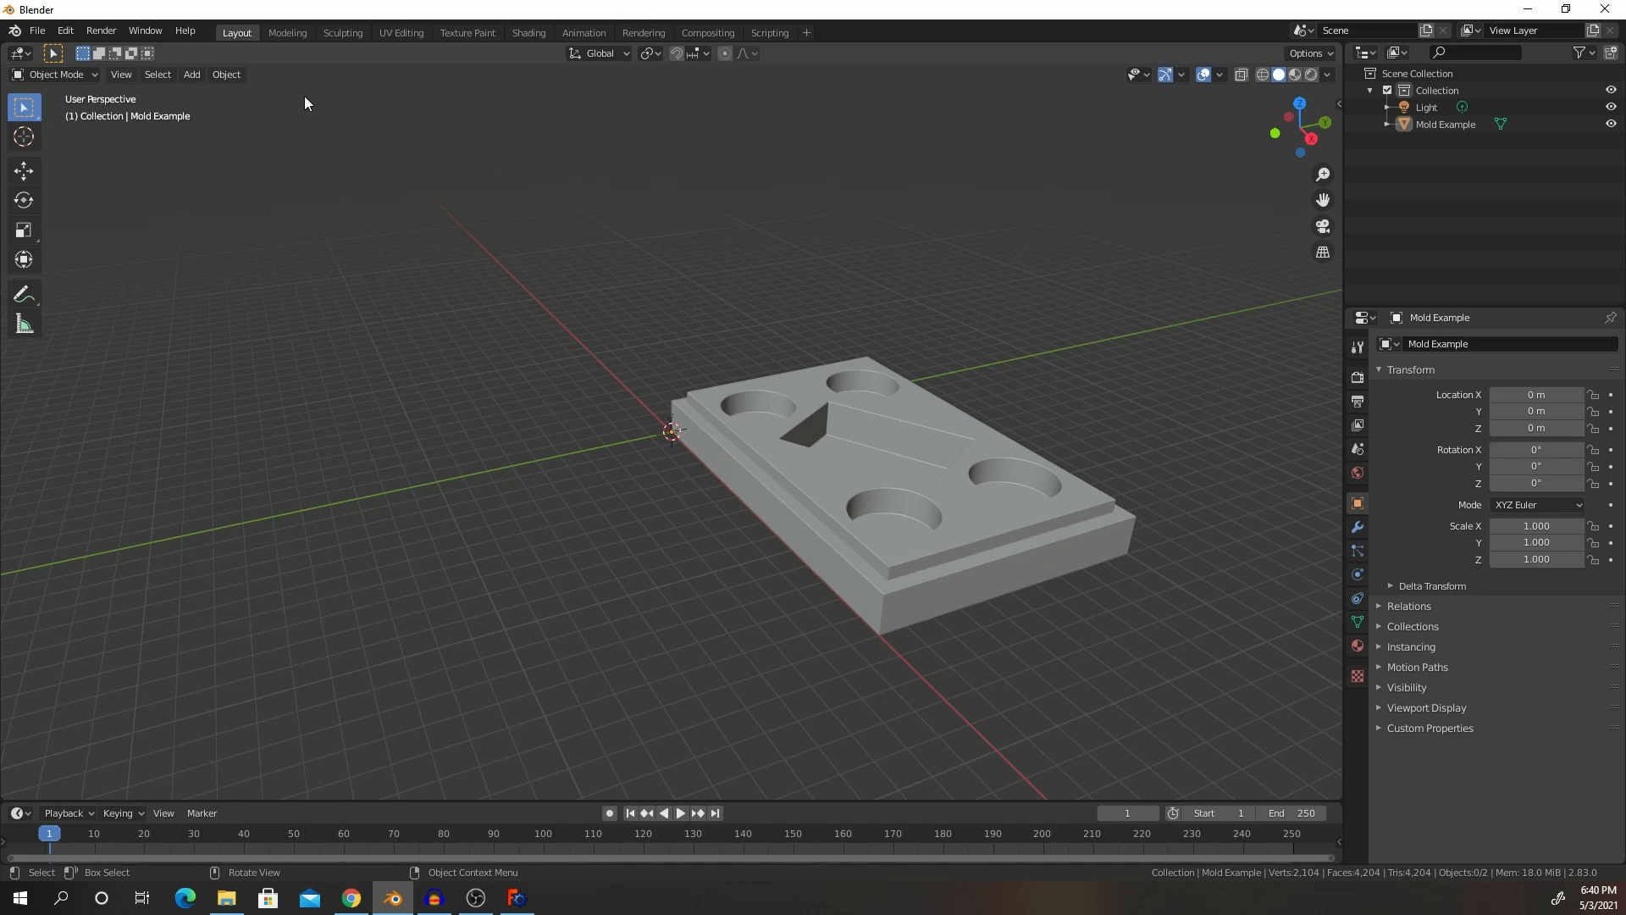
Step: Add a camera object to the scene from the Add menu
left_click(191, 74)
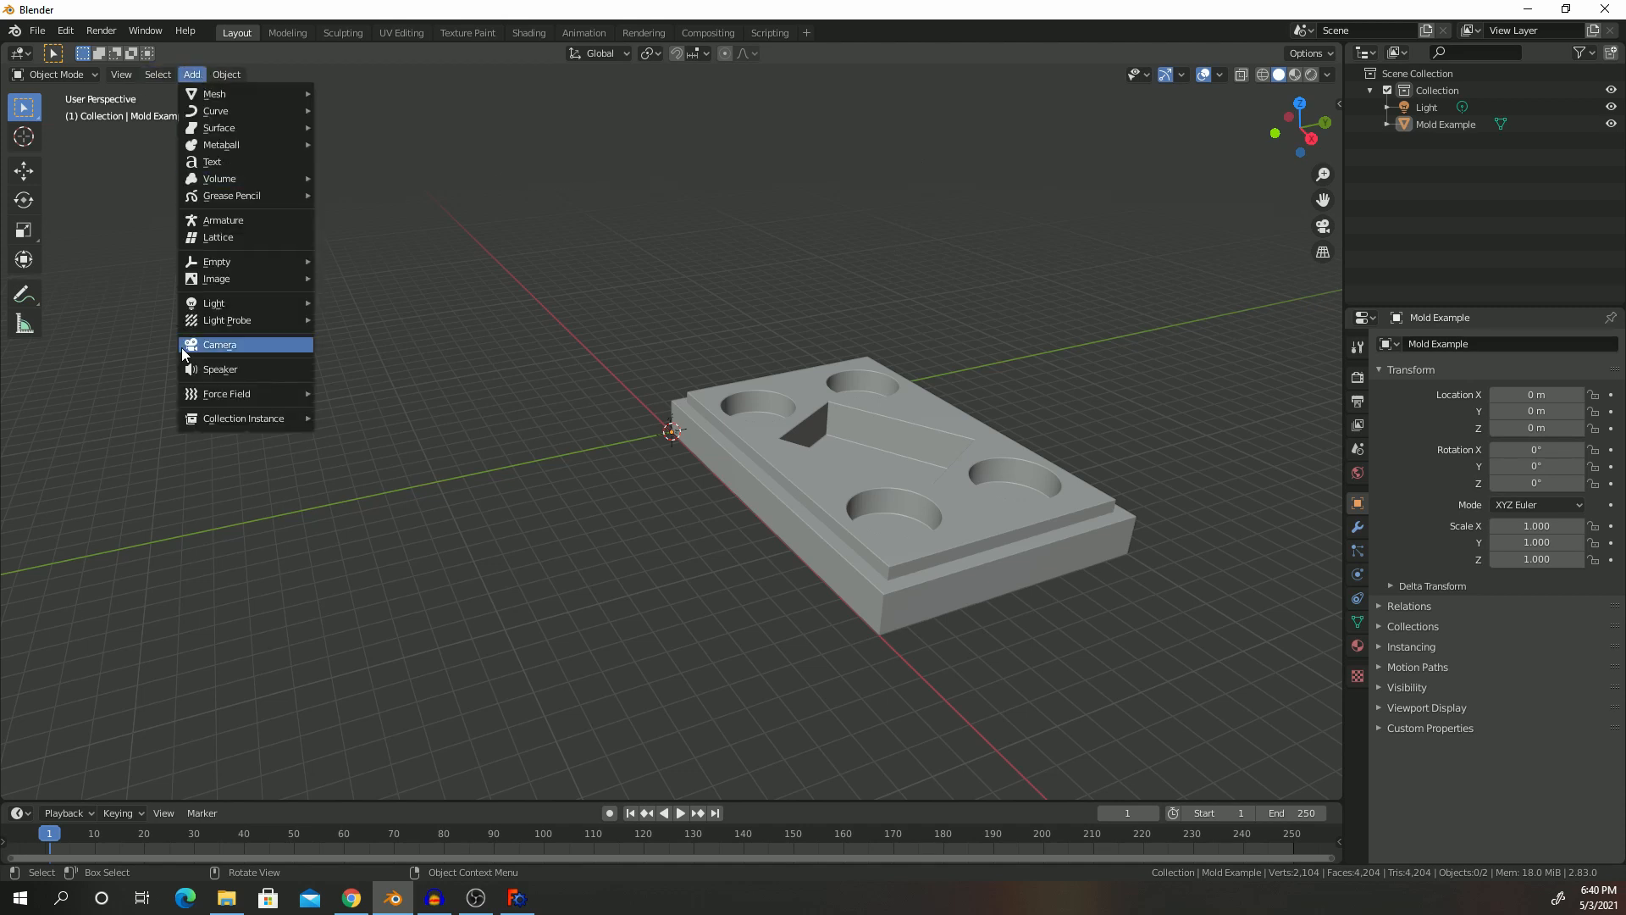
left_click(221, 345)
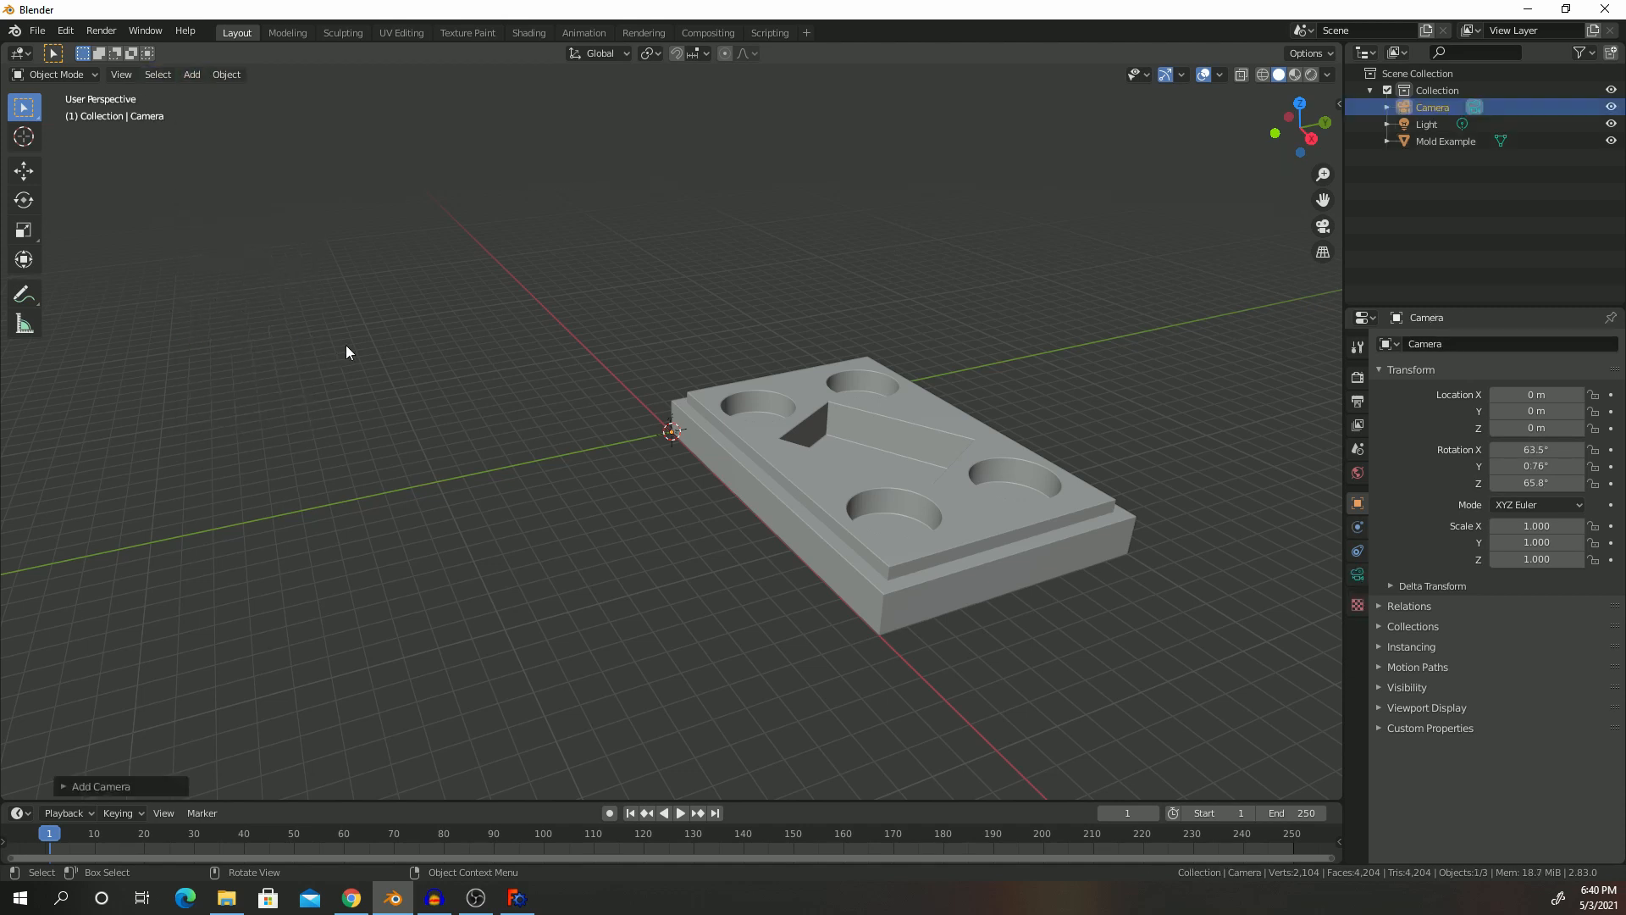
mouse_move(415, 338)
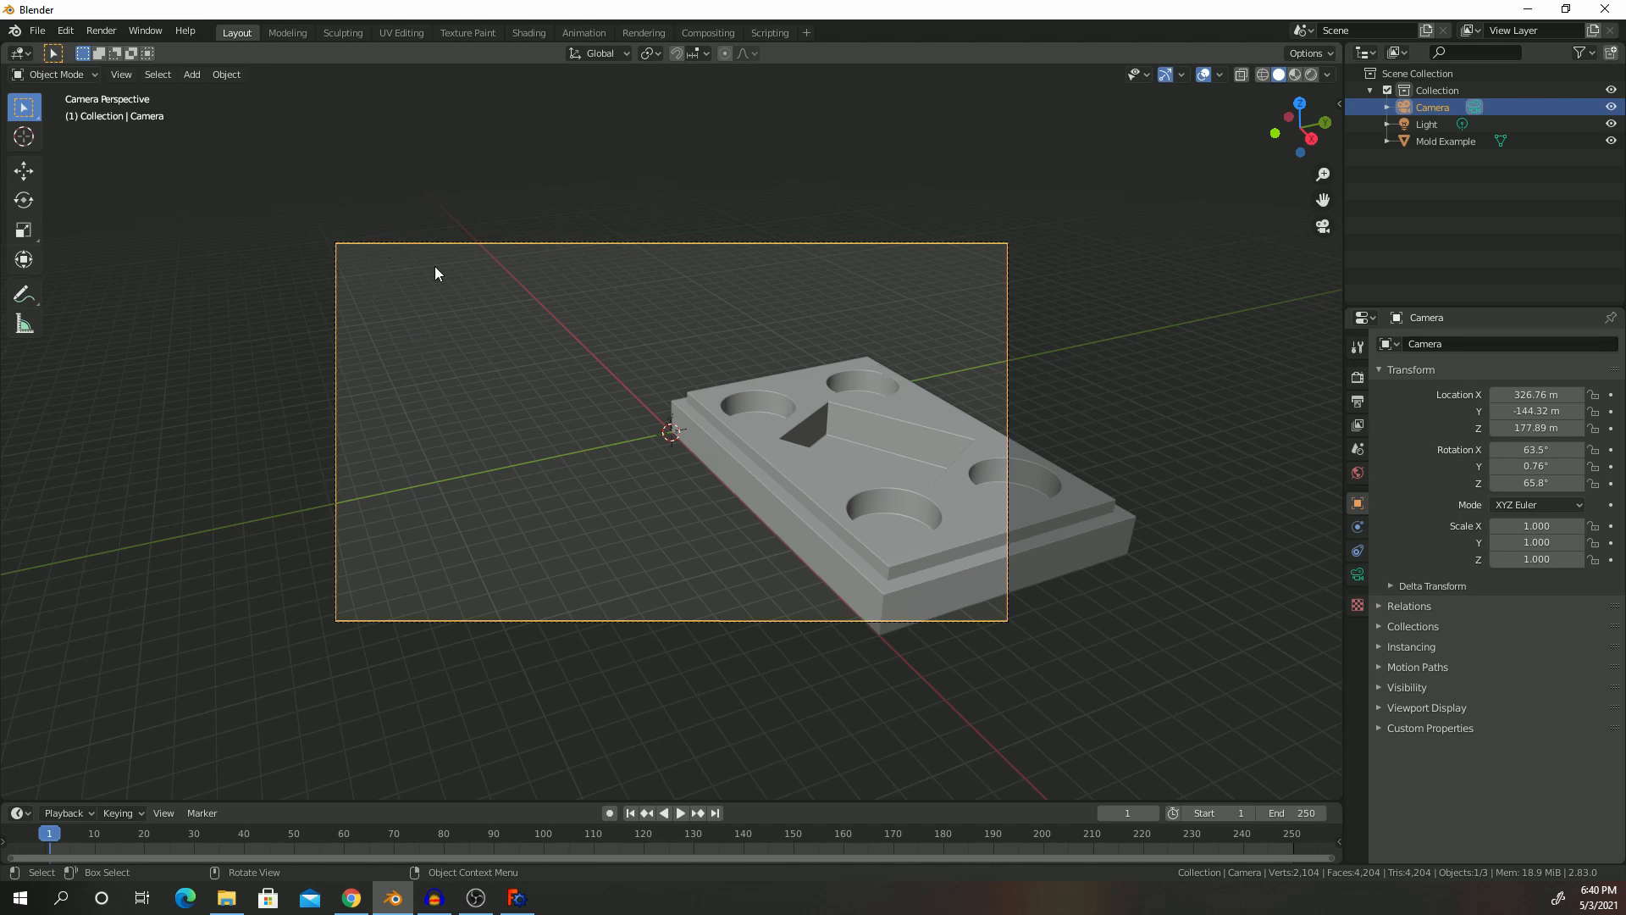
mouse_move(818, 423)
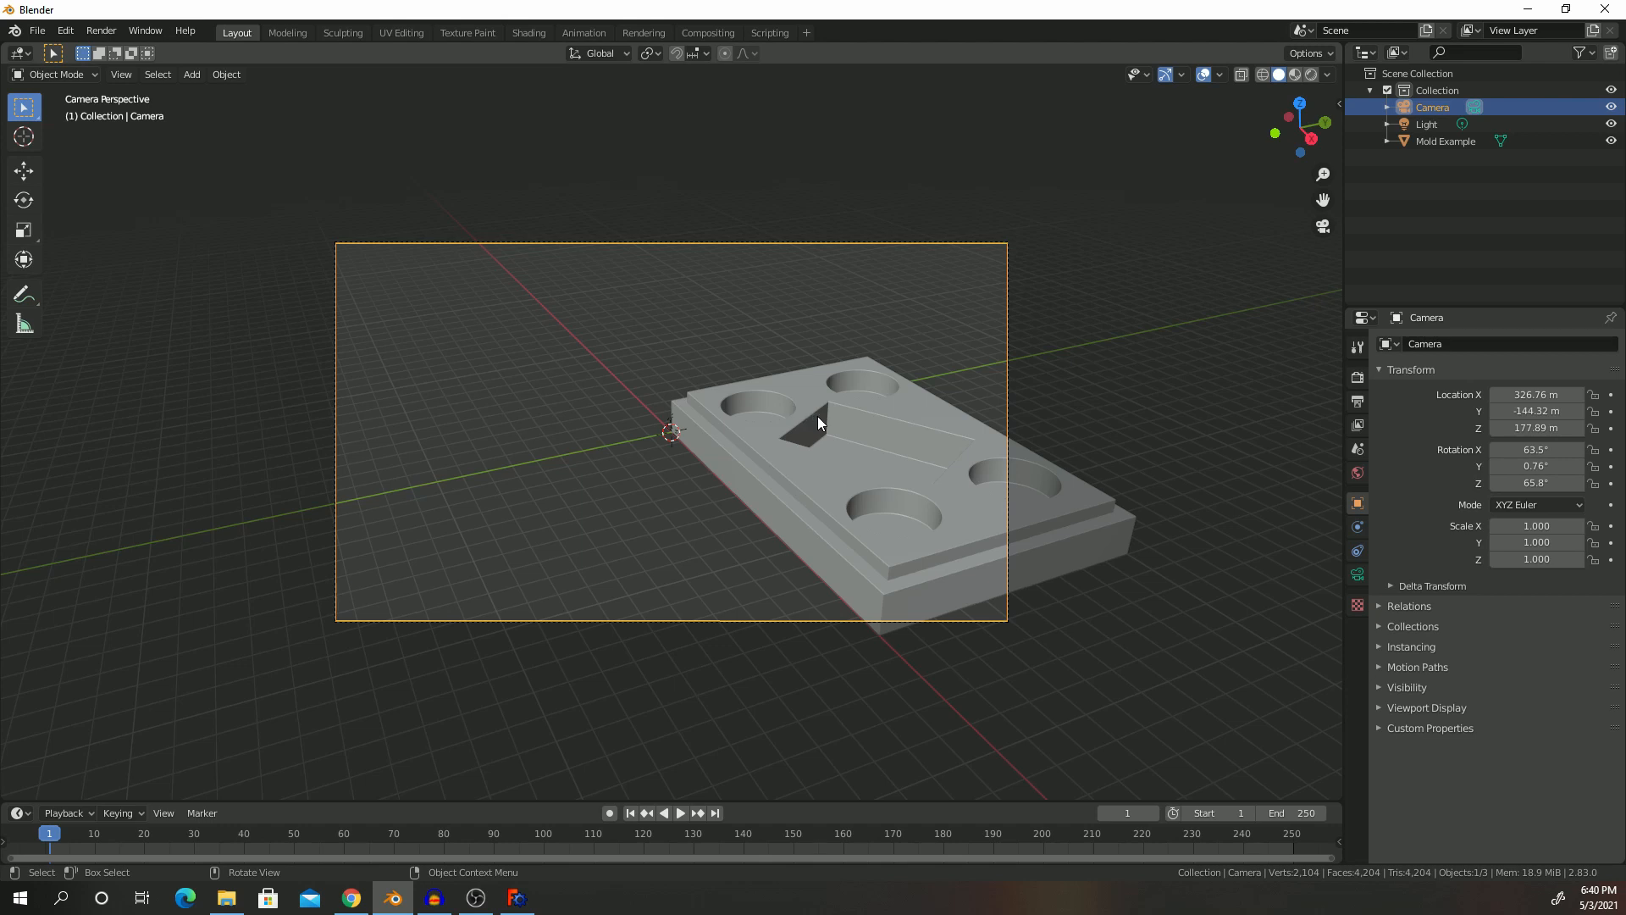
mouse_move(550, 344)
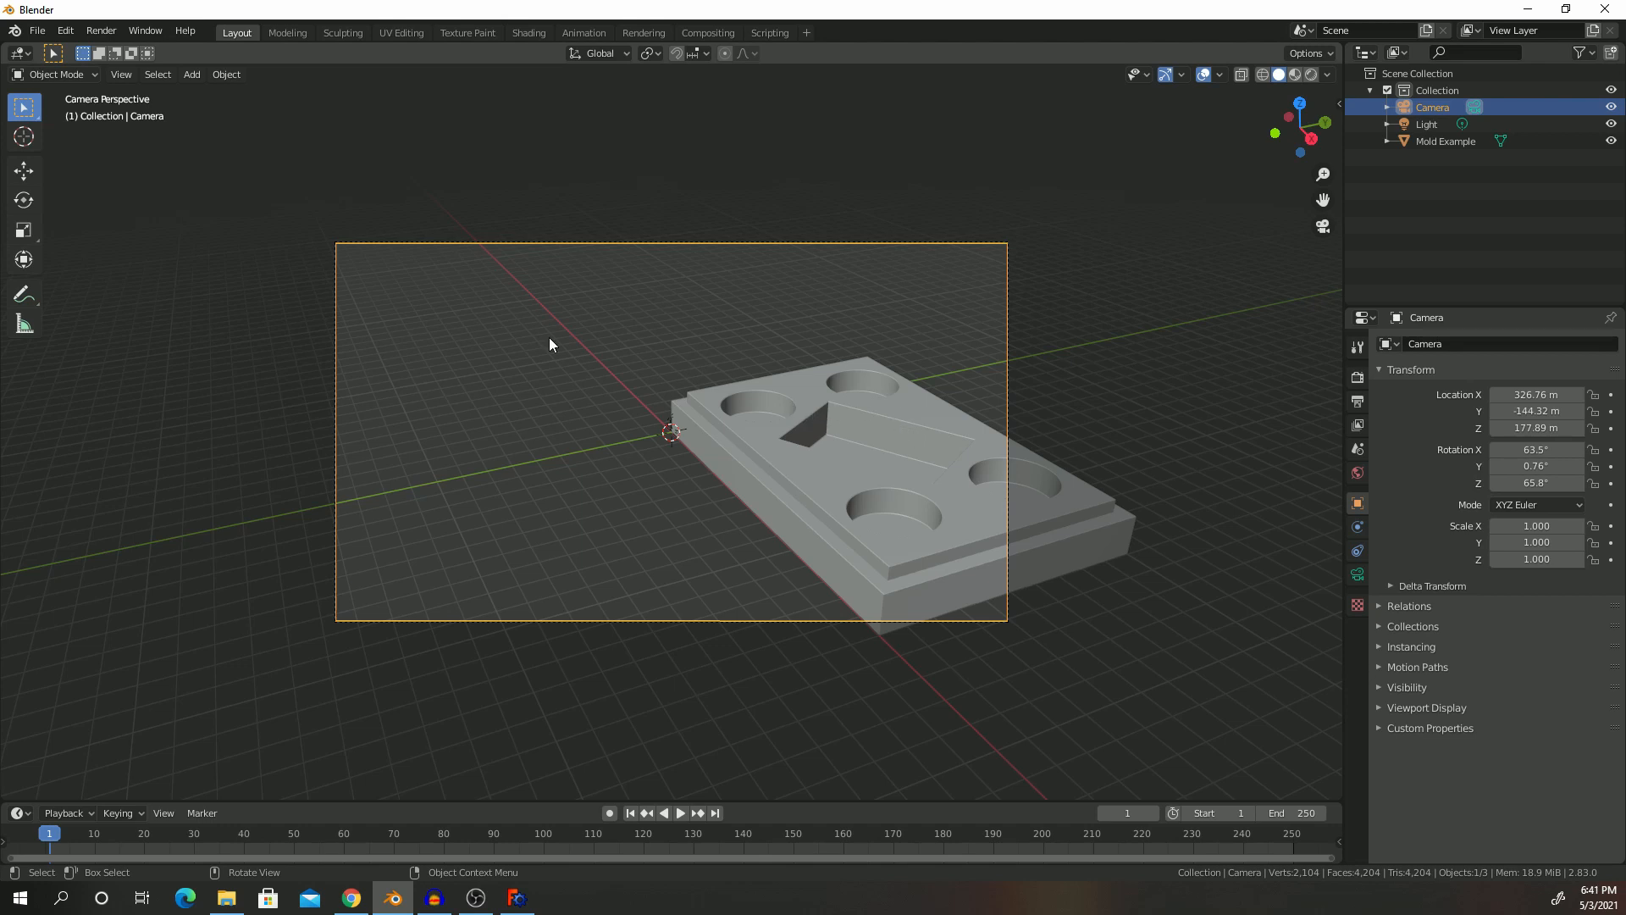
mouse_move(23, 171)
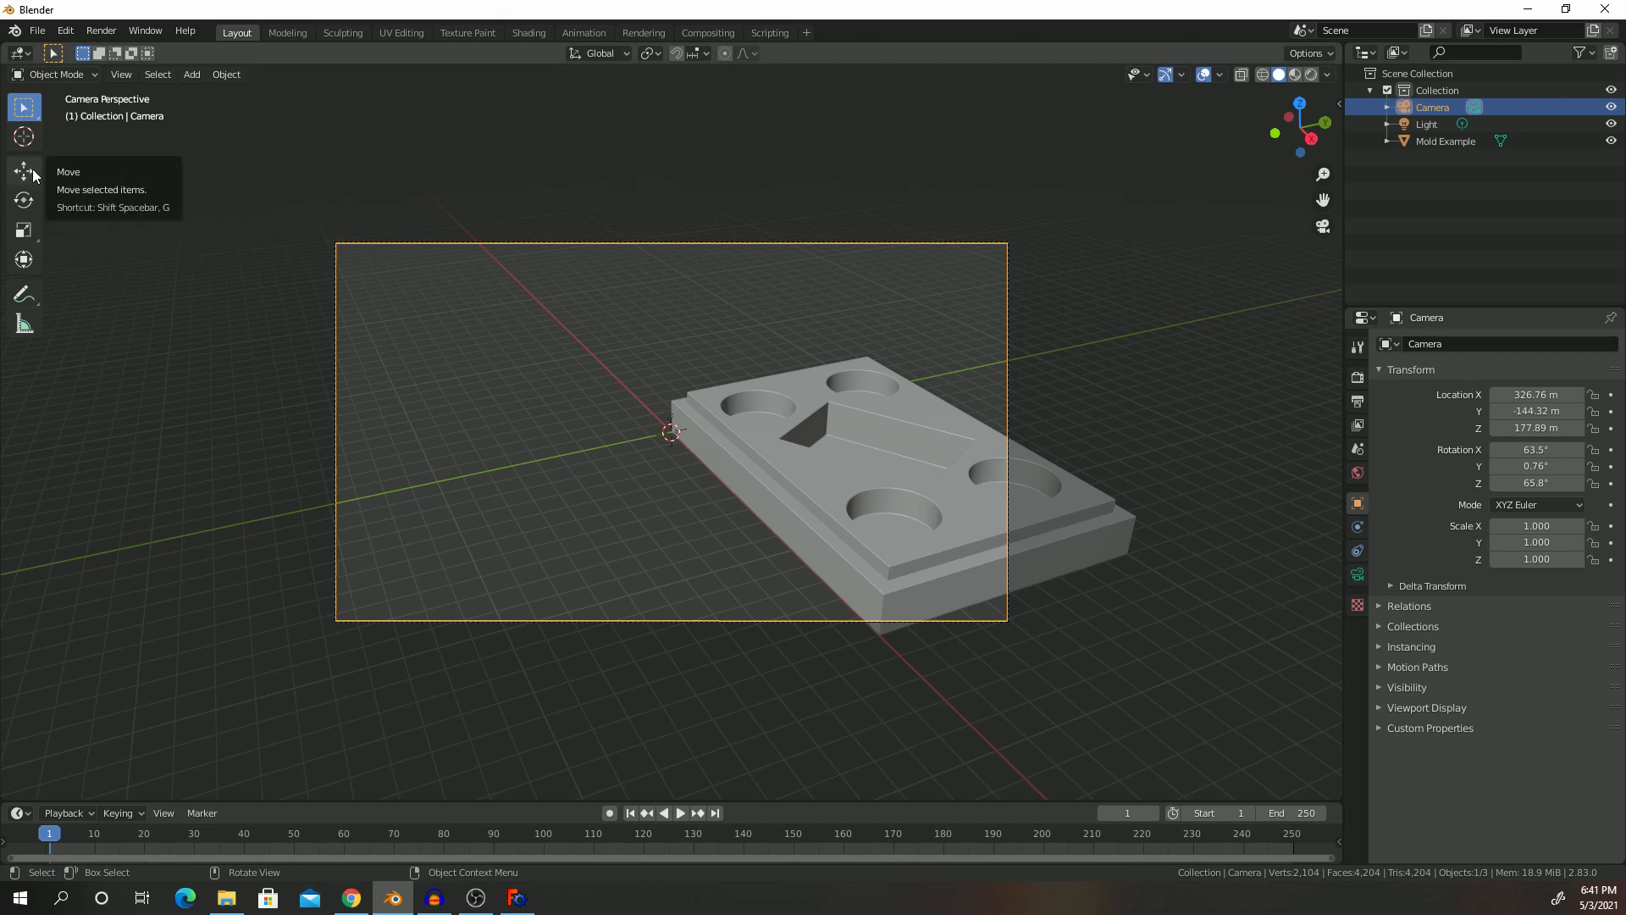
Step: Move the Mold Example block higher in the camera frame and scale it to 1.141
left_click(23, 171)
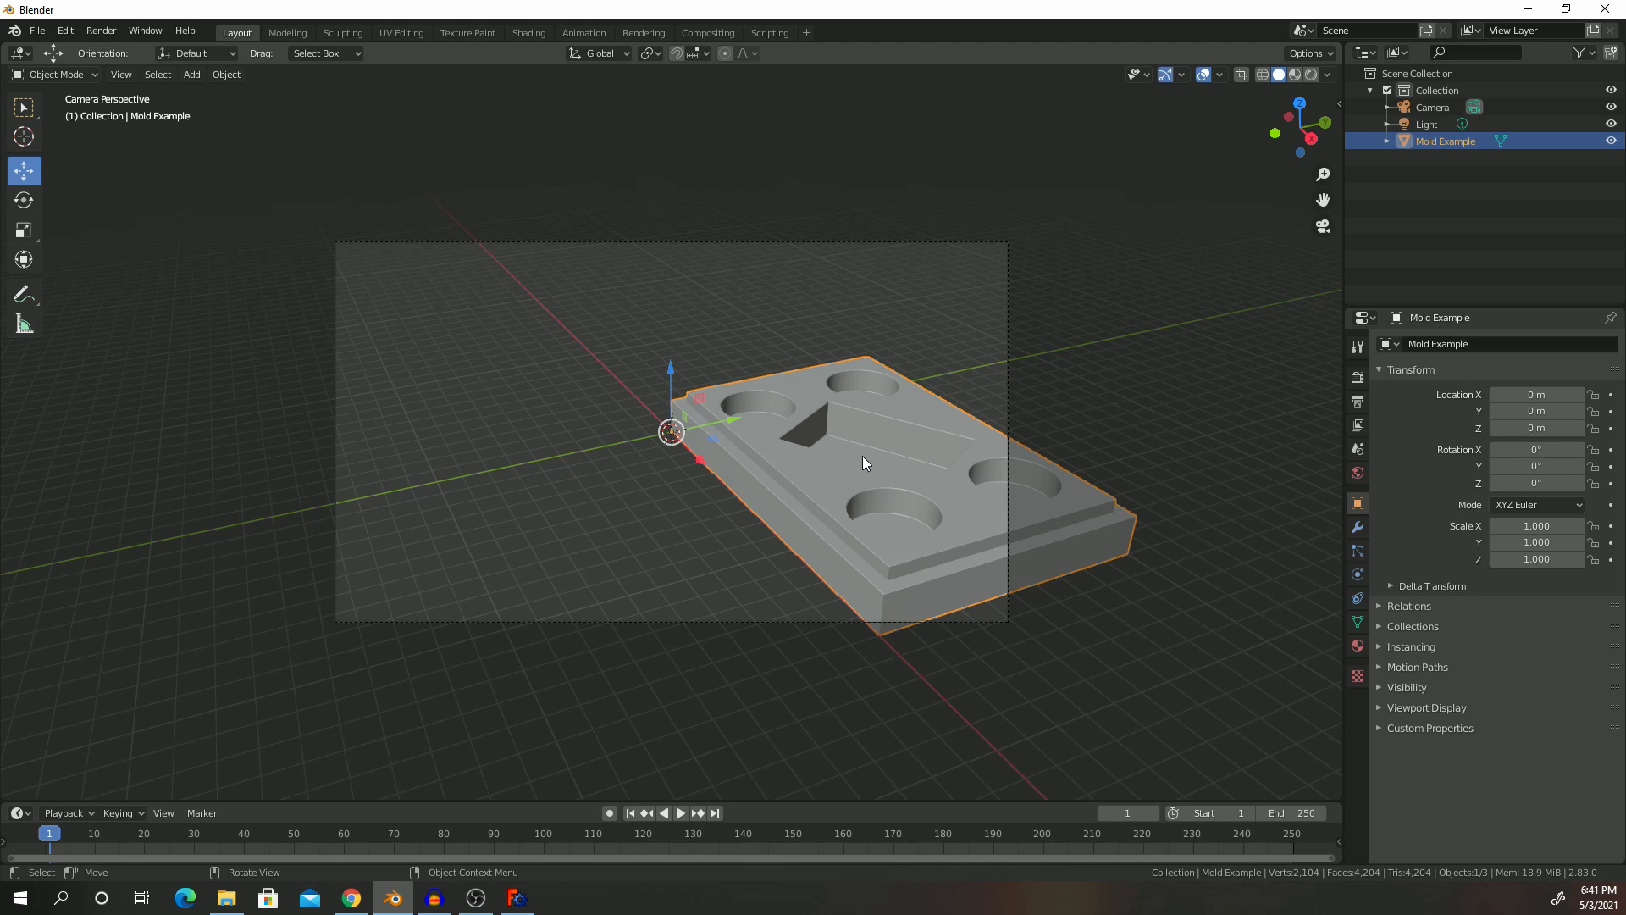
mouse_move(688, 391)
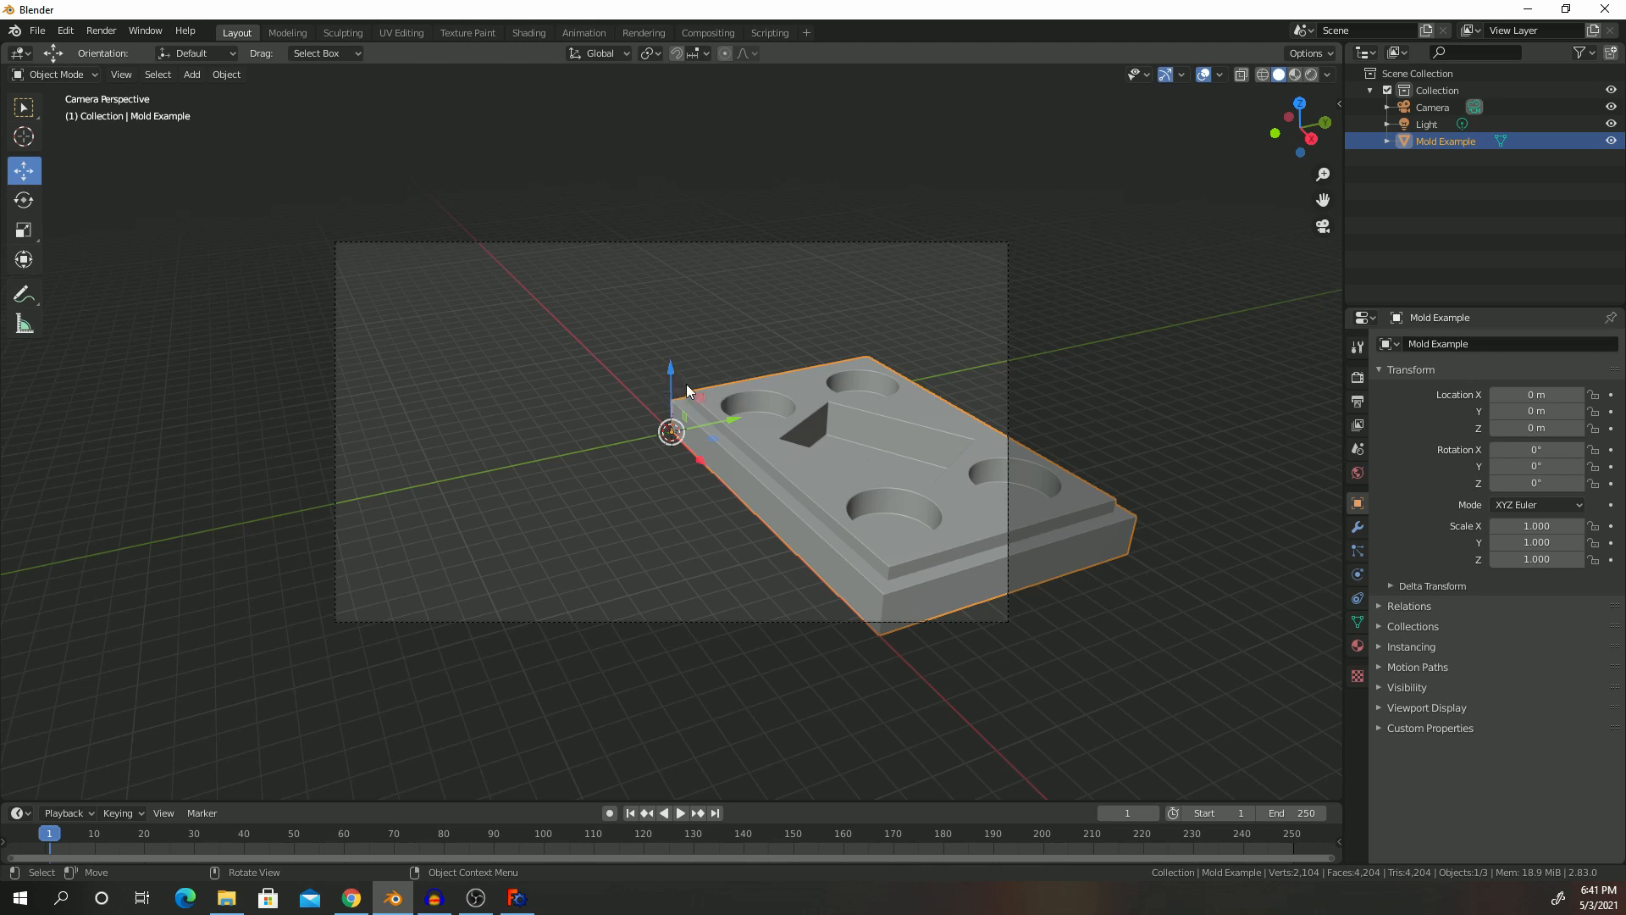
mouse_move(671, 375)
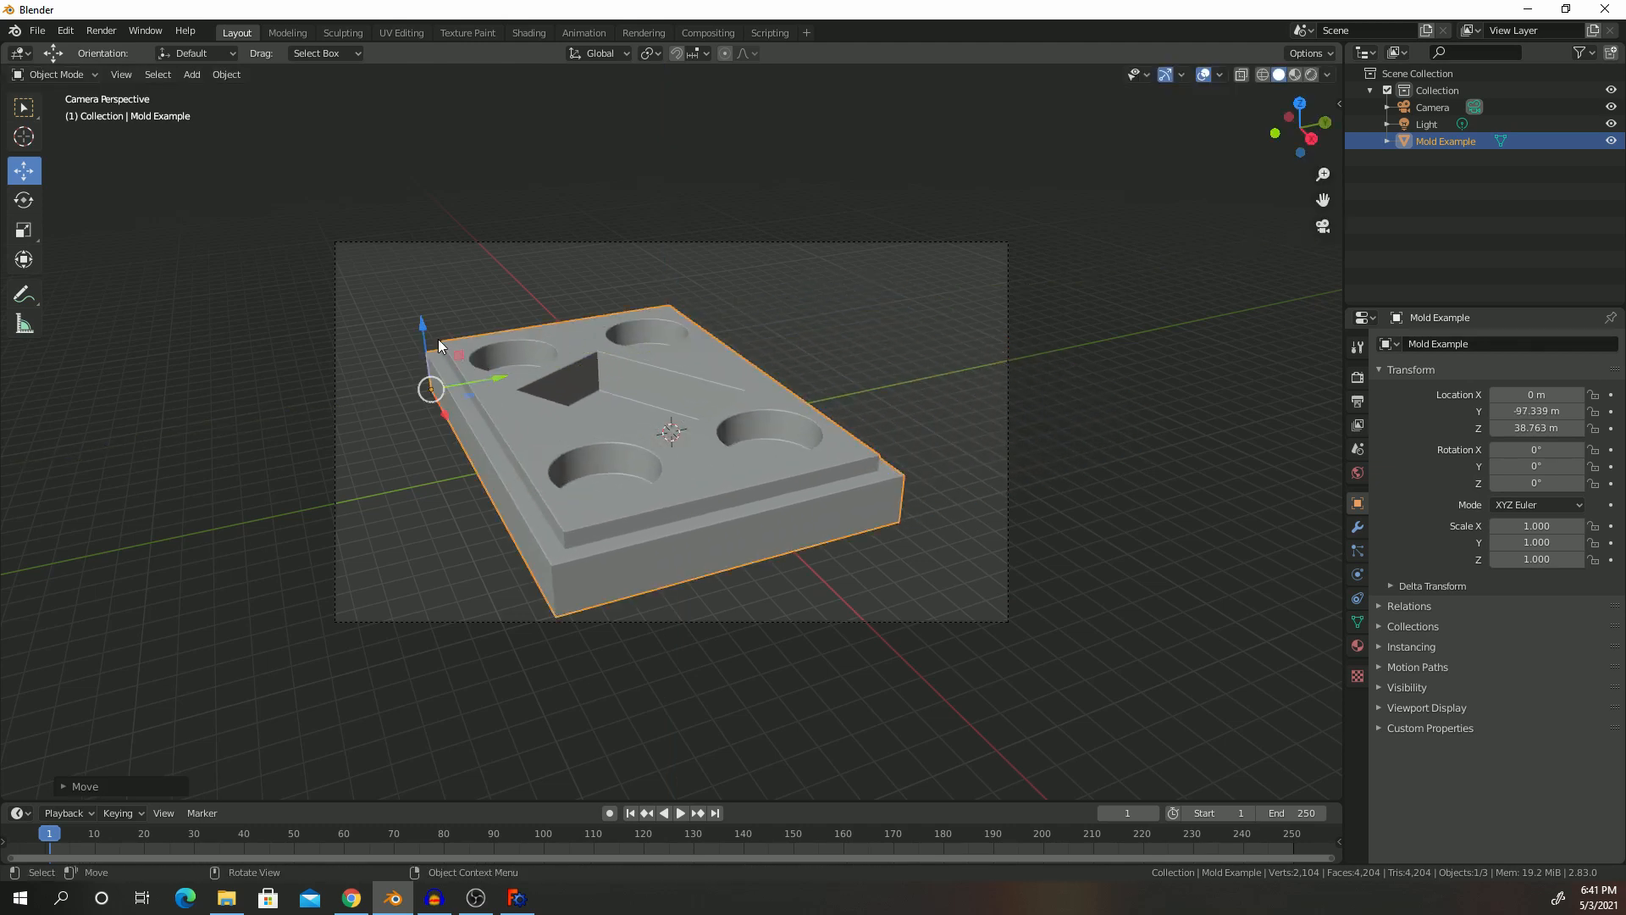
left_click_drag(438, 342, 415, 280)
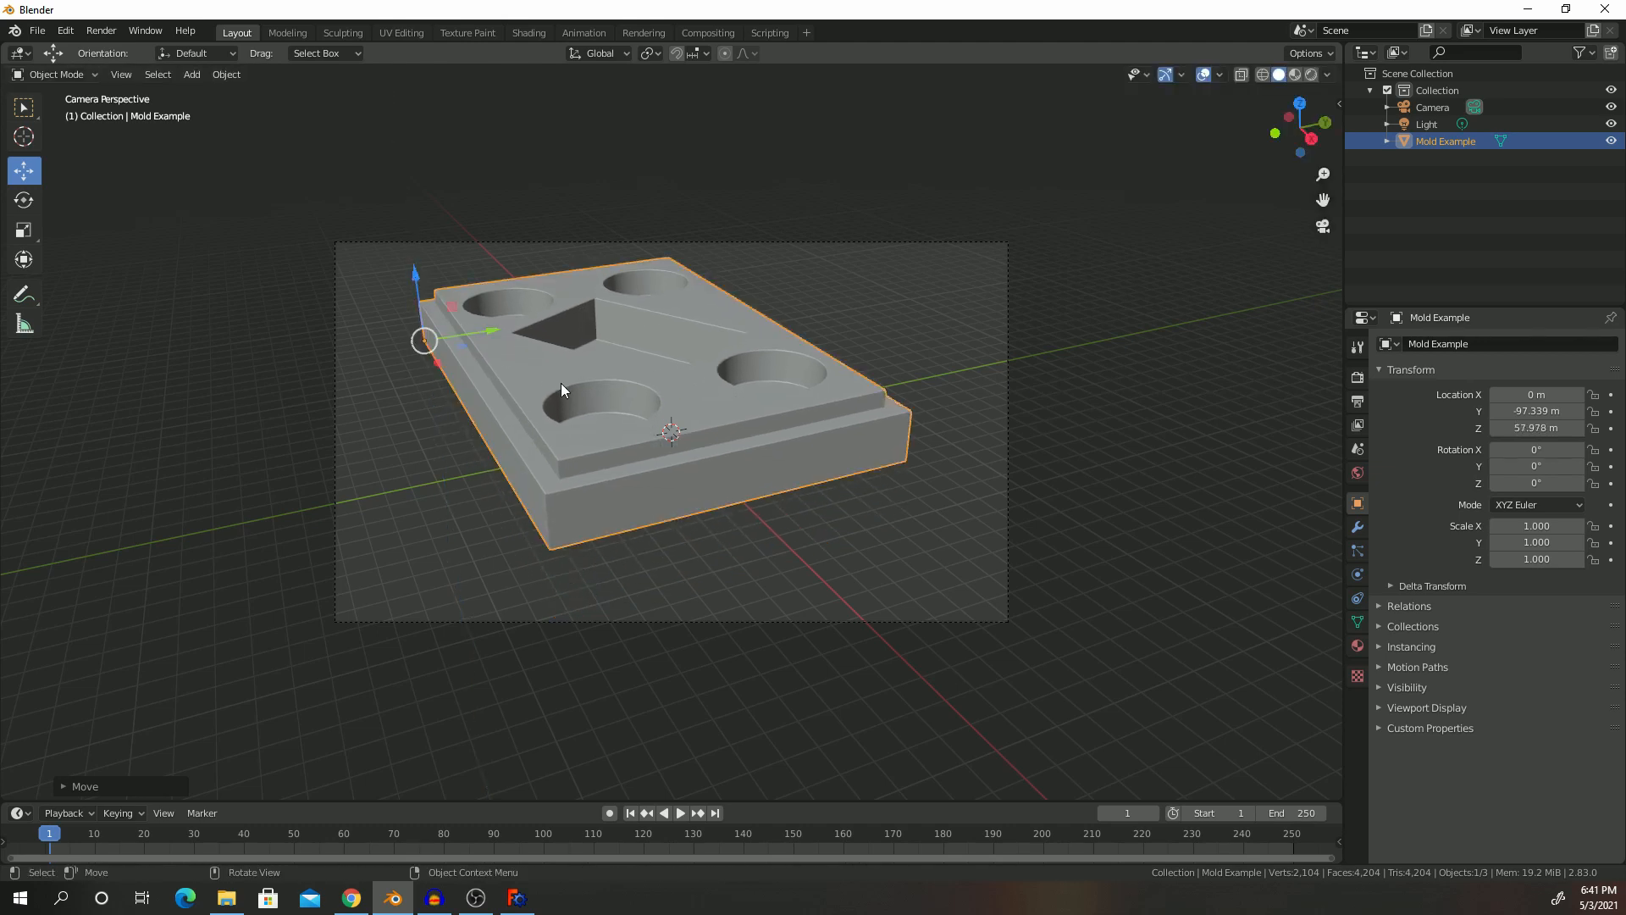
mouse_move(633, 350)
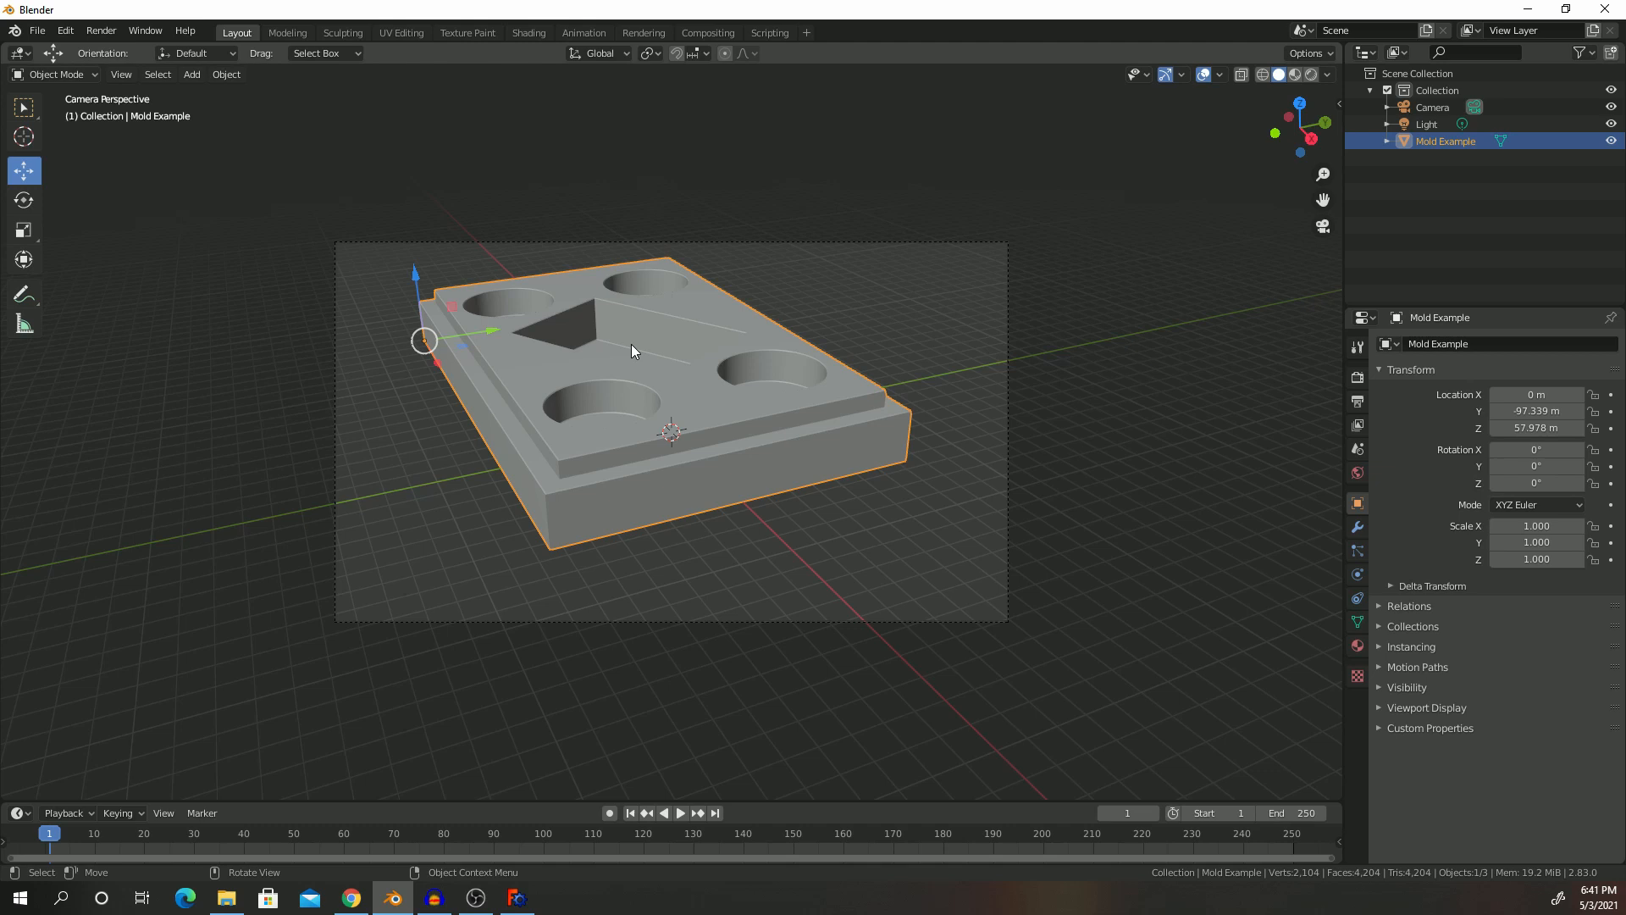
key("s")
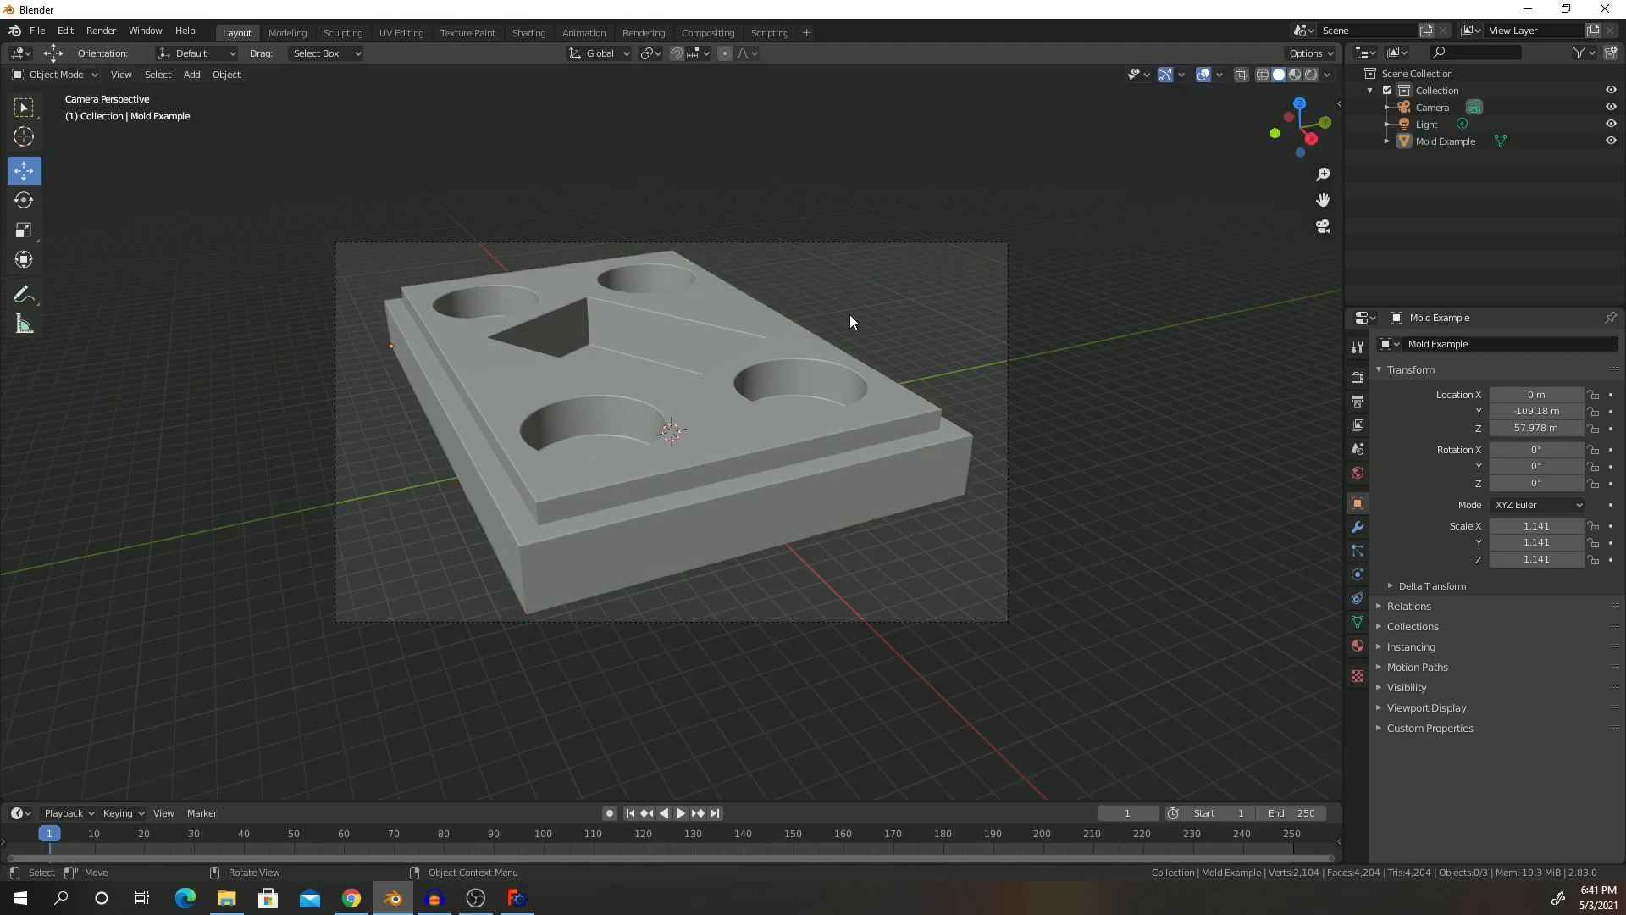
mouse_move(1158, 544)
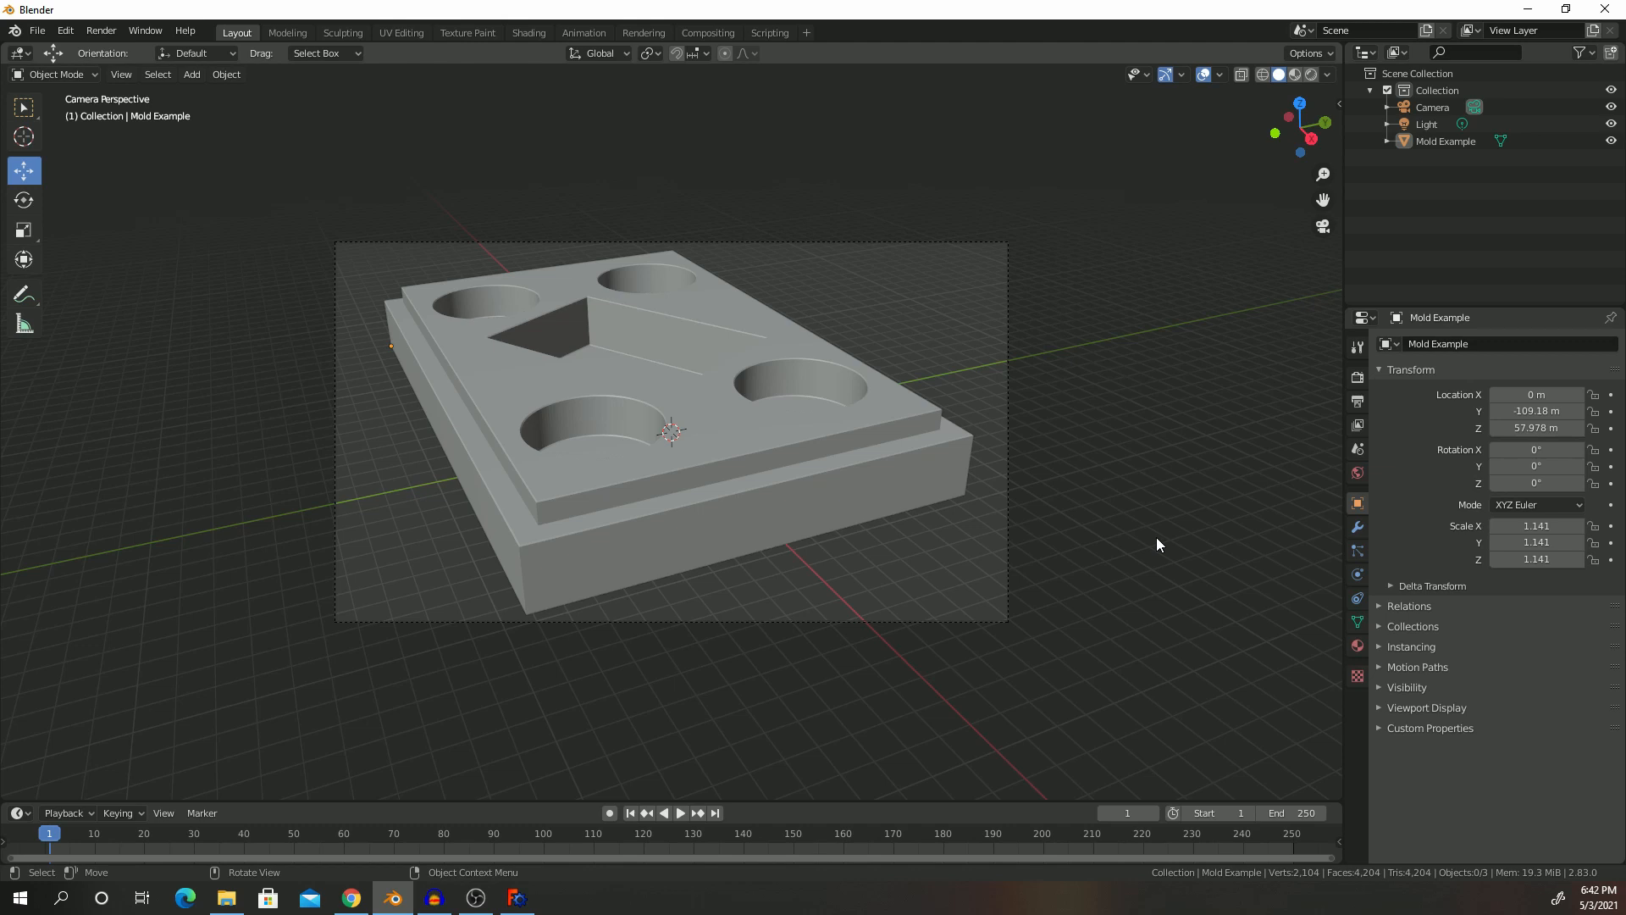
mouse_move(789, 401)
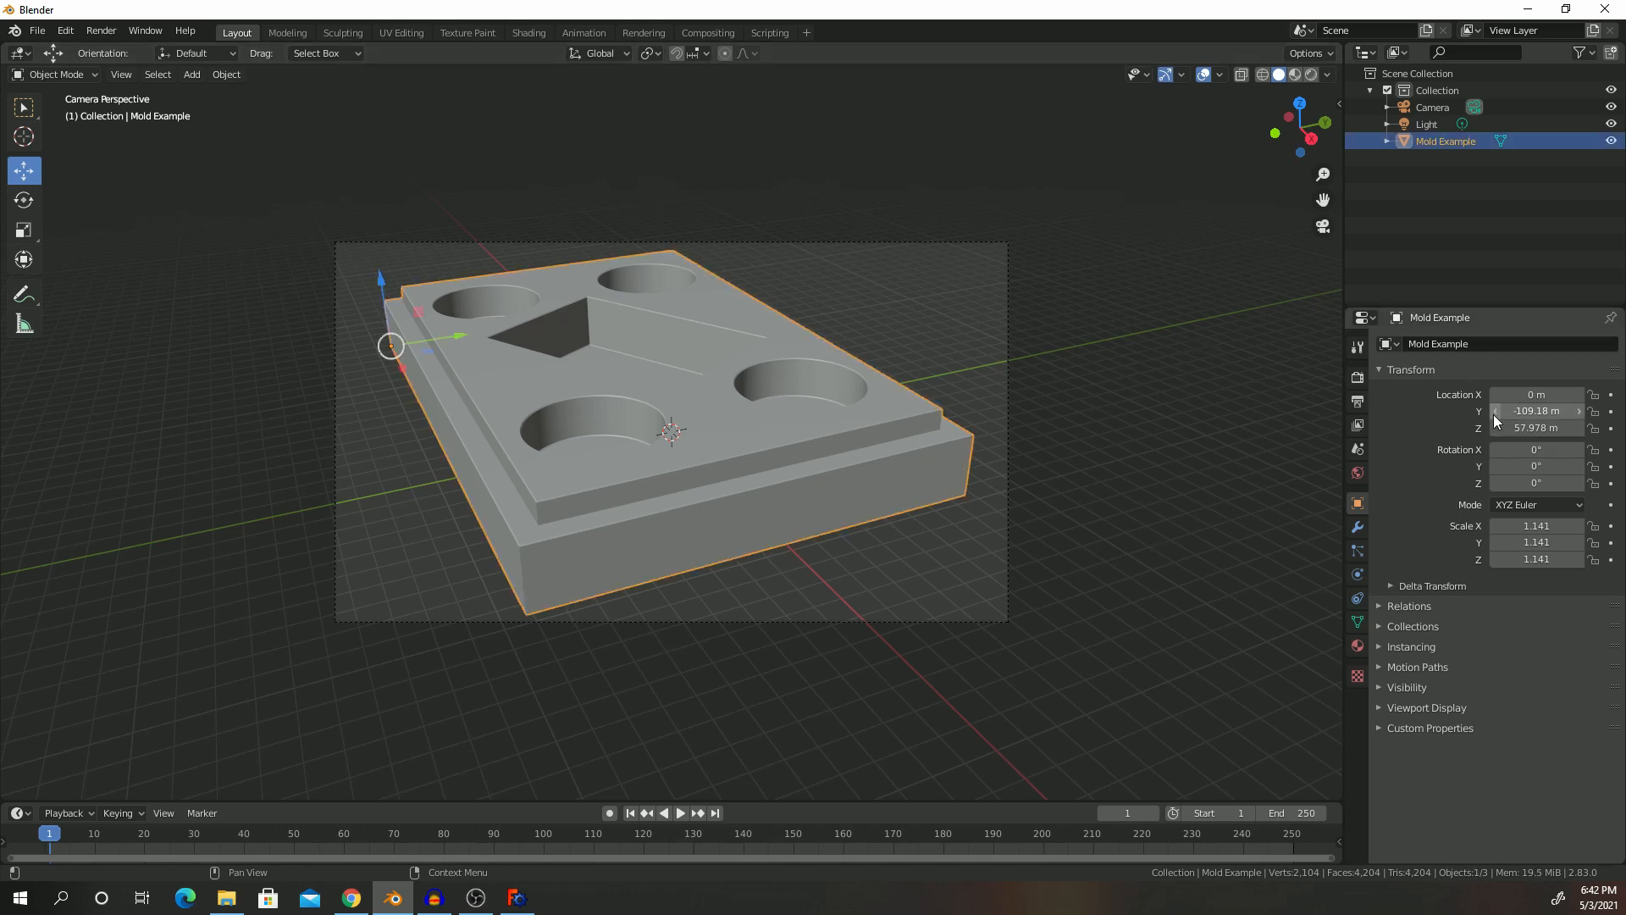
mouse_move(1357, 380)
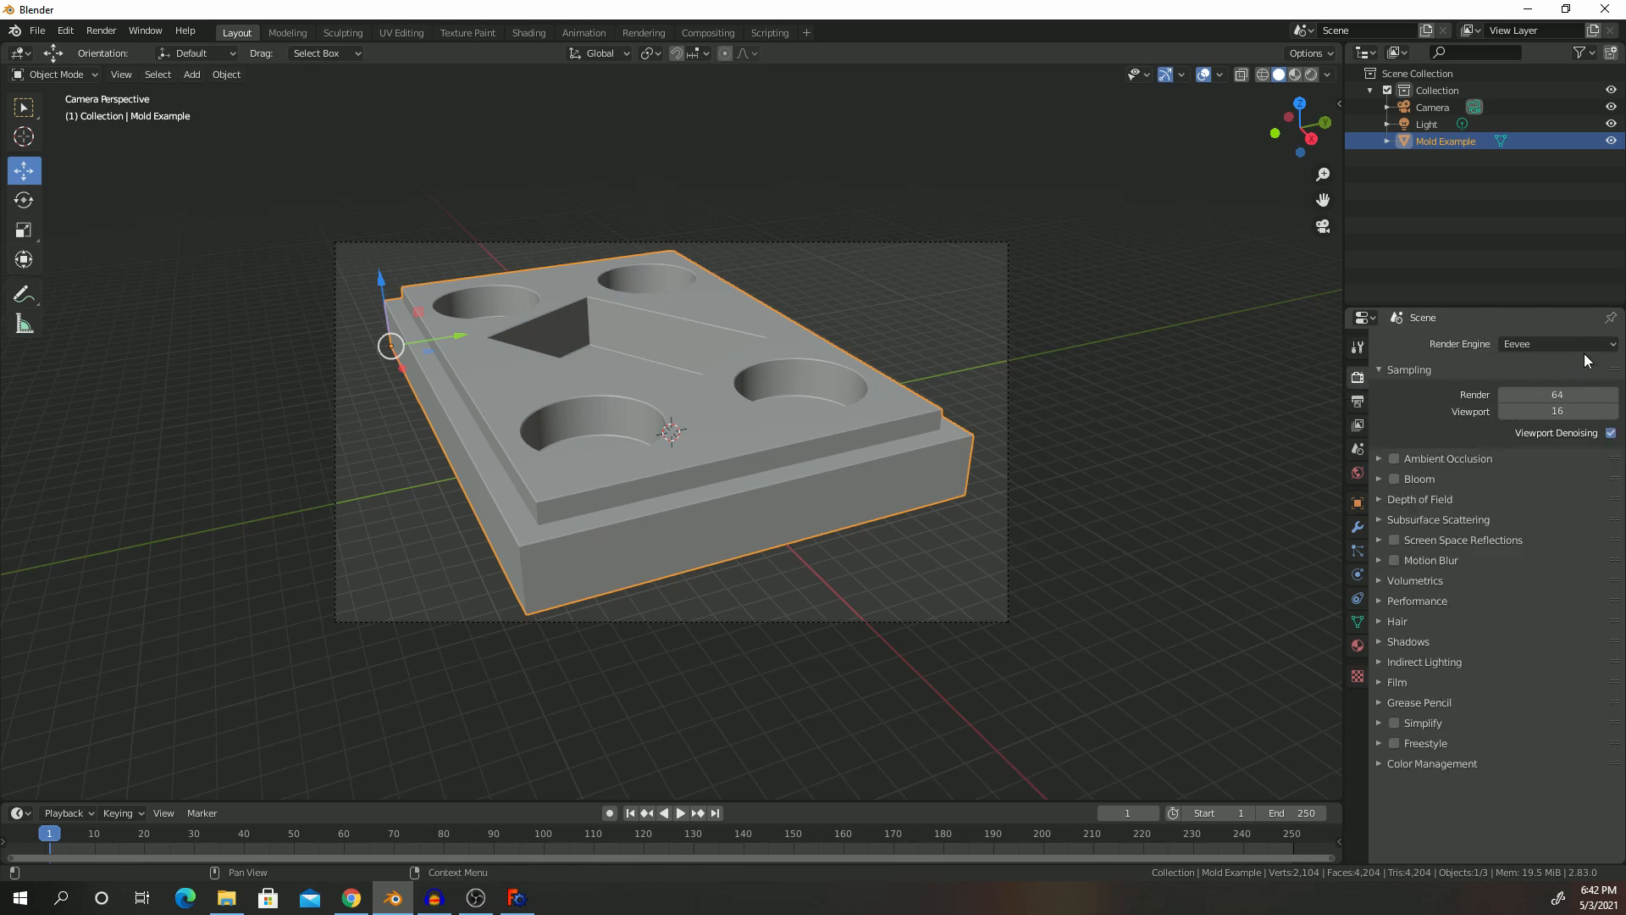
Step: Choose Radeon ProRender from the Render Engine dropdown
left_click(1556, 343)
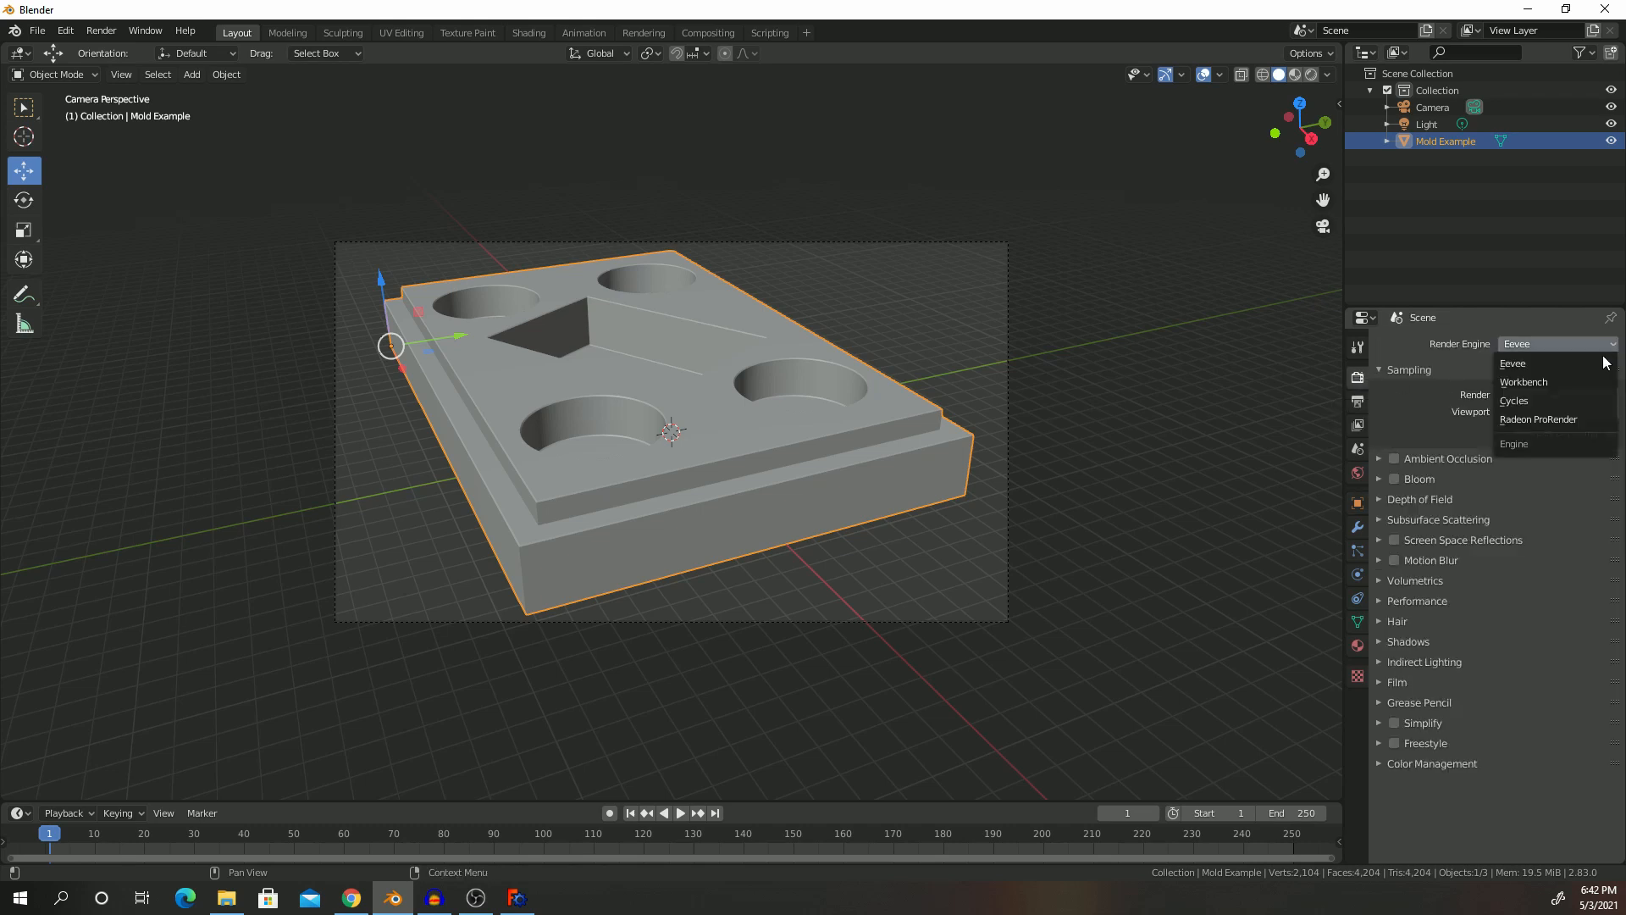
mouse_move(1522, 382)
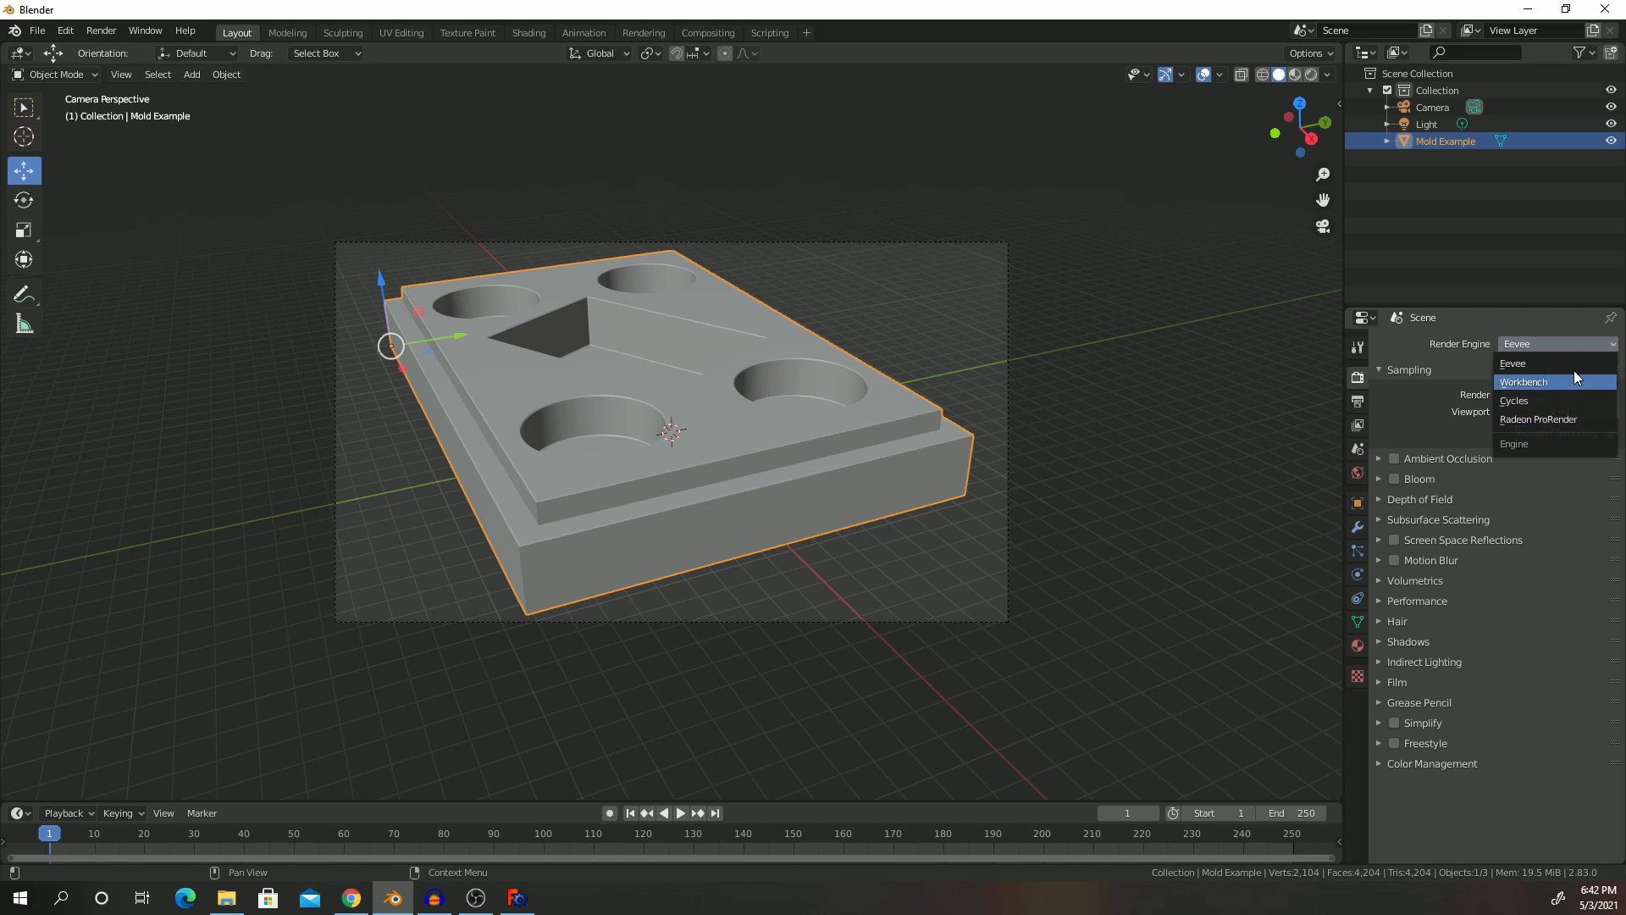
mouse_move(1572, 436)
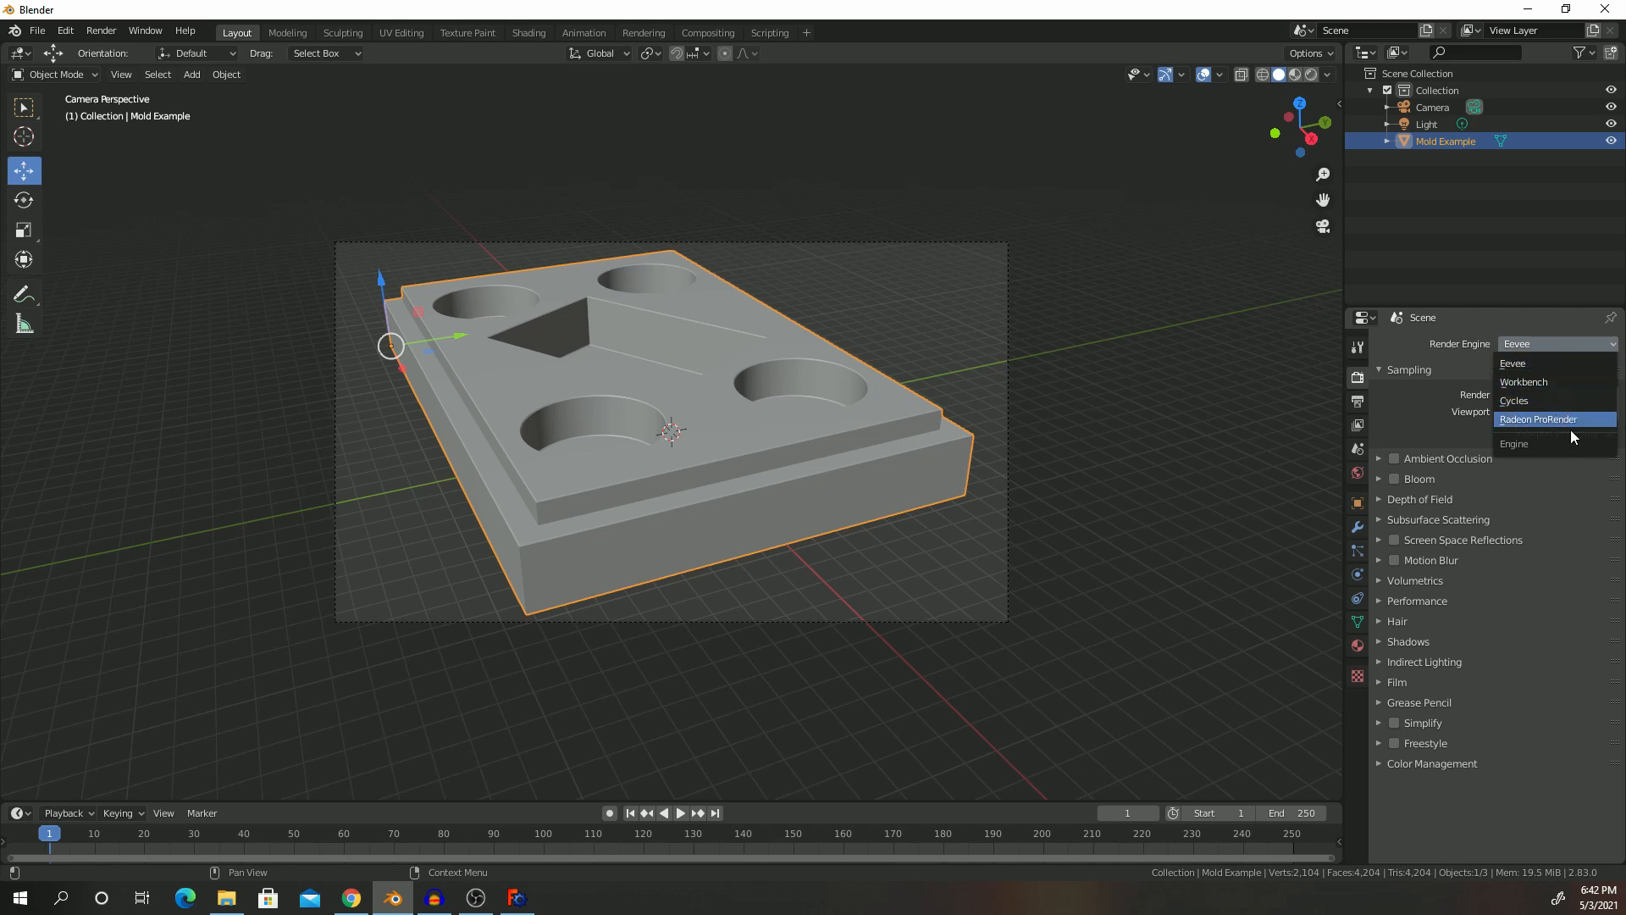
mouse_move(1556, 425)
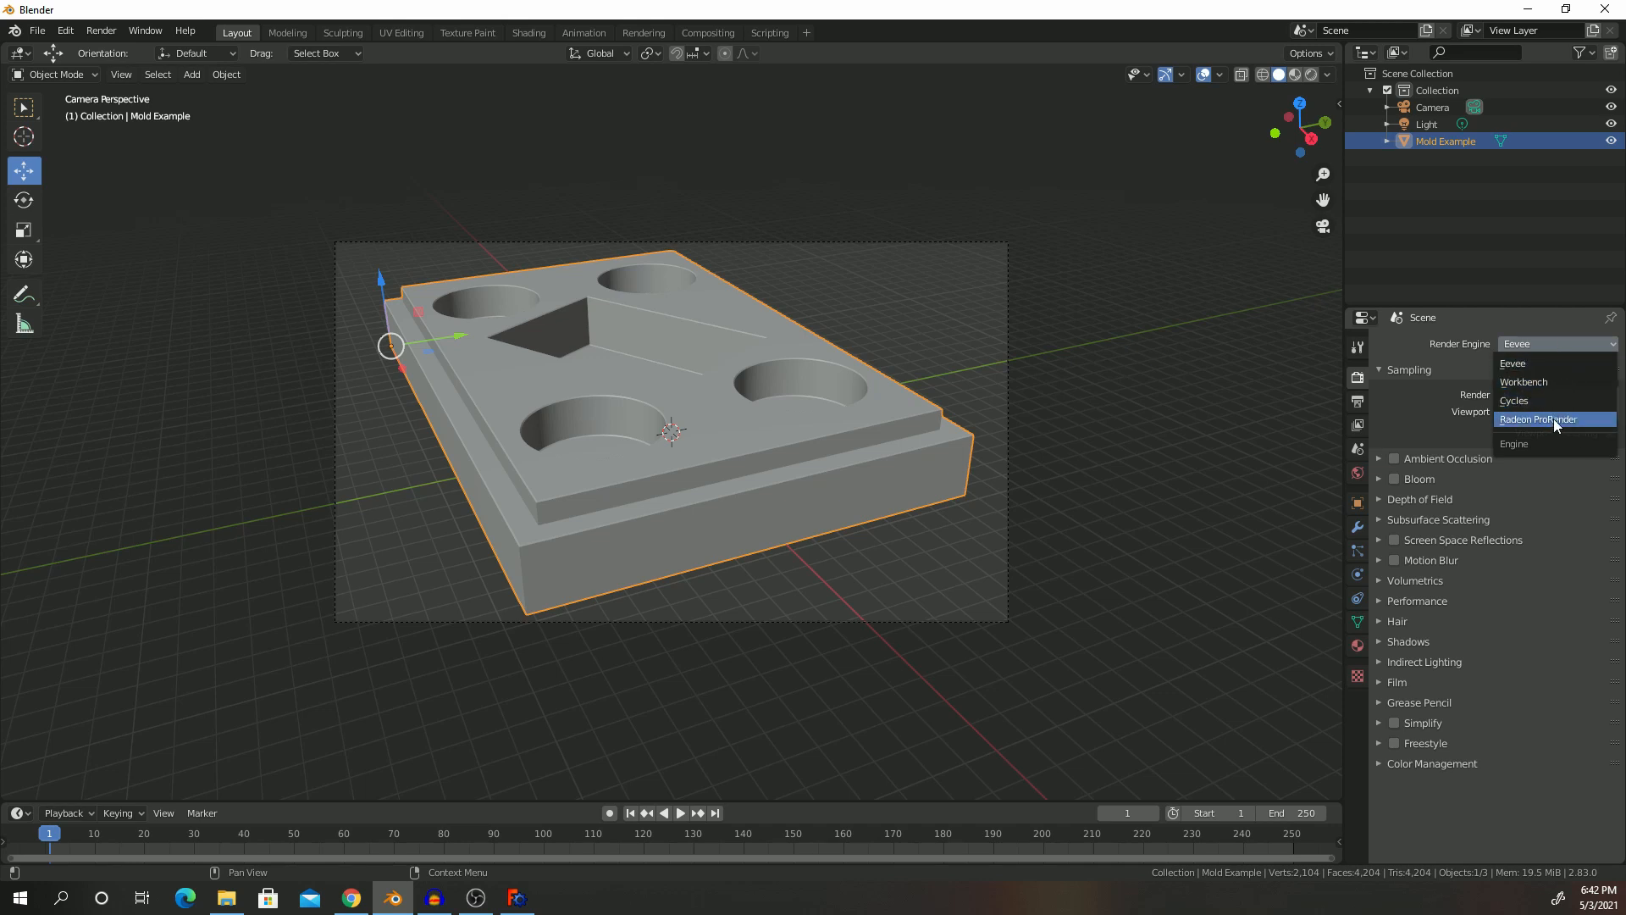
left_click(1538, 419)
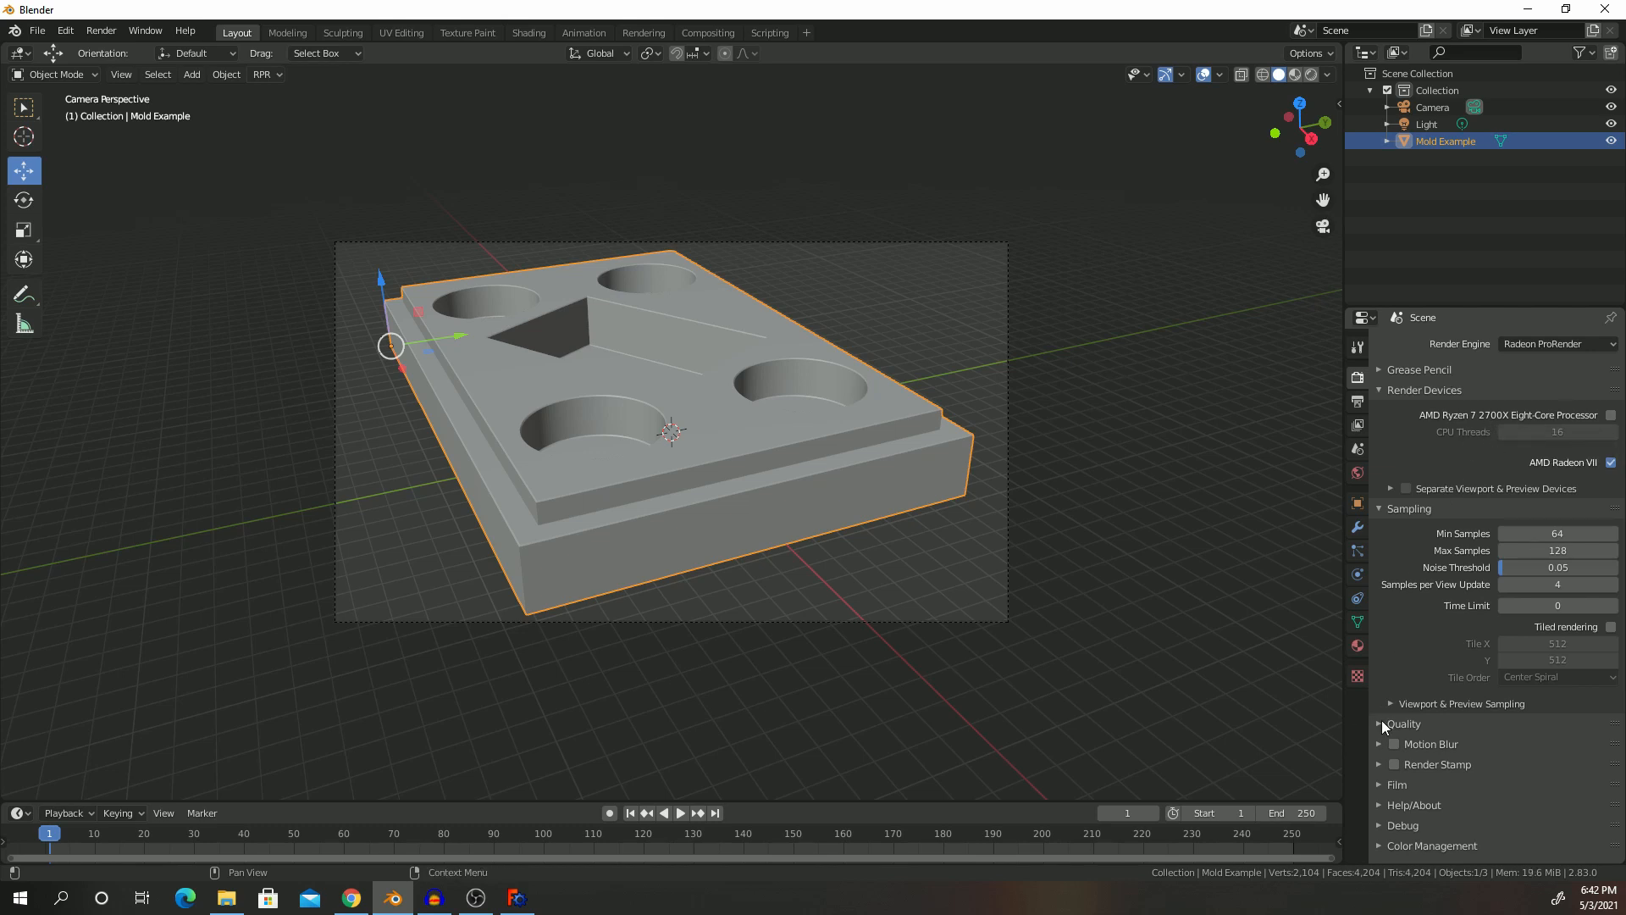
Step: Set Render Quality to High and open the Color Management Look options
left_click(1403, 722)
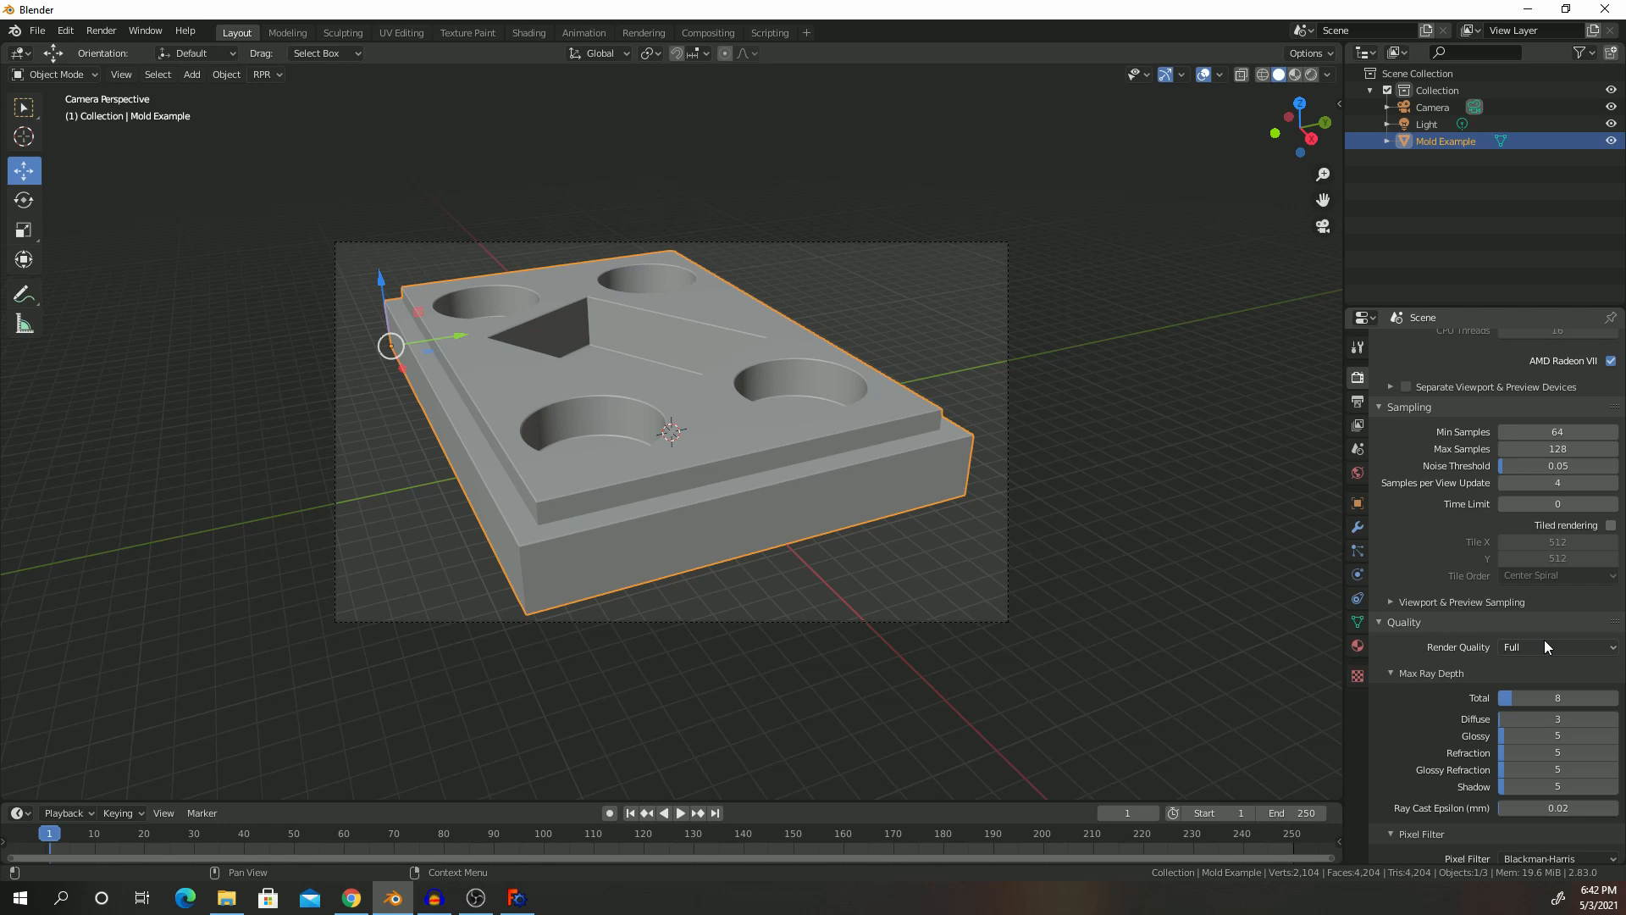
left_click(1555, 646)
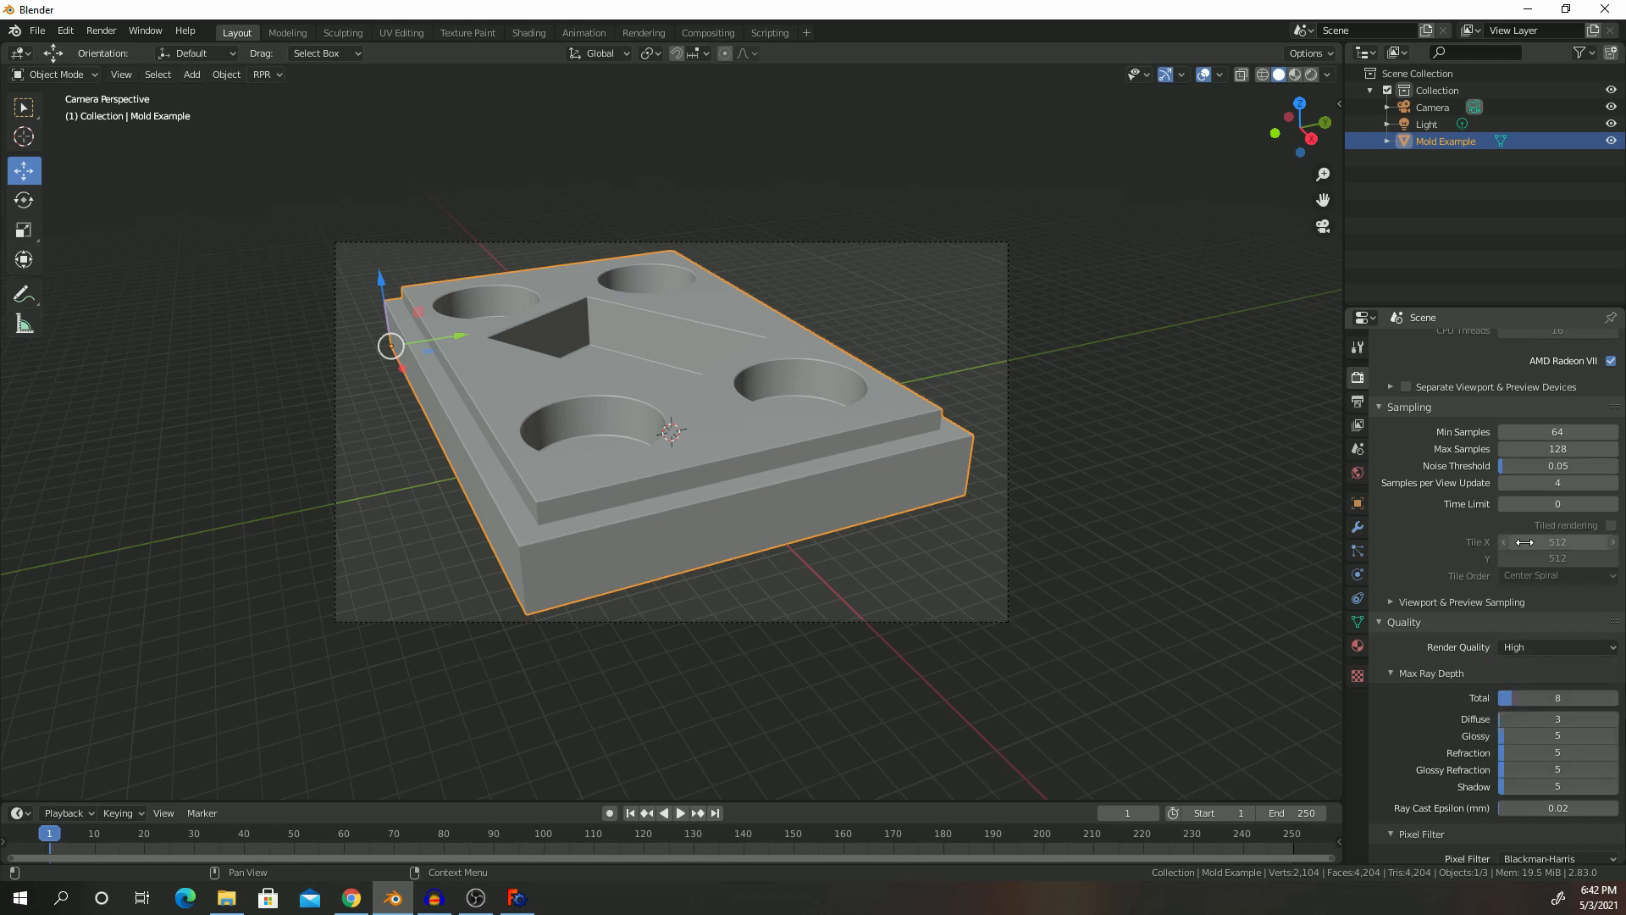
scroll("down", 3)
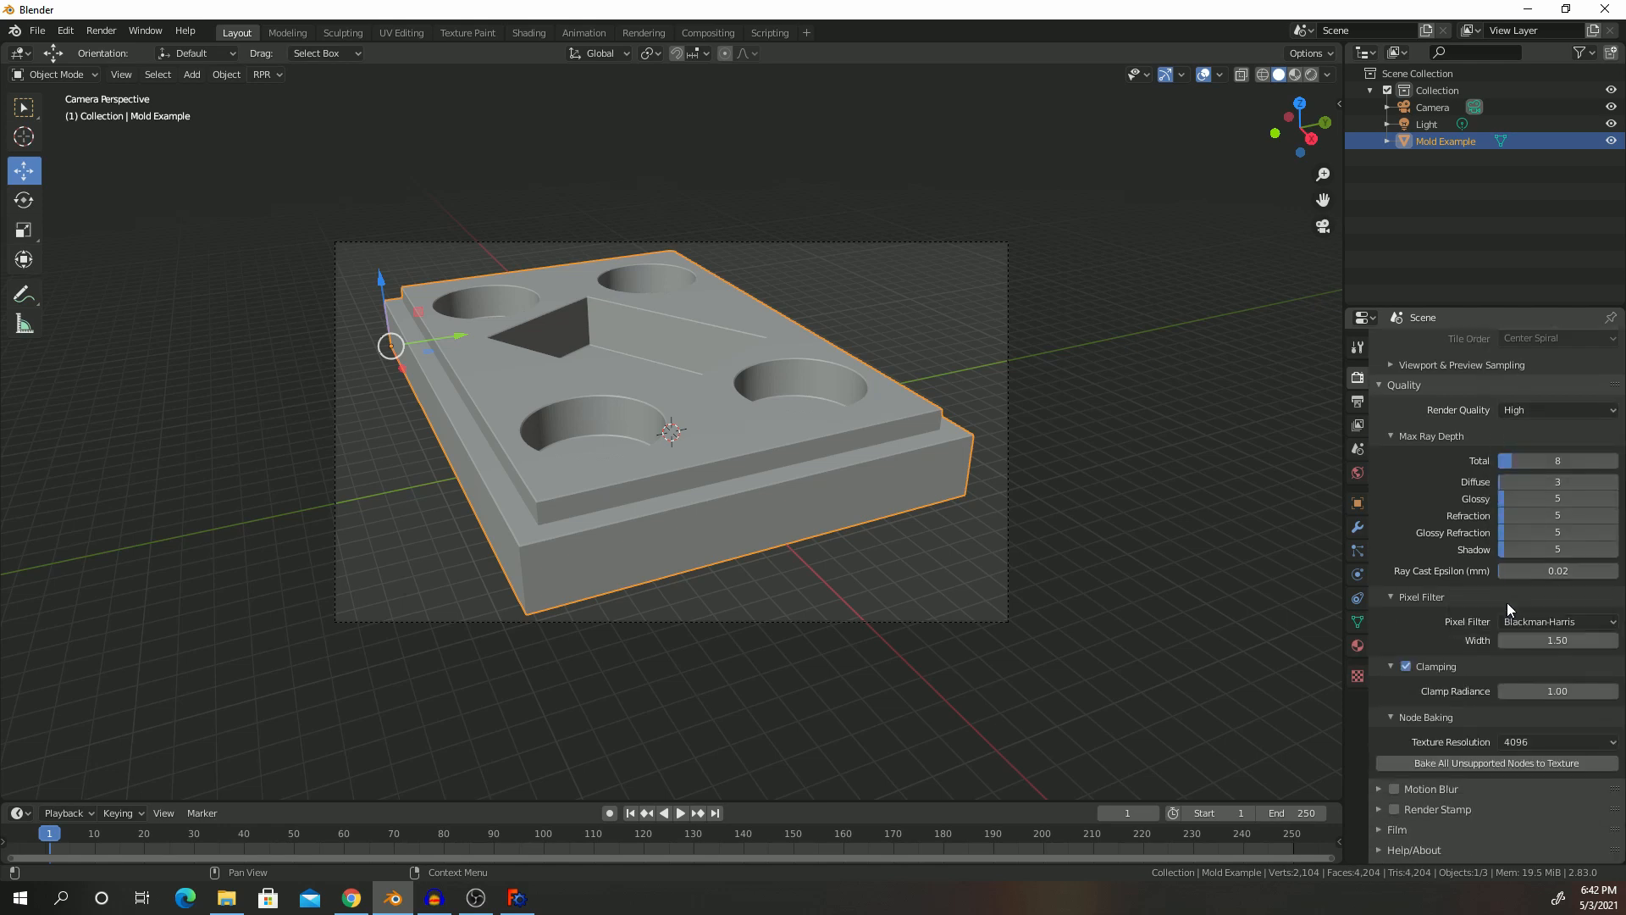
scroll("down", 3)
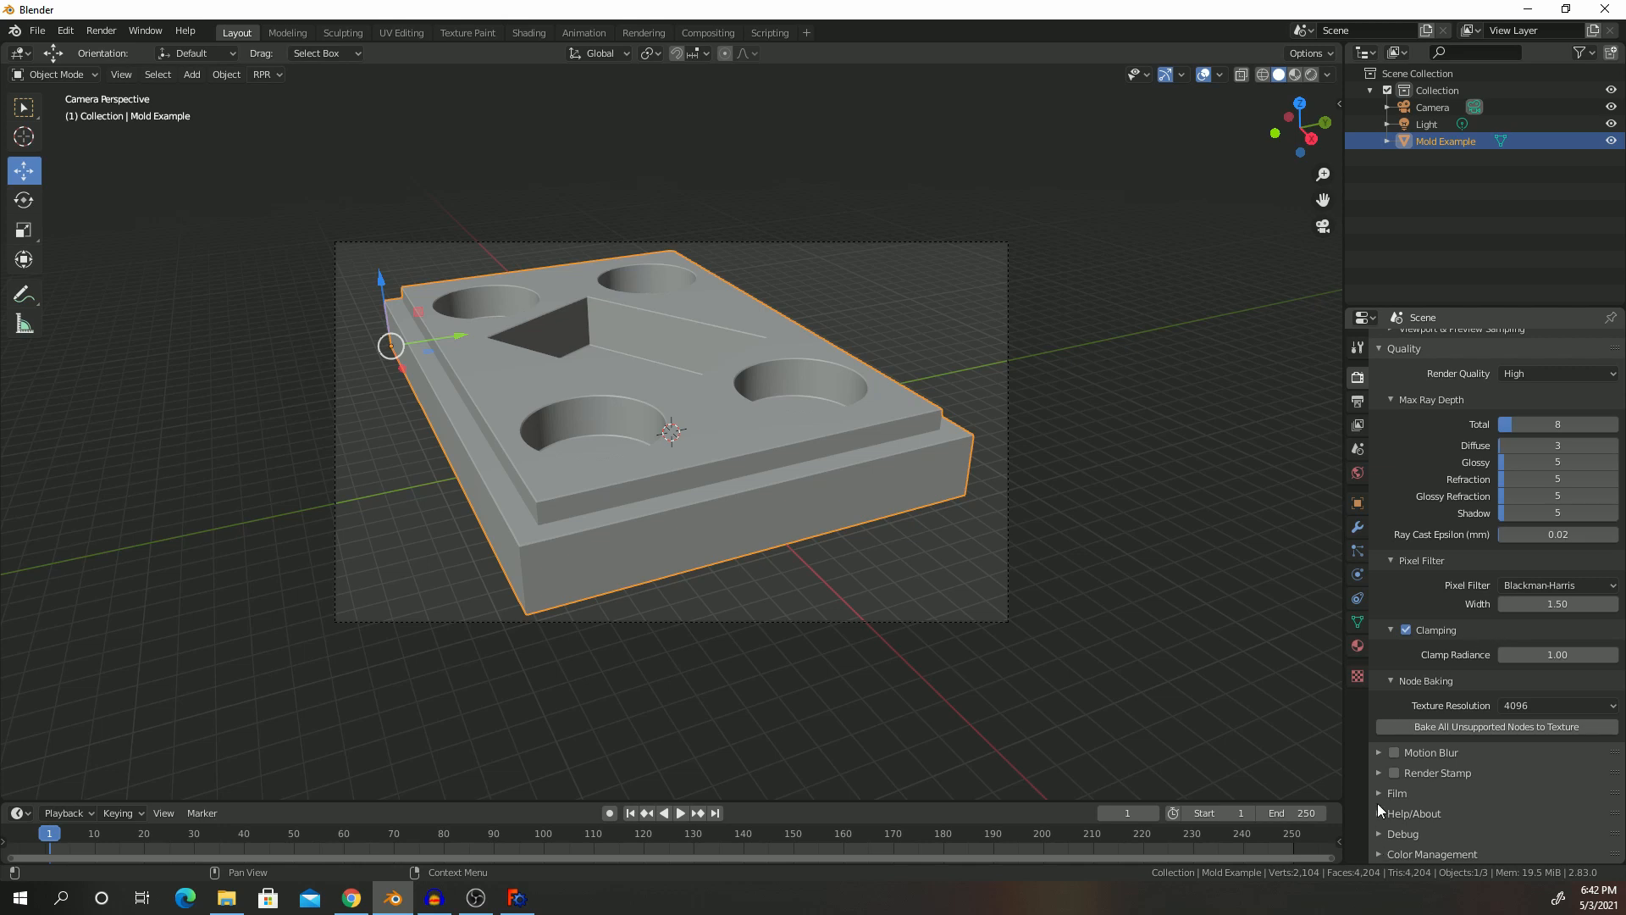
left_click(1396, 792)
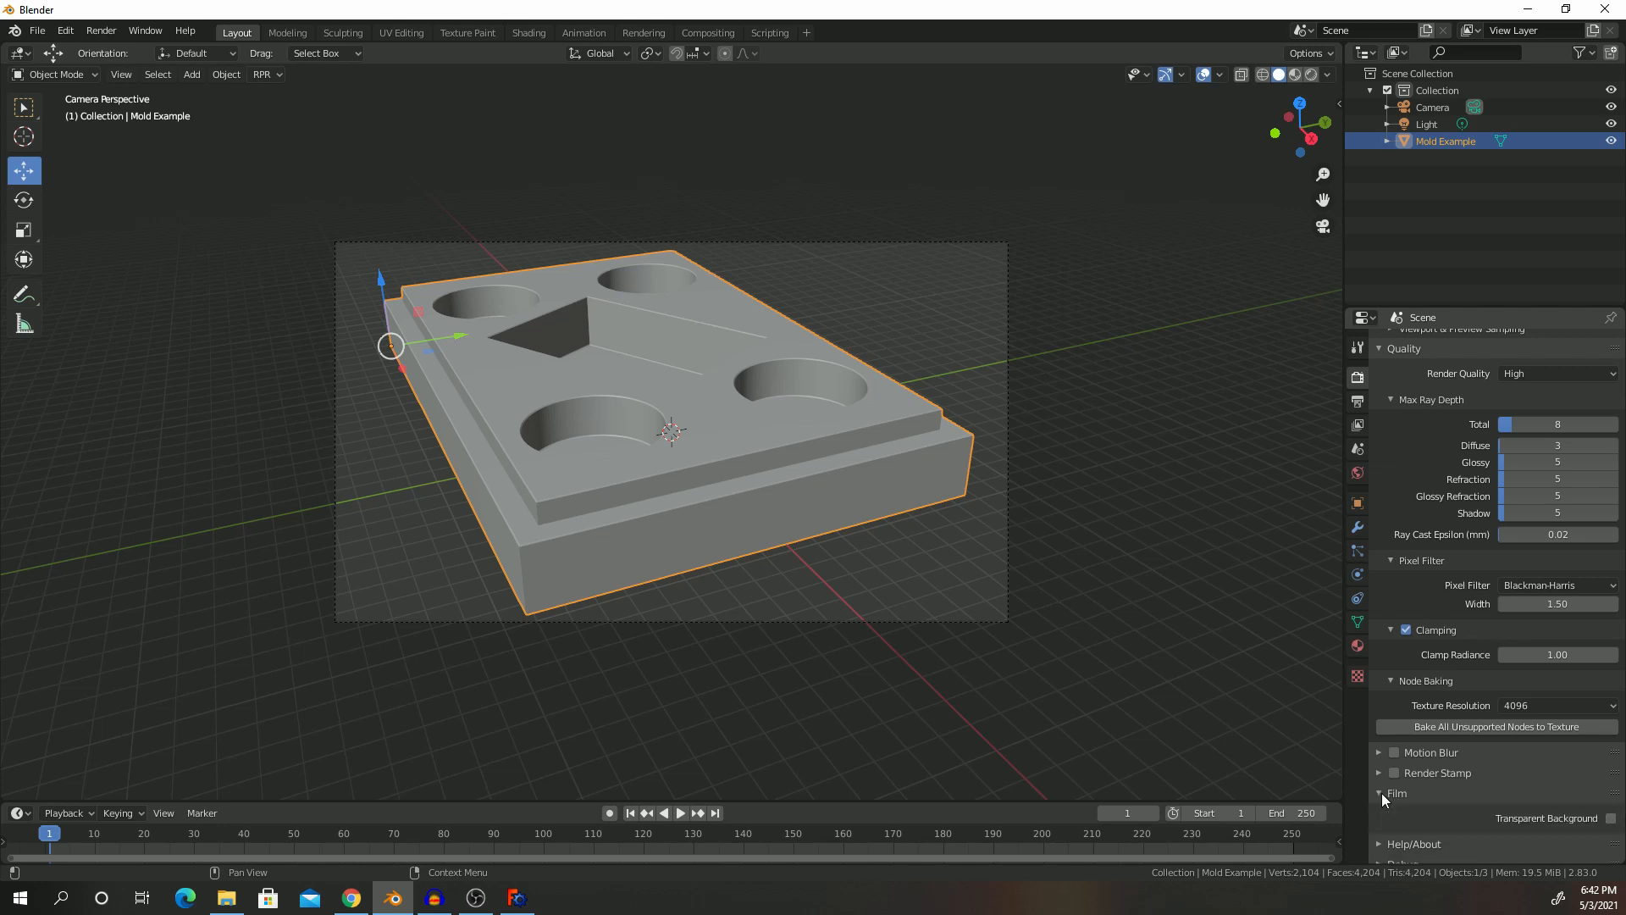
left_click(1397, 792)
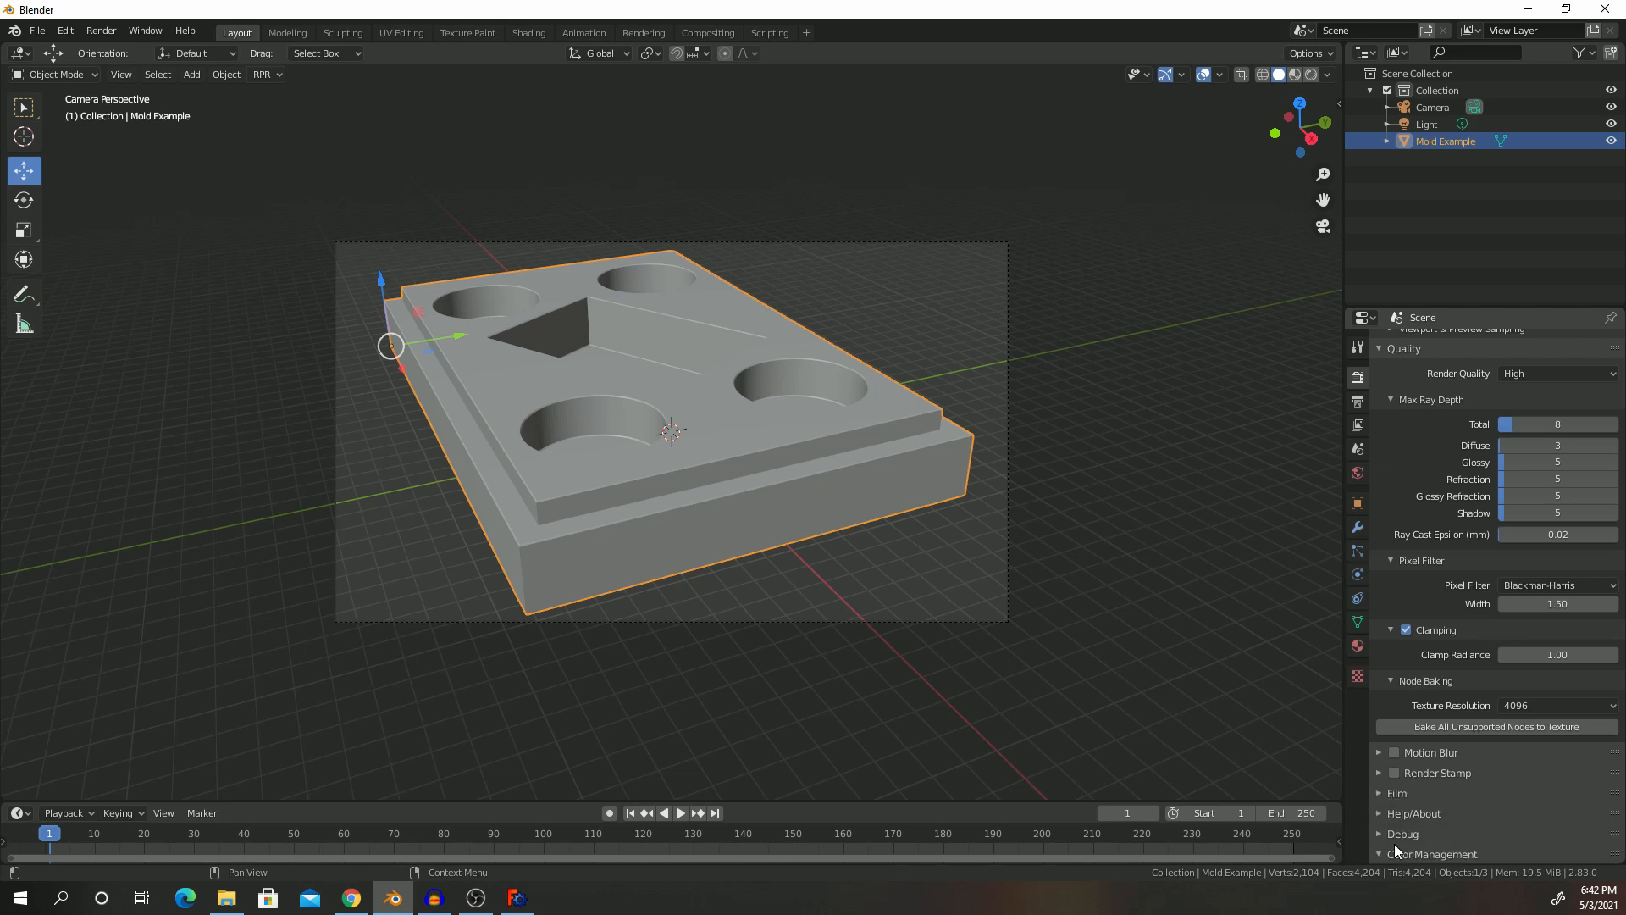
scroll("down", 3)
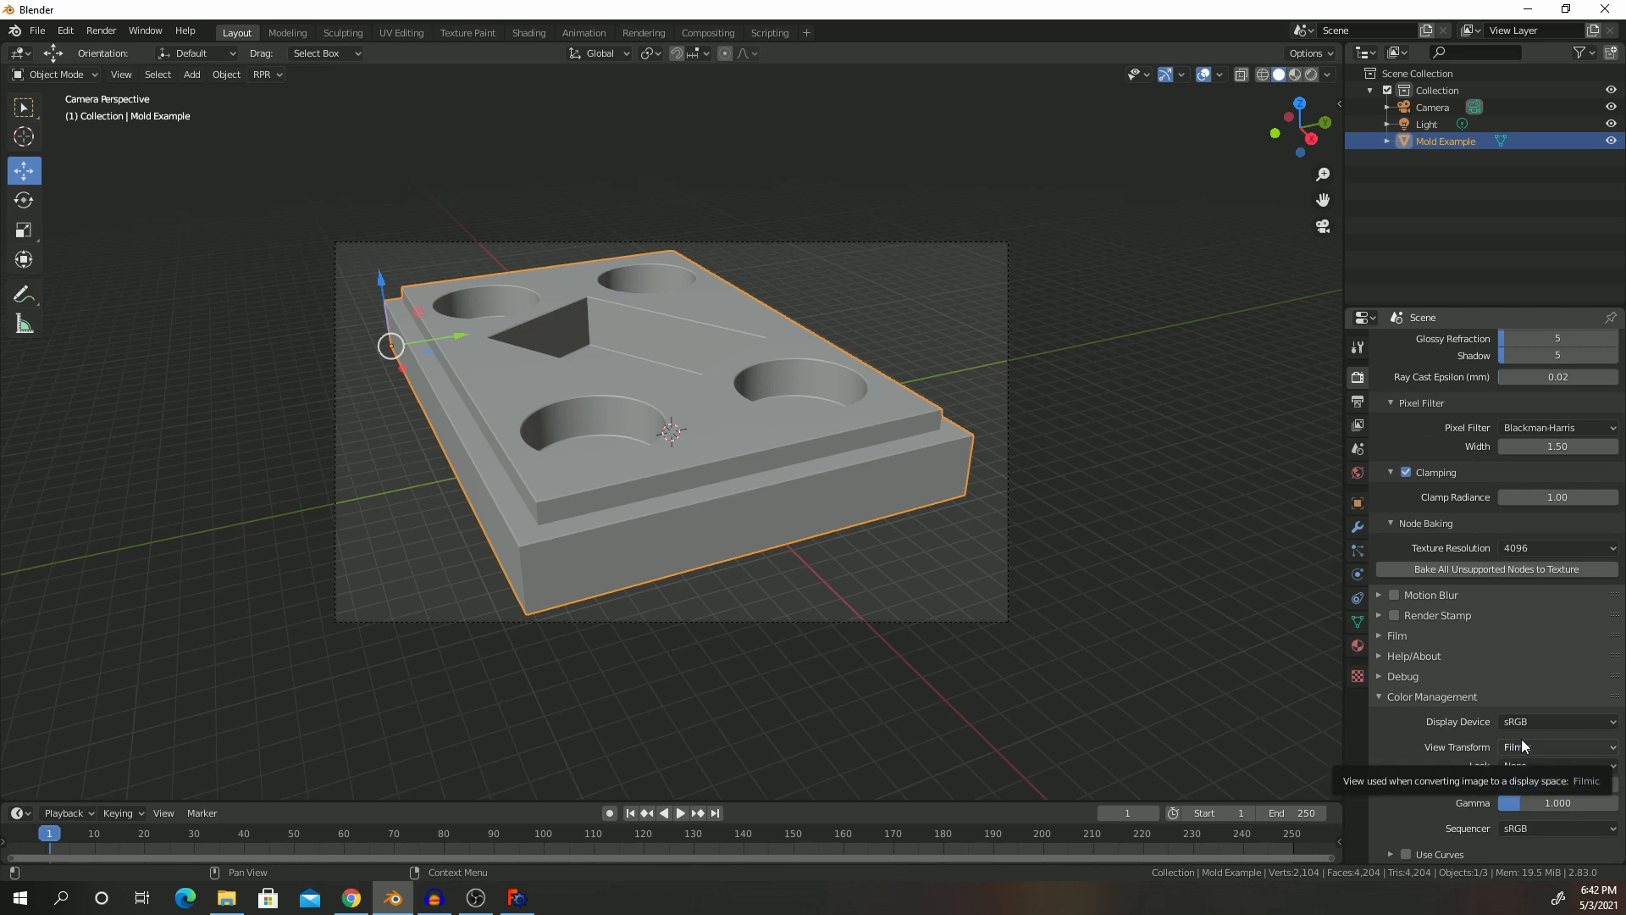
mouse_move(1534, 749)
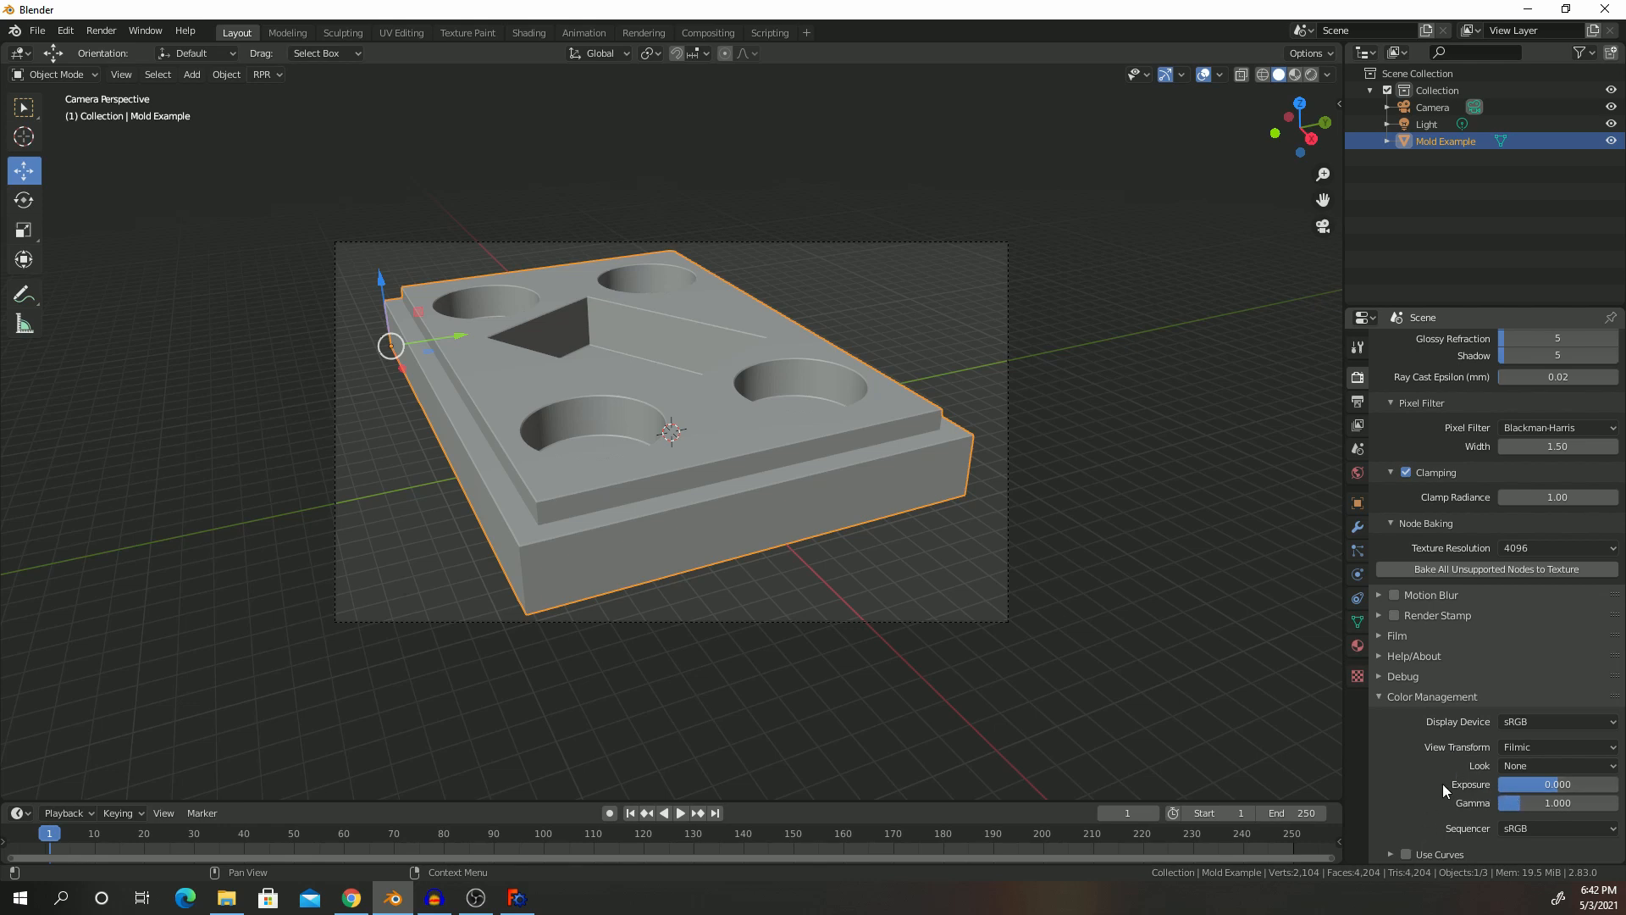
mouse_move(1556, 766)
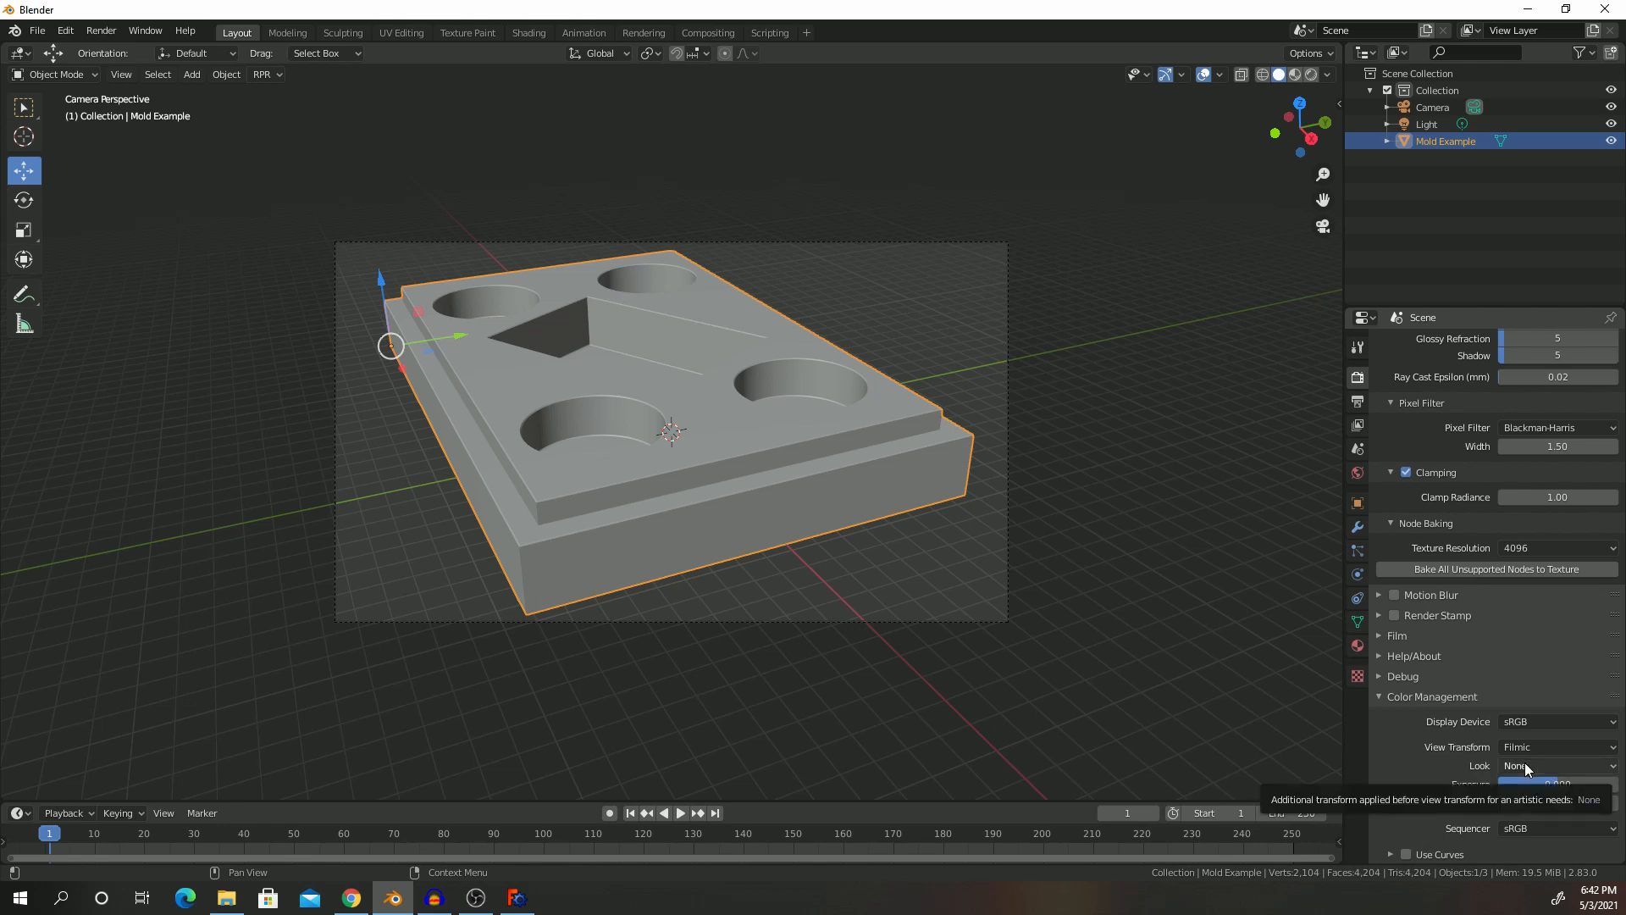
left_click(1555, 766)
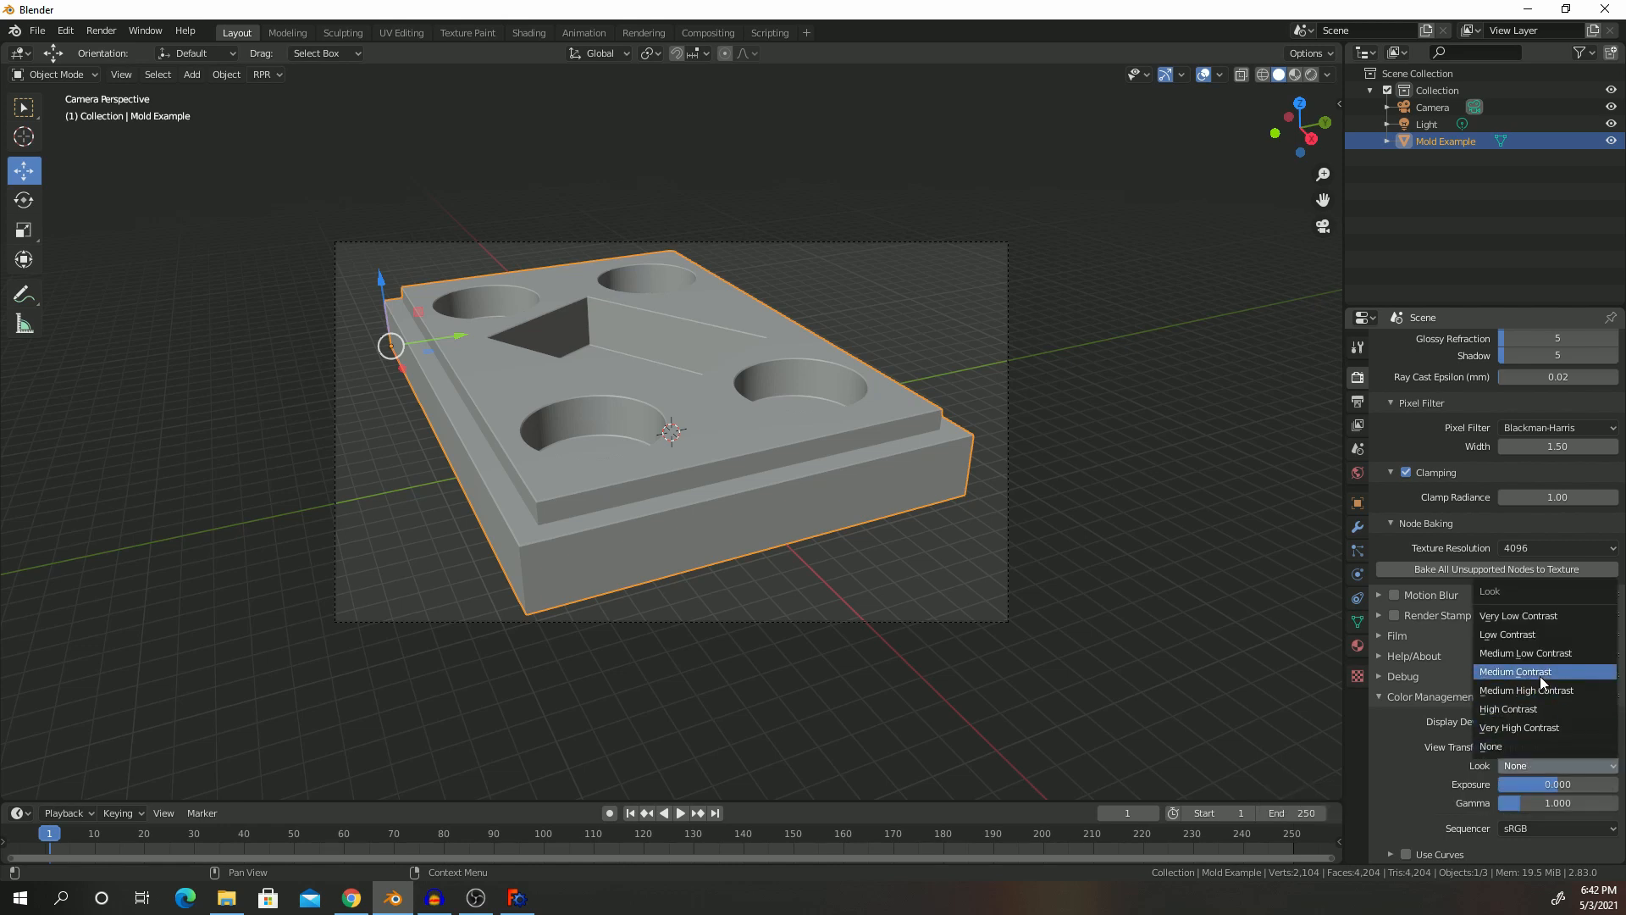
mouse_move(1525, 652)
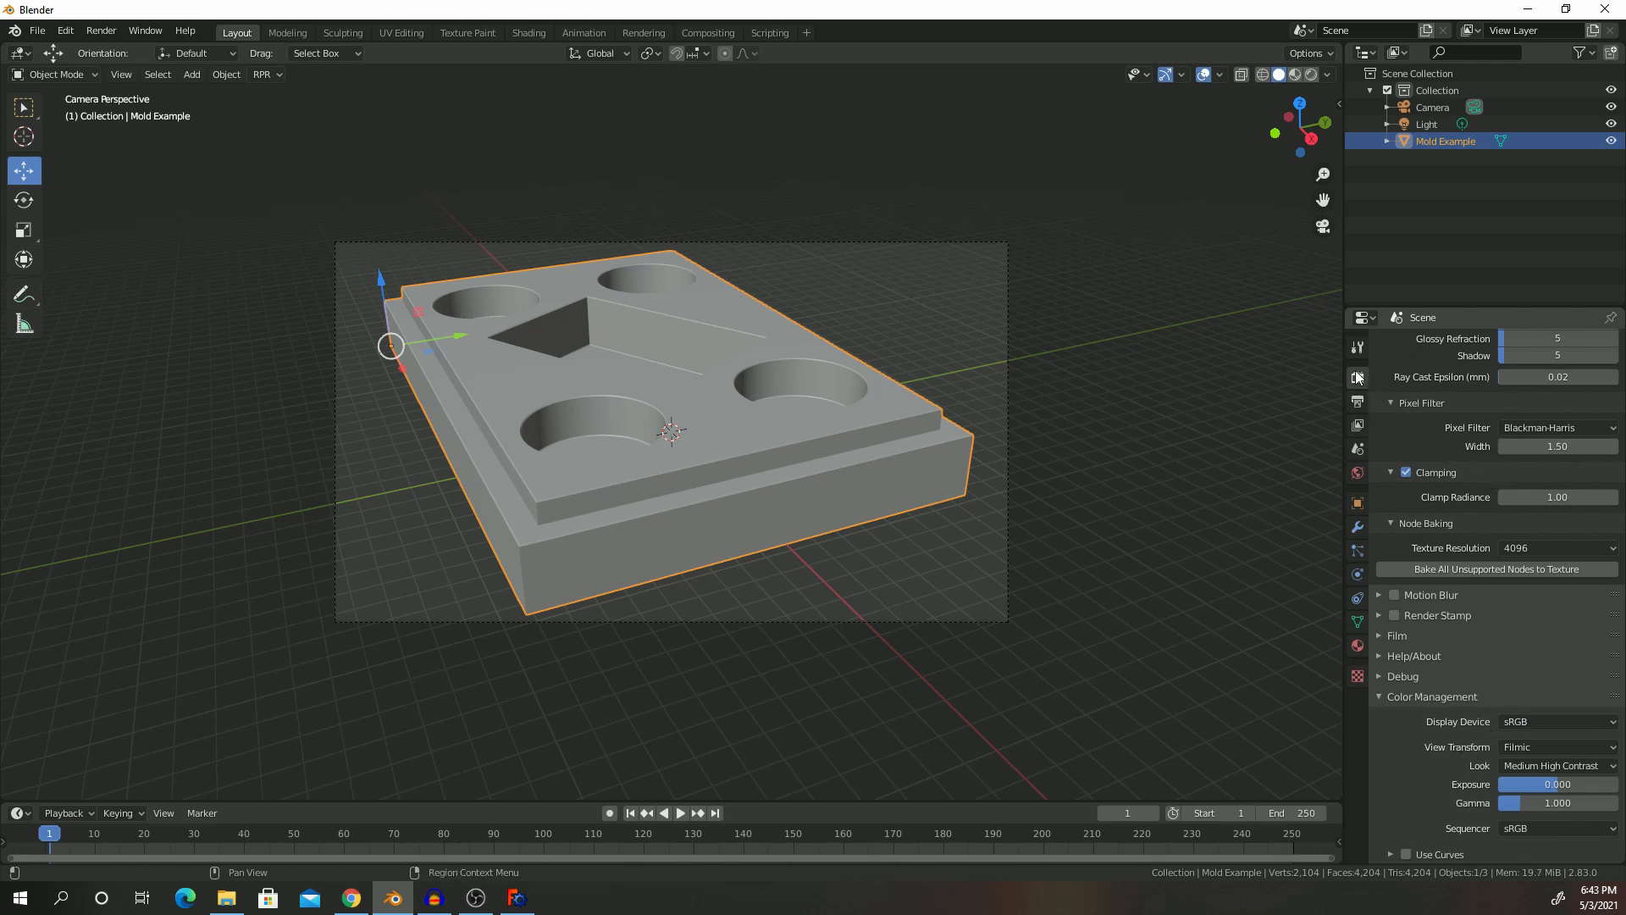
Step: Browse the World, Modifier and View Layer property tabs, then return to Render
left_click(1357, 400)
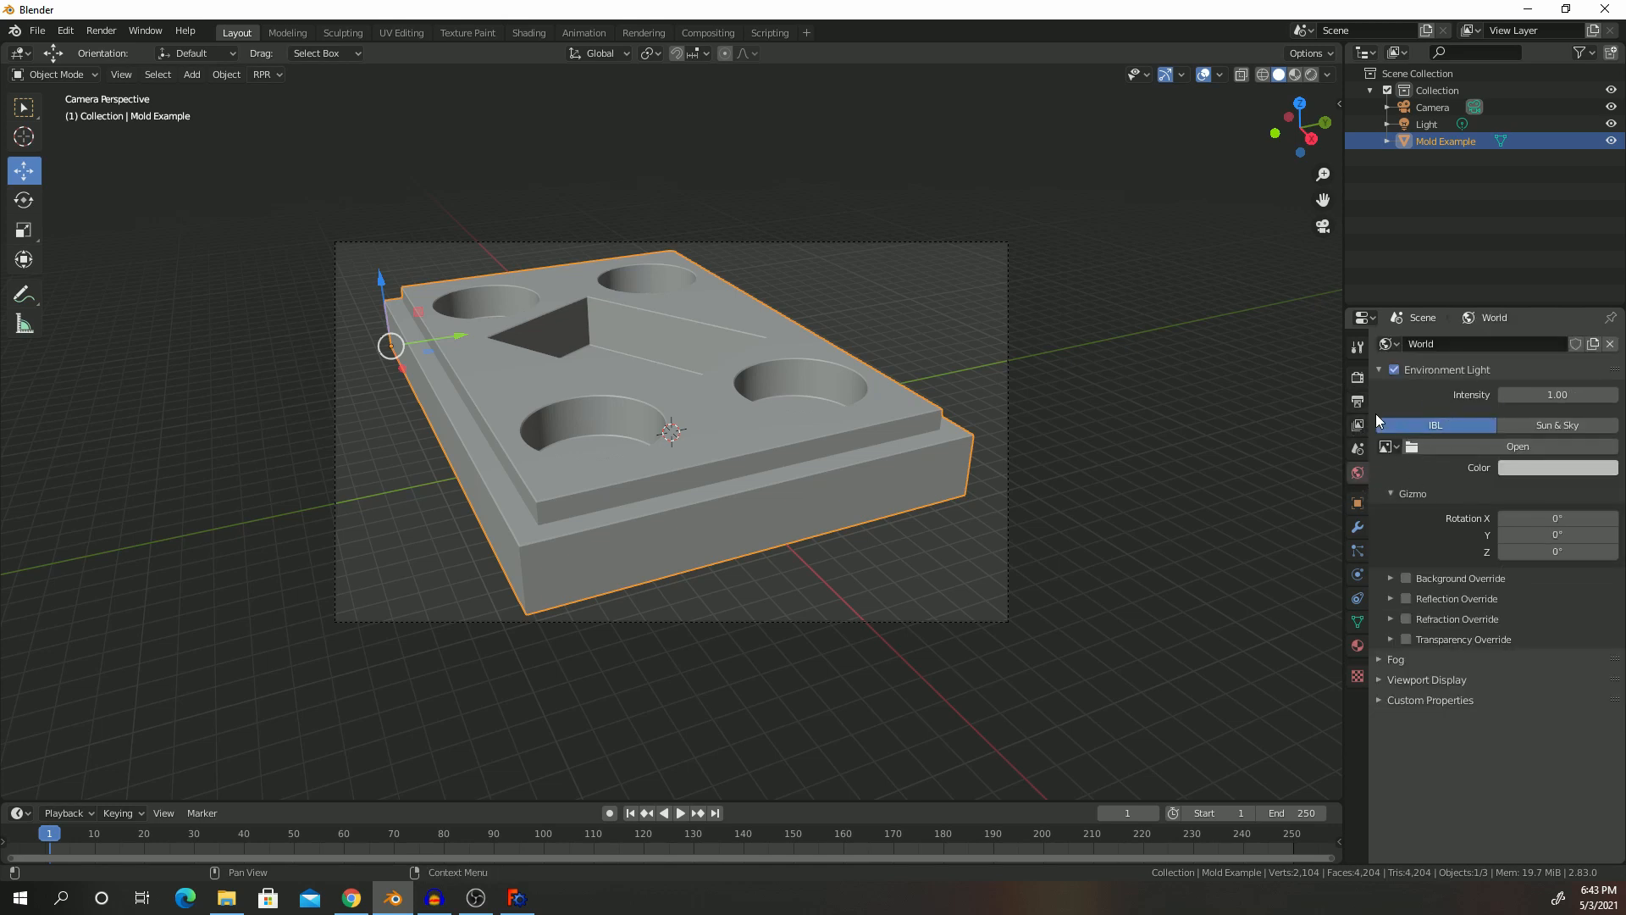
left_click(1357, 526)
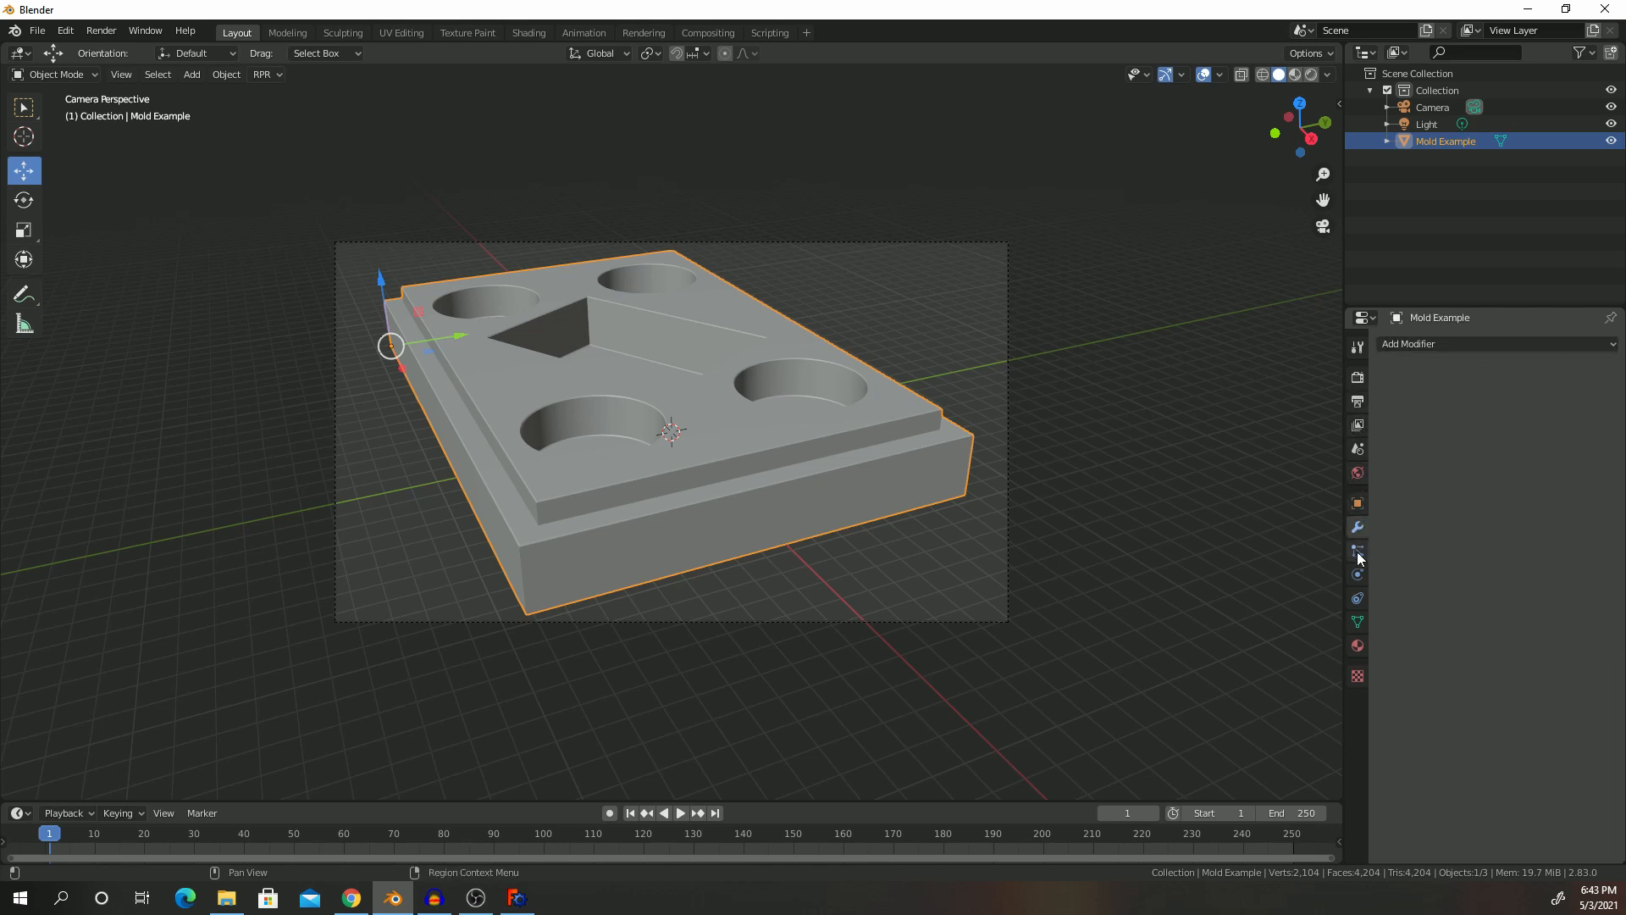
left_click(1357, 473)
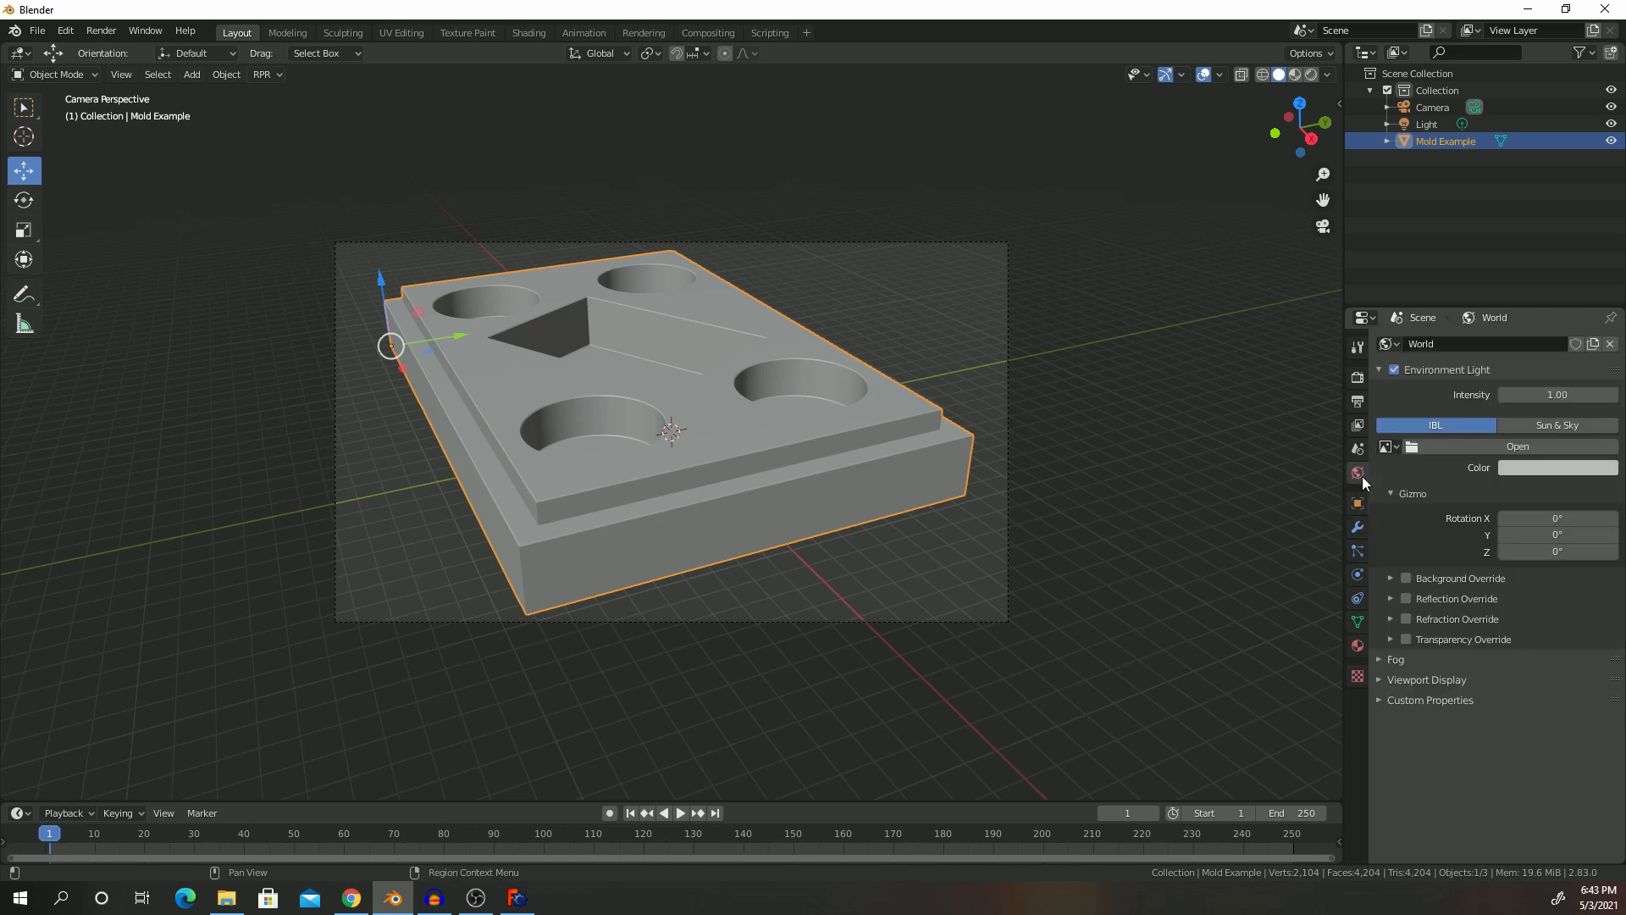
left_click(1357, 402)
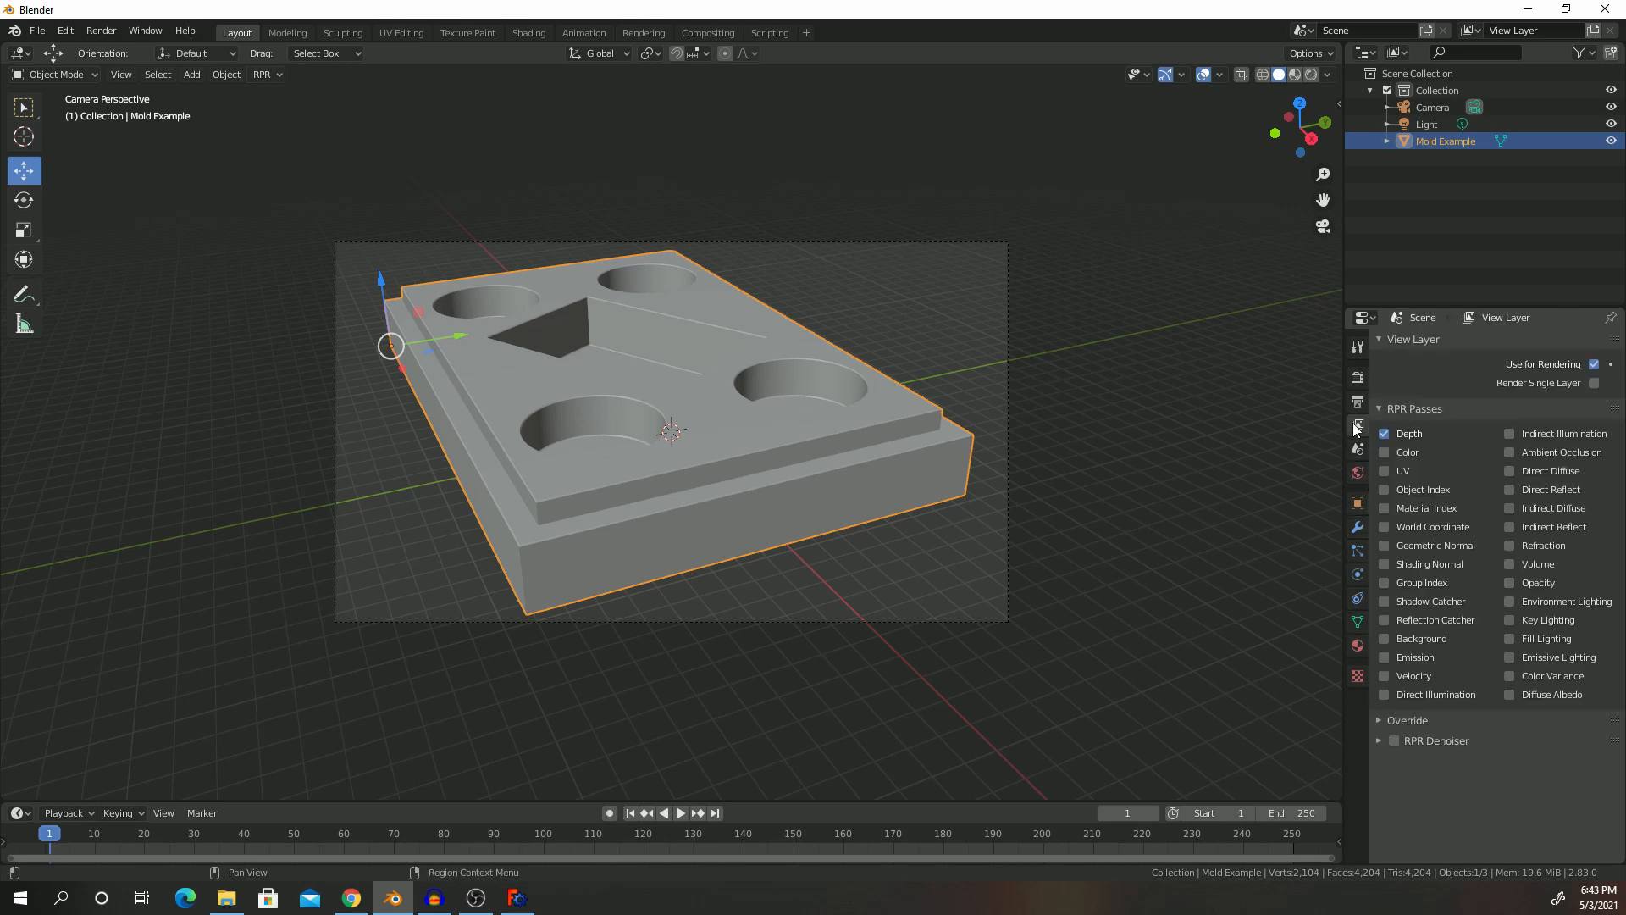
left_click(1357, 401)
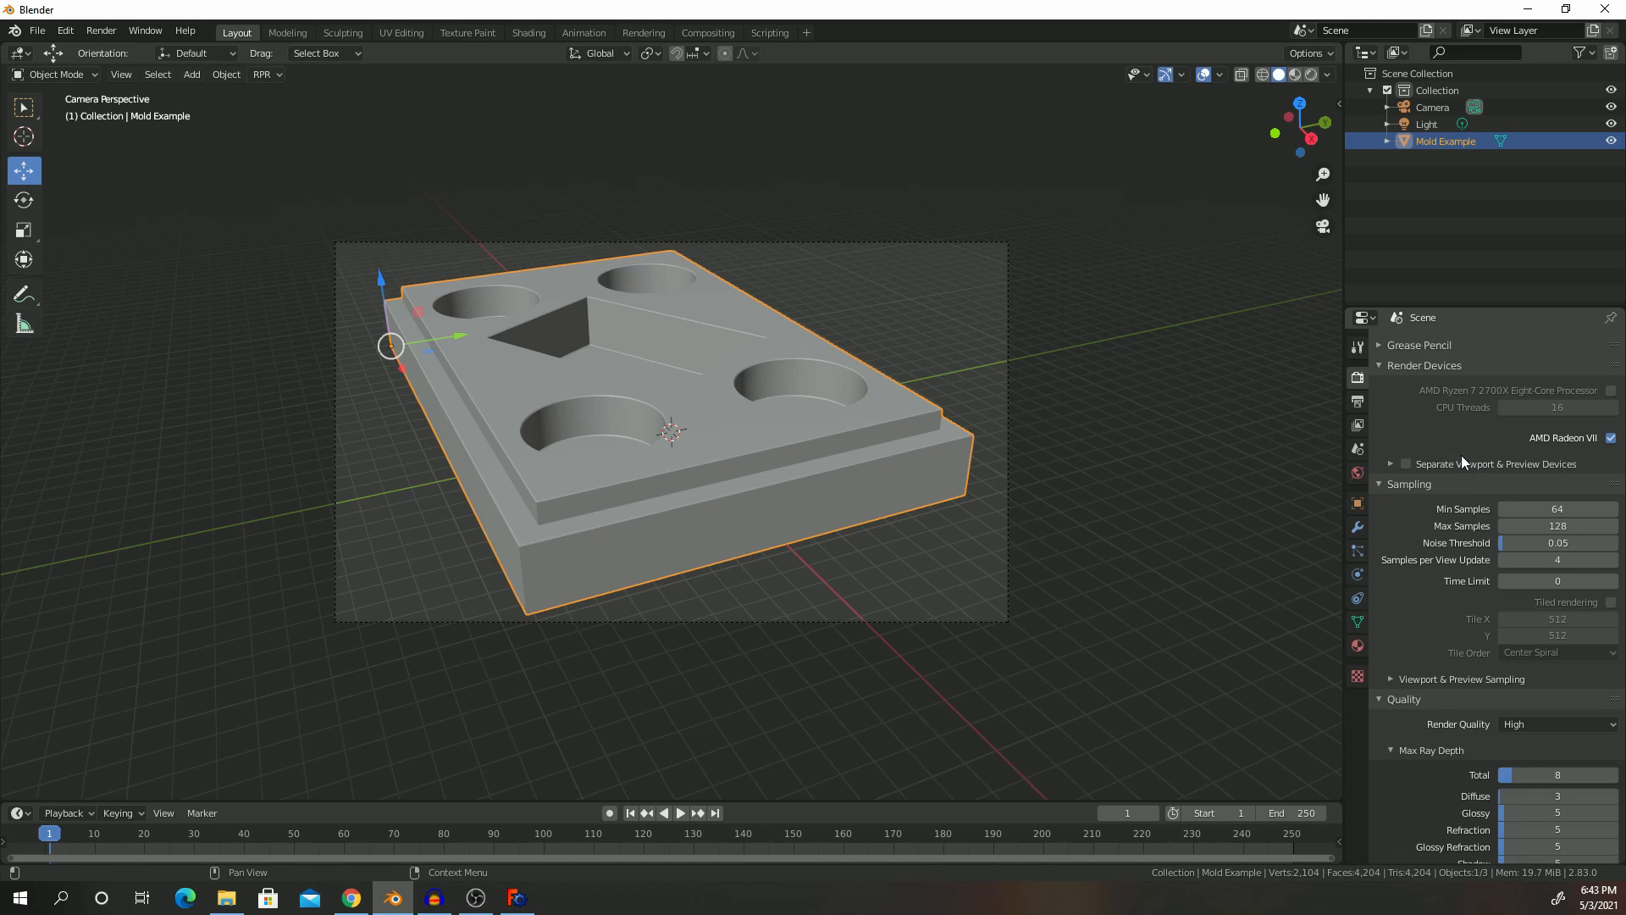
mouse_move(1556, 560)
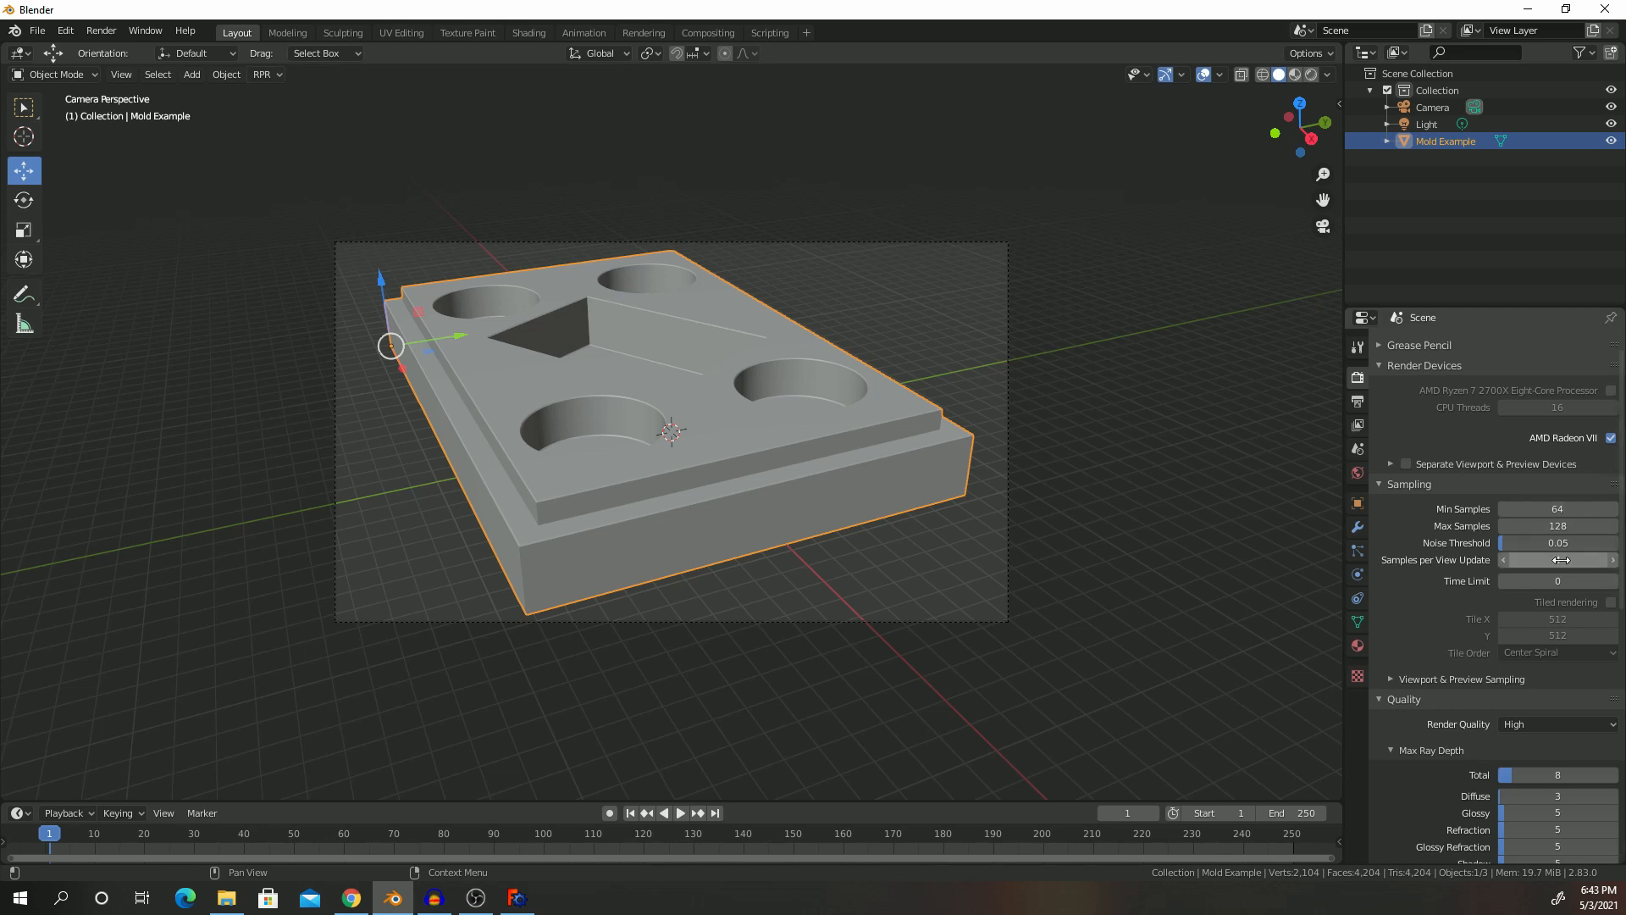
Step: Set Sampling Max Samples to 256
left_click(1556, 526)
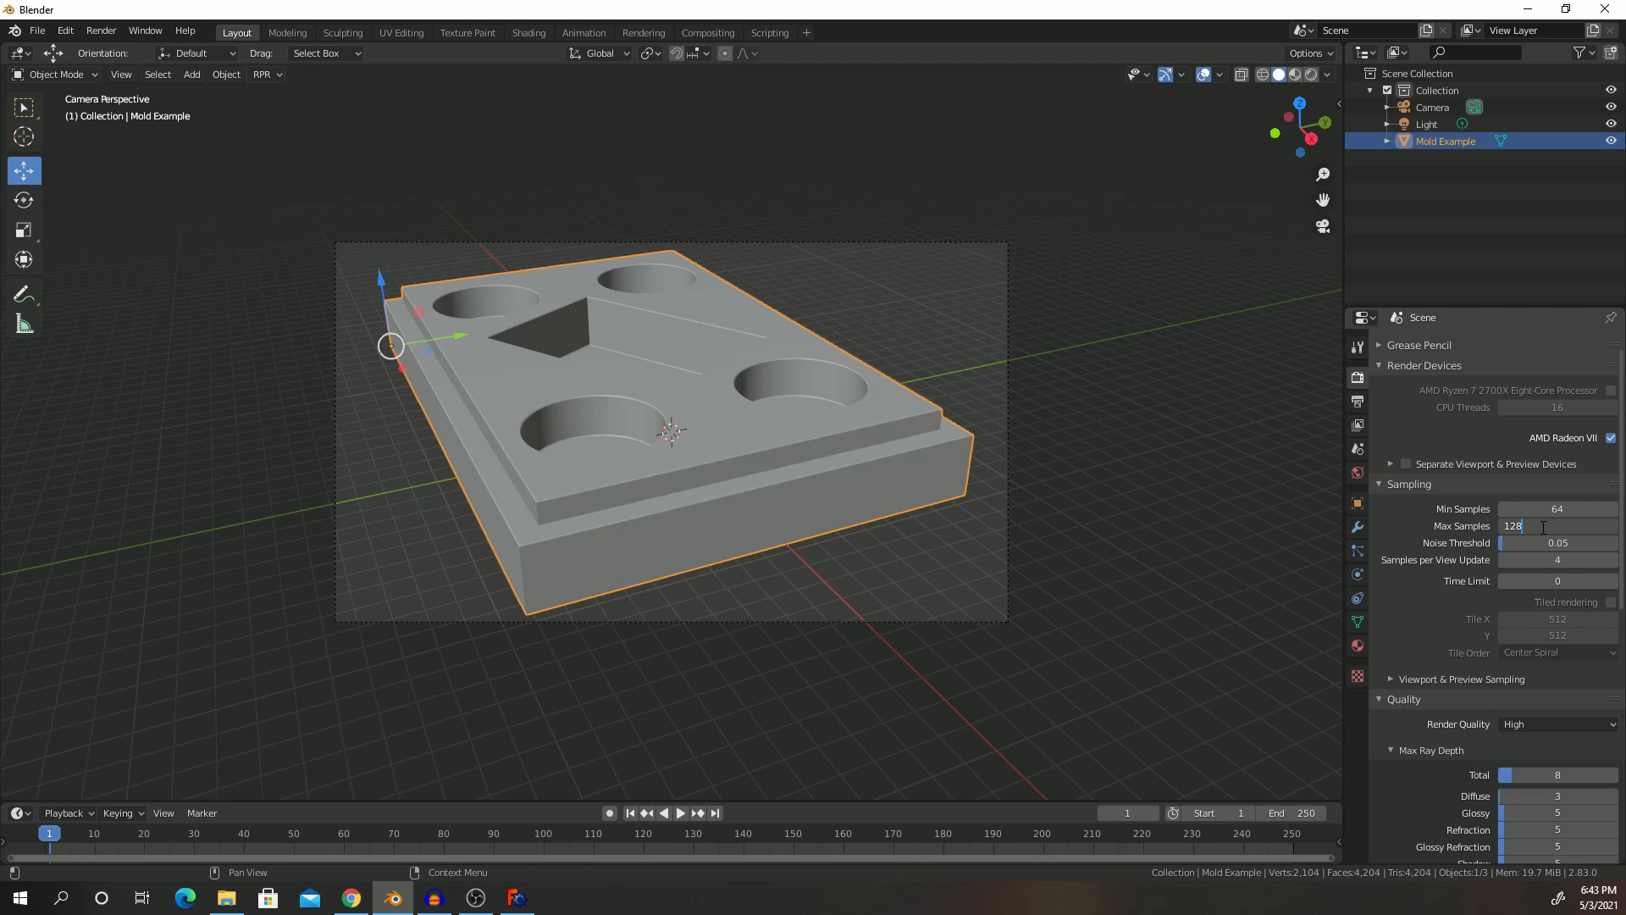
type("25")
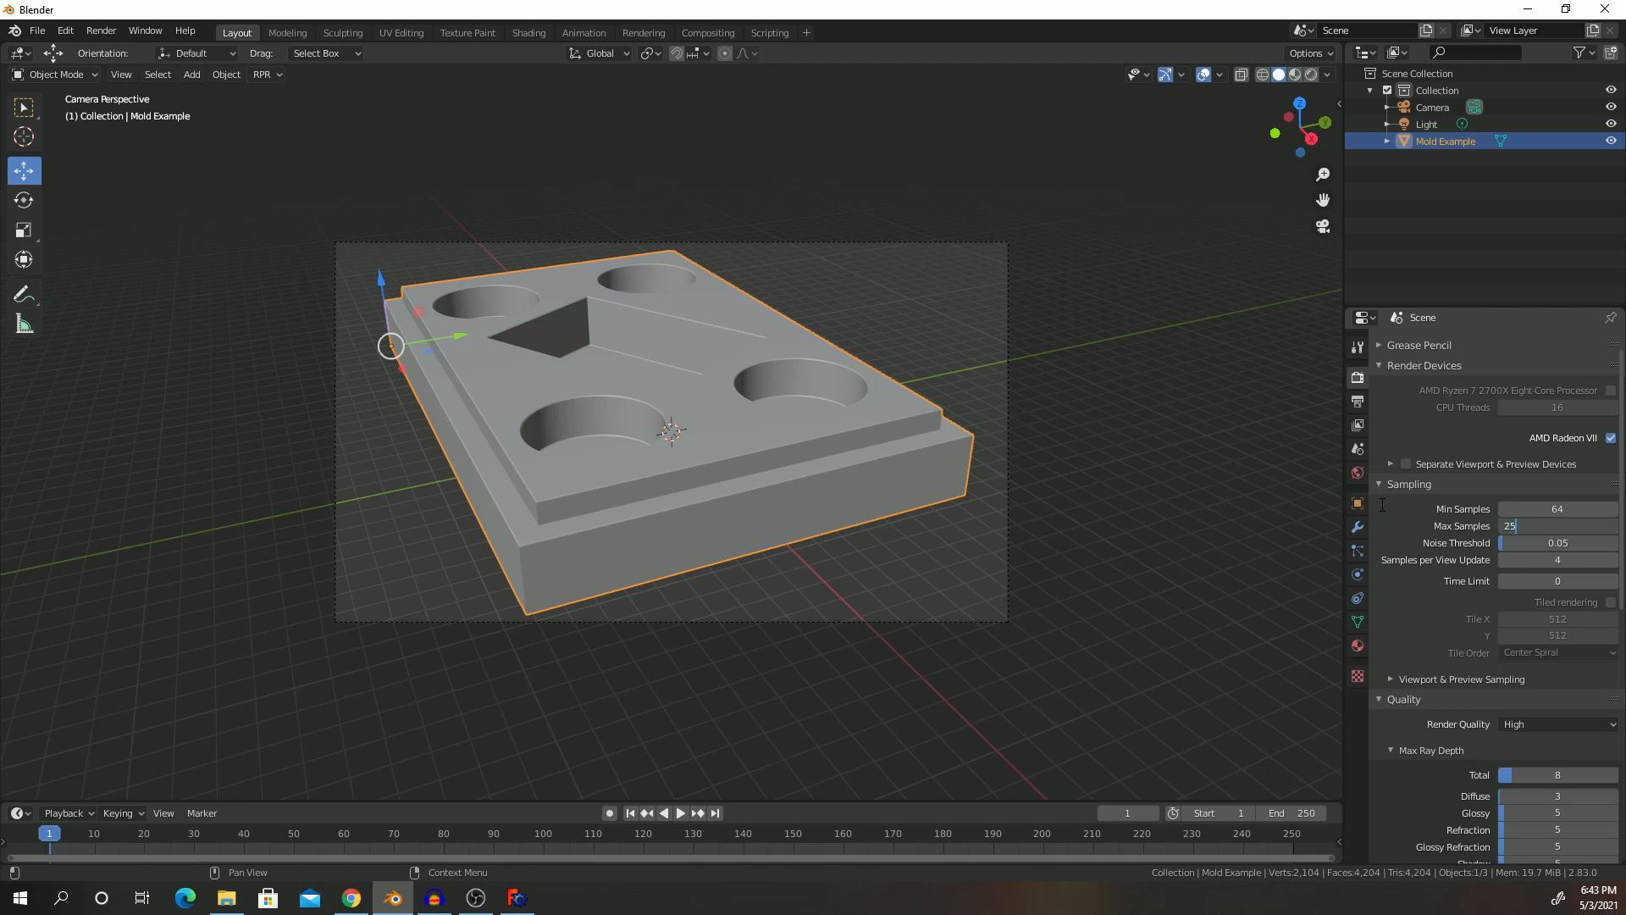
type("256")
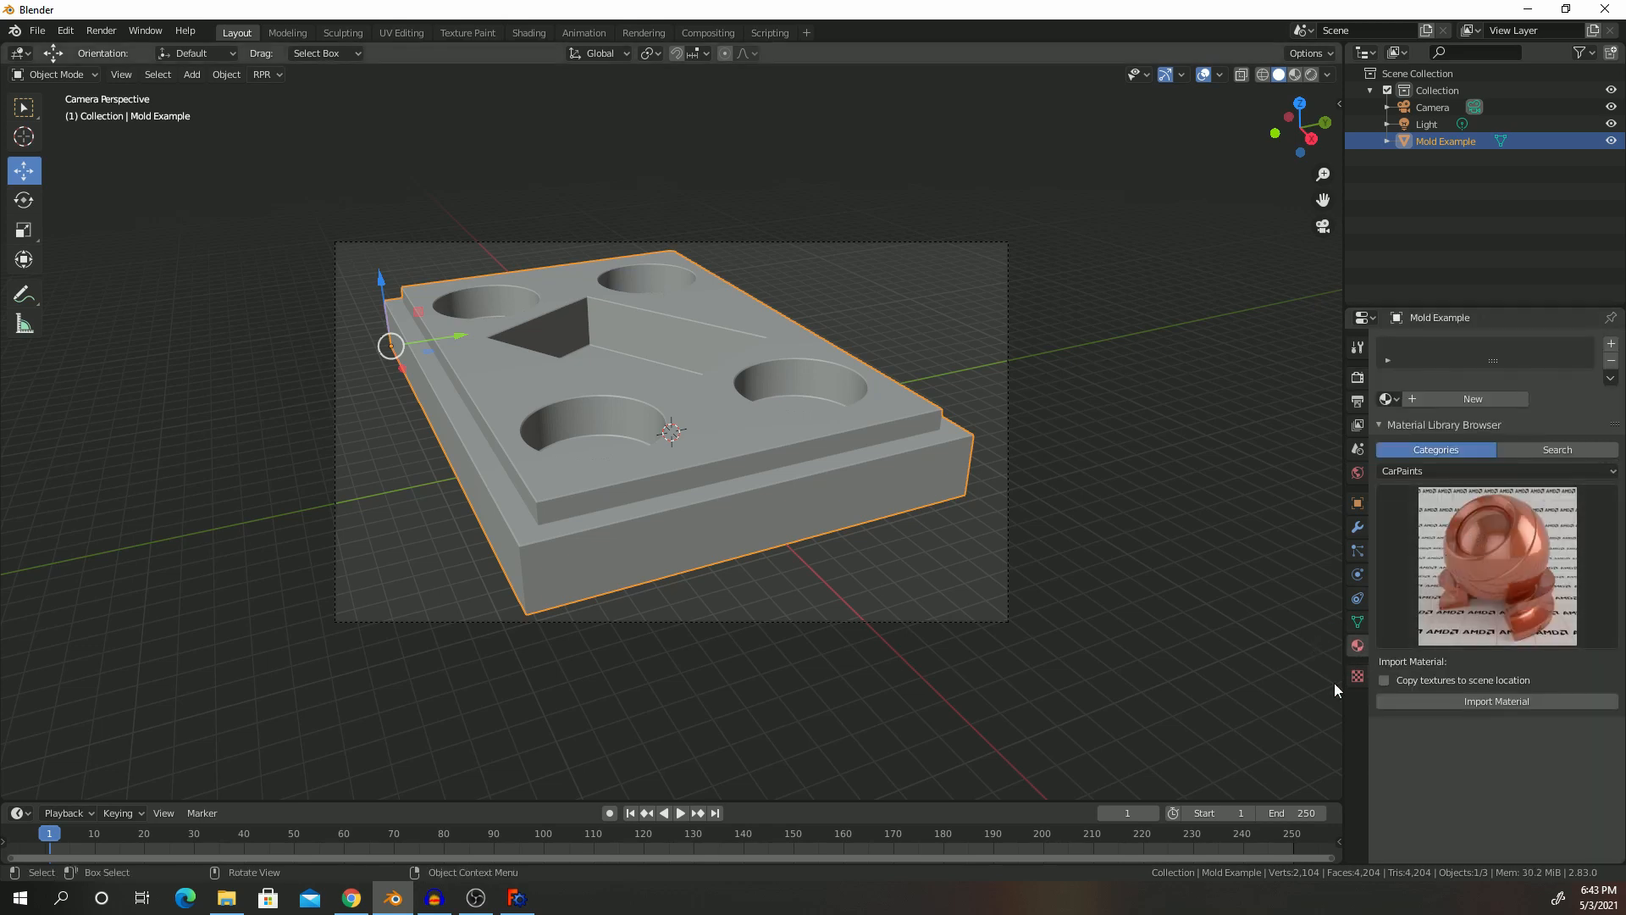
mouse_move(1357, 647)
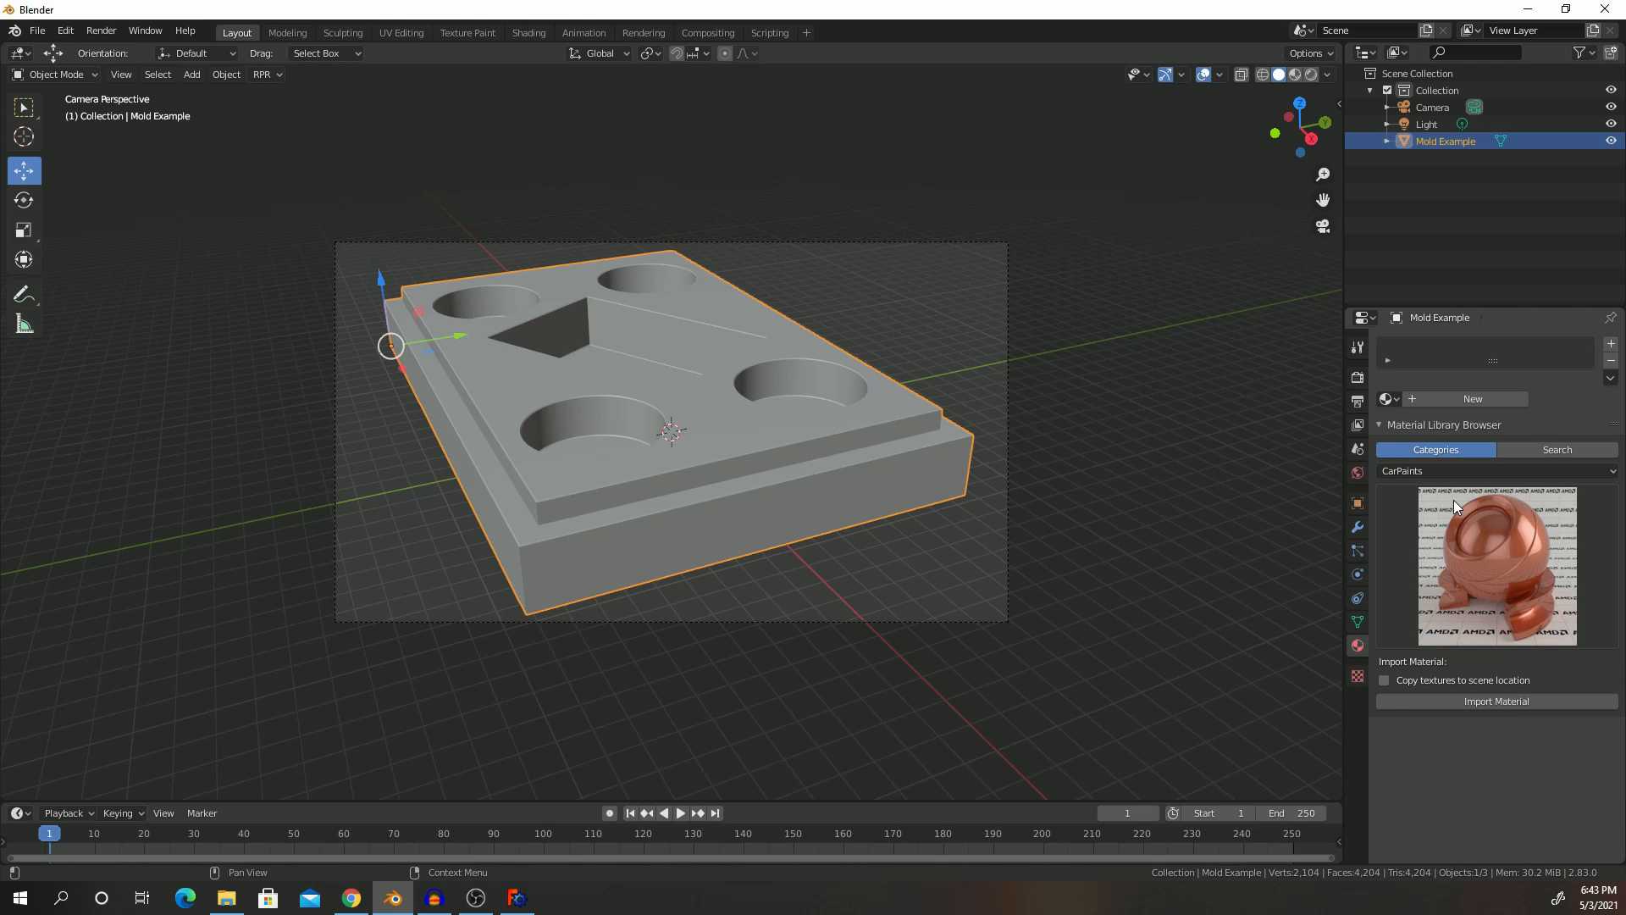
mouse_move(1407, 532)
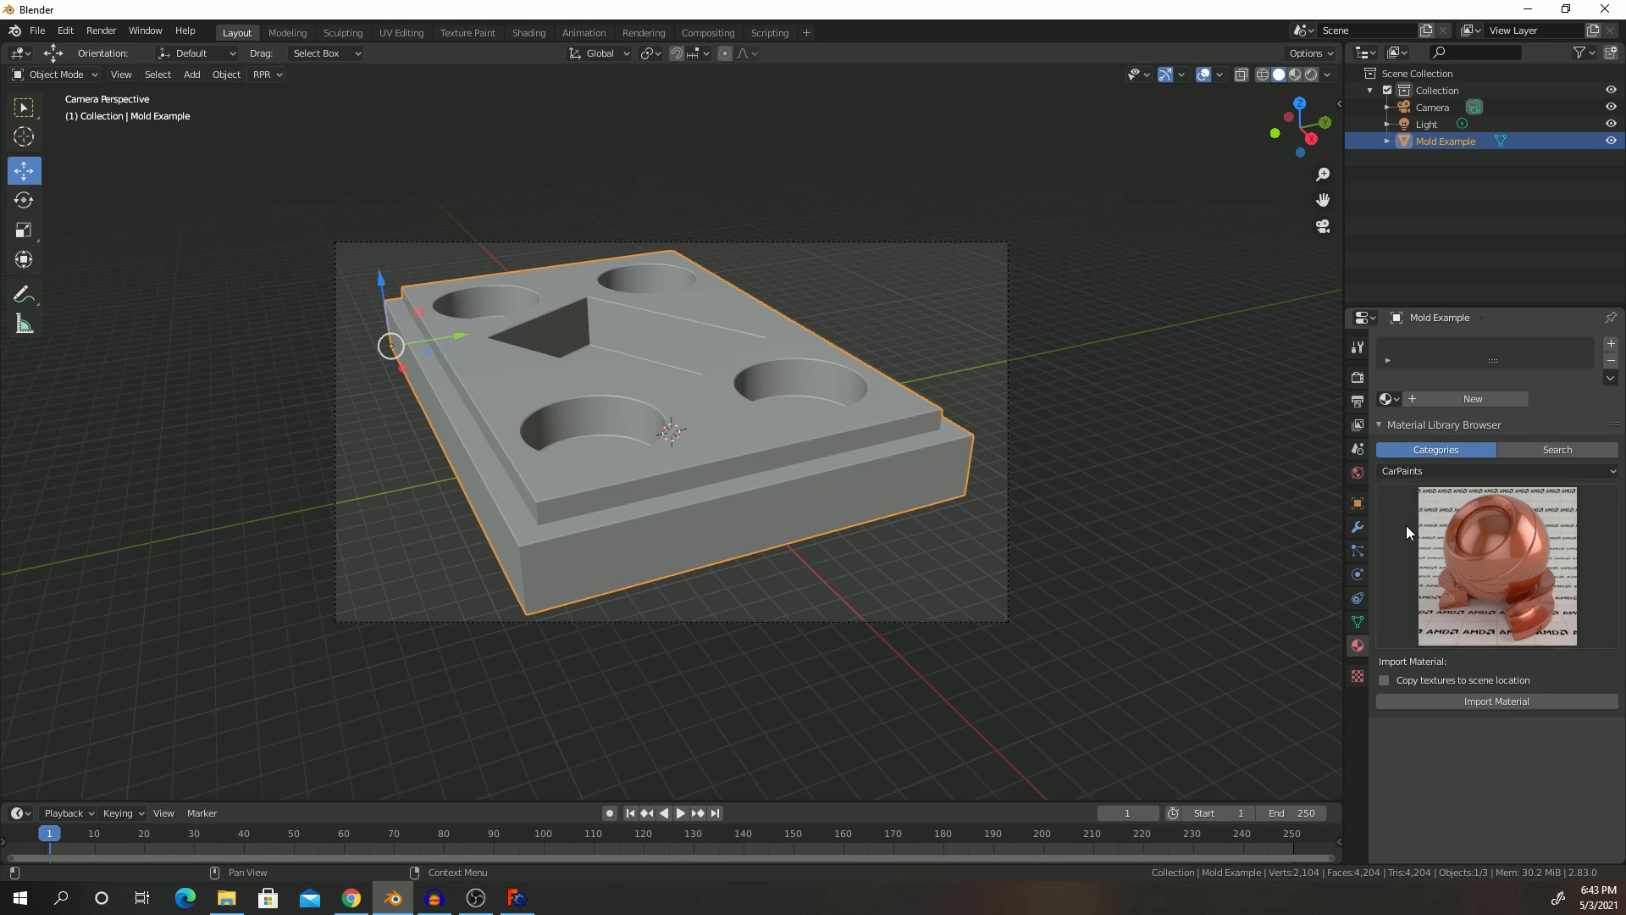
Step: Import Copper Brushed2 from the ExtendedMetals library onto Mold Example, copying its textures
left_click(1493, 470)
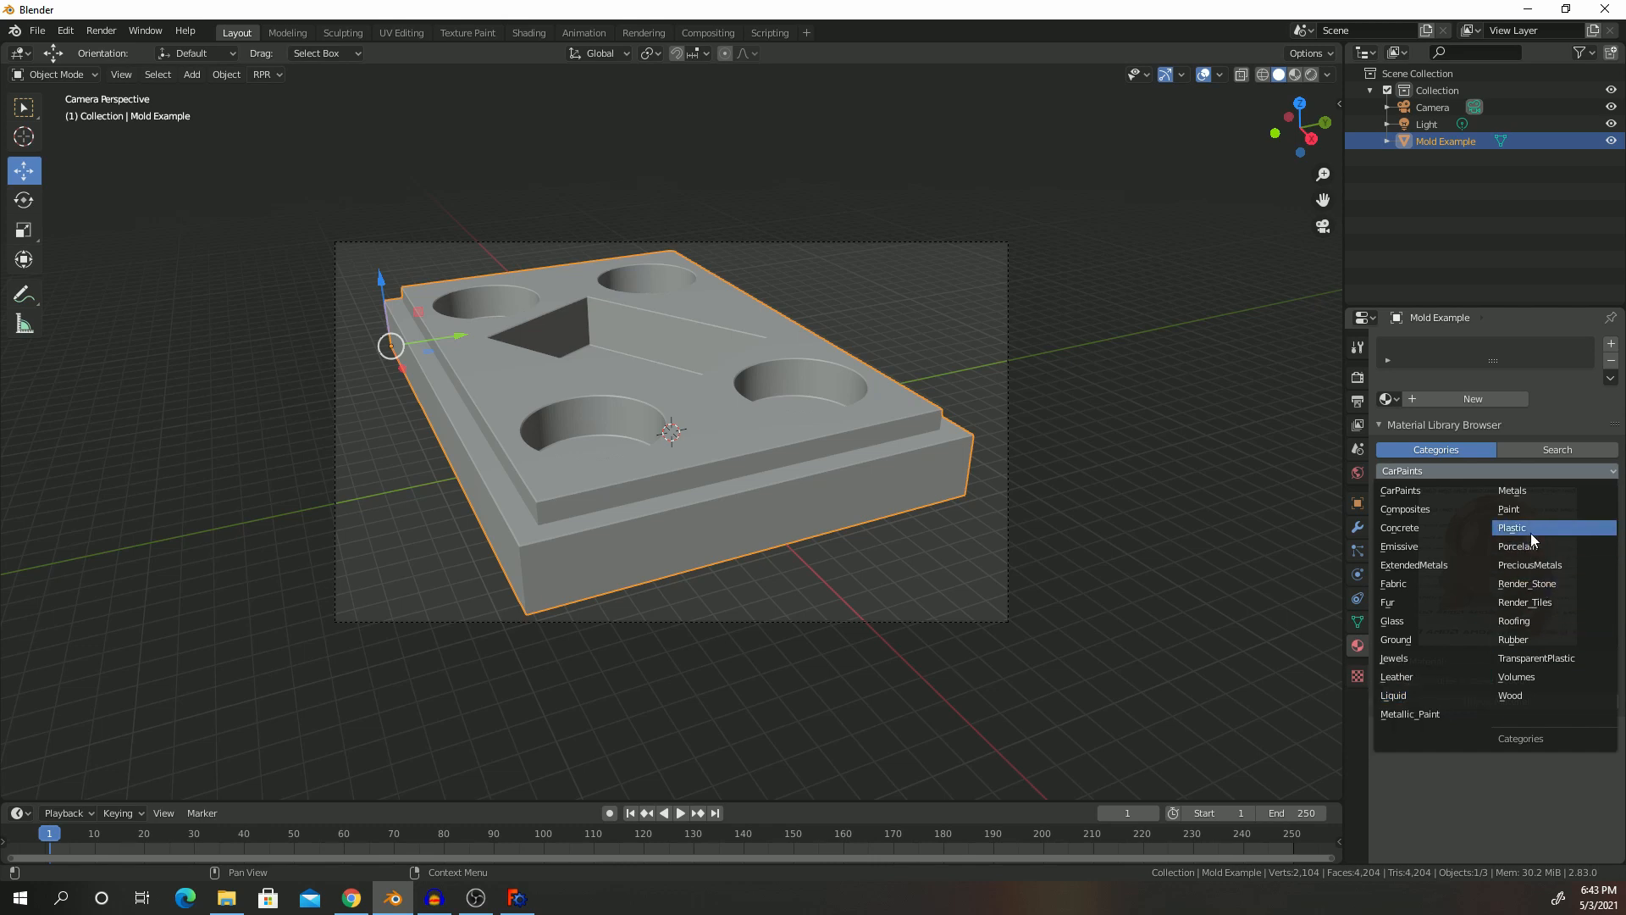
left_click(1413, 564)
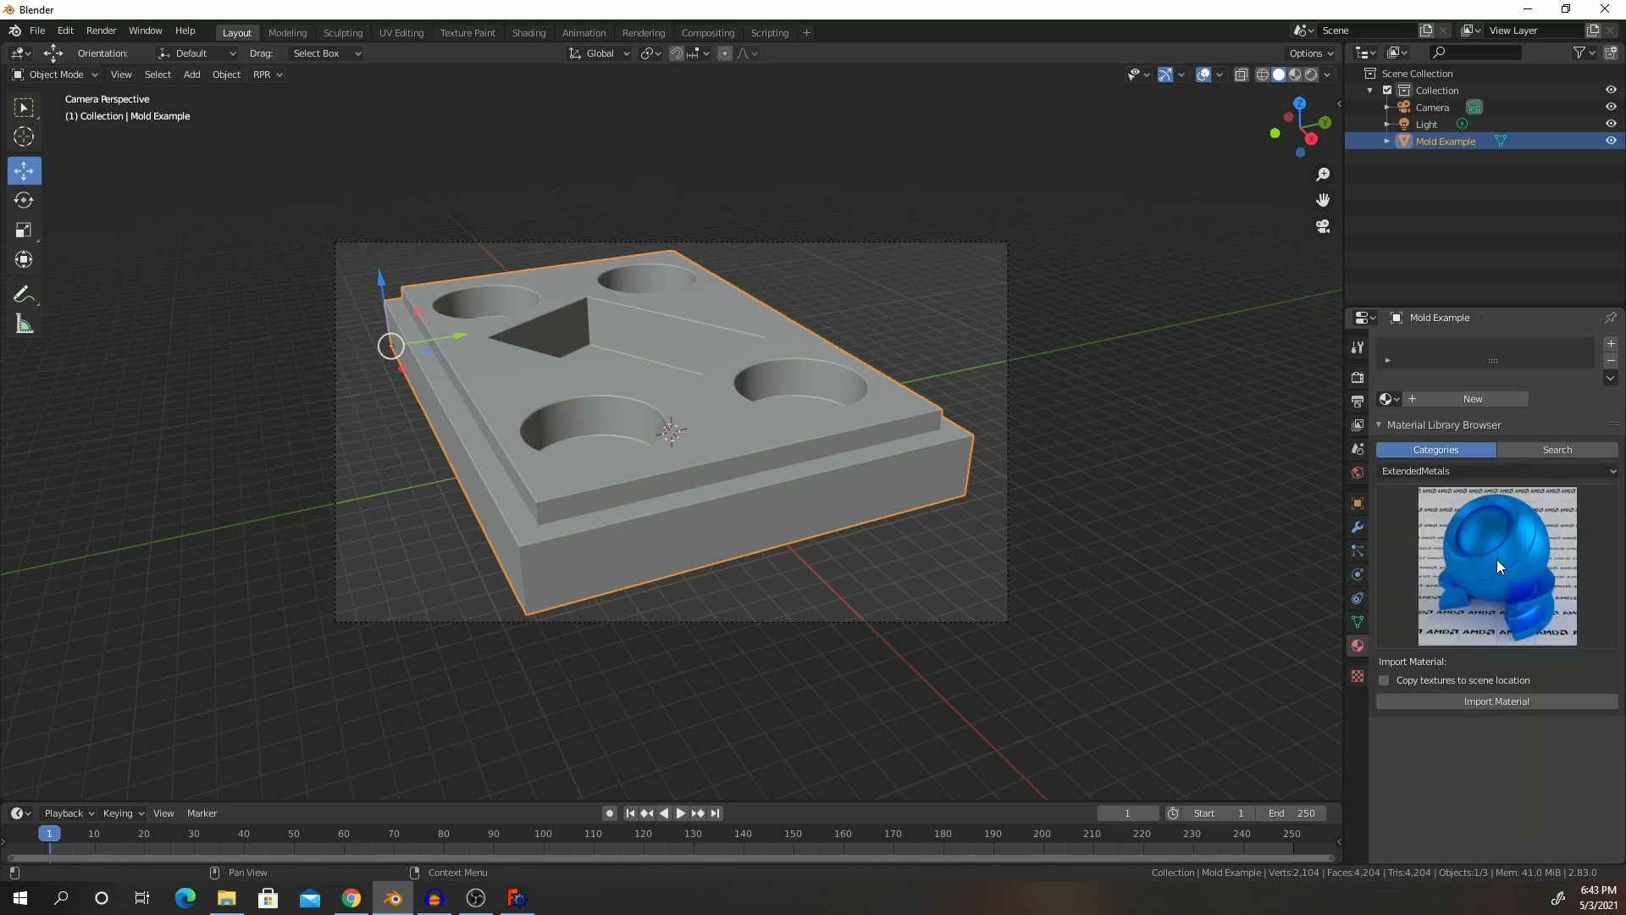
mouse_move(1514, 553)
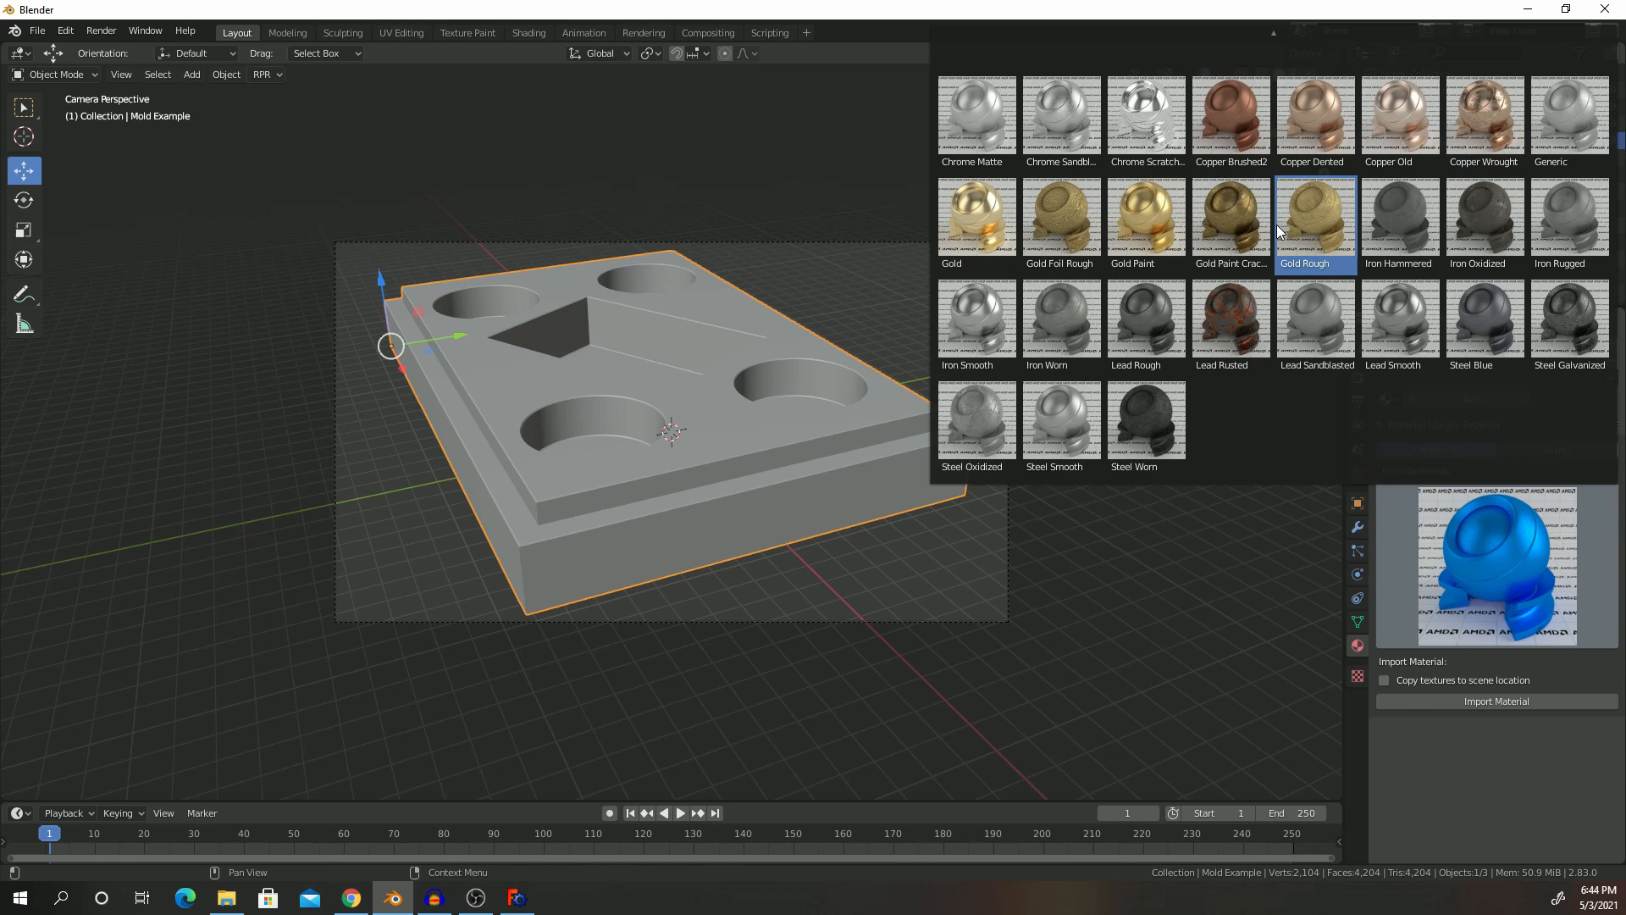
mouse_move(1230, 114)
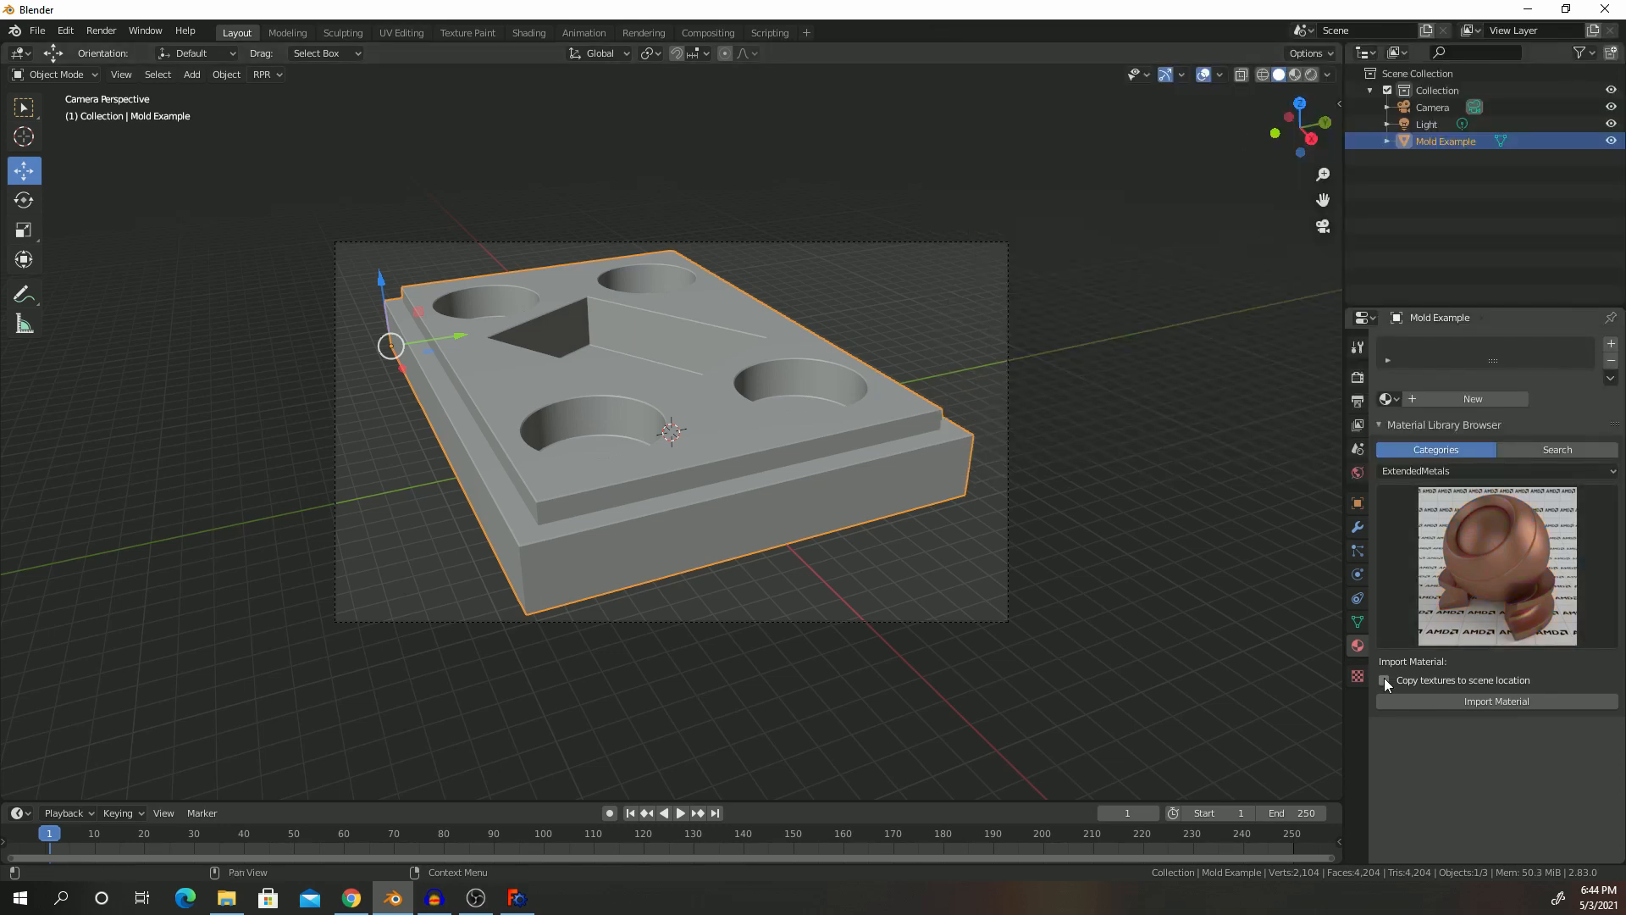
left_click(1383, 679)
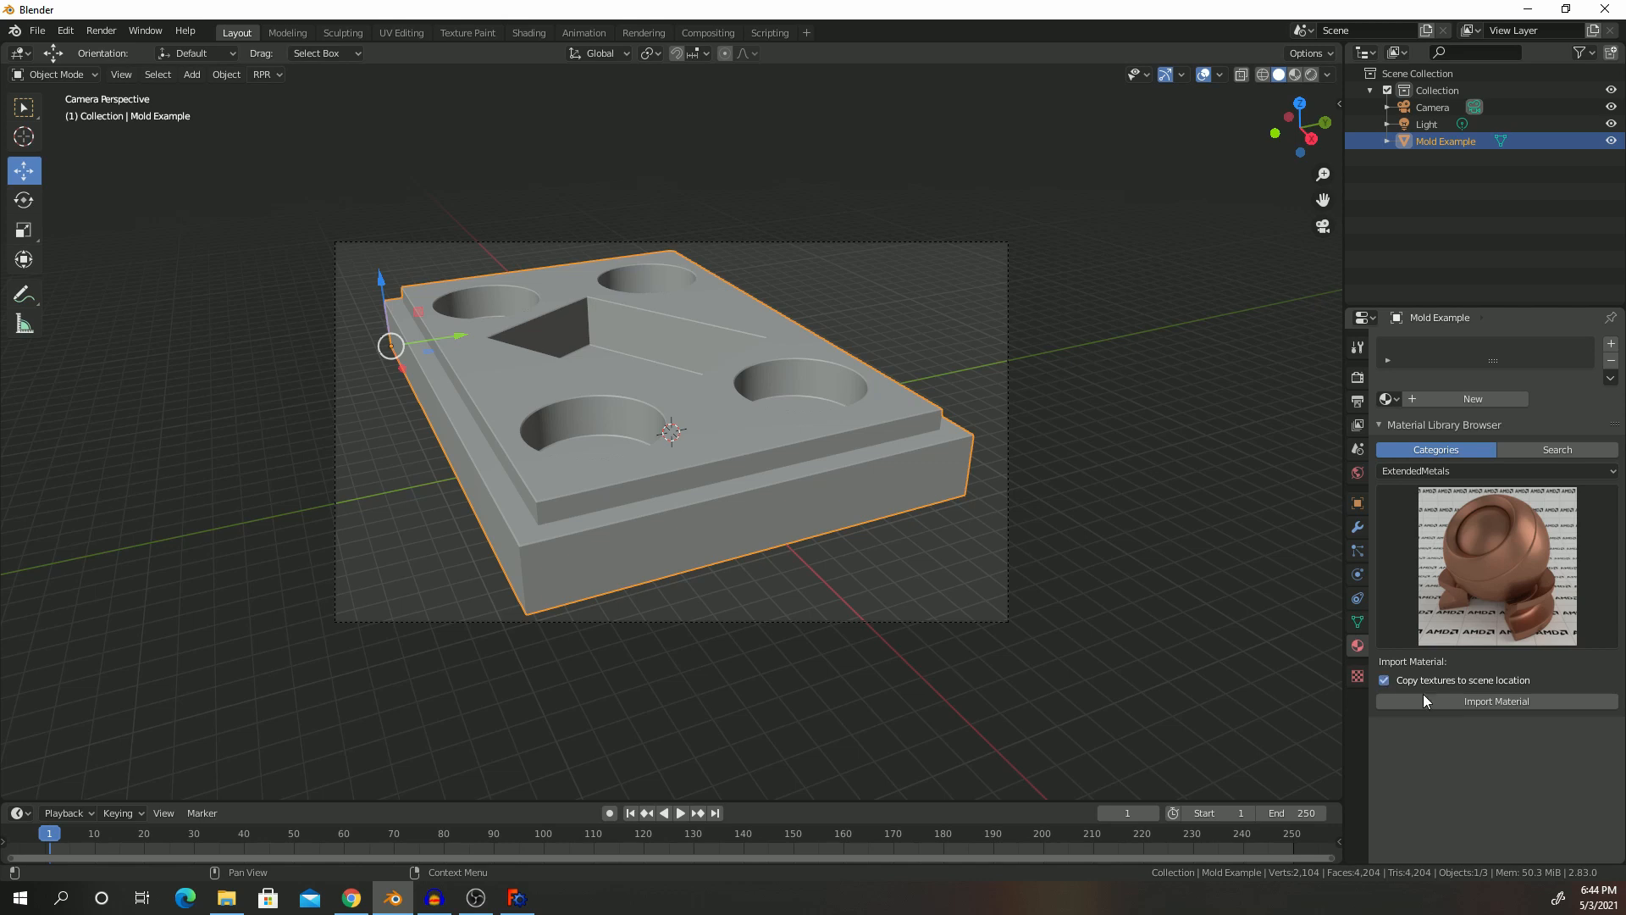
left_click(1495, 701)
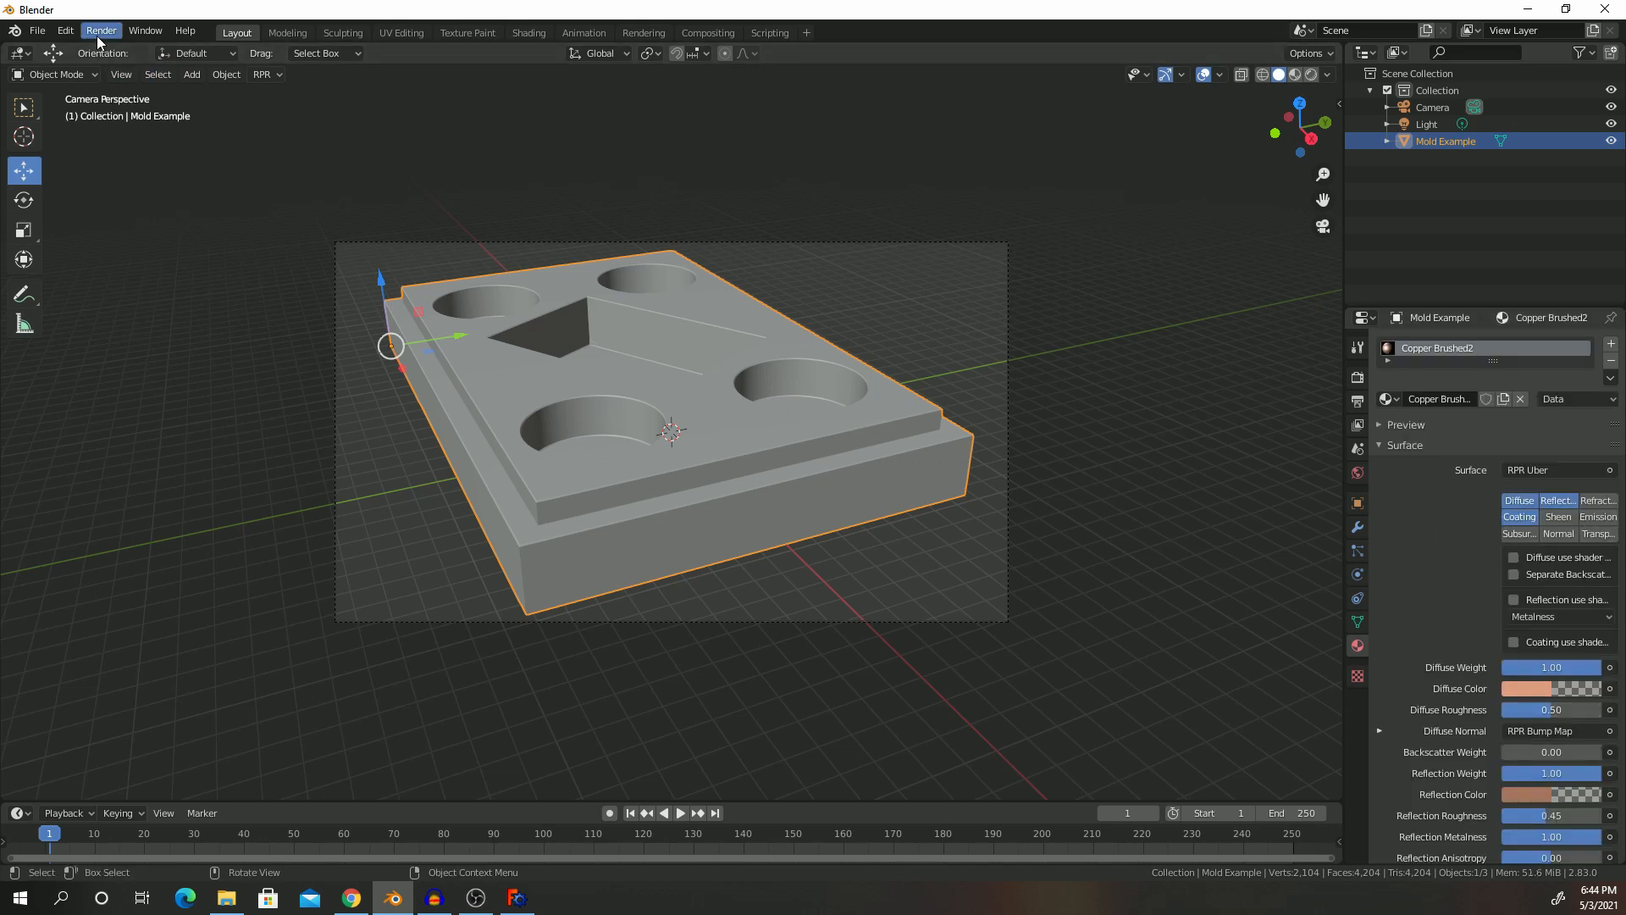
Step: Render the camera view of the copper mold, then close the render window
left_click(101, 30)
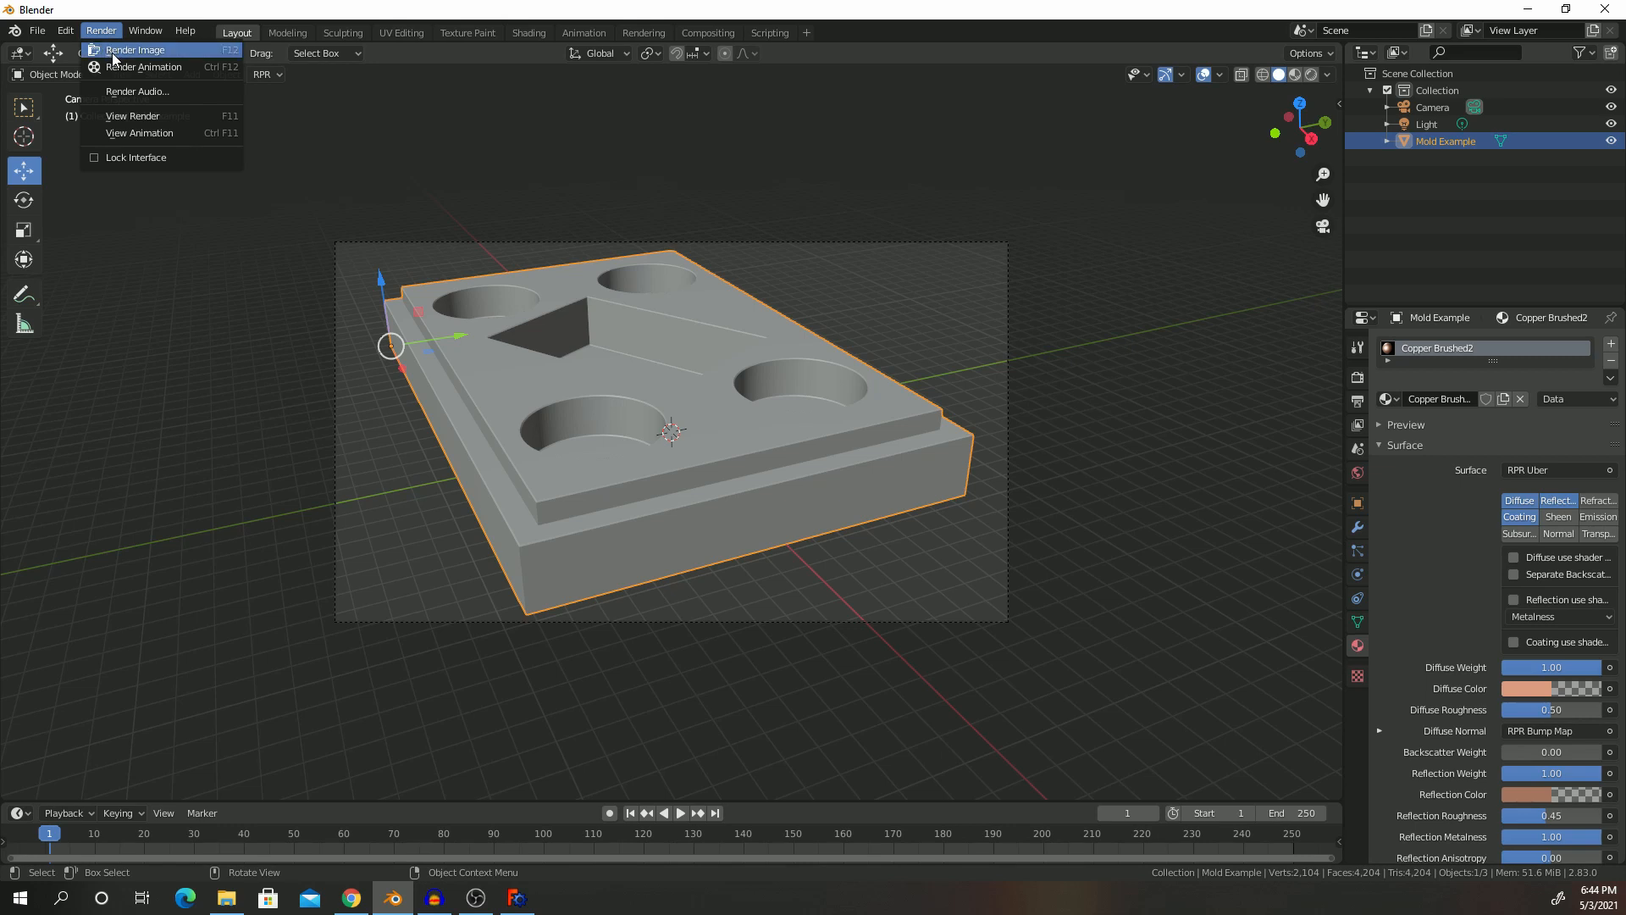
left_click(135, 50)
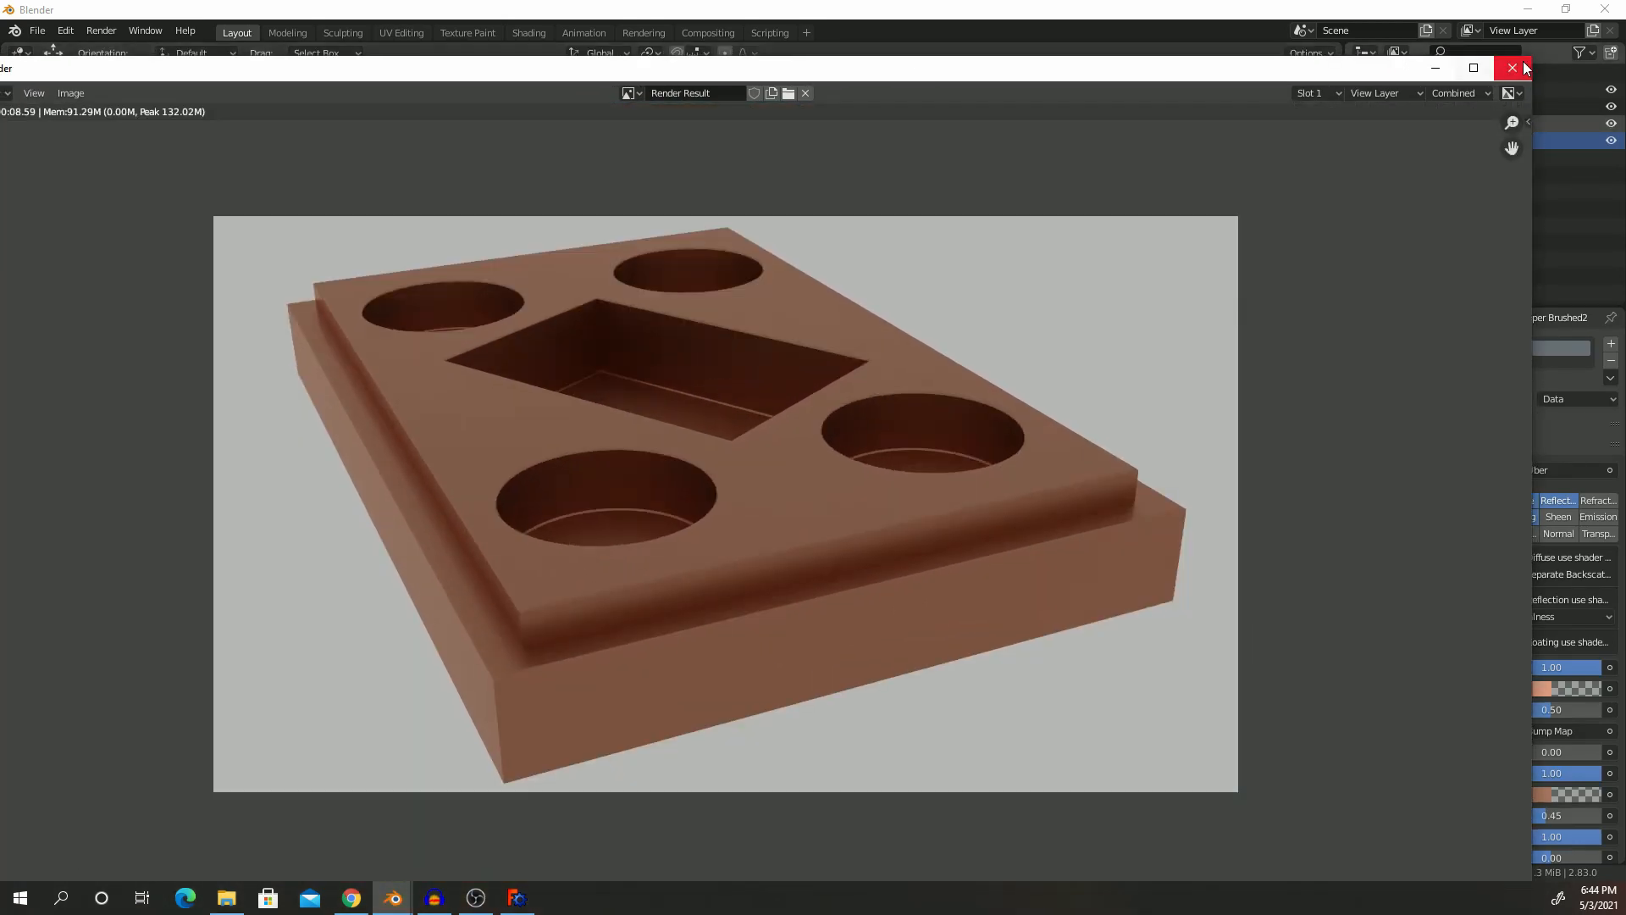
left_click(1511, 68)
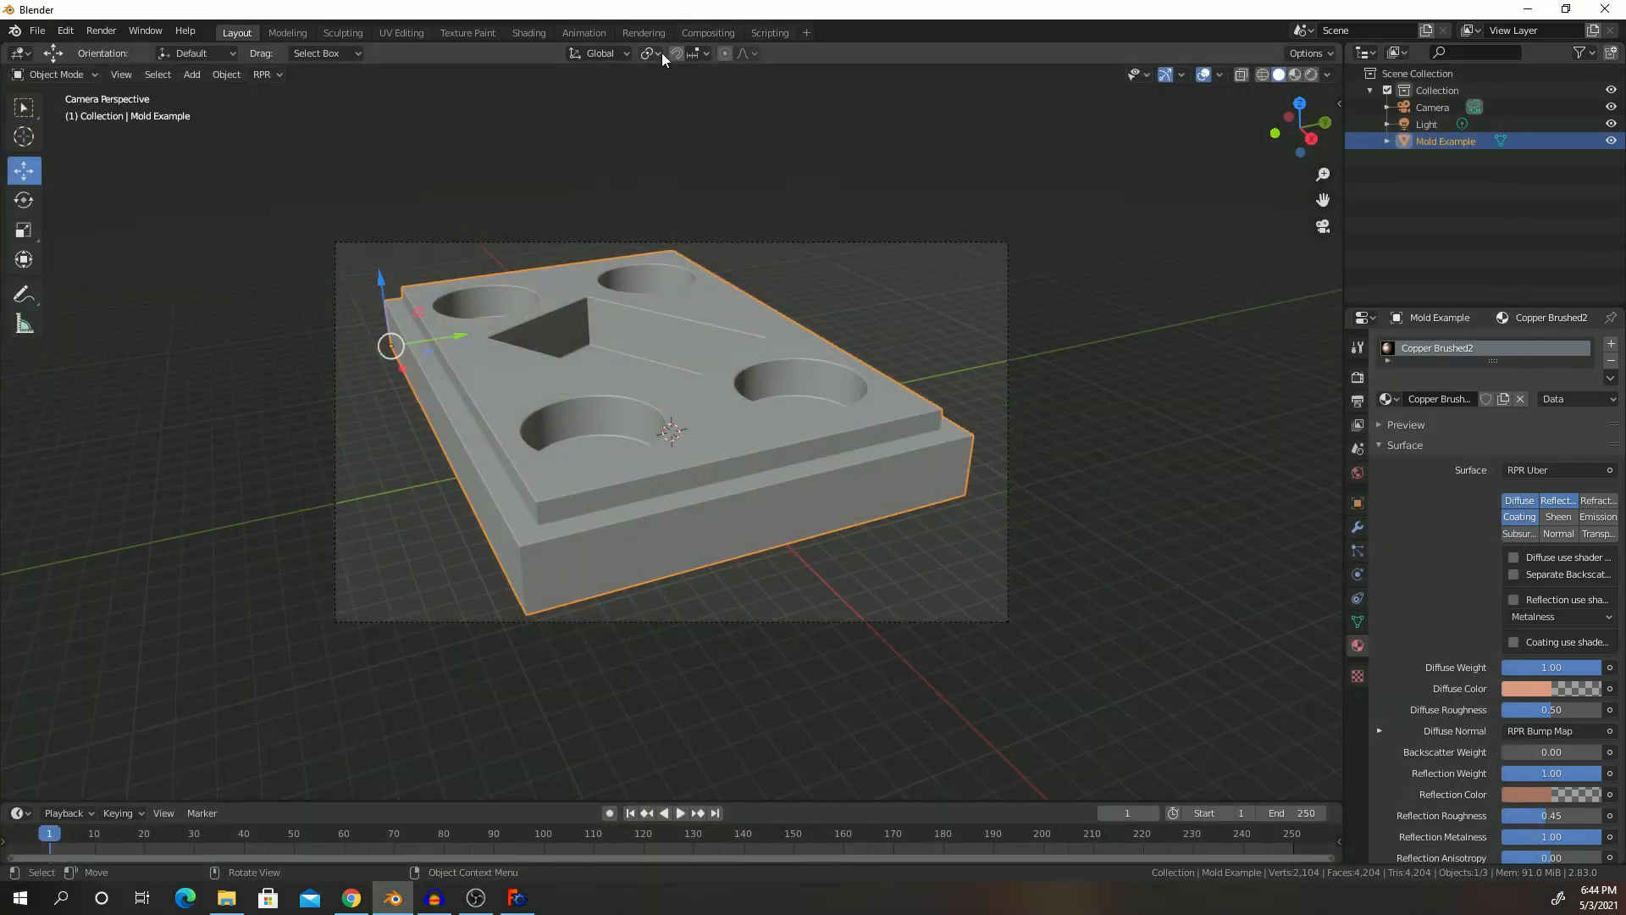
Step: Switch to the Rendering workspace, fit the Render Result, and render the mold again
left_click(642, 32)
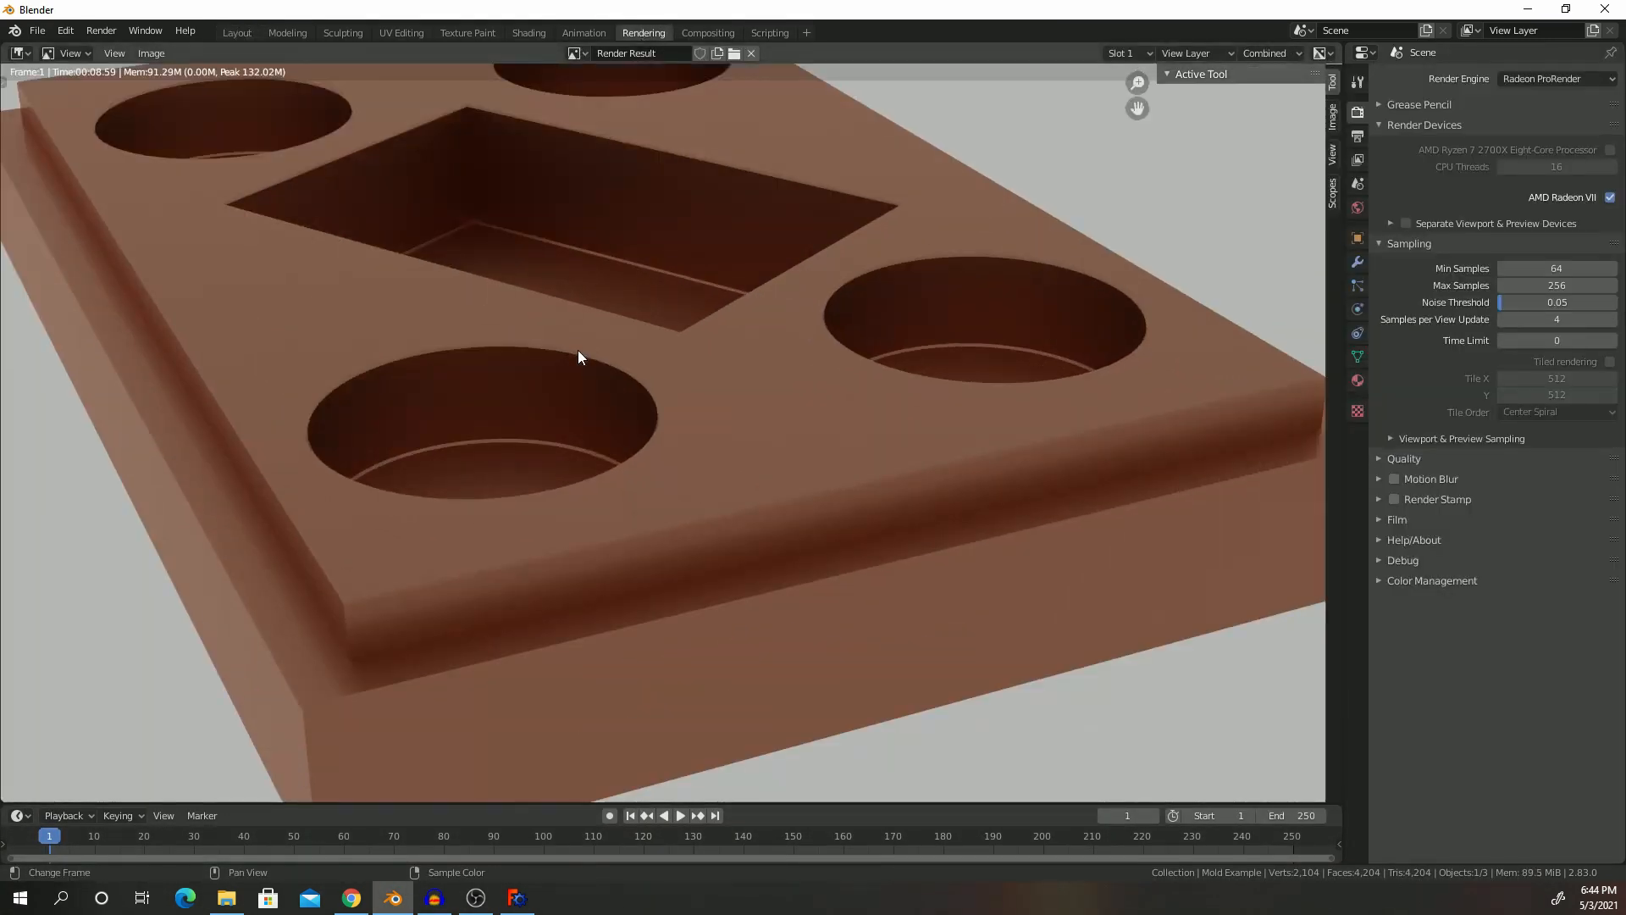
left_click(101, 31)
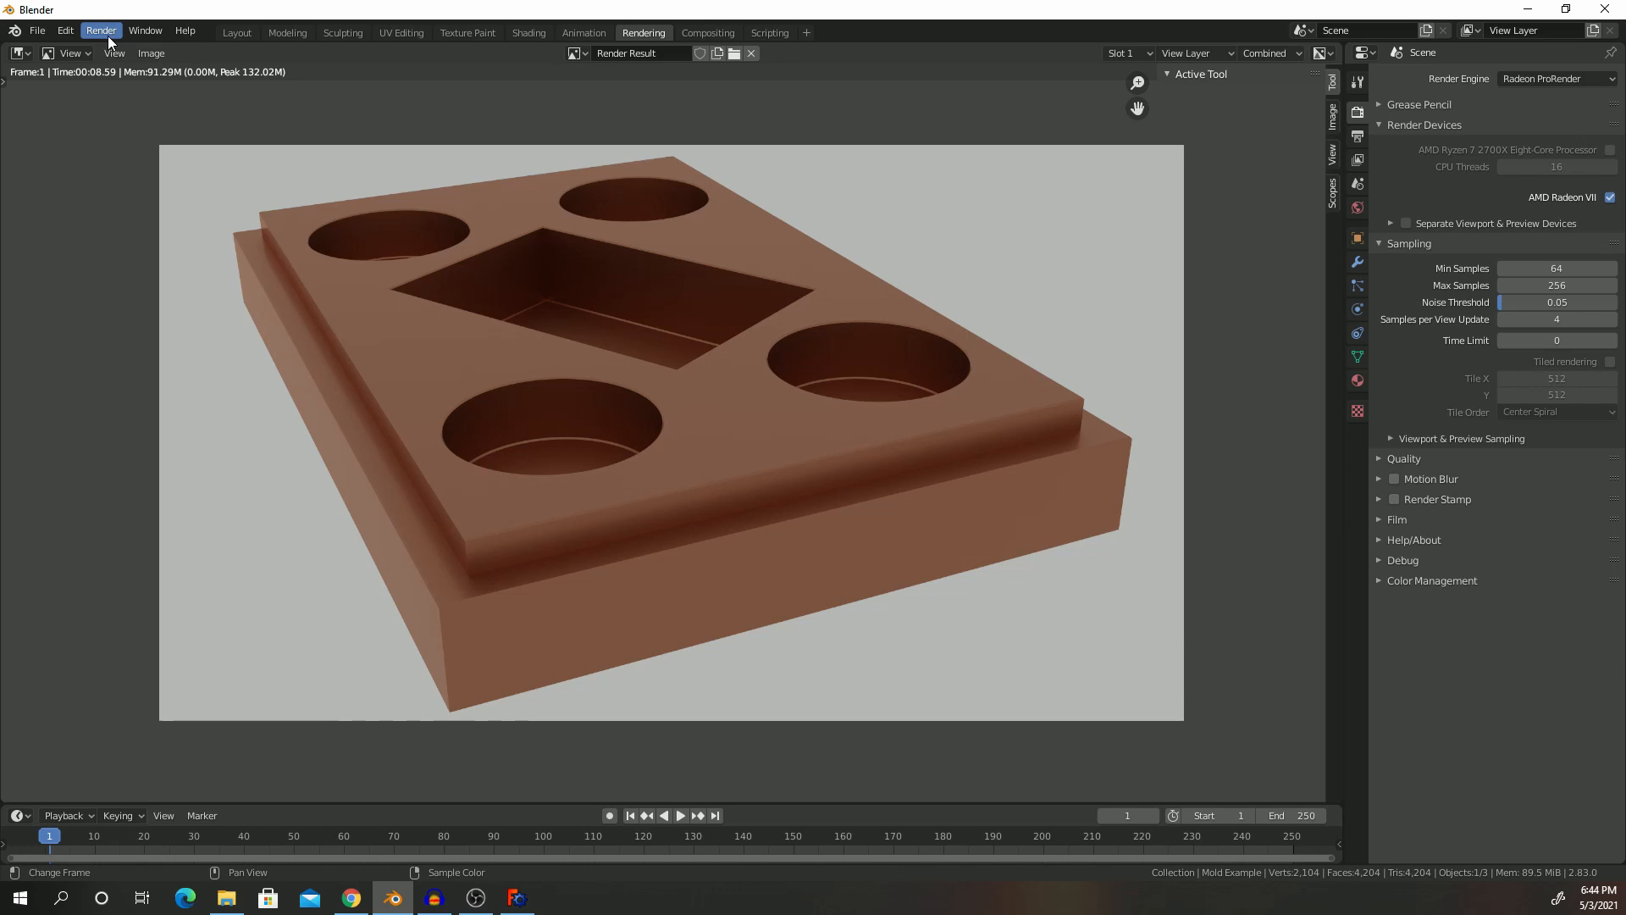
left_click(101, 30)
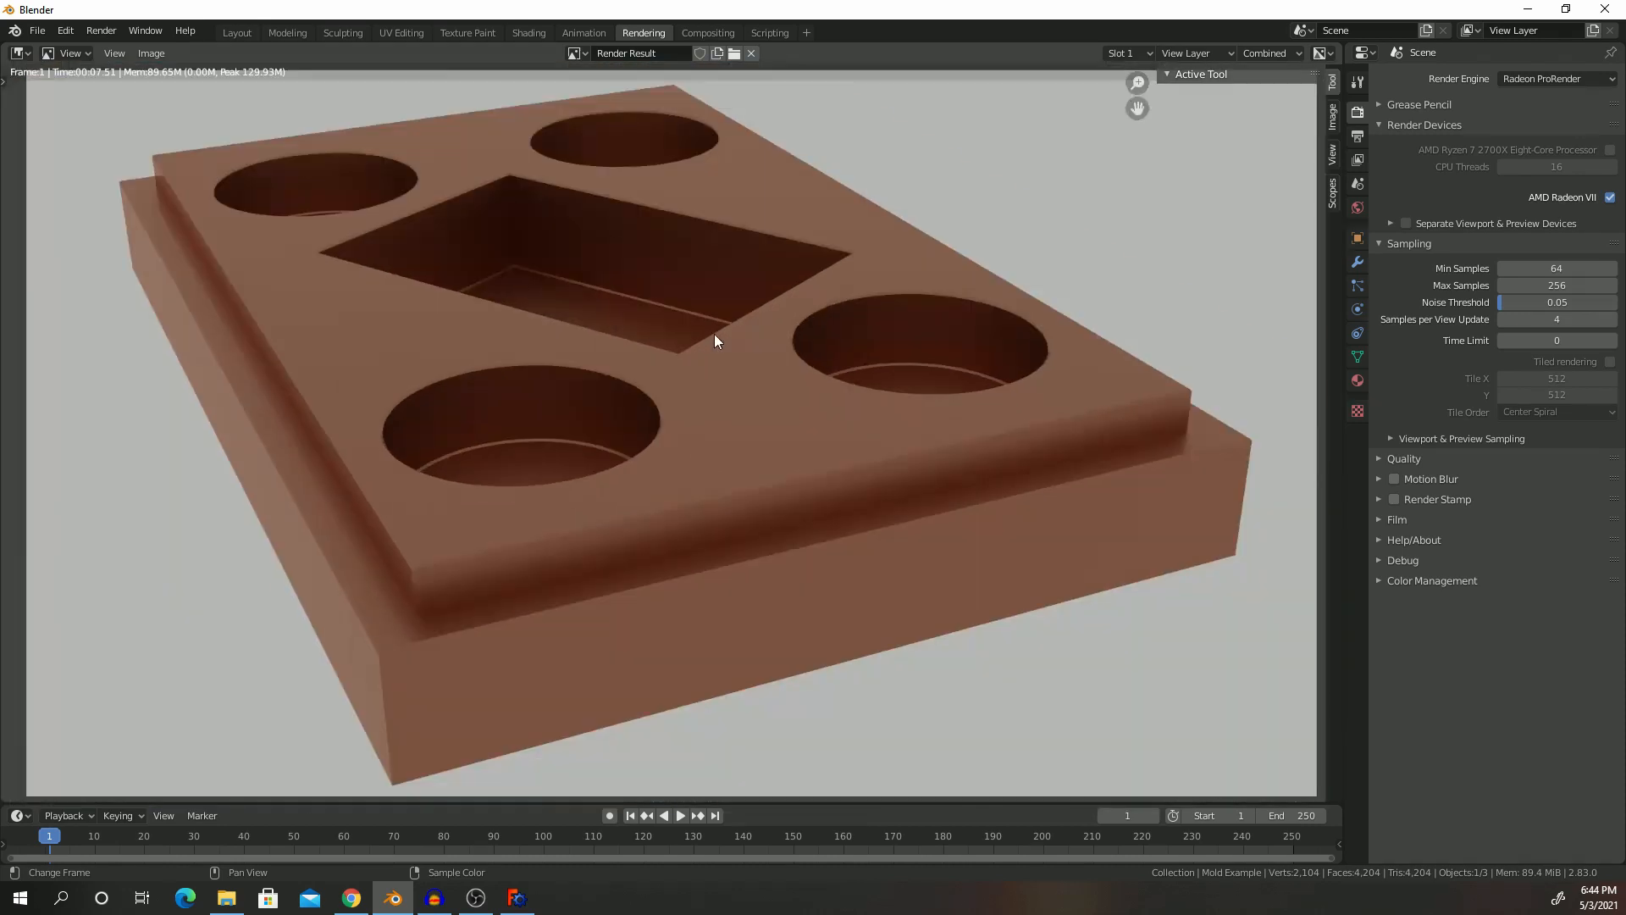
mouse_move(692, 247)
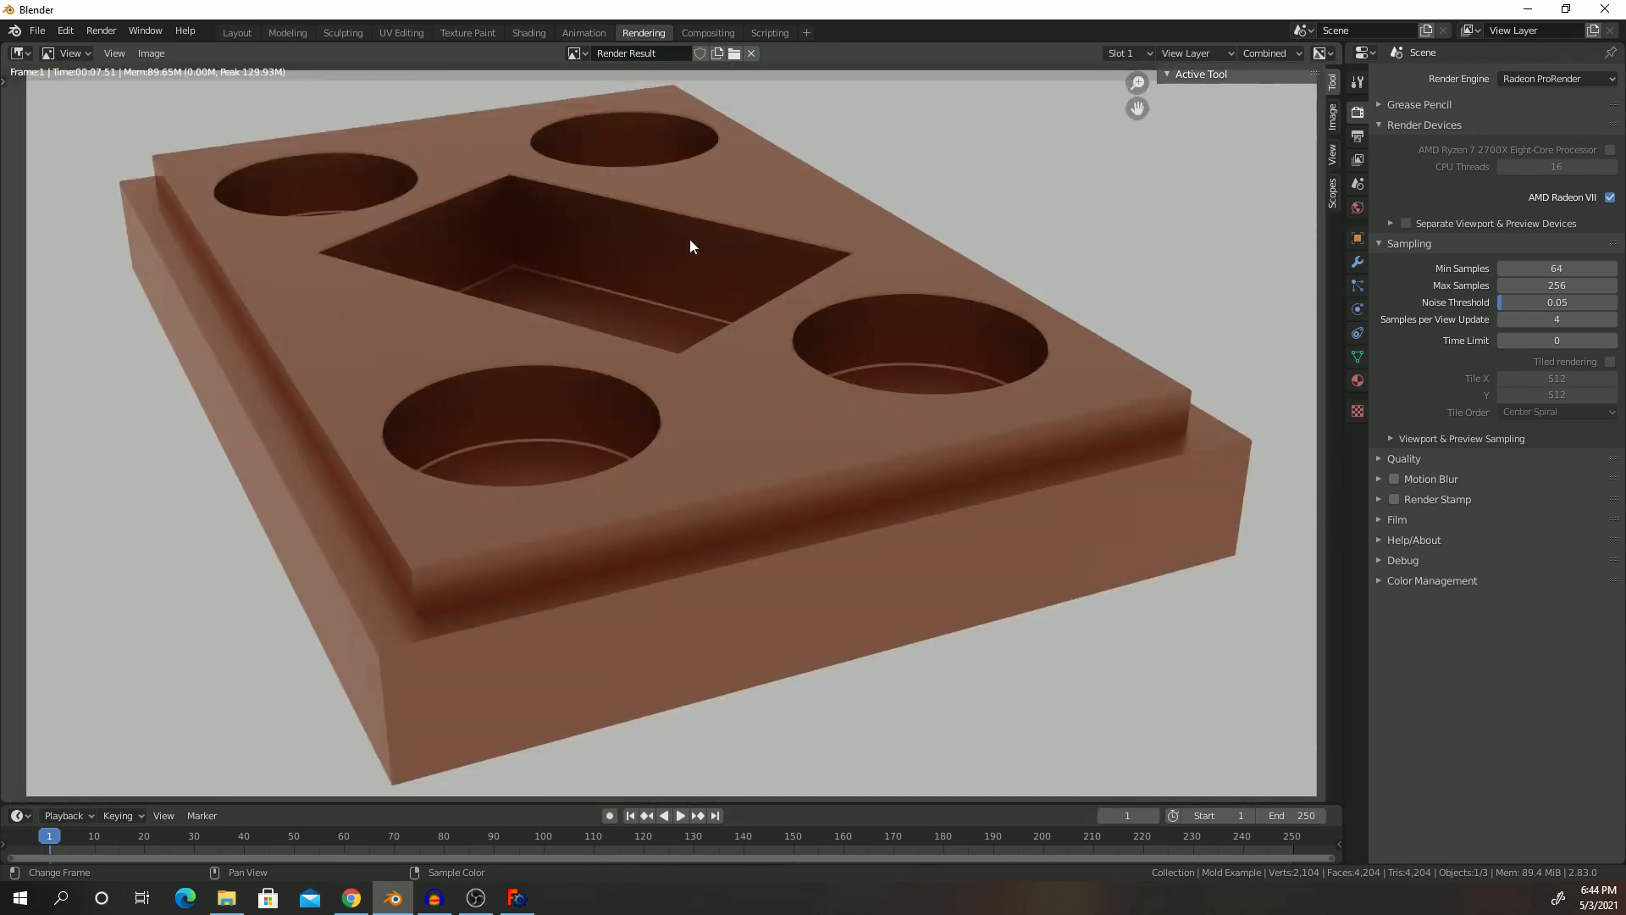
scroll("down", 3)
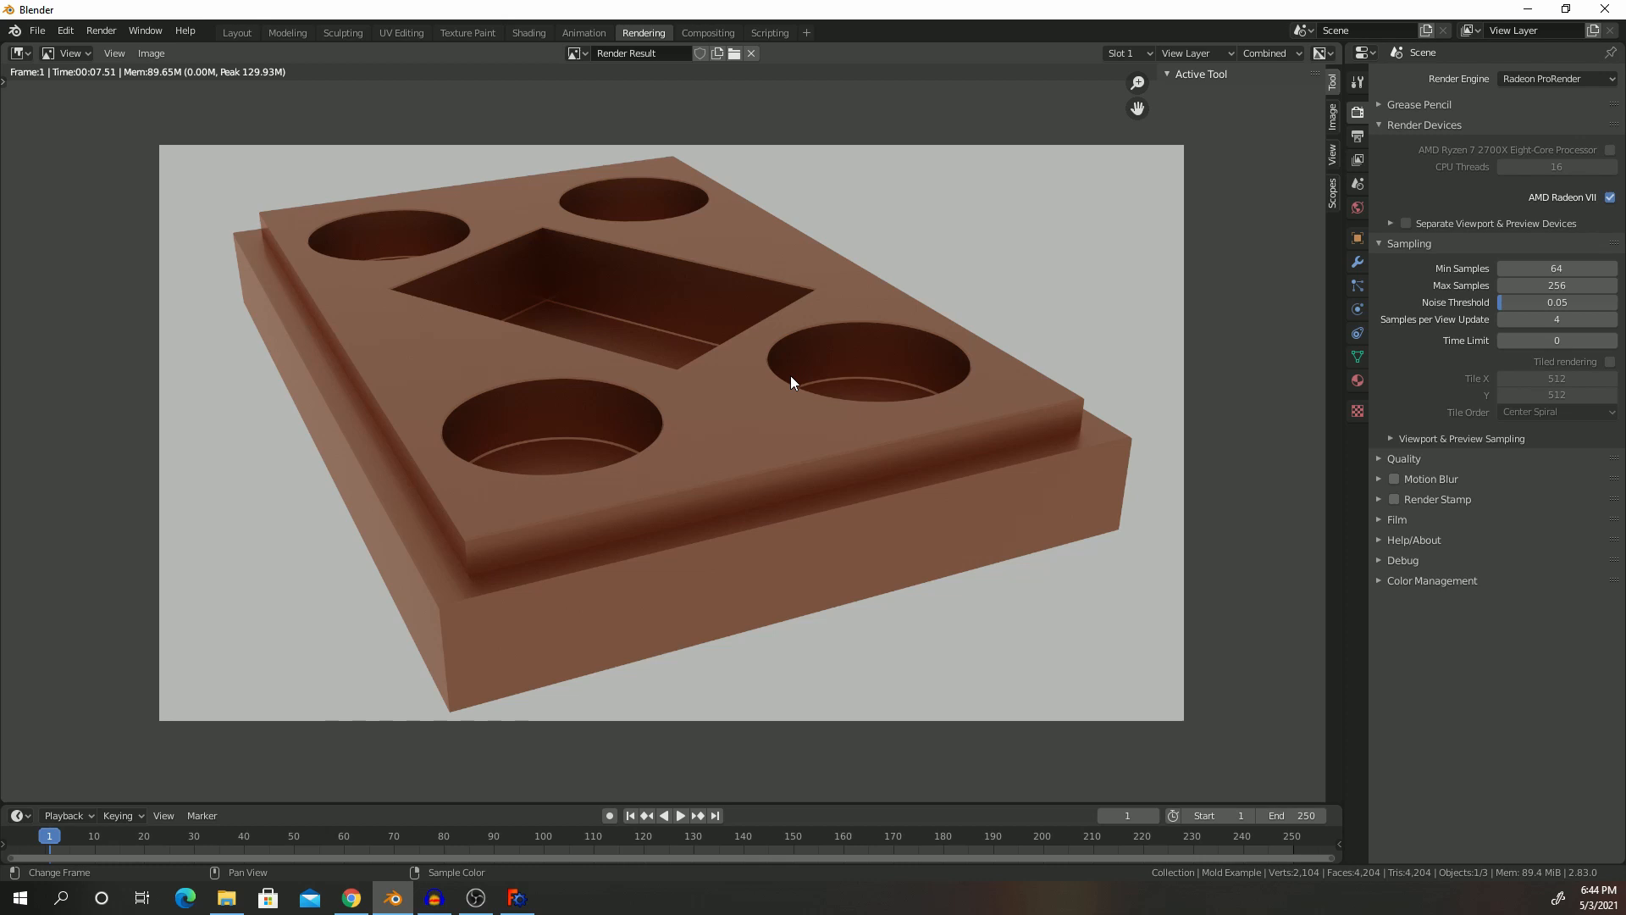
mouse_move(1064, 421)
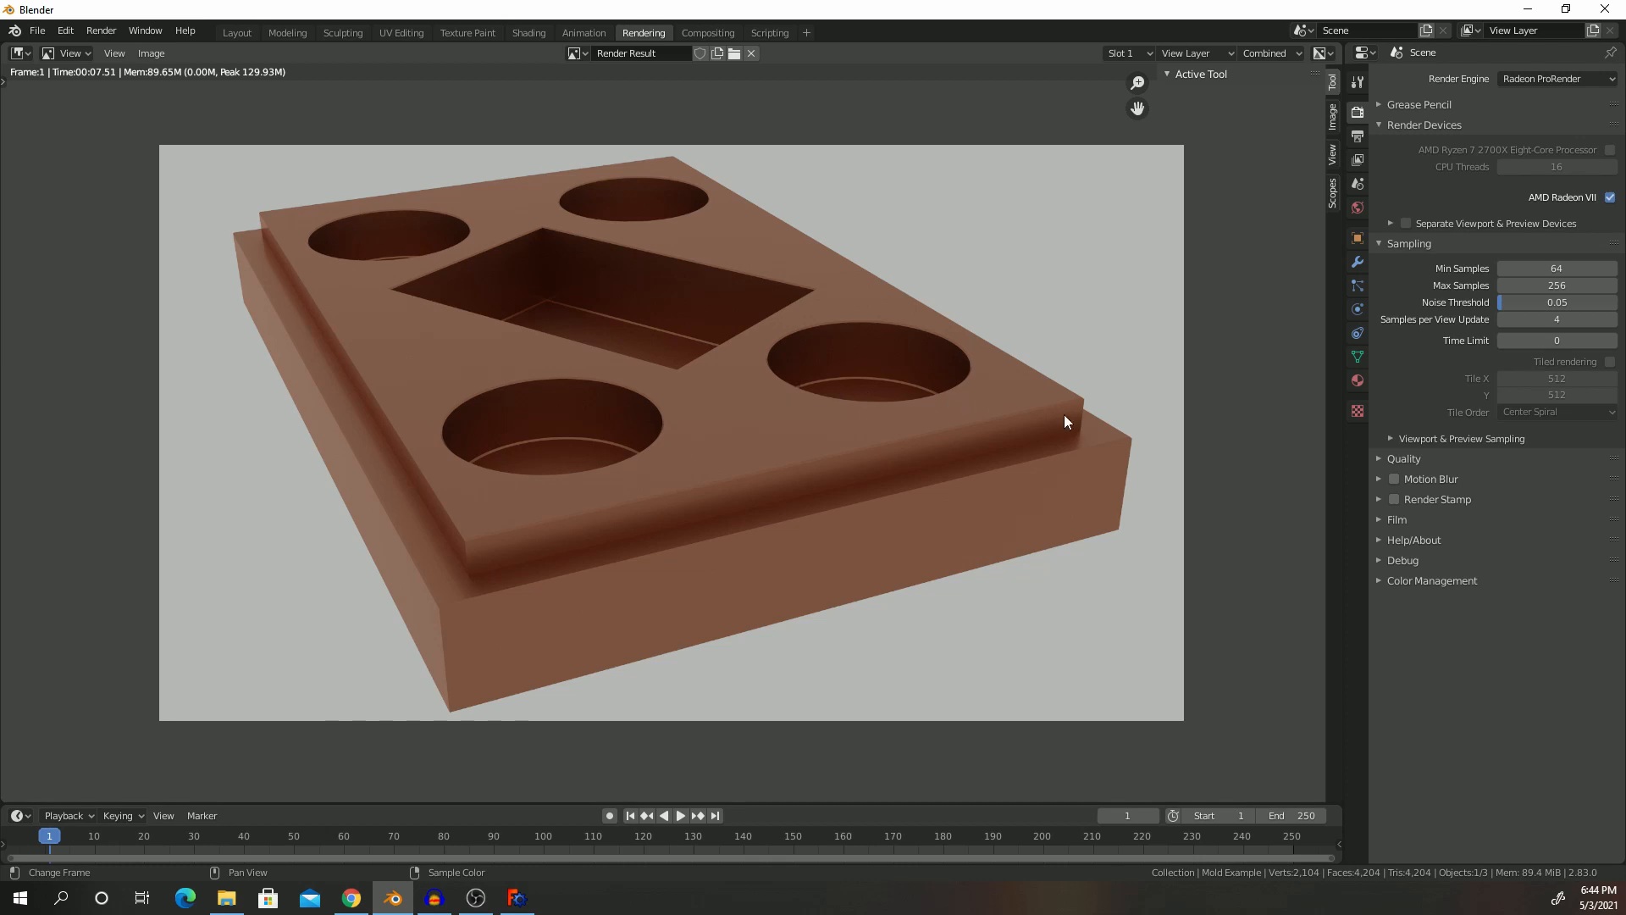
Step: Import the Gold Paint material onto the mold and render it in gold
left_click(1356, 380)
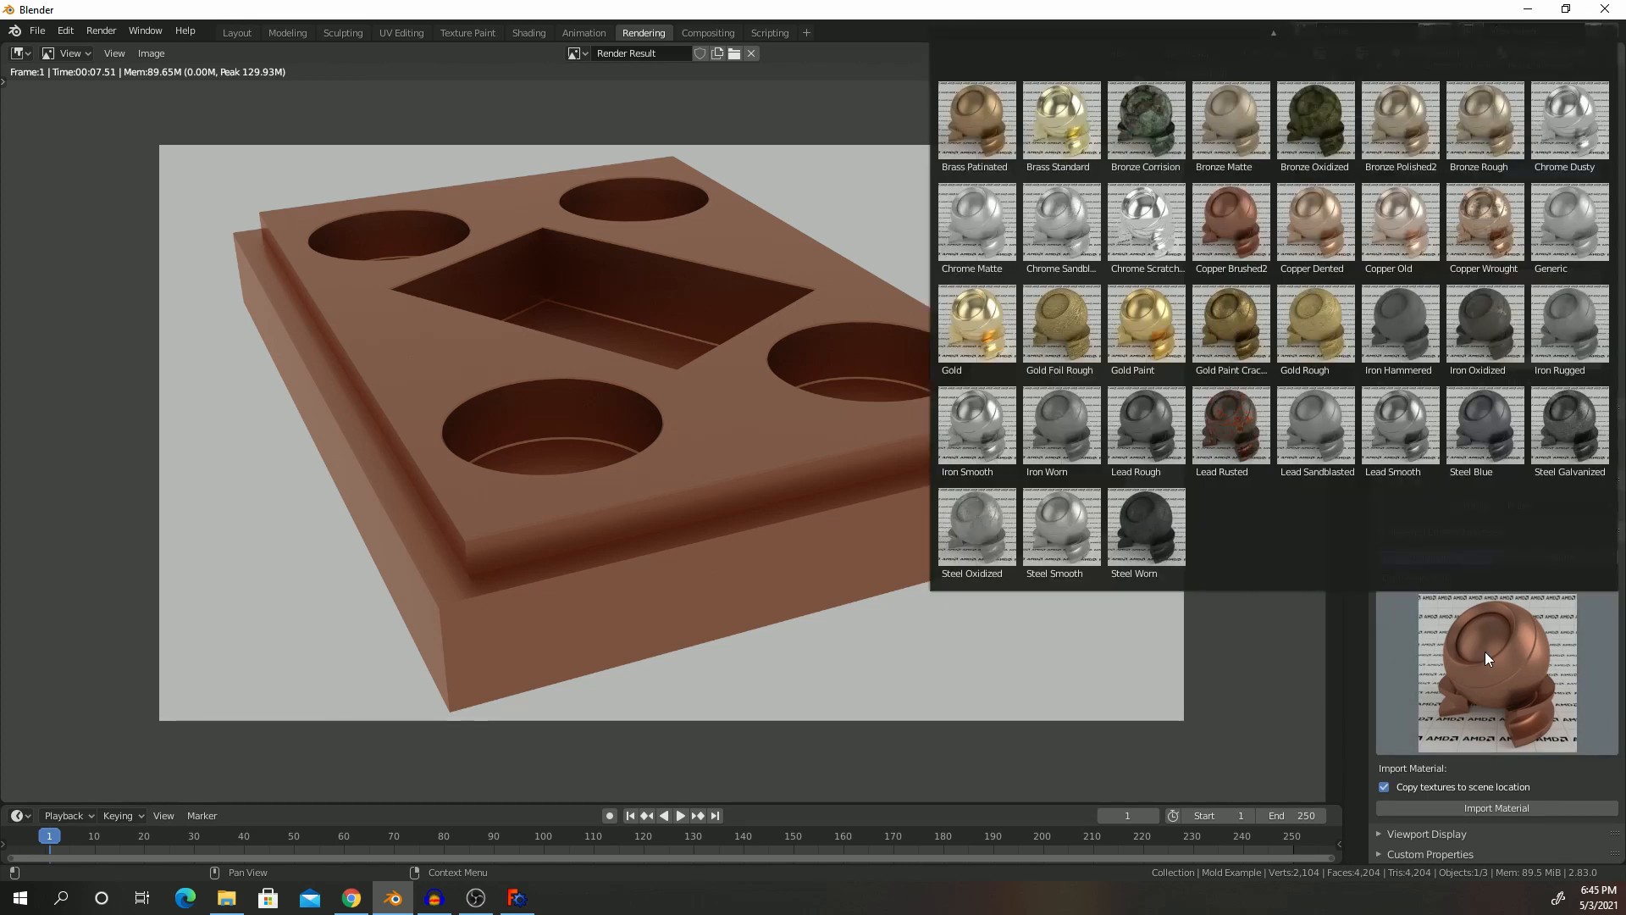
left_click(1145, 326)
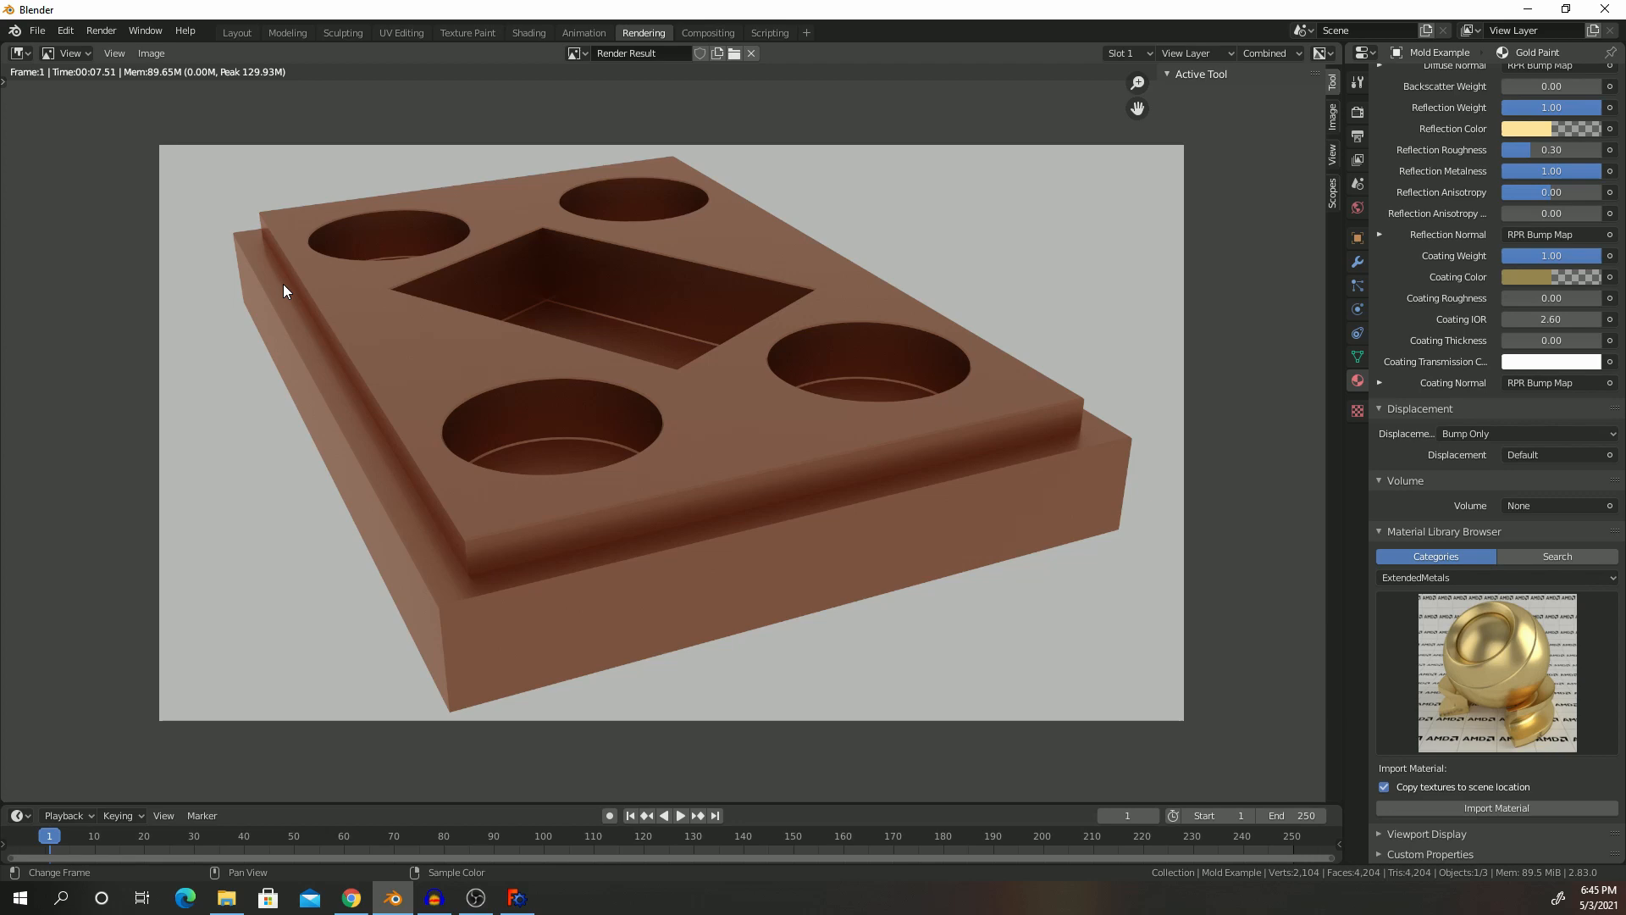
left_click(101, 30)
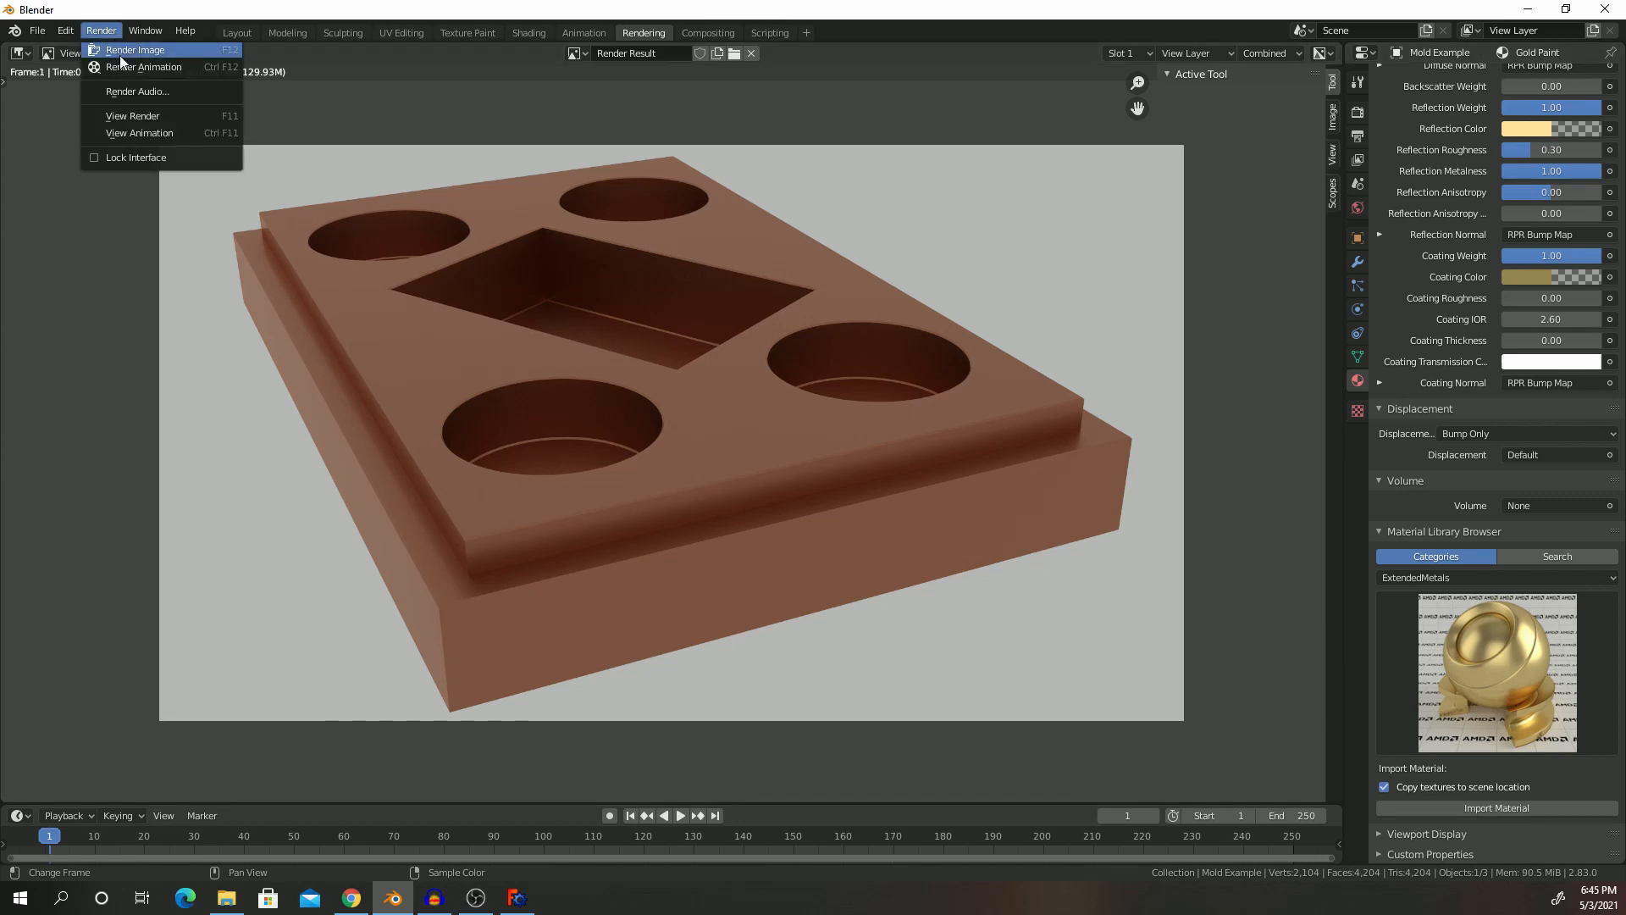
left_click(135, 50)
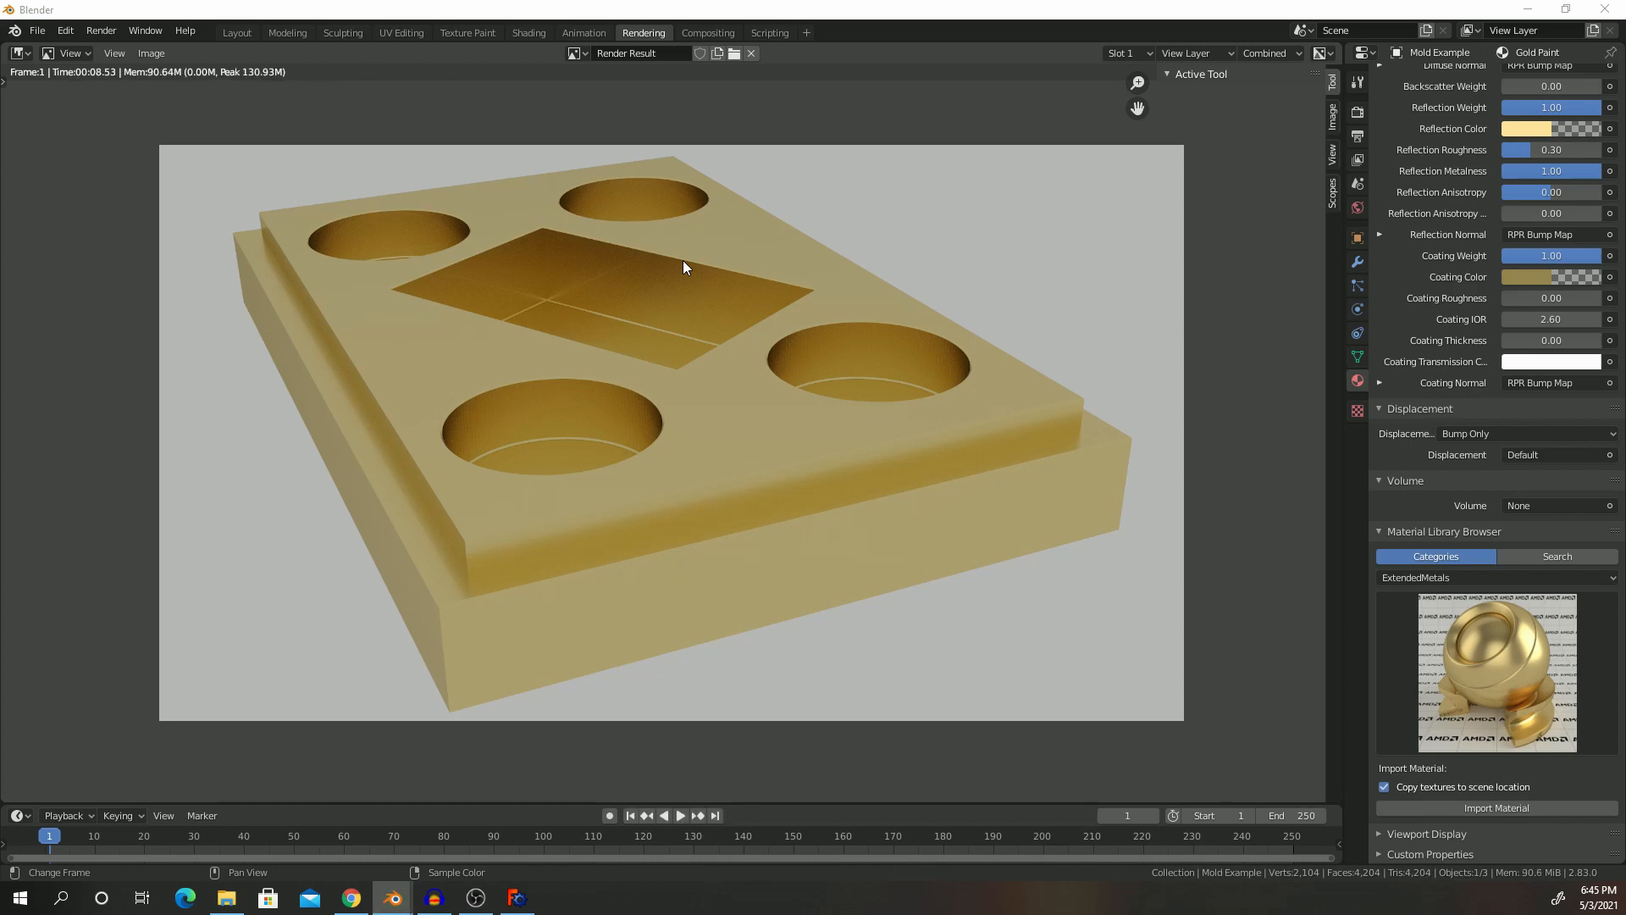
left_click(1494, 672)
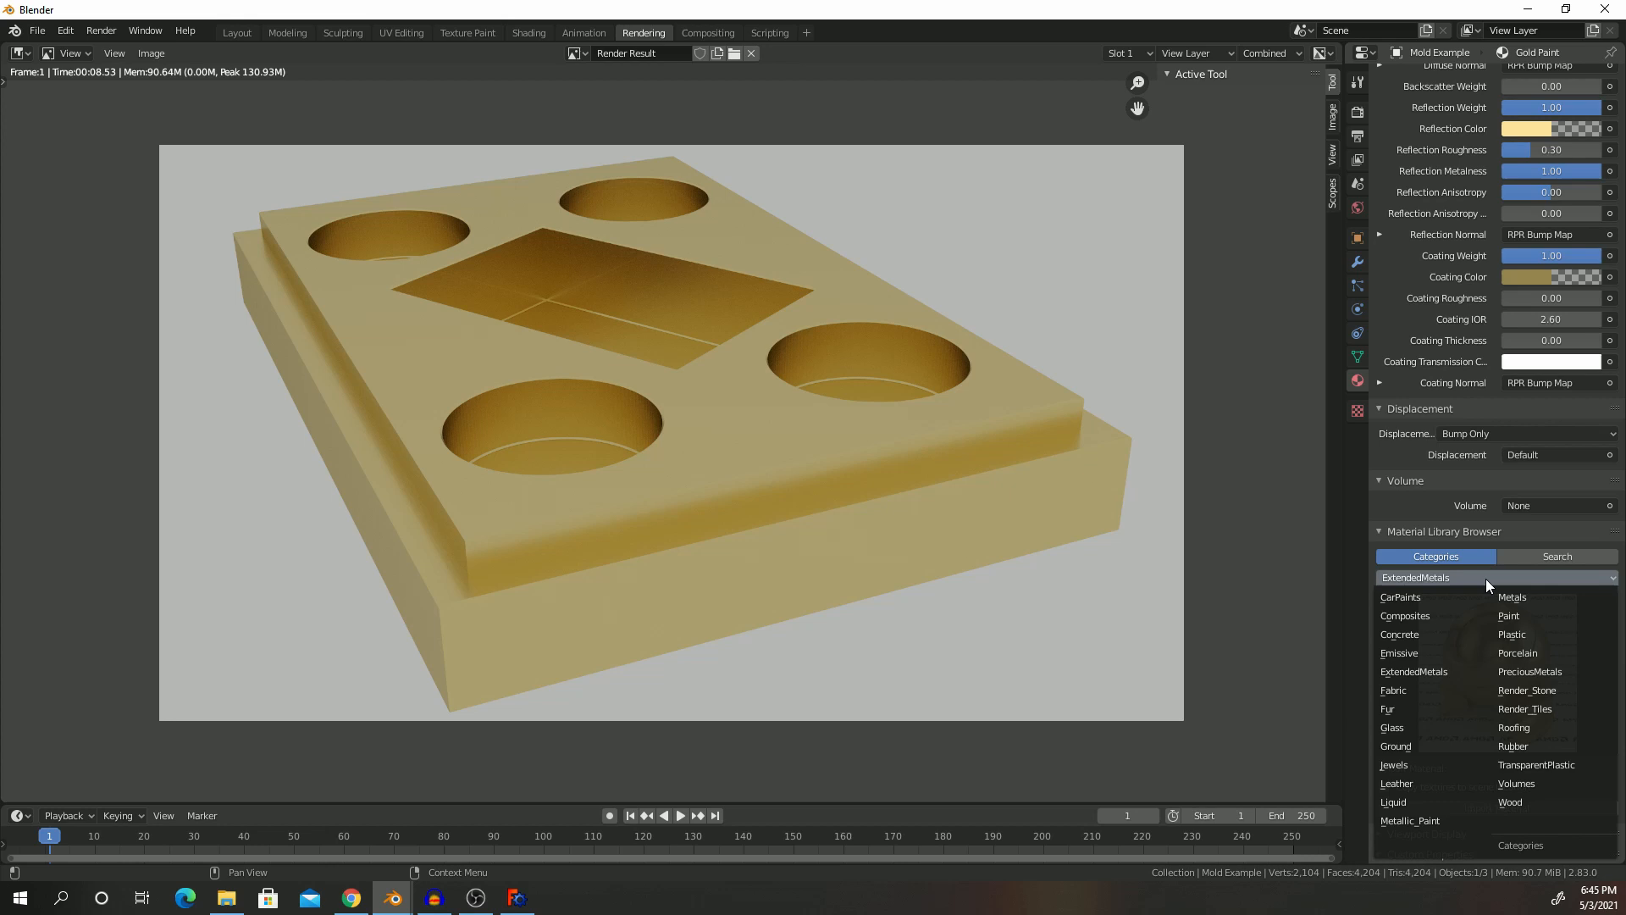
Step: Switch to the Metals category, import Gun Metal, and render the mold
left_click(1488, 578)
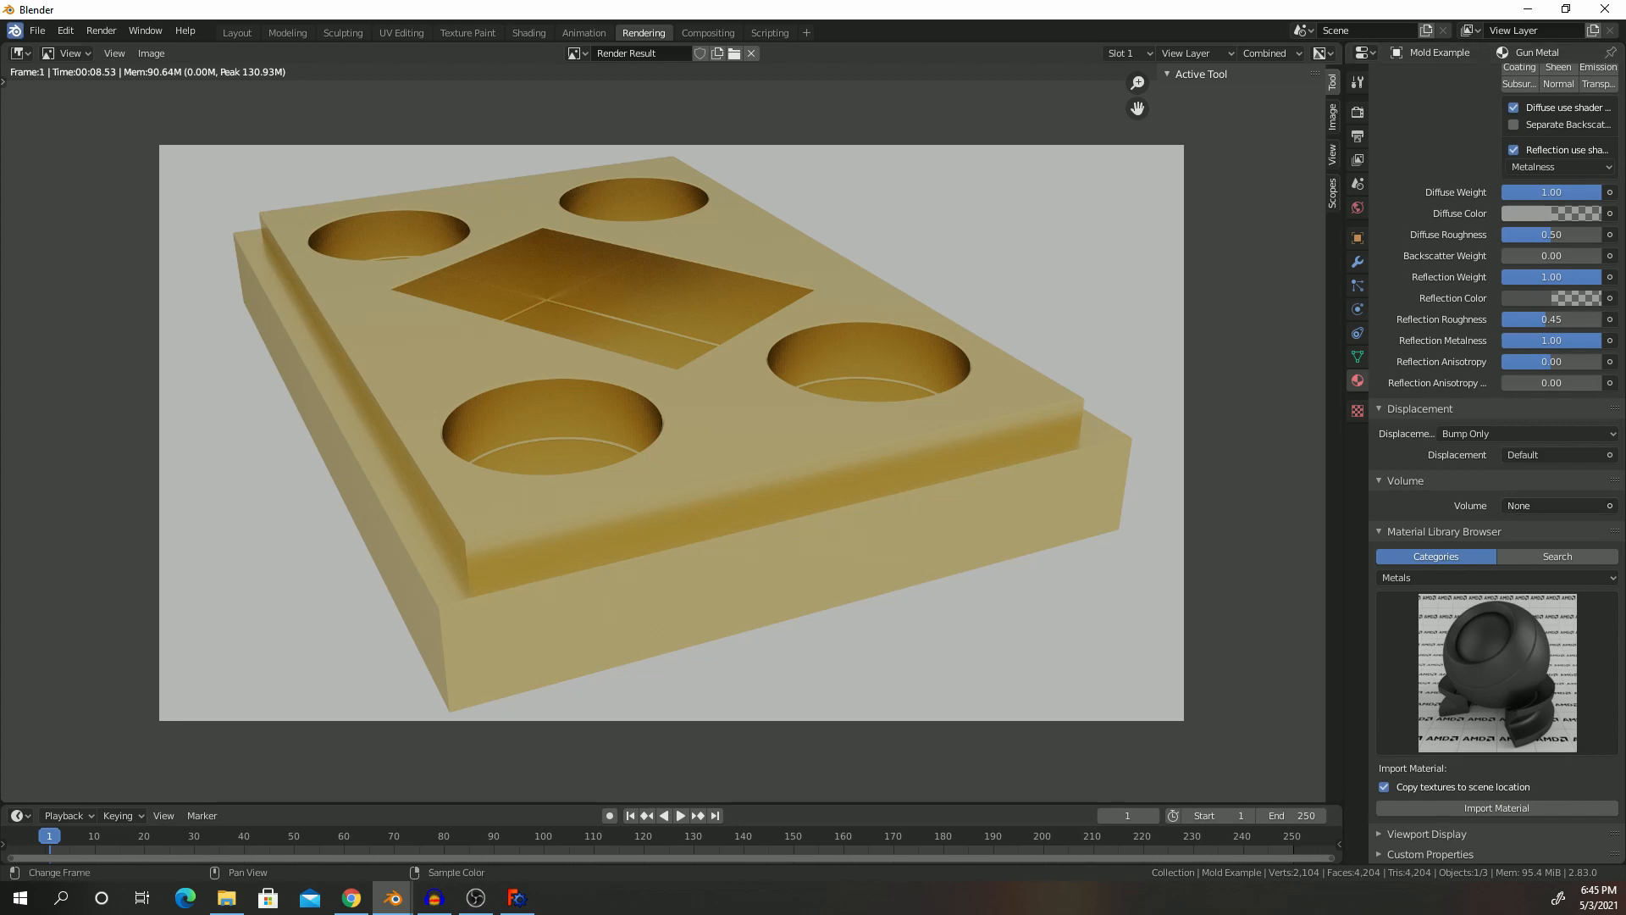
left_click(101, 31)
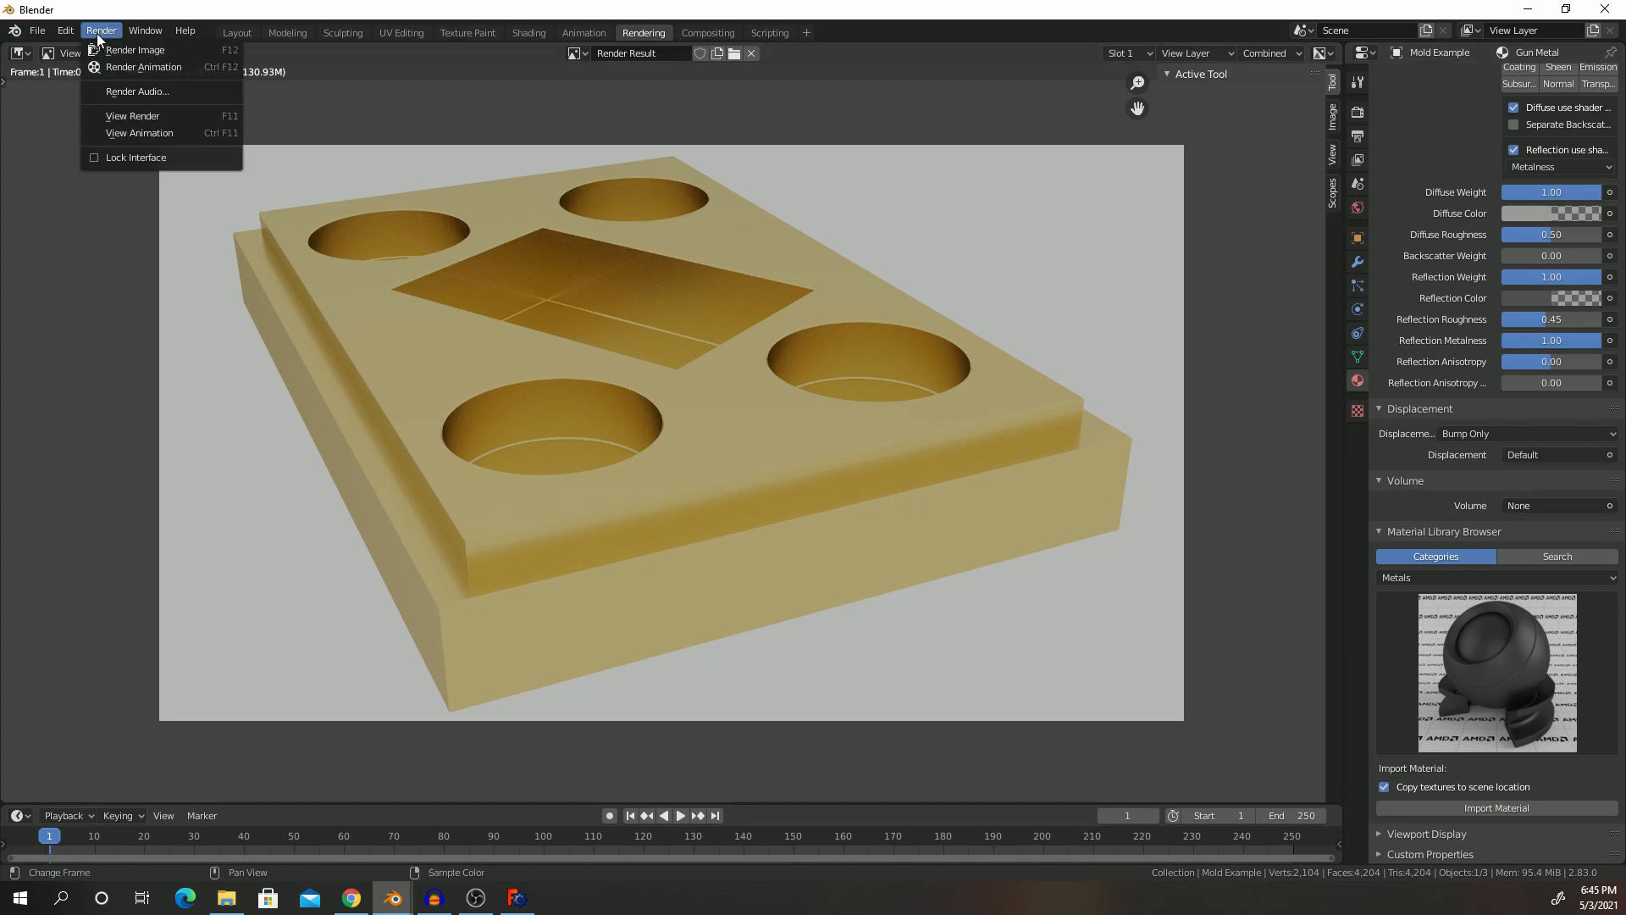
left_click(135, 50)
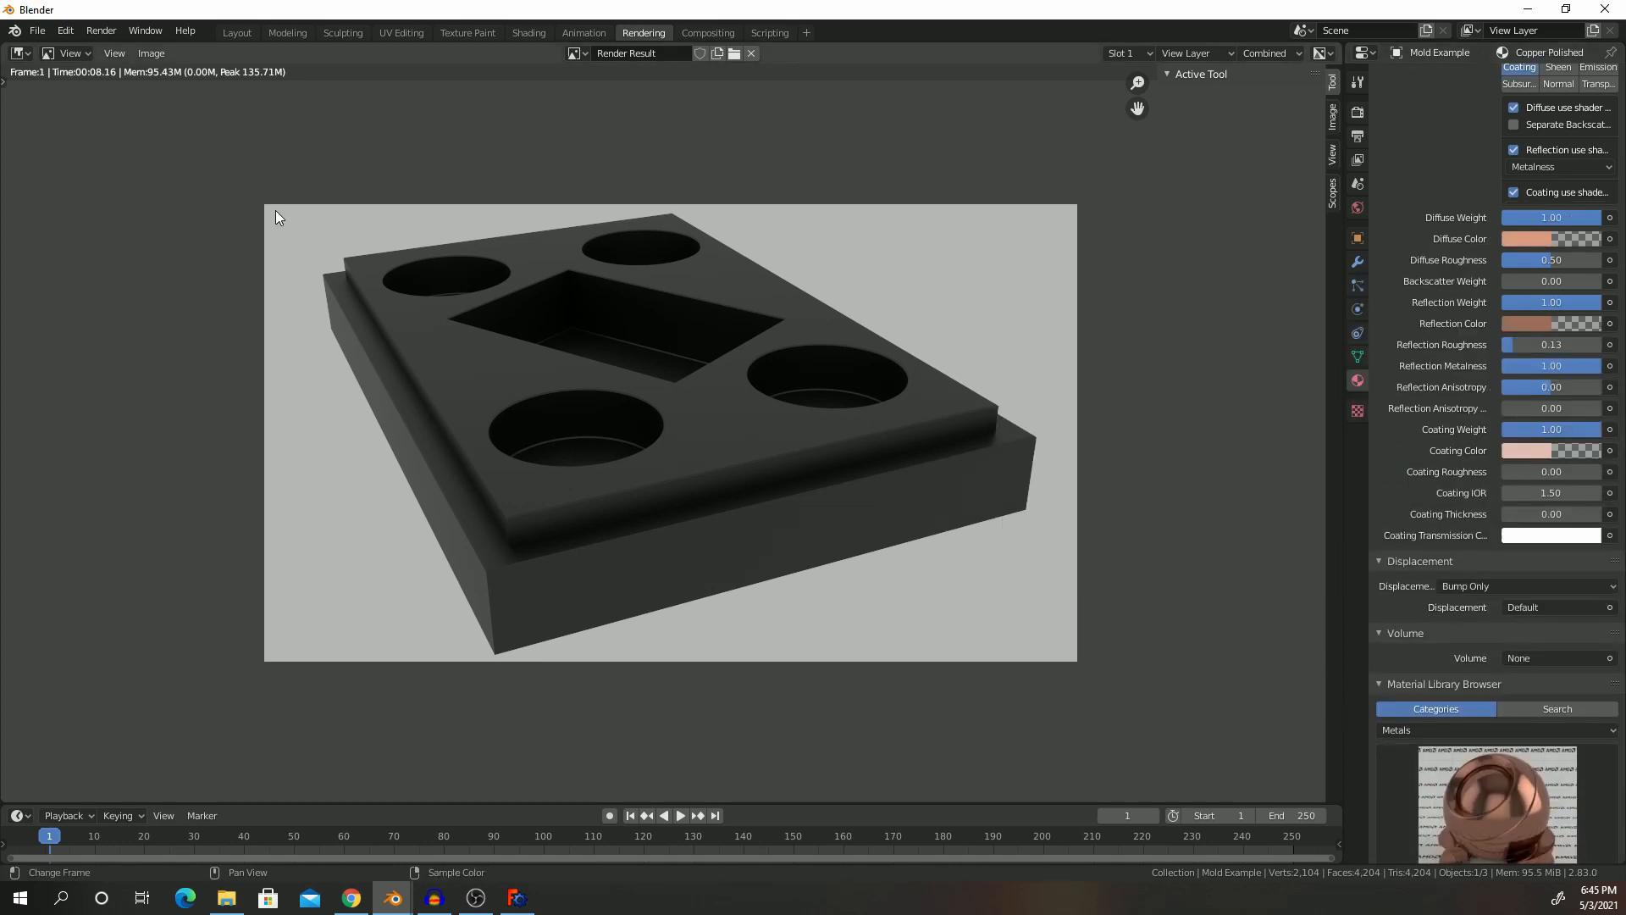
Step: Render the mold in Copper Polished and start saving the render
left_click(100, 31)
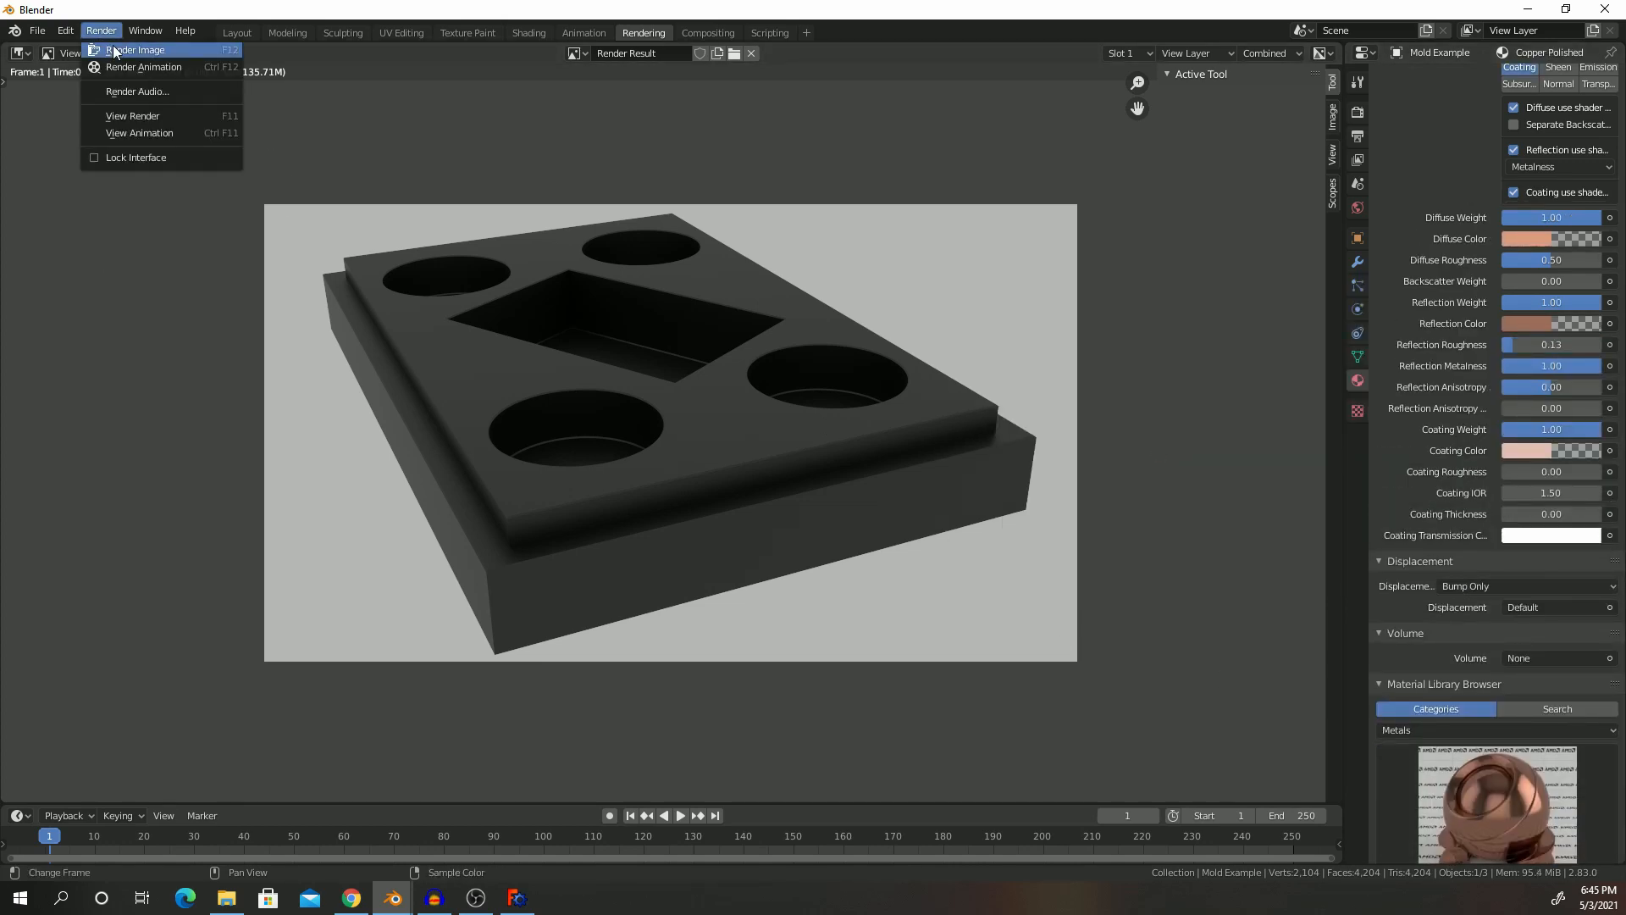
left_click(135, 50)
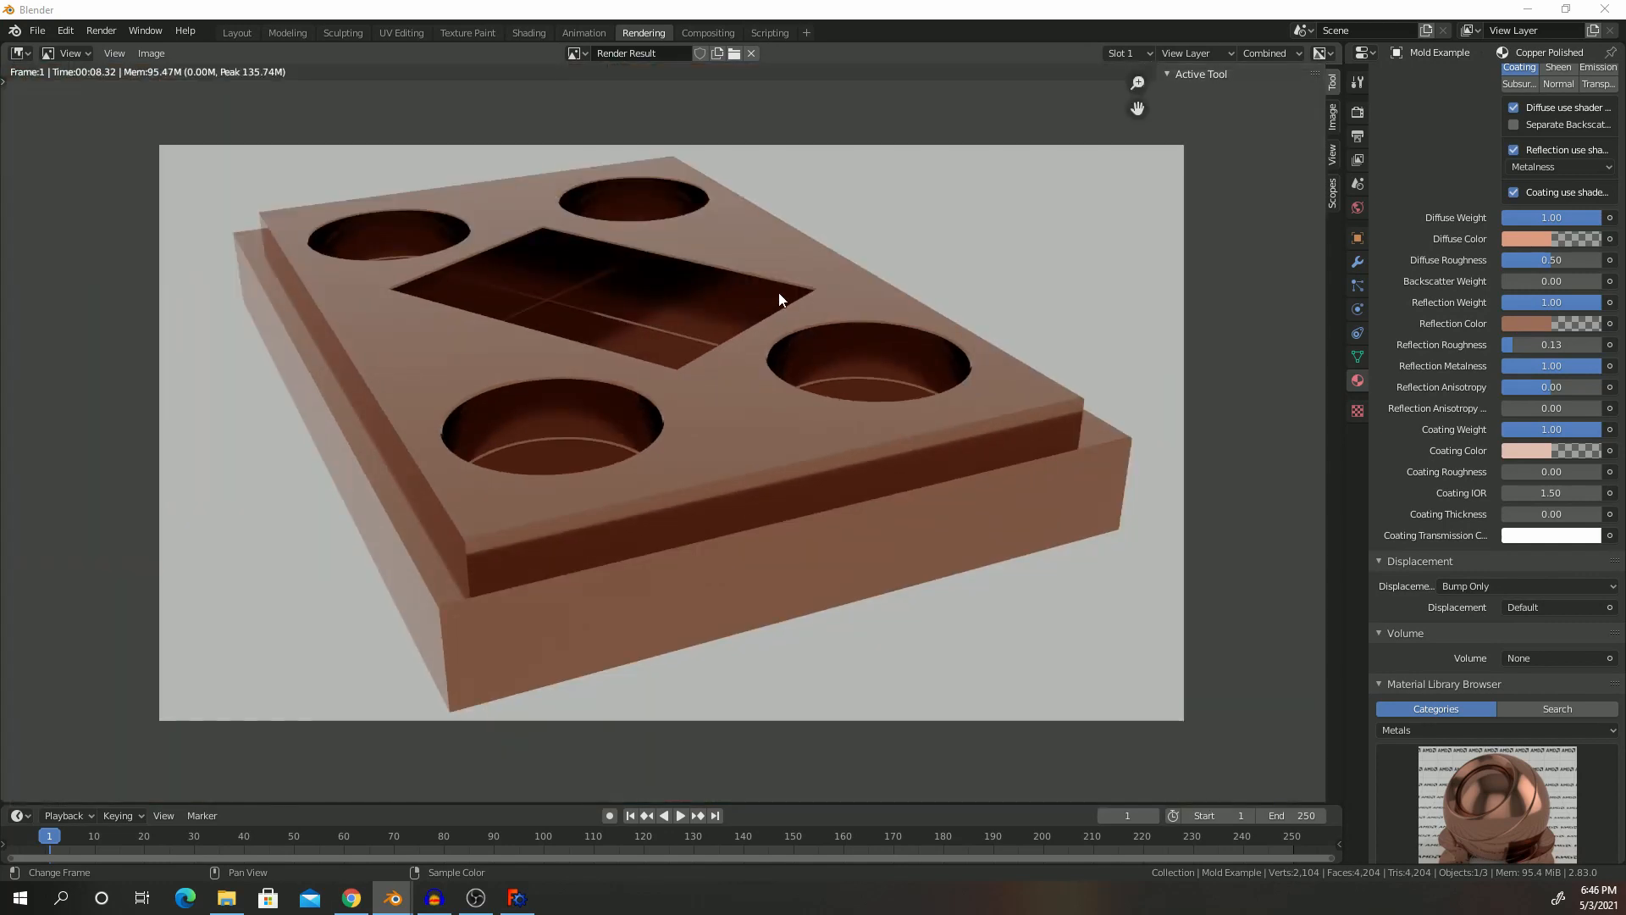
mouse_move(672, 367)
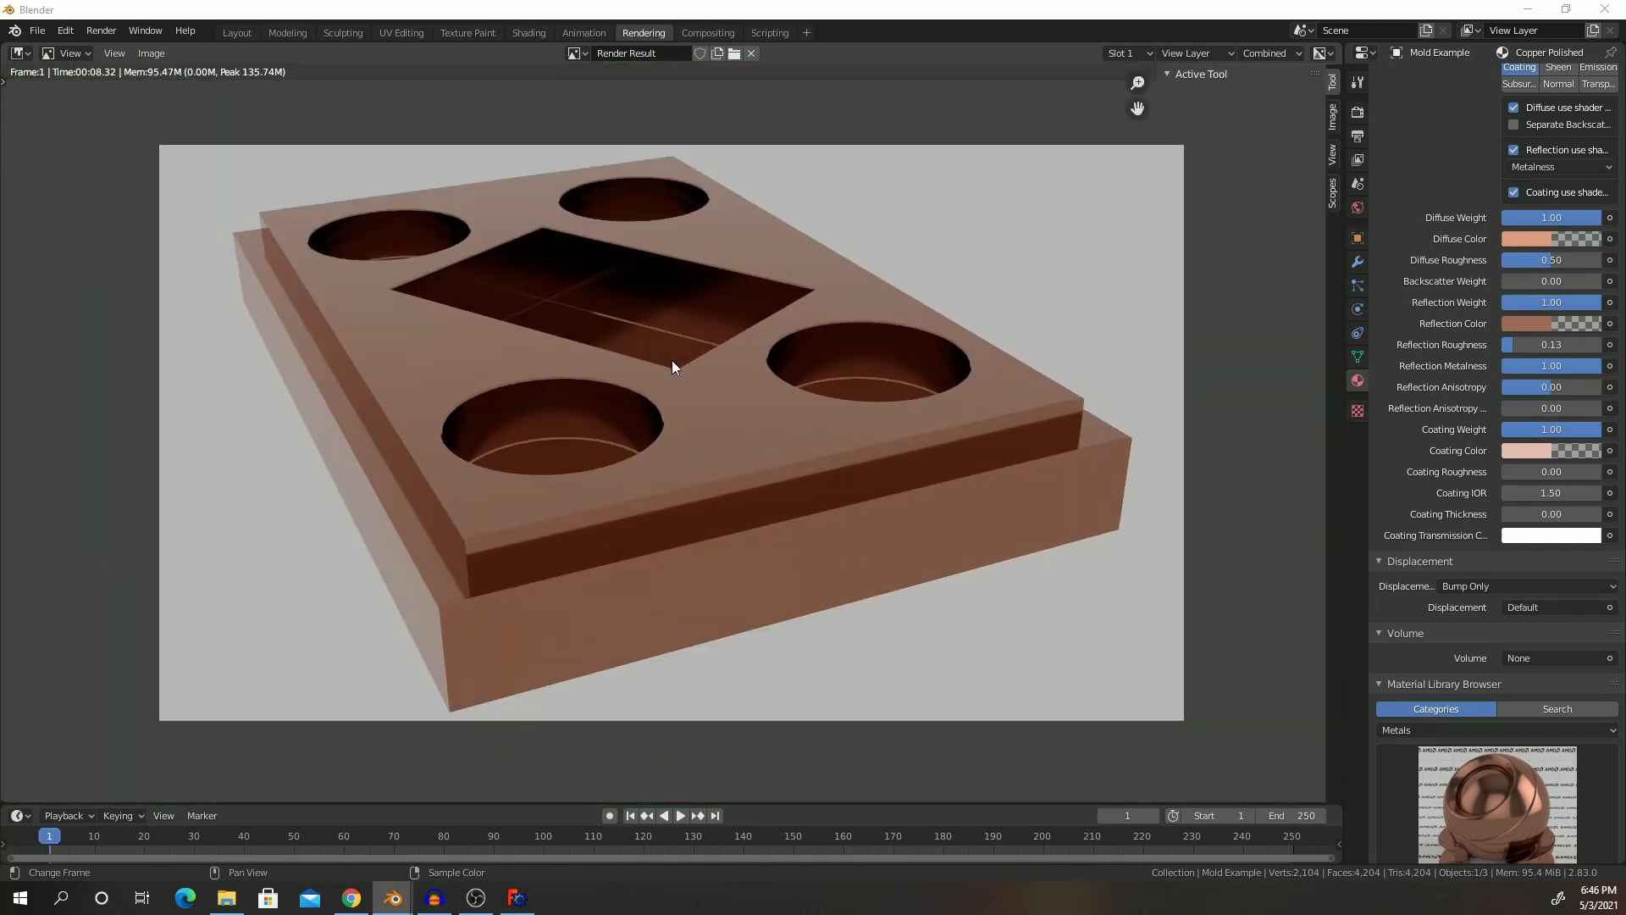
mouse_move(161, 101)
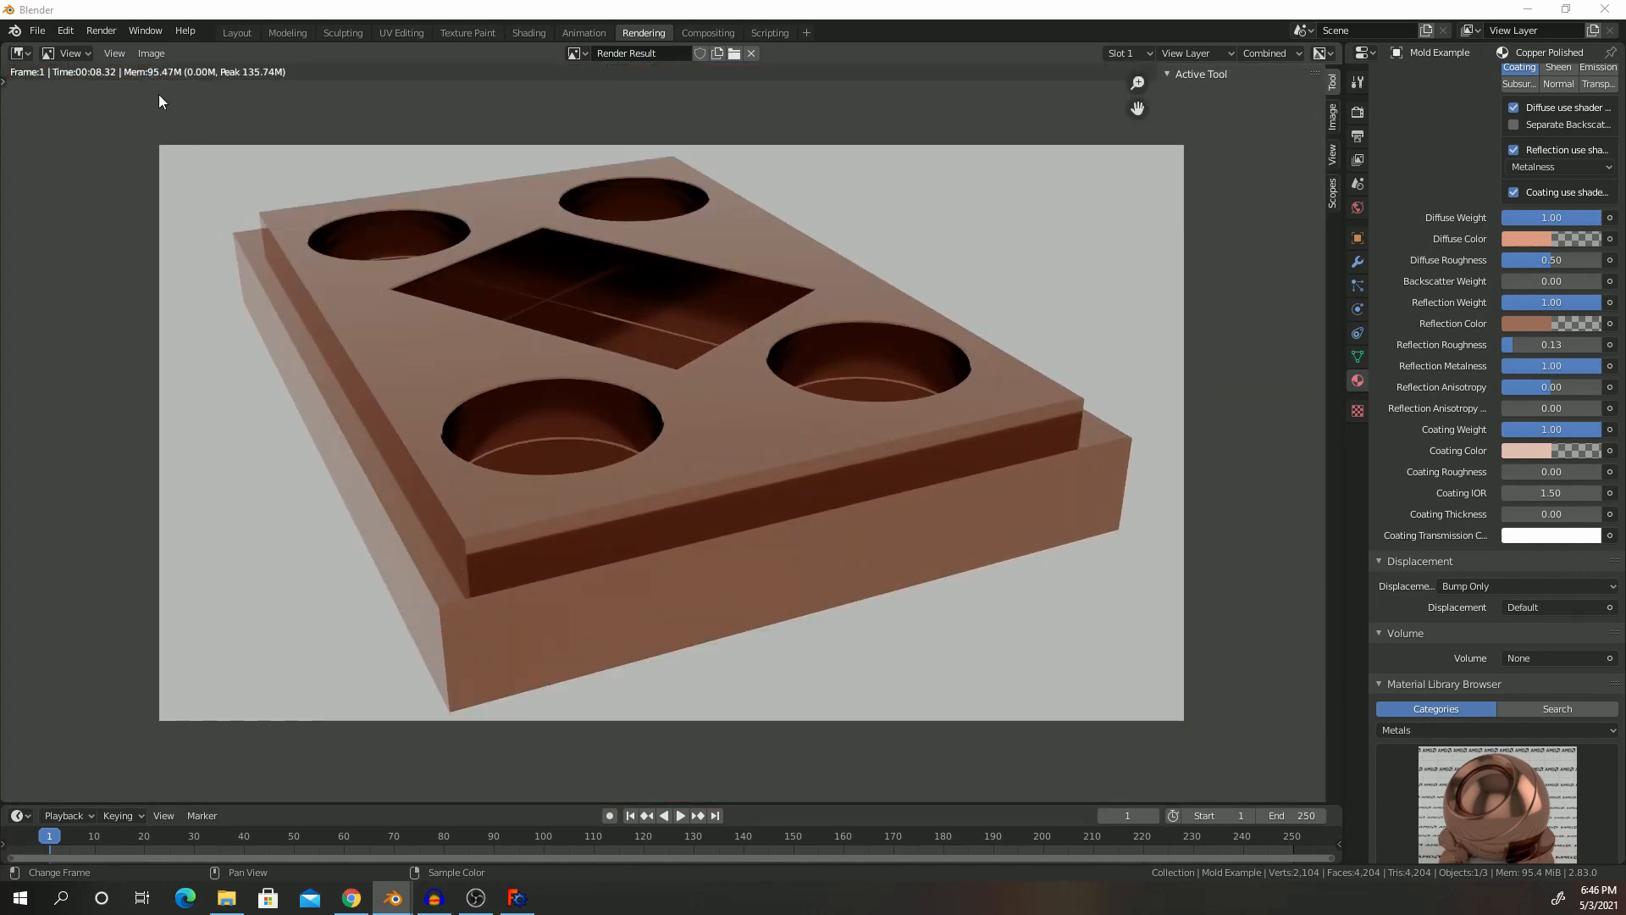
left_click(151, 52)
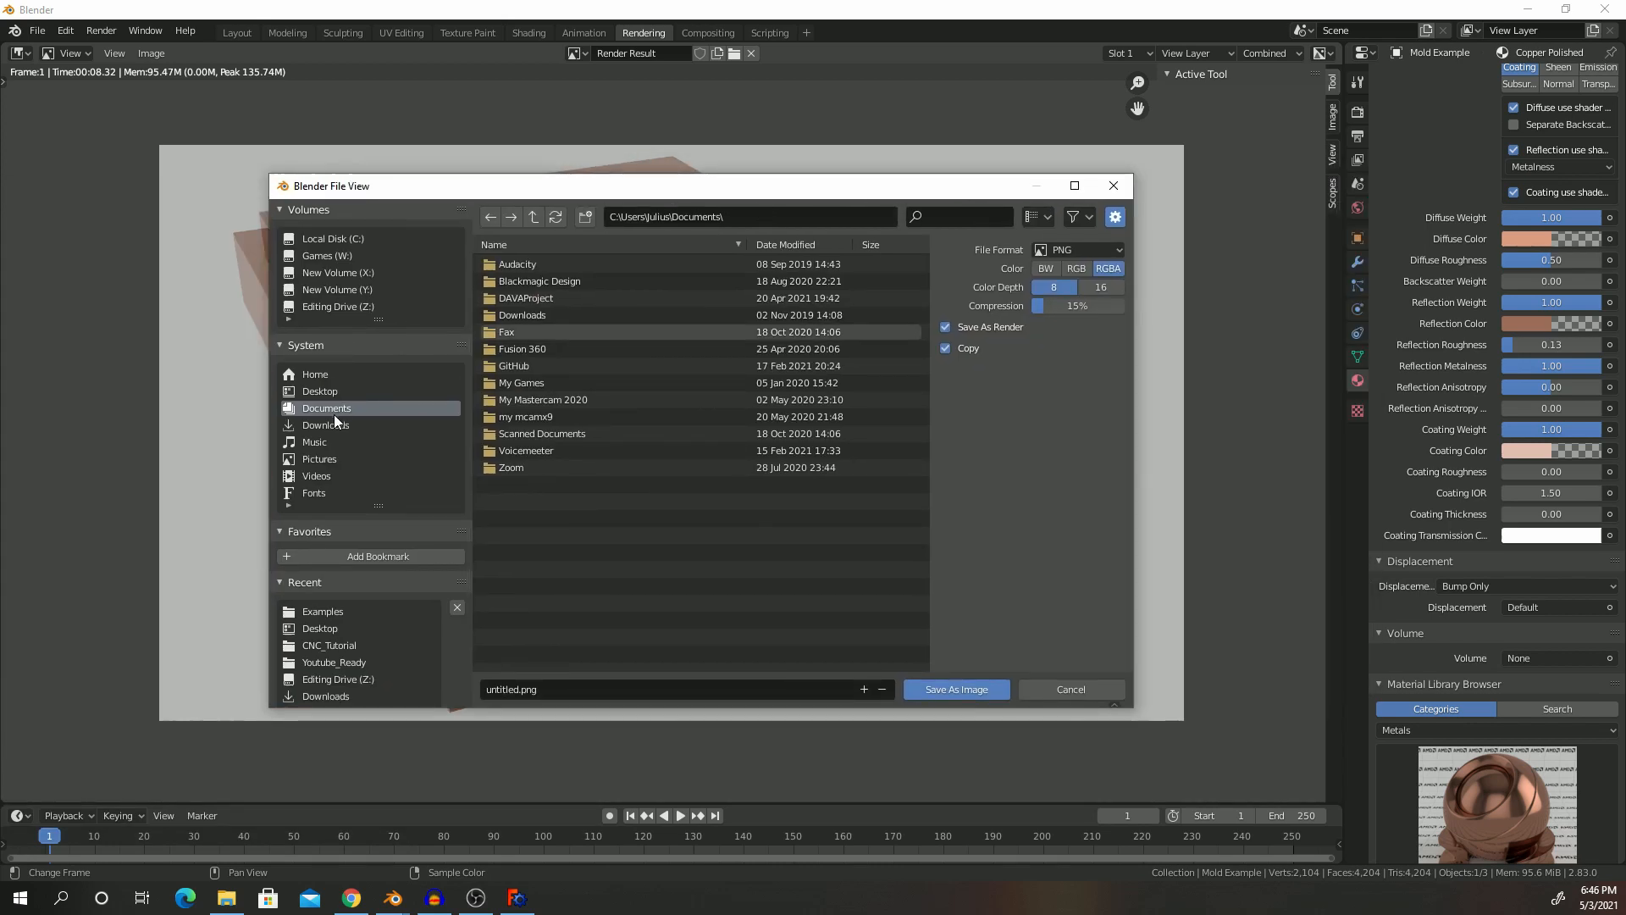
Step: Choose the destination folder for mold.png in the save browser
left_click(319, 391)
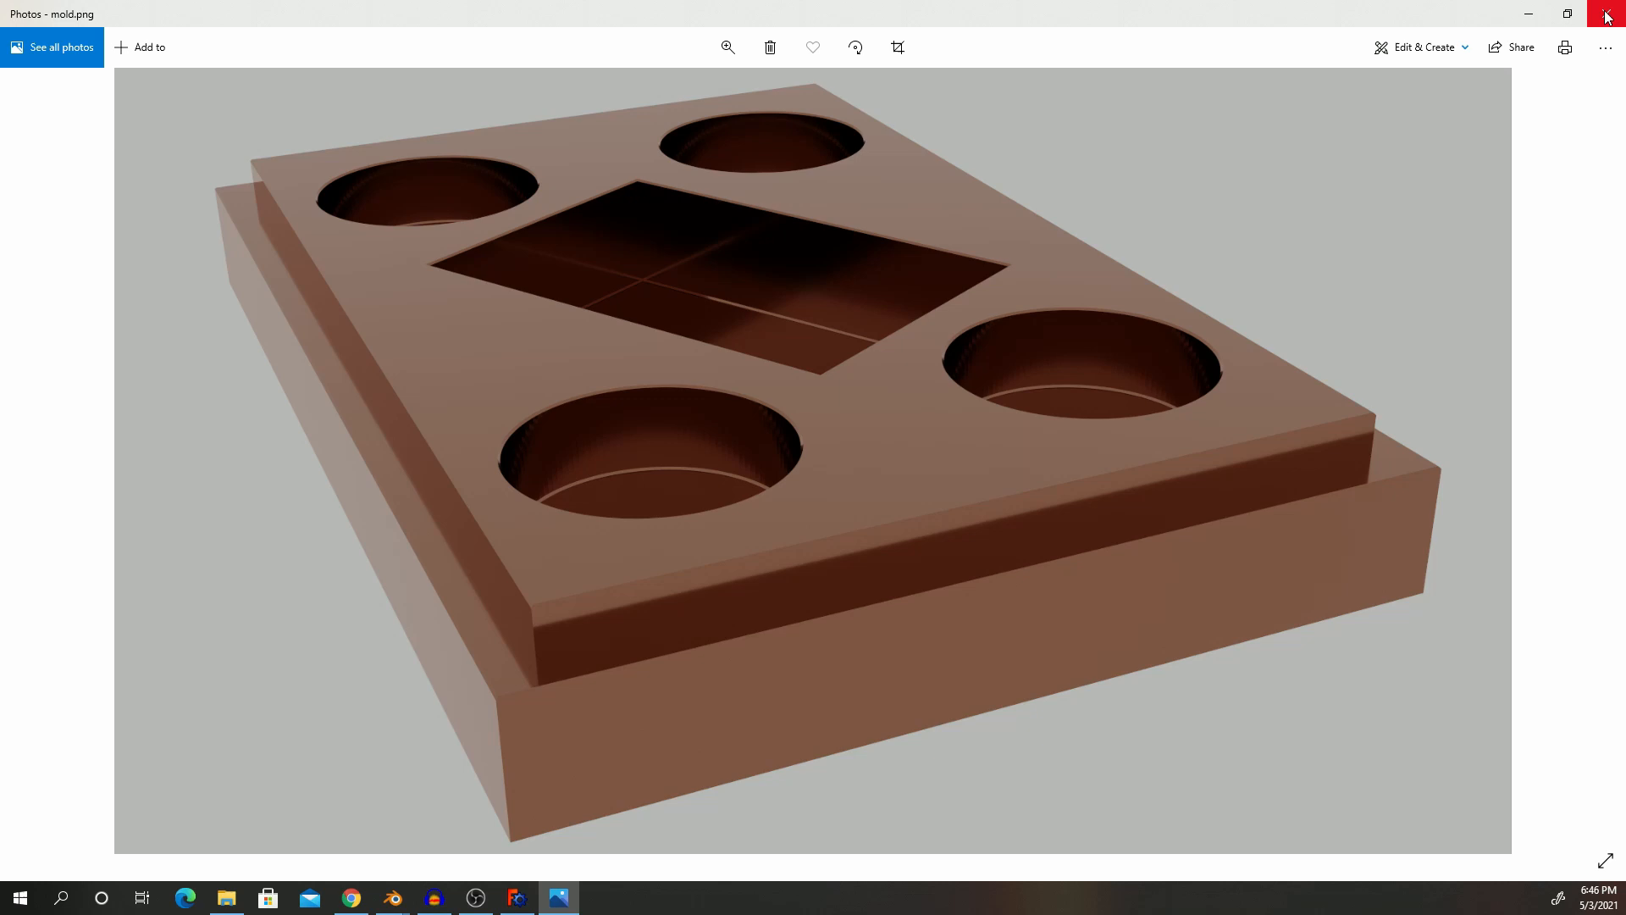
Step: Close the Photos viewer showing mold.png
left_click(391, 898)
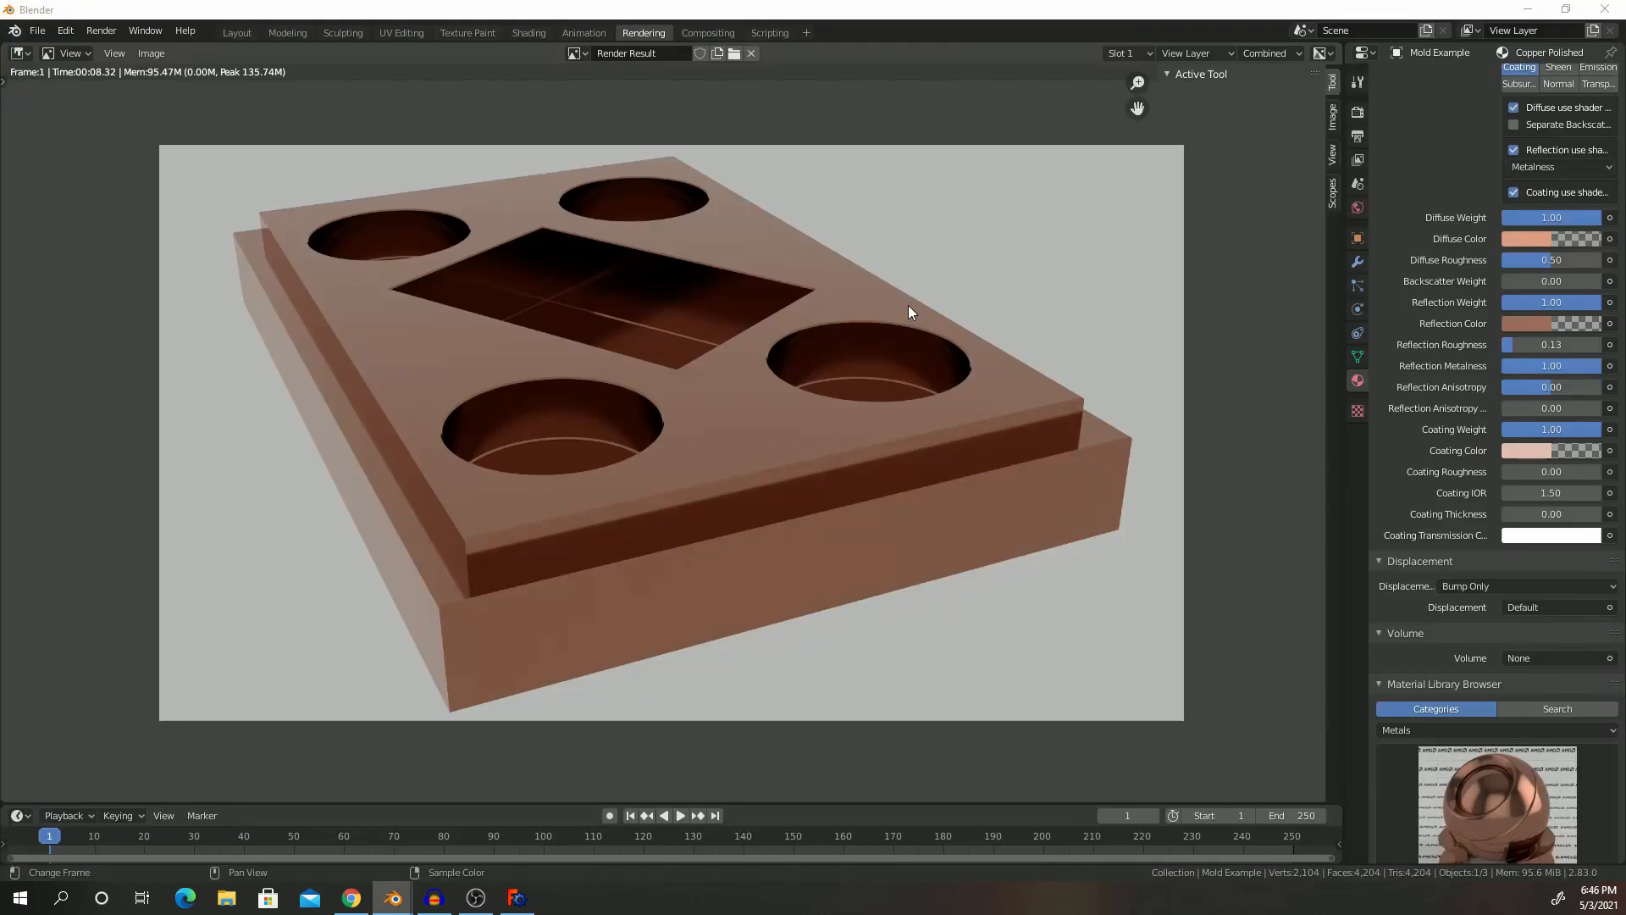